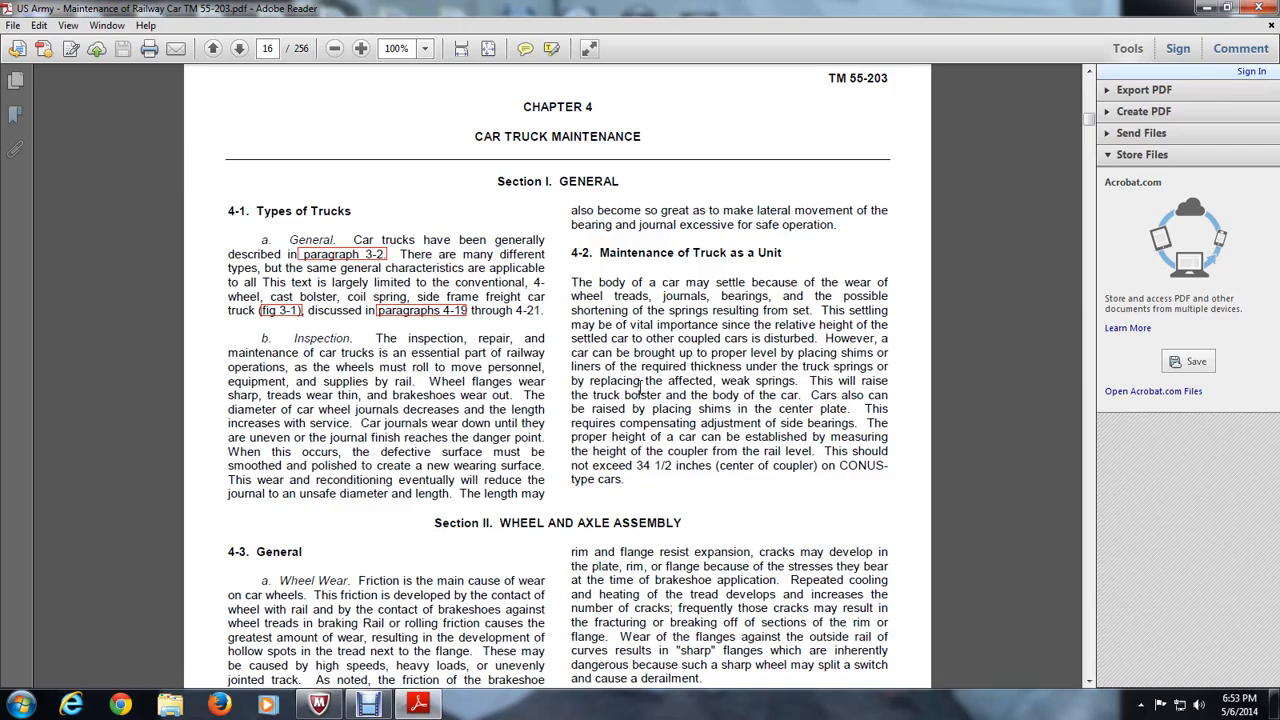
Scroll down to Section II, Wheel and Axle Assembly, and the page 4-1 footer
{"action": "scroll", "scroll_direction": "down", "scroll_amount": 3}
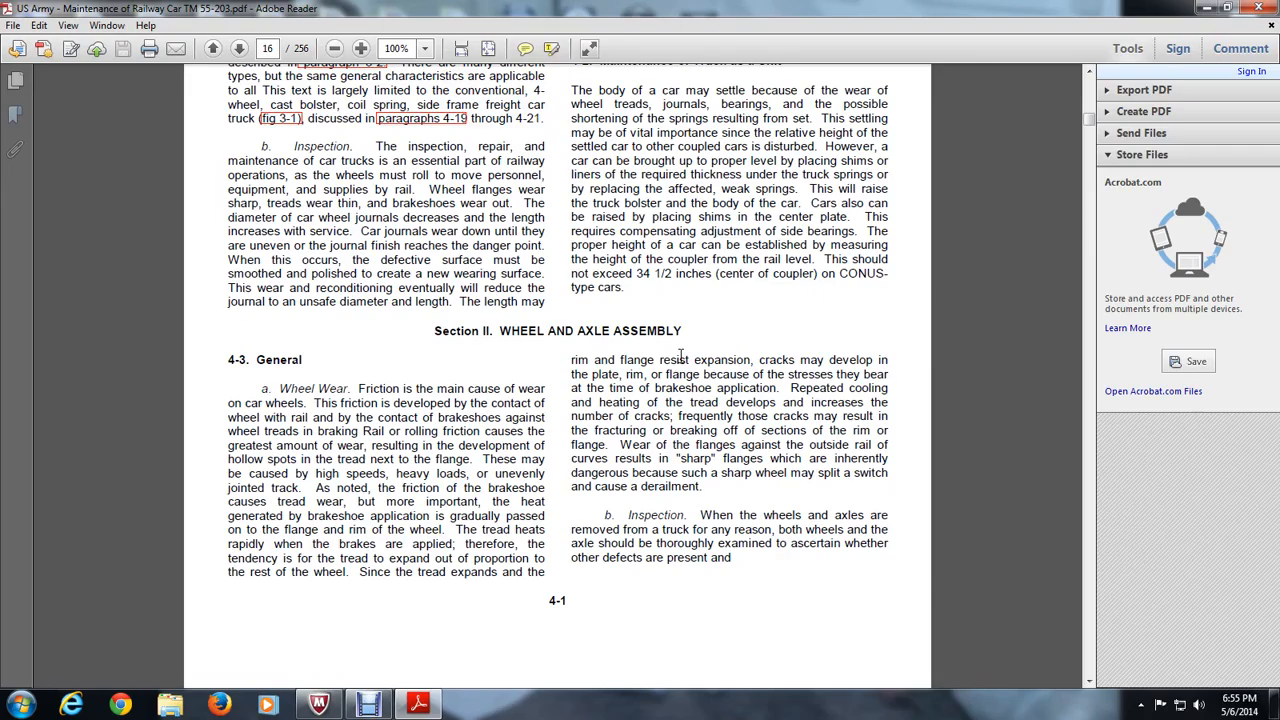
Scroll past the page break to page 17, where paragraph 4-4 begins
{"action": "scroll", "scroll_direction": "down", "scroll_amount": 3}
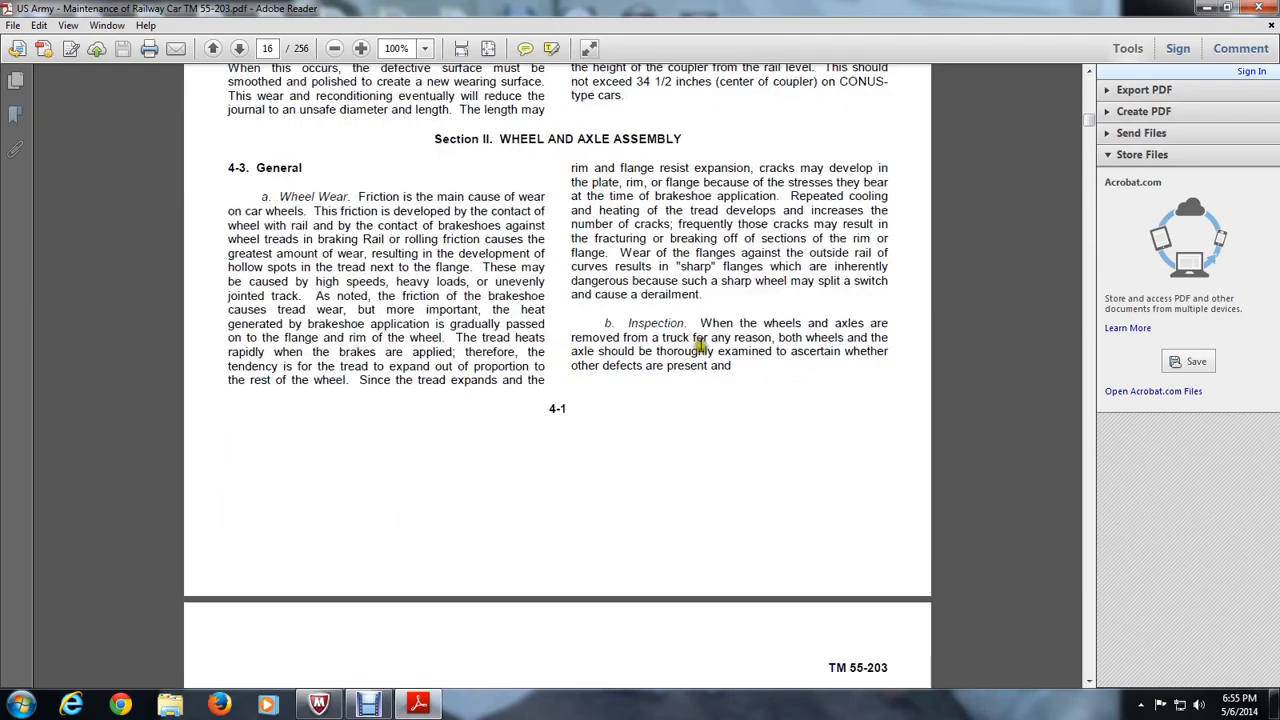
{"action": "scroll", "scroll_direction": "down", "scroll_amount": 3}
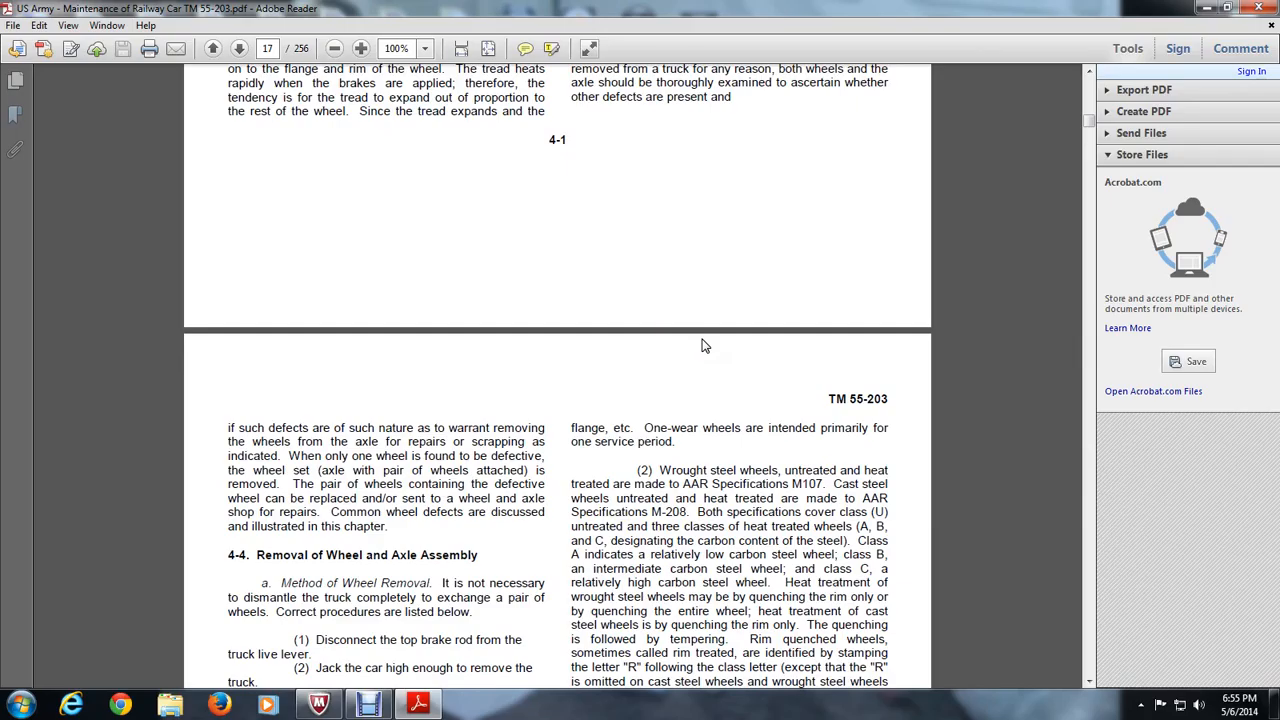
{"action": "mouse_move", "coordinate": [590, 415]}
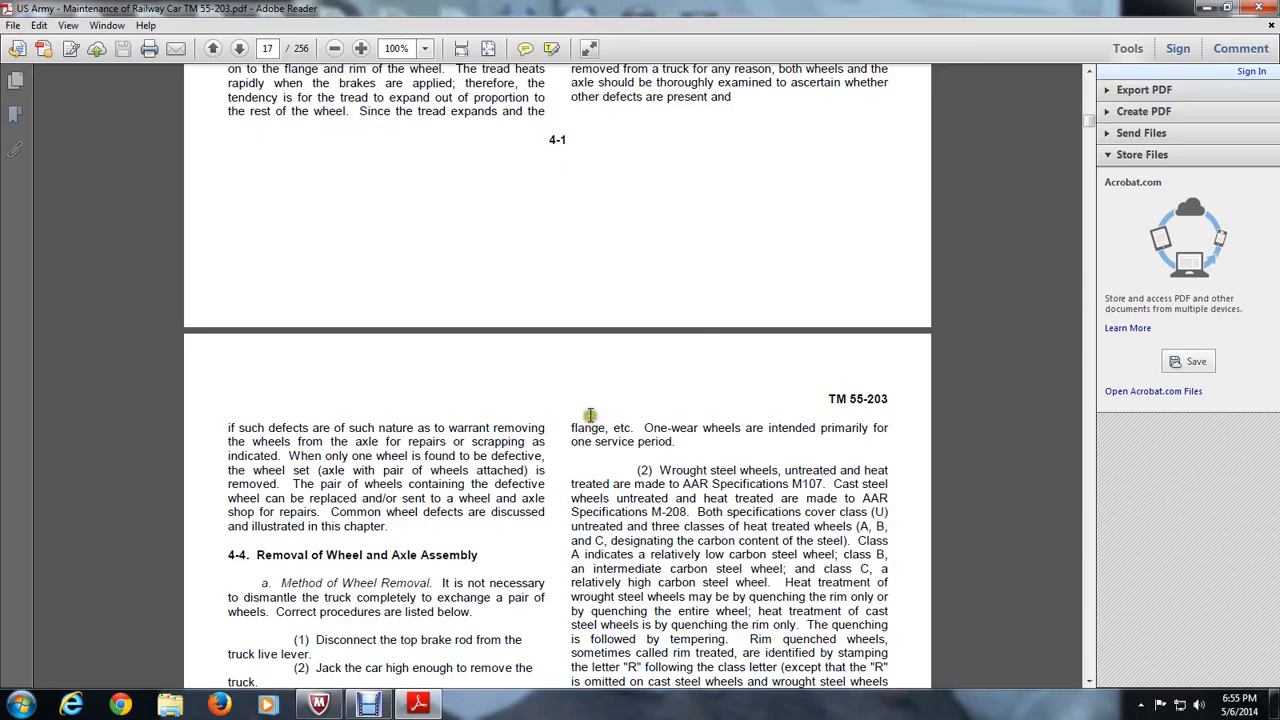
Scroll through the wheel removal steps and section 4-5 to the 4-2 footer
{"action": "scroll", "scroll_direction": "down", "scroll_amount": 3}
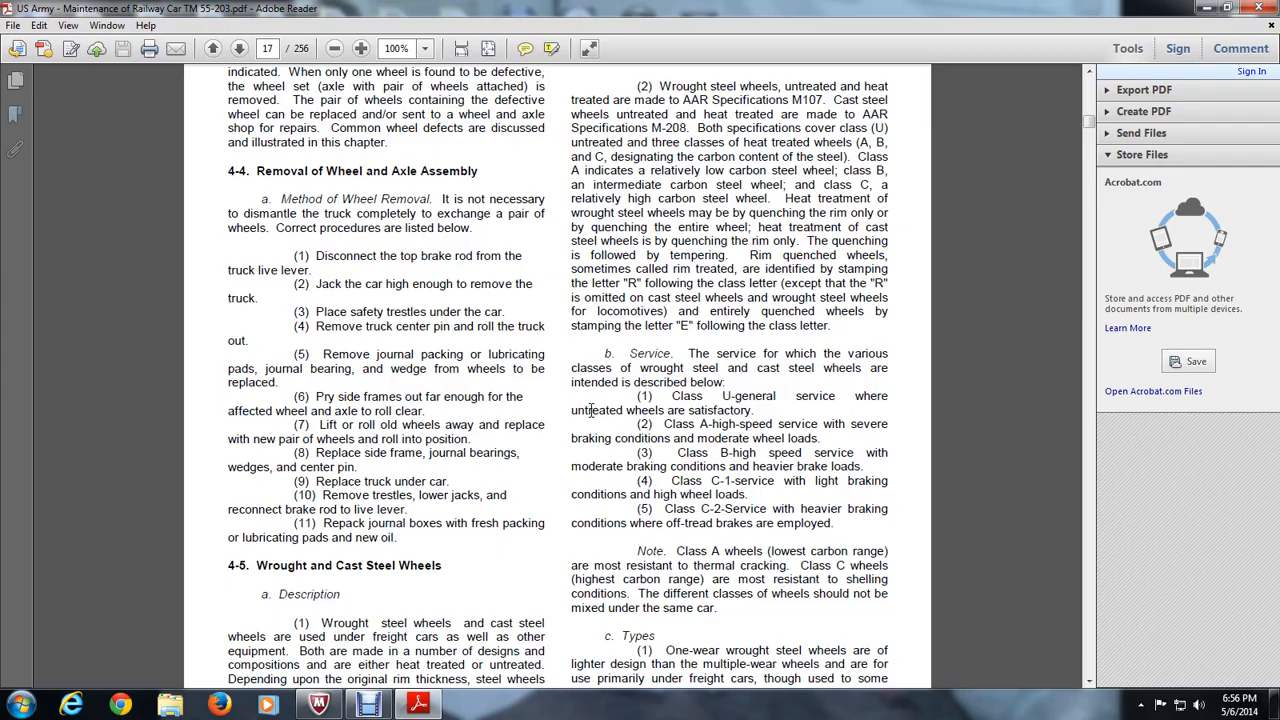
{"action": "scroll", "scroll_direction": "down", "scroll_amount": 3}
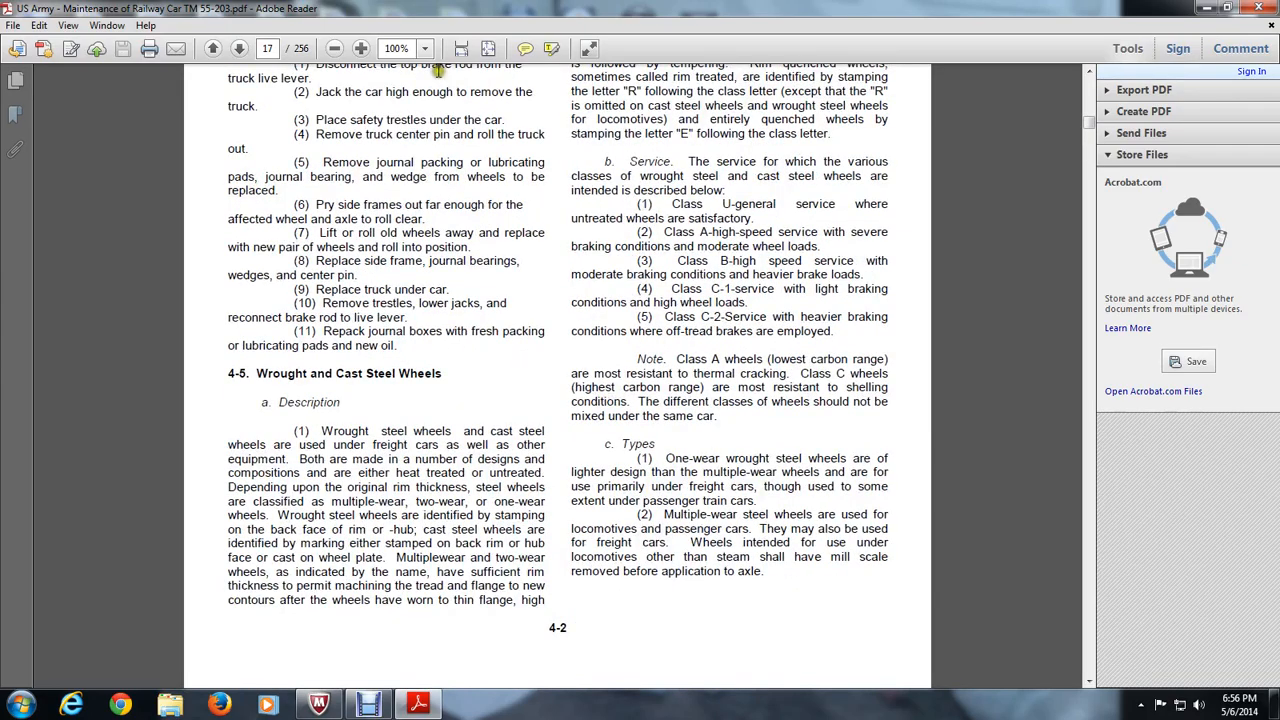
Zoom the manual to 125% and return to the top of section 4-4
{"action": "left_click", "coordinate": [360, 48]}
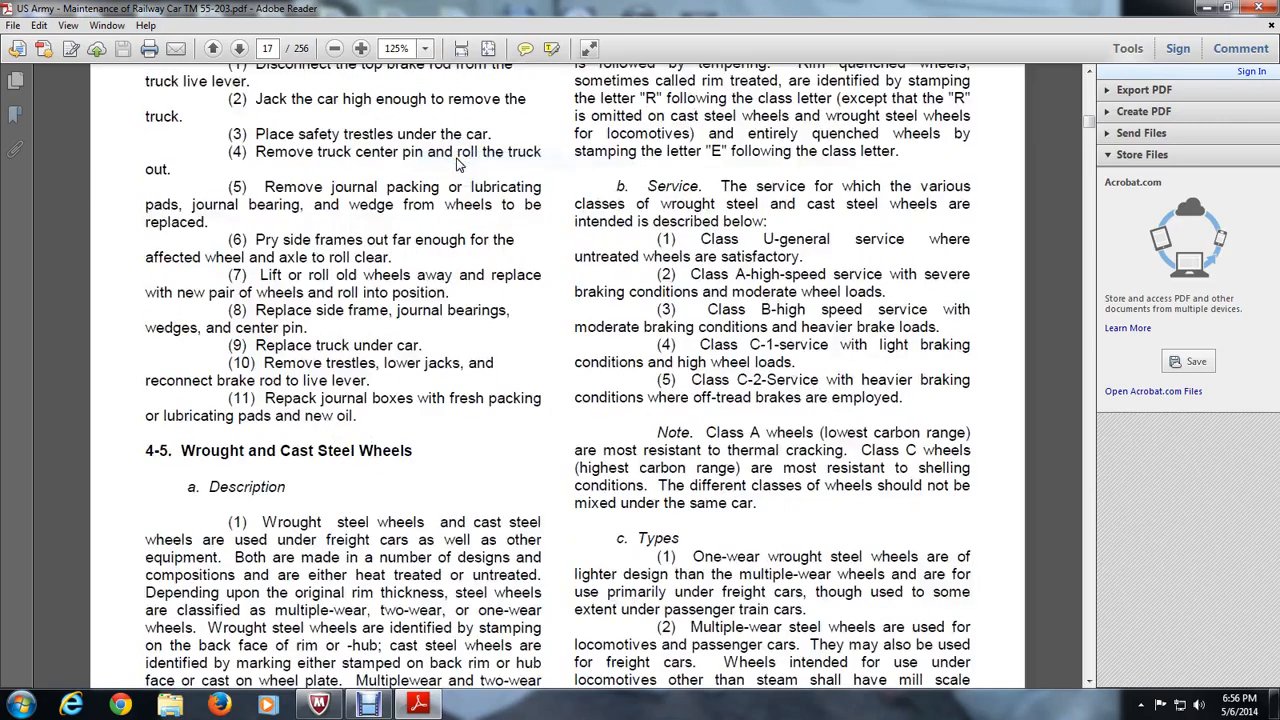
{"action": "scroll", "scroll_direction": "down", "scroll_amount": 3}
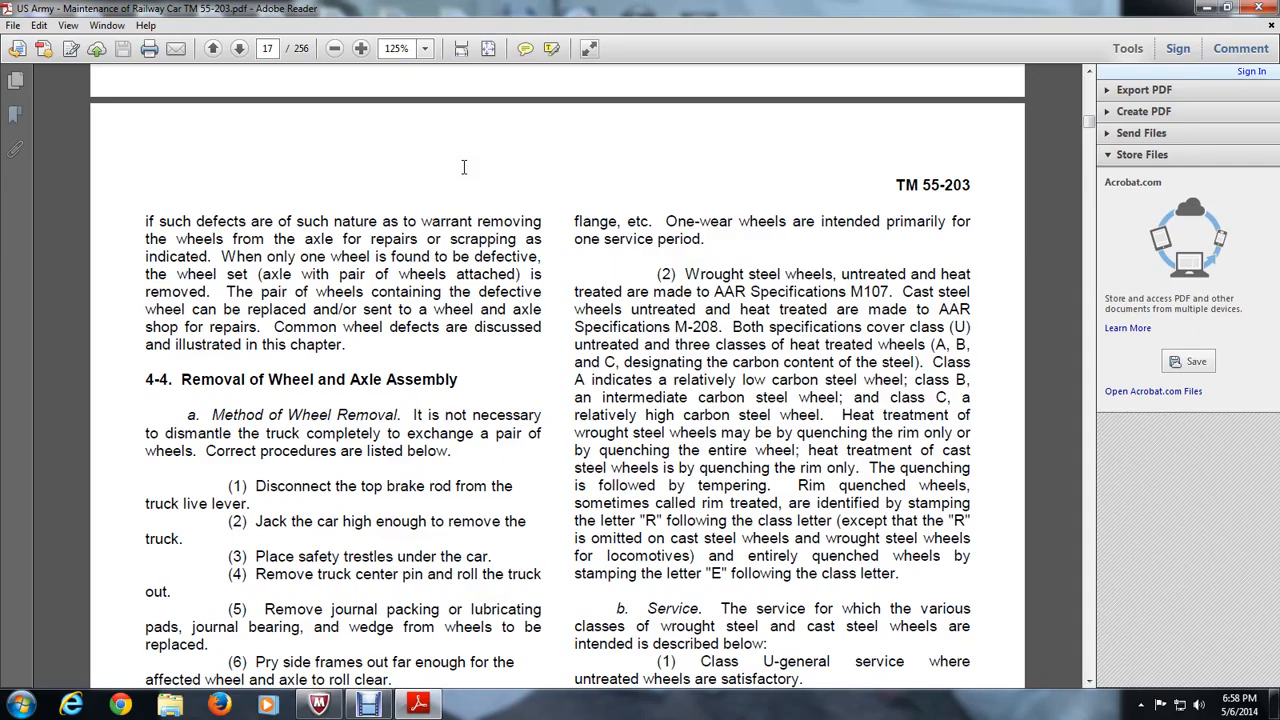
Scroll so wheel removal steps (1) through (11) are all visible
{"action": "scroll", "scroll_direction": "down", "scroll_amount": 3}
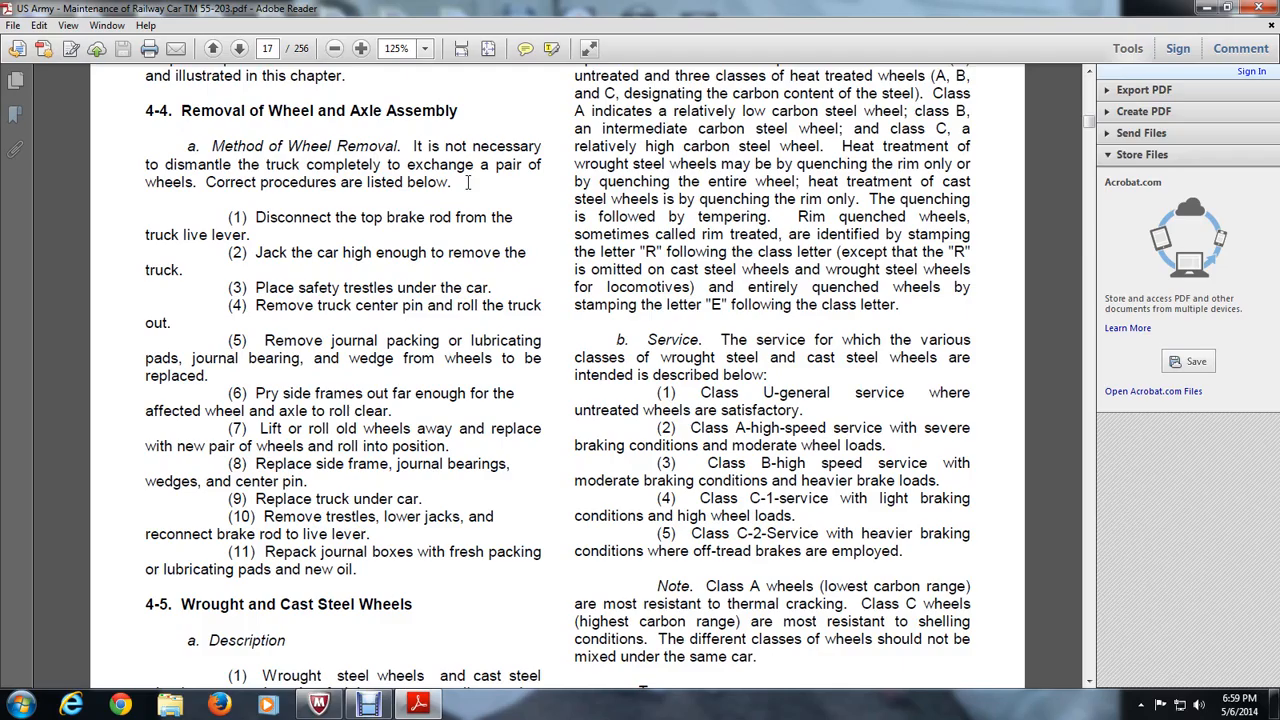
Scroll past page 17's end to page 18 and section 4-6, Wheel Defects
{"action": "scroll", "scroll_direction": "down", "scroll_amount": 3}
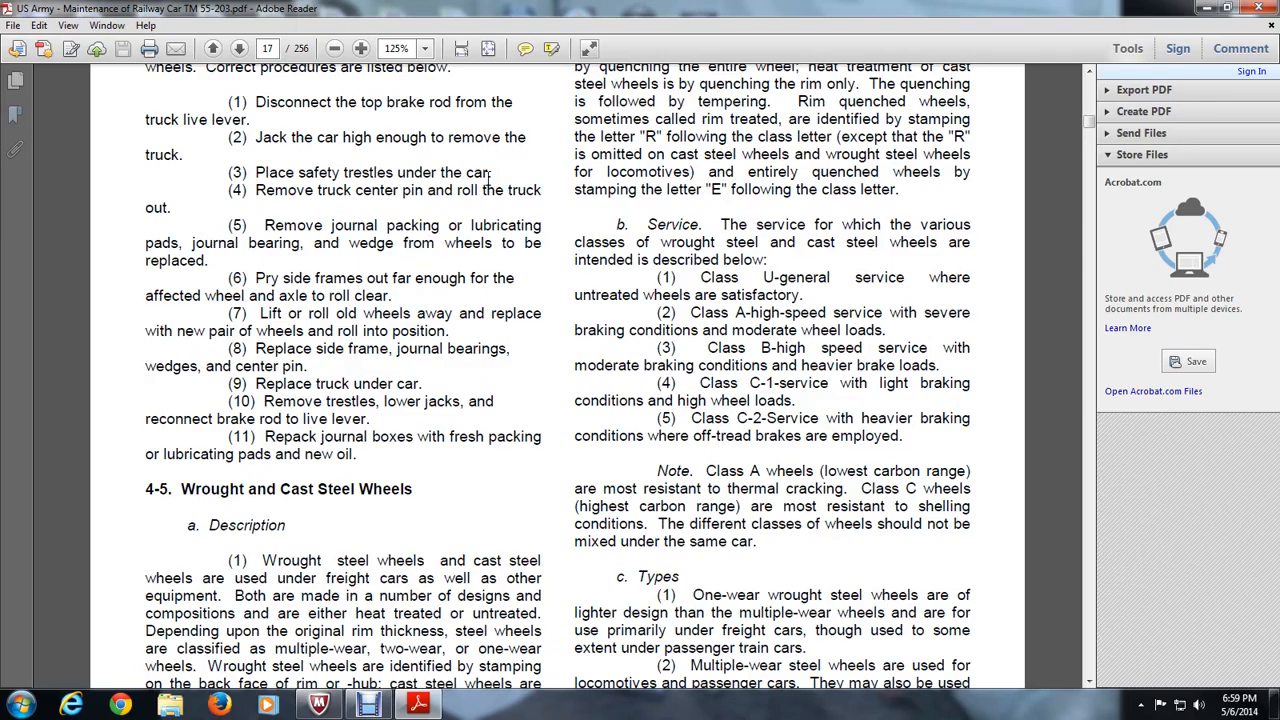
{"action": "scroll", "scroll_direction": "down", "scroll_amount": 3}
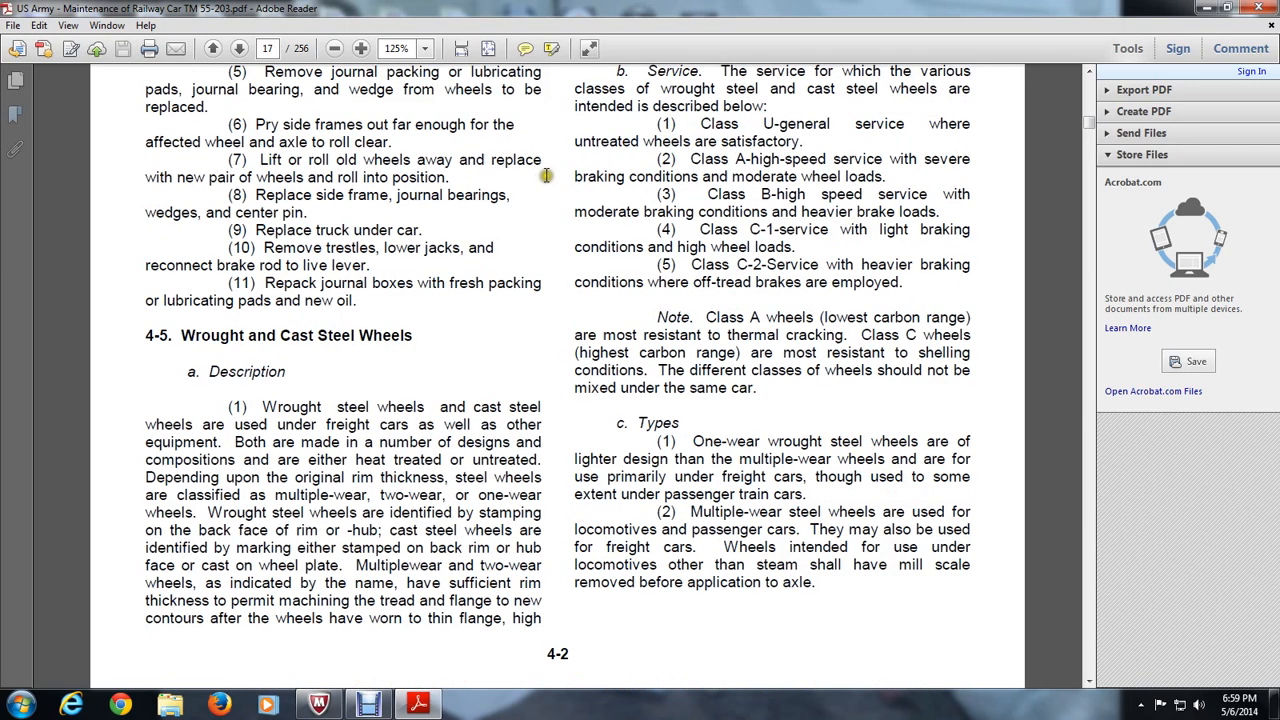
{"action": "mouse_move", "coordinate": [545, 175]}
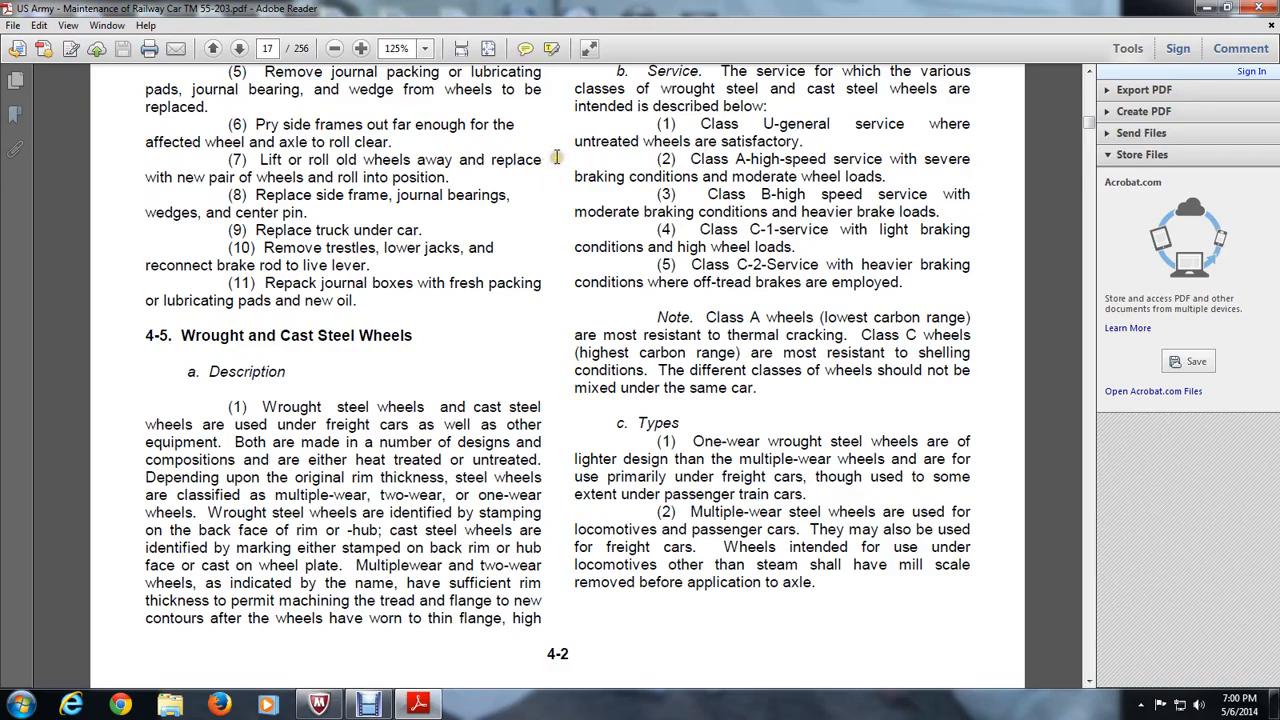
{"action": "scroll", "scroll_direction": "down", "scroll_amount": 3}
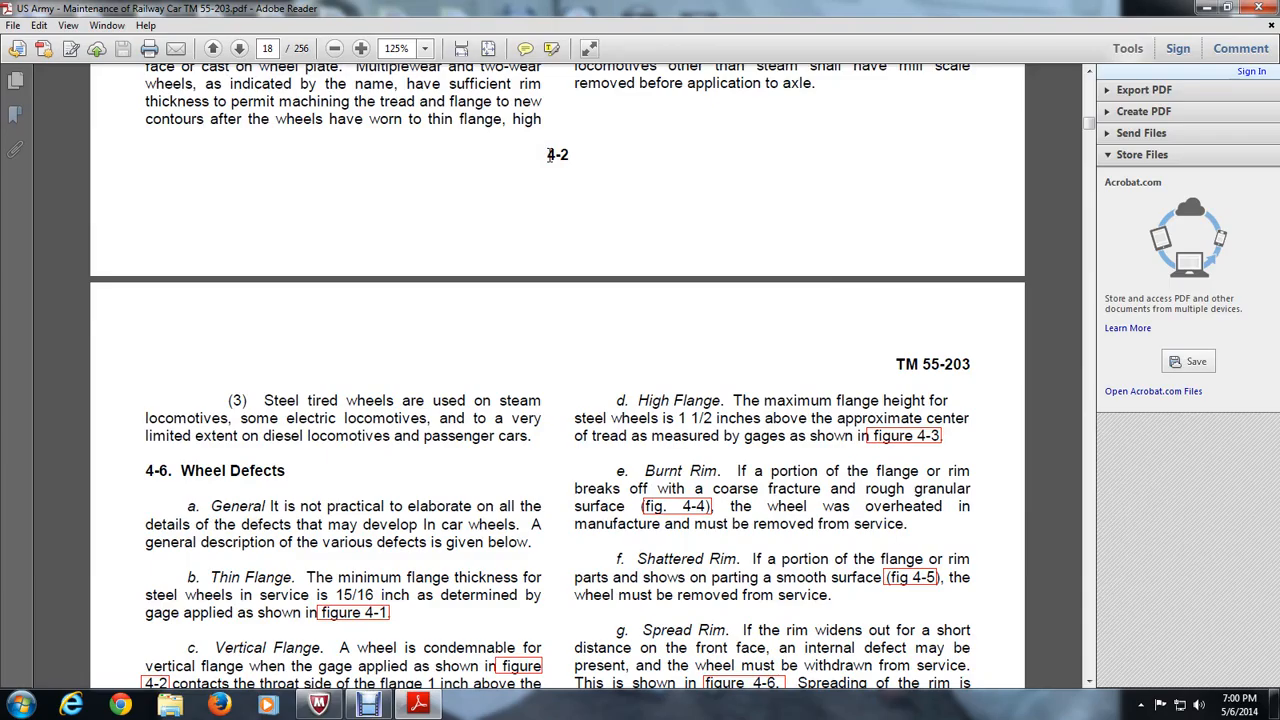
Align page 18's top with the window so the Figure 4-1 flange gauge shows
{"action": "scroll", "scroll_direction": "down", "scroll_amount": 3}
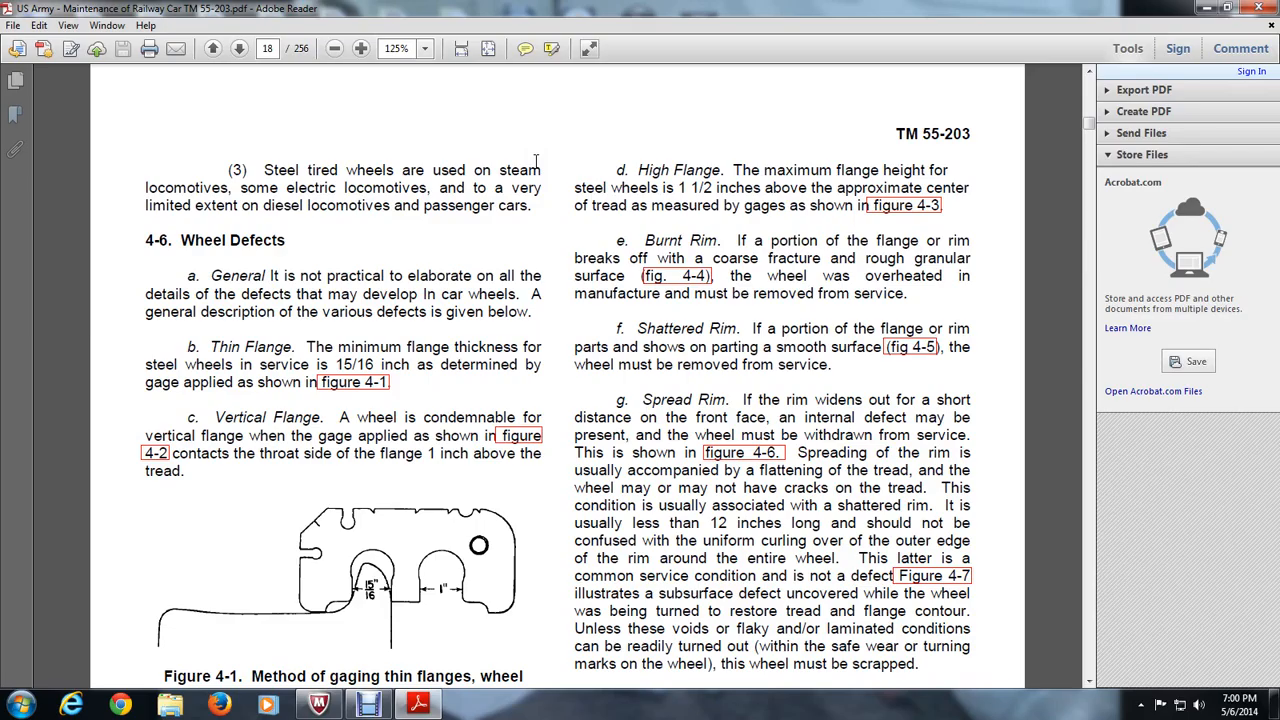
{"action": "scroll", "scroll_direction": "down", "scroll_amount": 3}
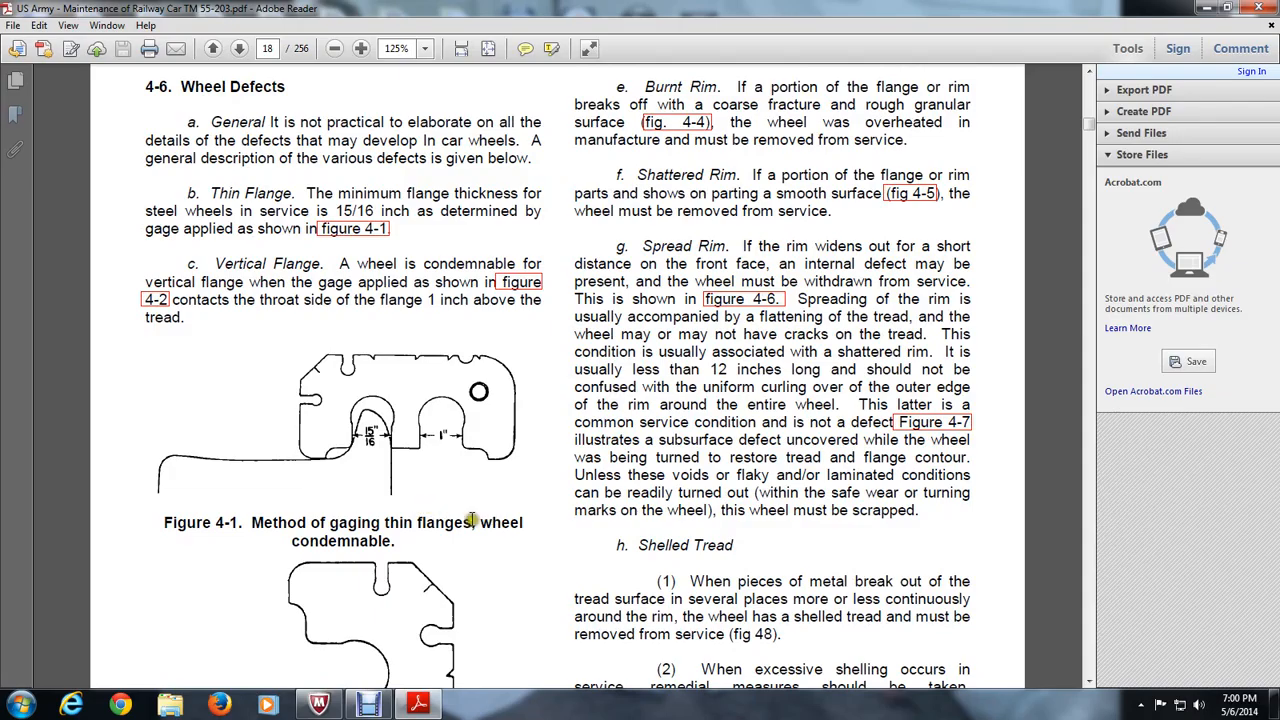
{"action": "scroll", "scroll_direction": "down", "scroll_amount": 3}
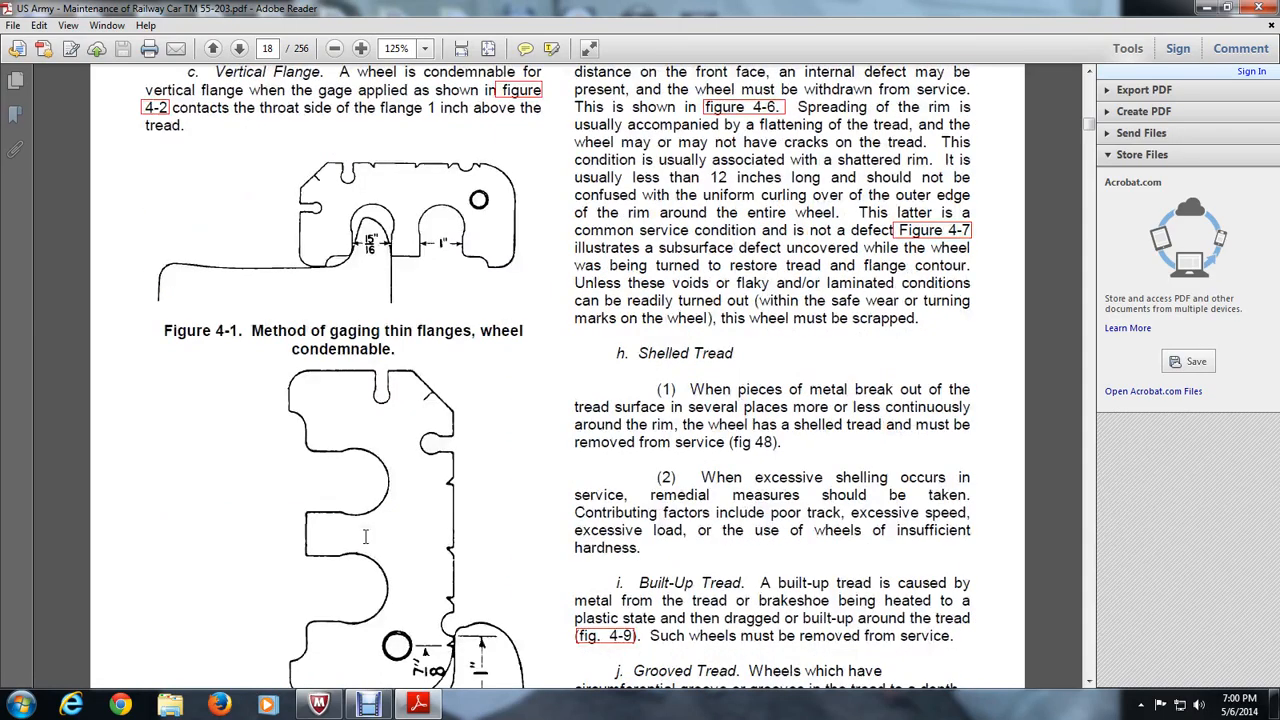
{"action": "scroll", "scroll_direction": "down", "scroll_amount": 3}
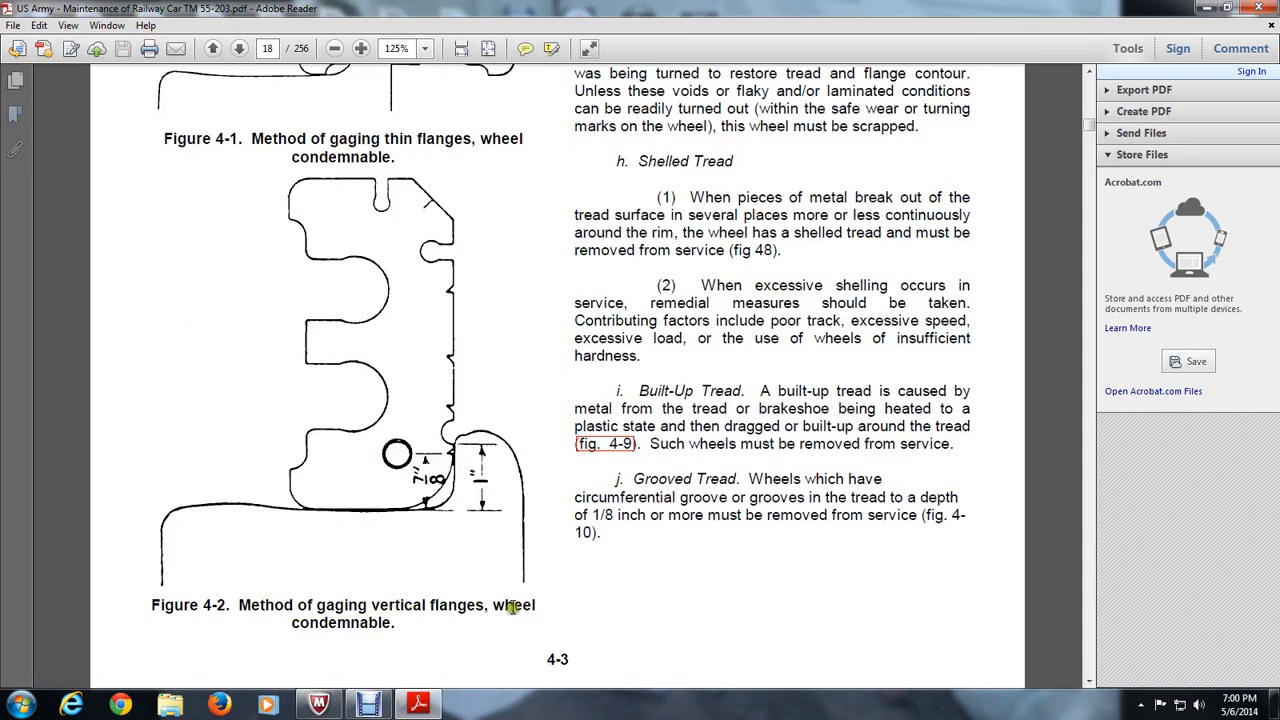
{"action": "scroll", "scroll_direction": "up", "scroll_amount": 3}
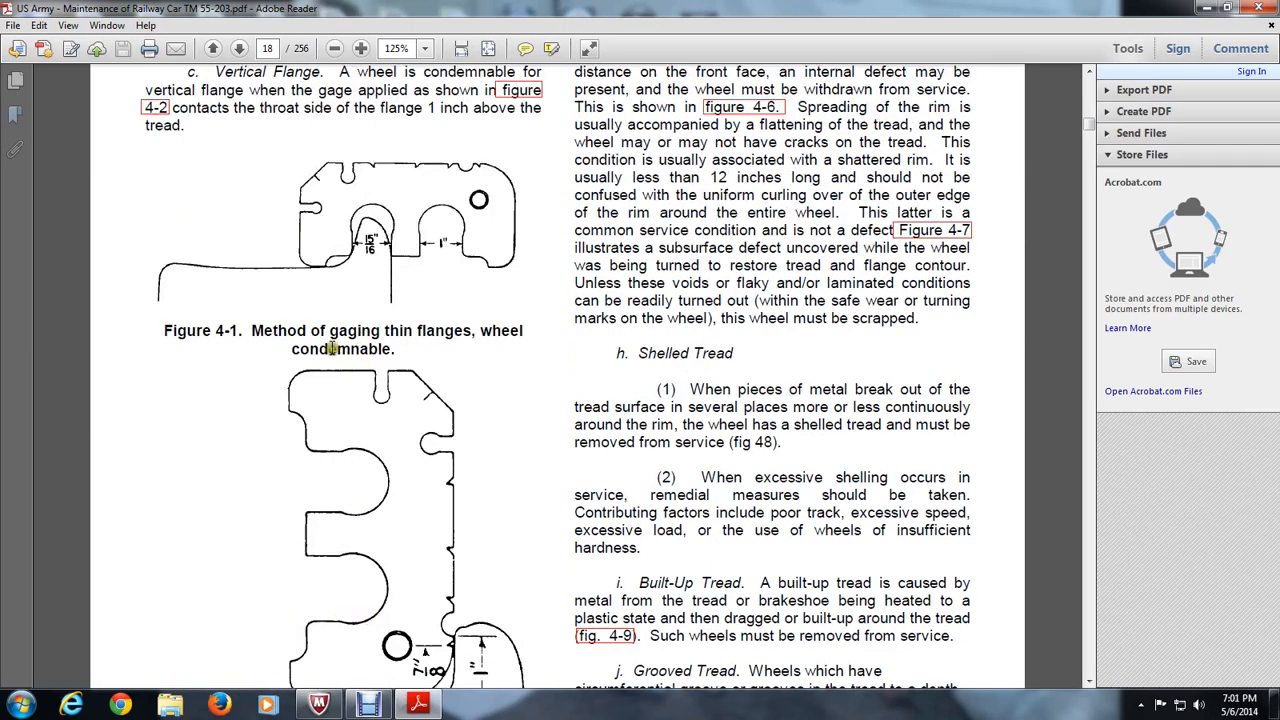
{"action": "mouse_move", "coordinate": [405, 487]}
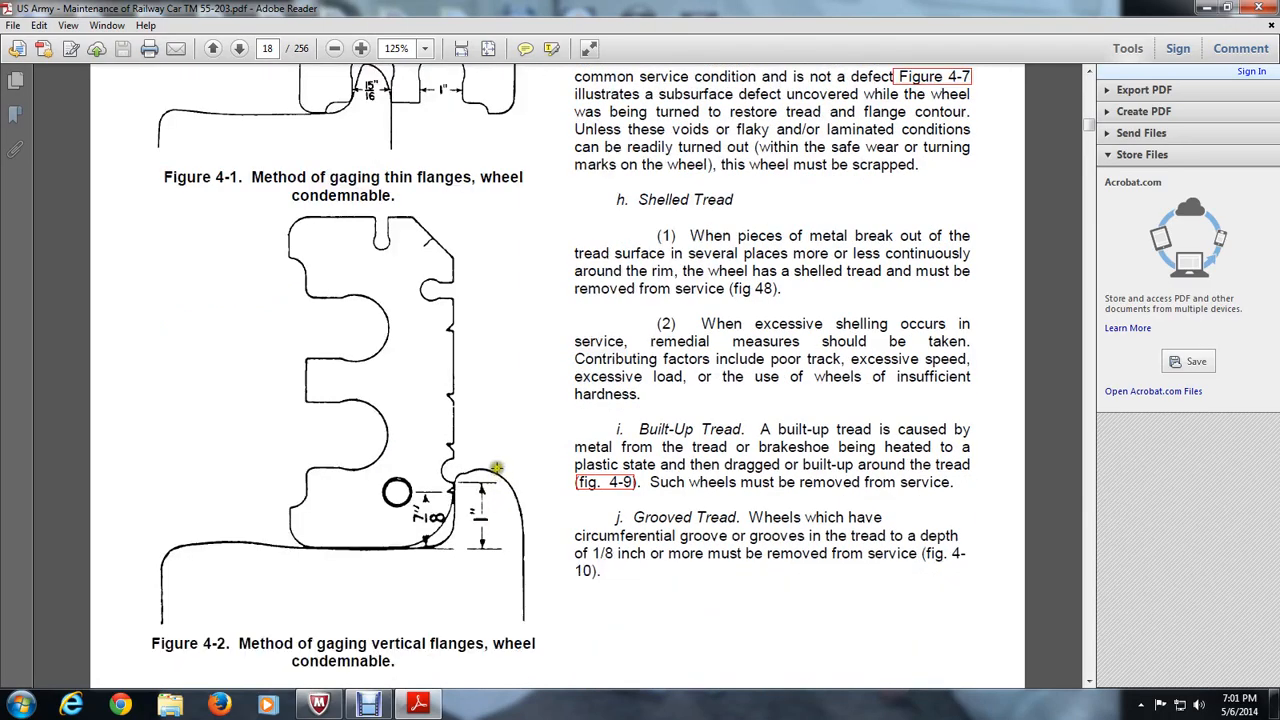
{"action": "scroll", "scroll_direction": "down", "scroll_amount": 3}
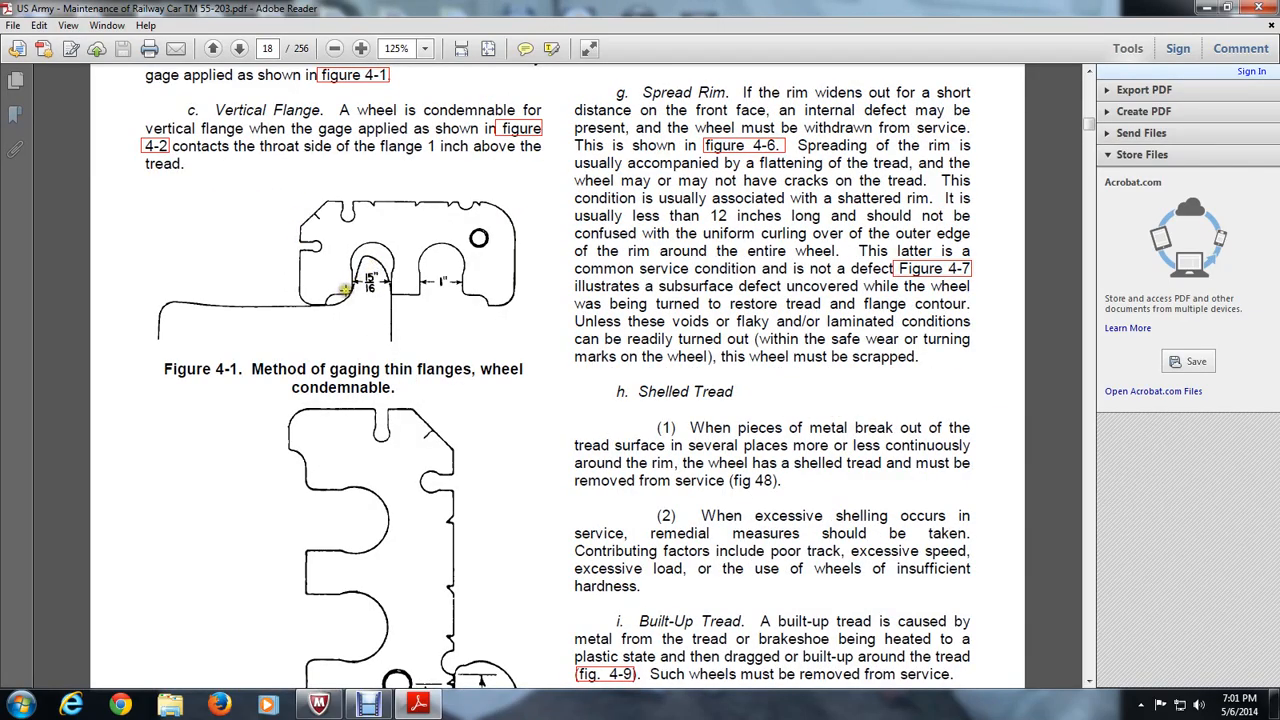
{"action": "mouse_move", "coordinate": [444, 284]}
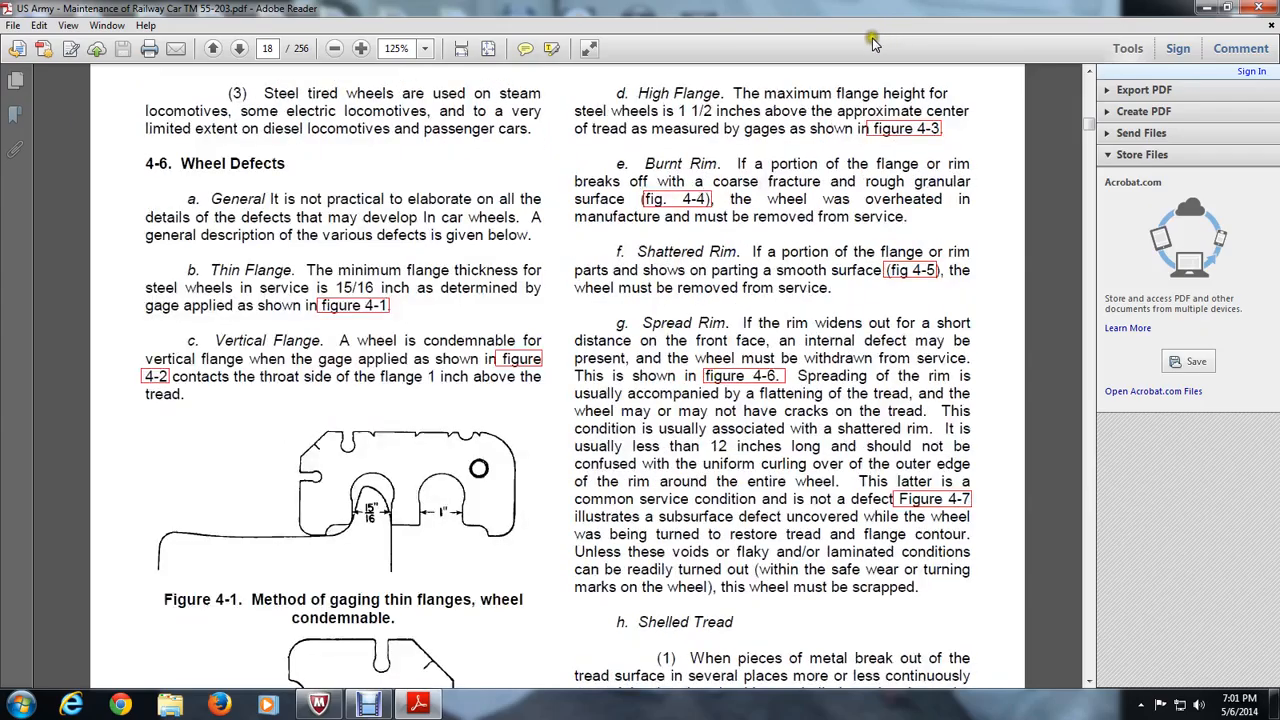
{"action": "mouse_move", "coordinate": [873, 35]}
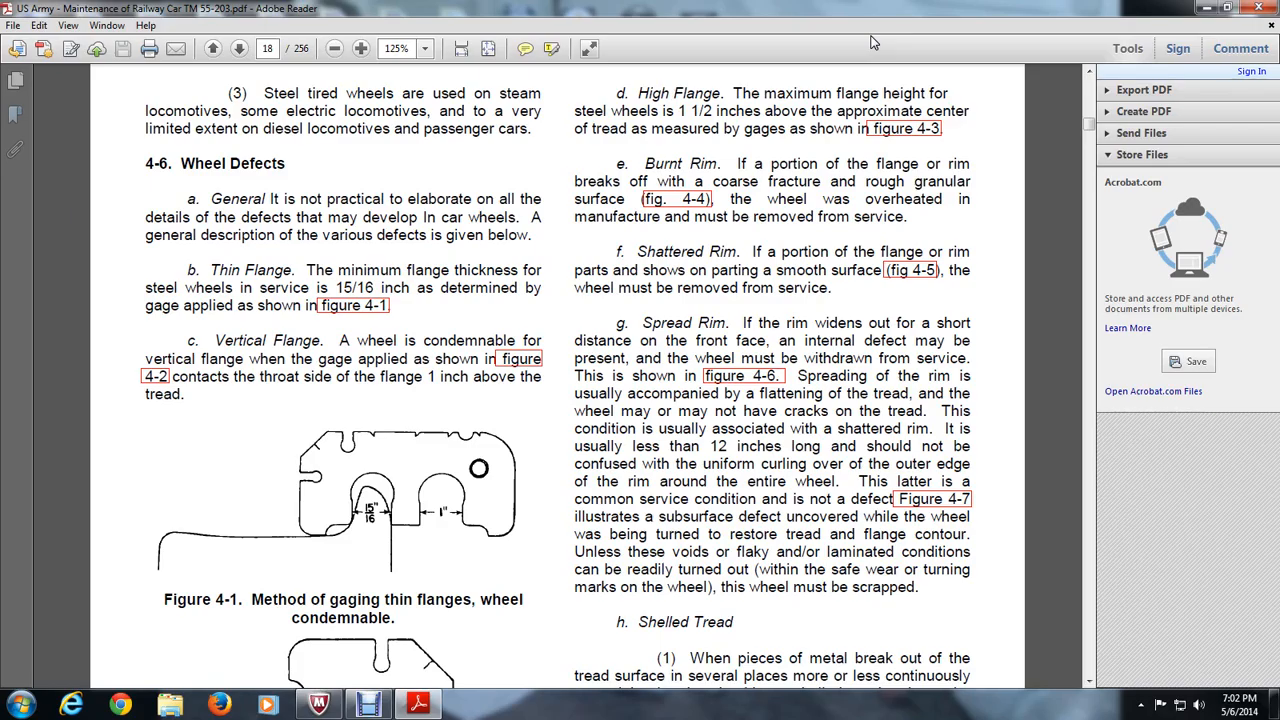
{"action": "mouse_move", "coordinate": [830, 67]}
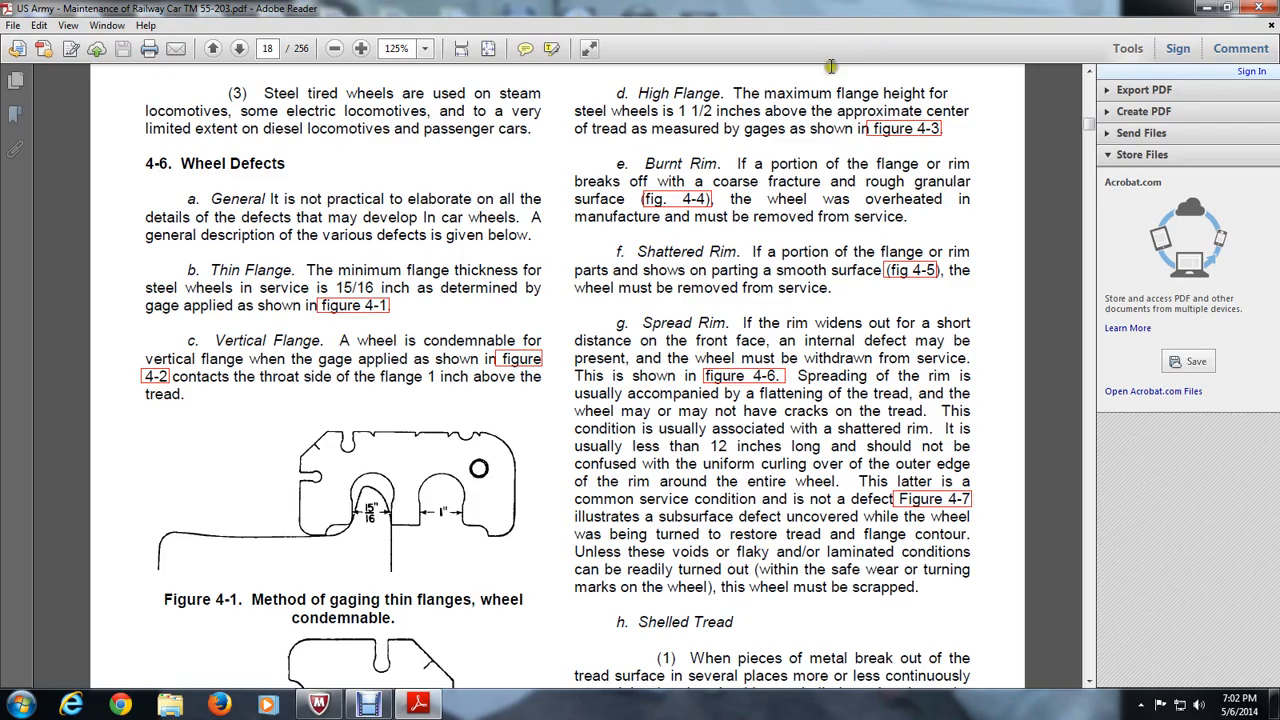
Scroll page 18 to Figure 4-2 and the Built-Up and Grooved Tread paragraphs
{"action": "scroll", "scroll_direction": "down", "scroll_amount": 3}
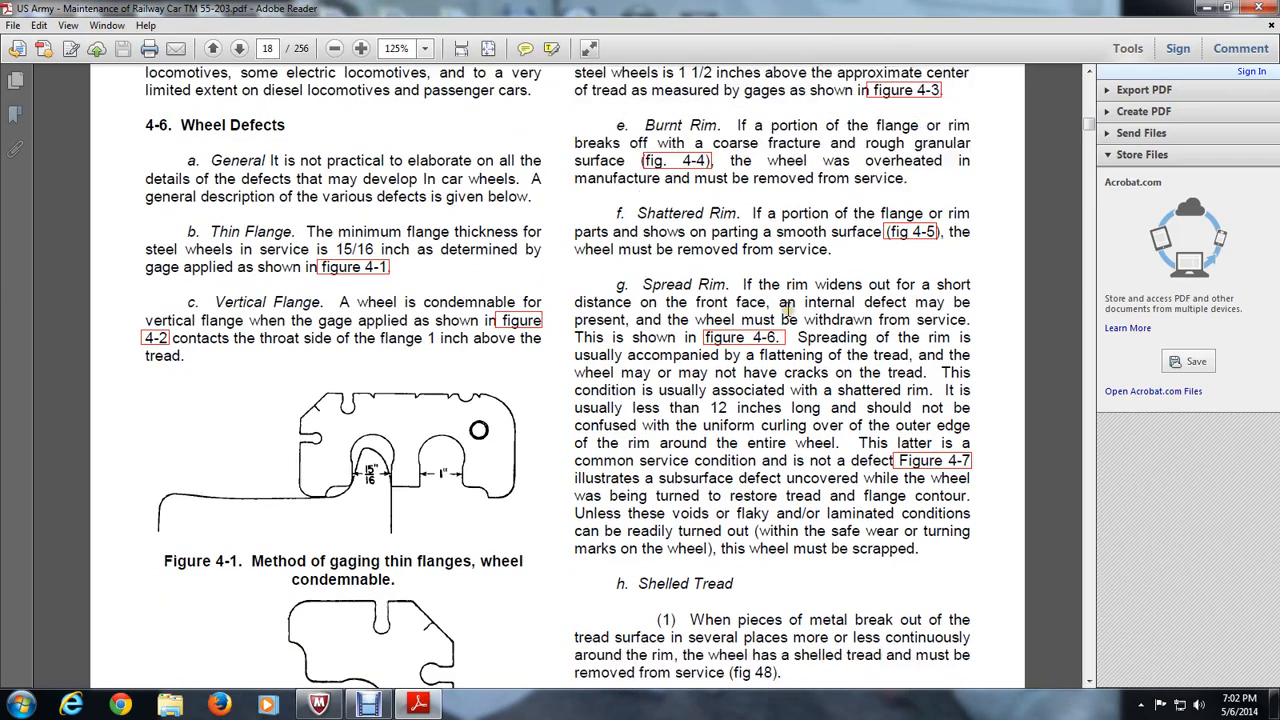
{"action": "scroll", "scroll_direction": "down", "scroll_amount": 3}
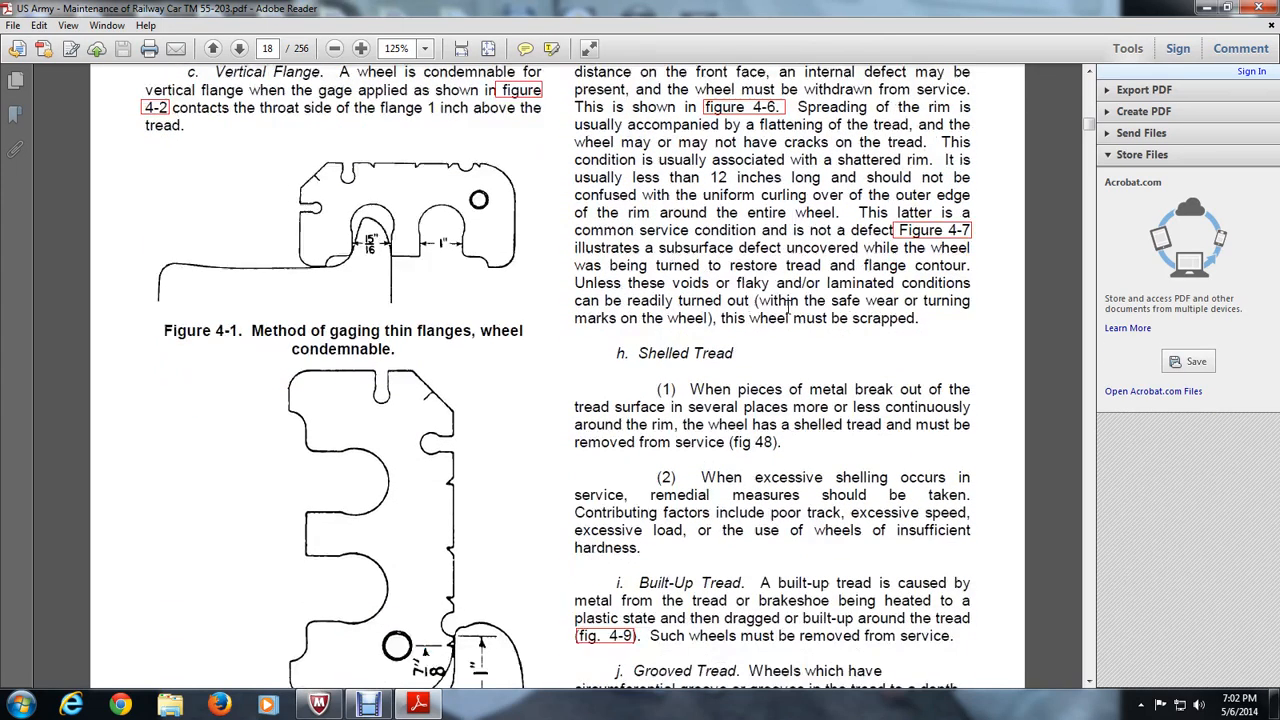
{"action": "scroll", "scroll_direction": "down", "scroll_amount": 3}
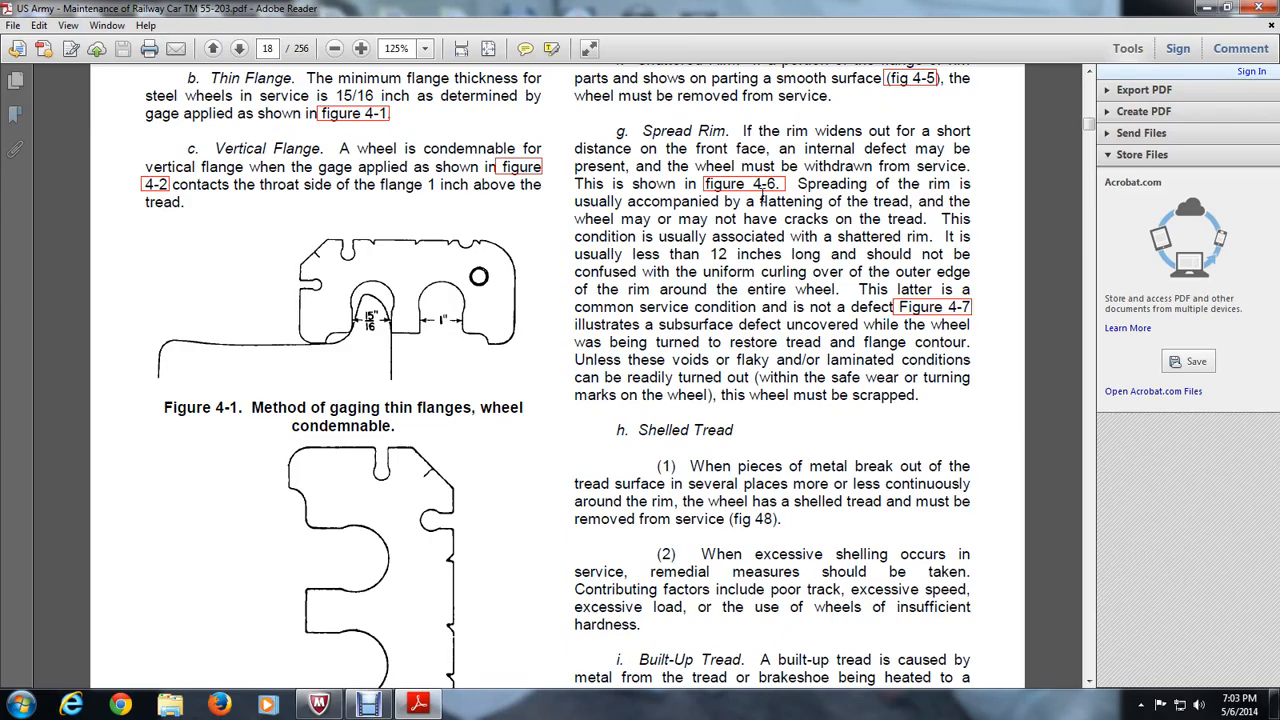
{"action": "scroll", "scroll_direction": "down", "scroll_amount": 3}
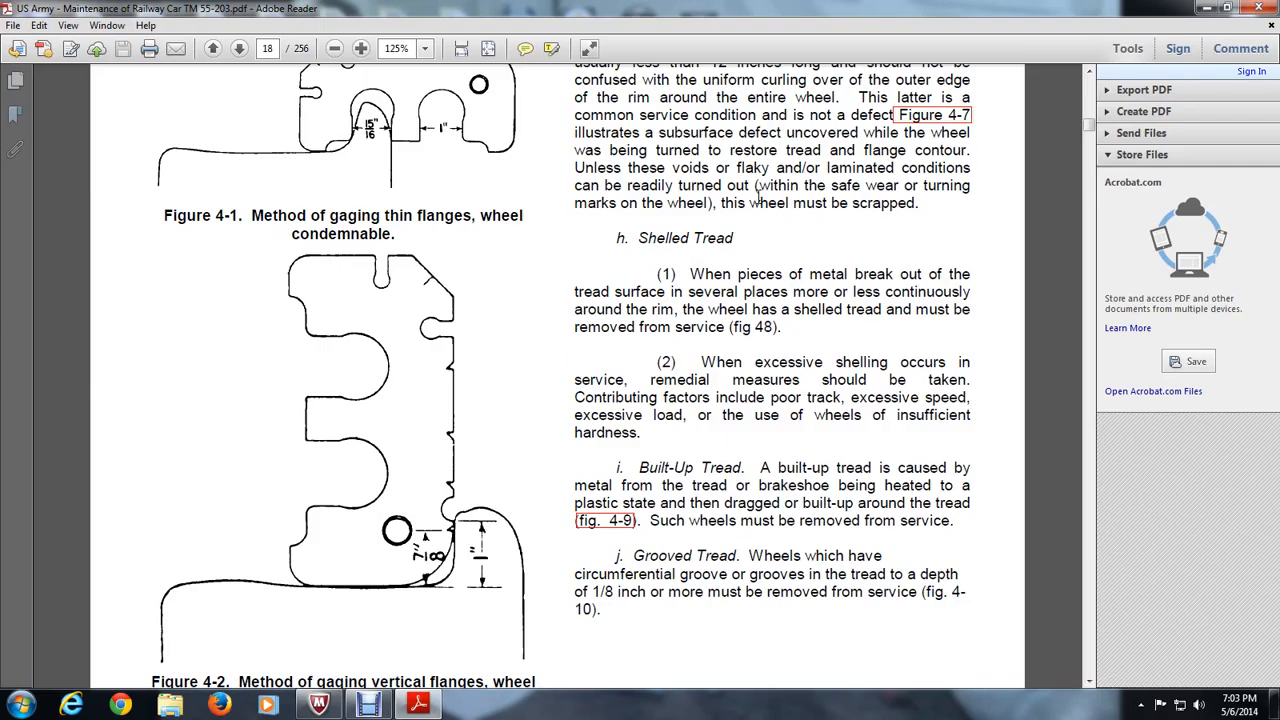
Scroll to page 19's cast steel wheel rim gauge drawing
{"action": "scroll", "scroll_direction": "down", "scroll_amount": 3}
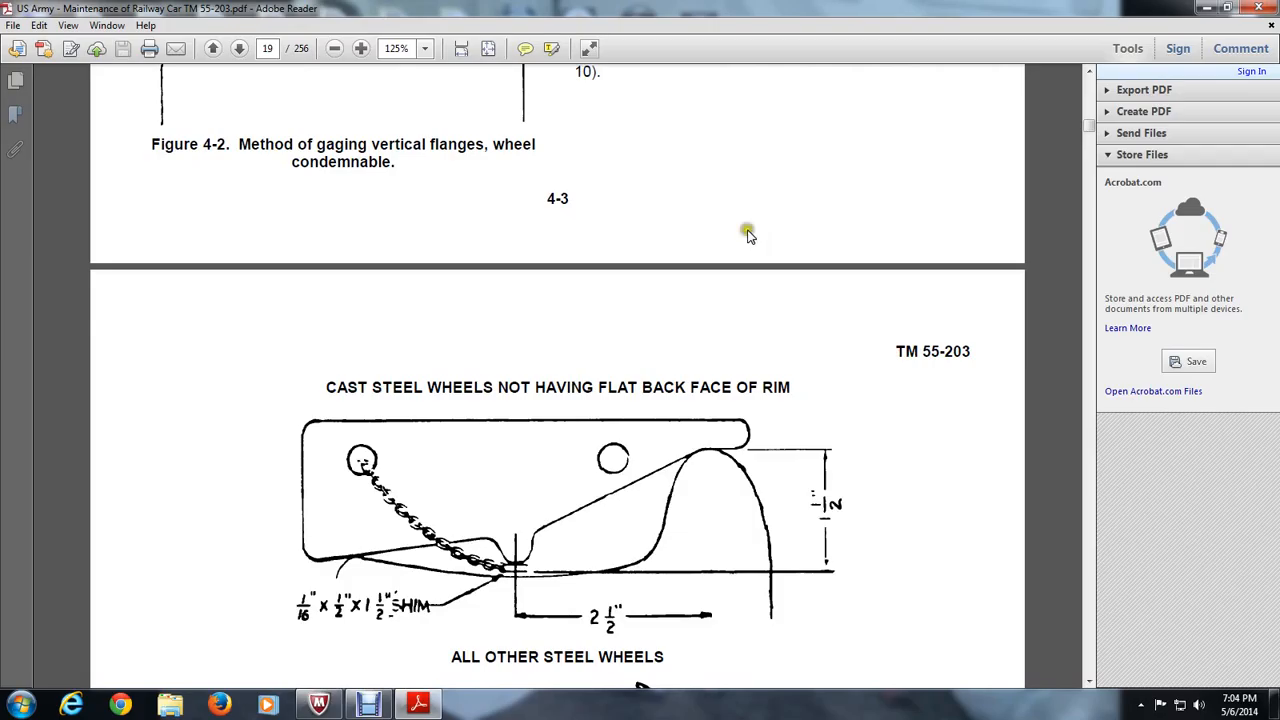
{"action": "mouse_move", "coordinate": [745, 238]}
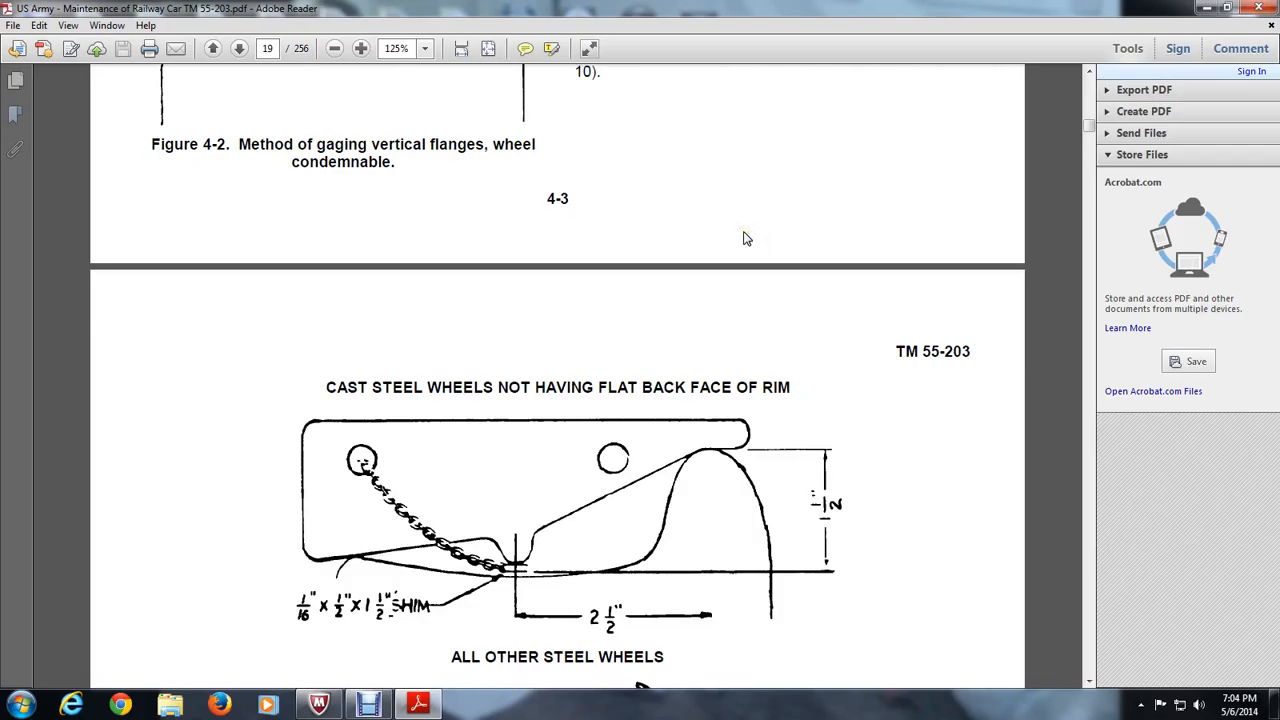
{"action": "scroll", "scroll_direction": "down", "scroll_amount": 3}
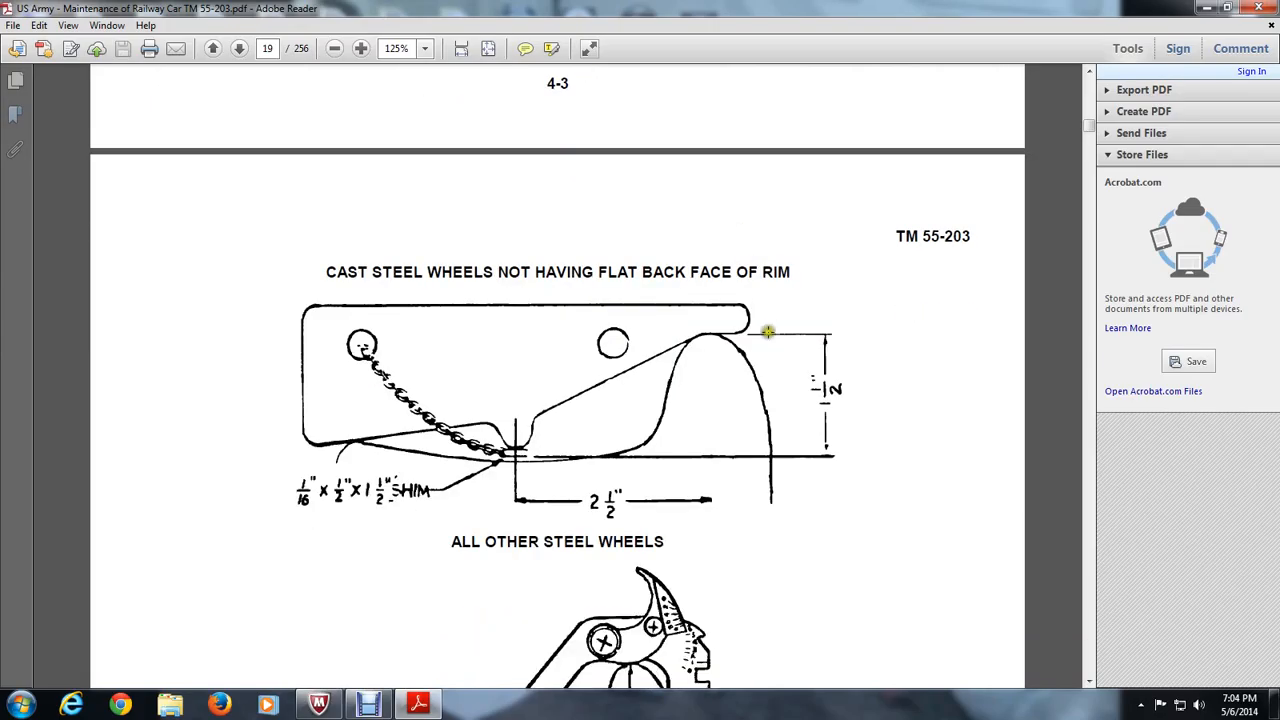
{"action": "mouse_move", "coordinate": [806, 476]}
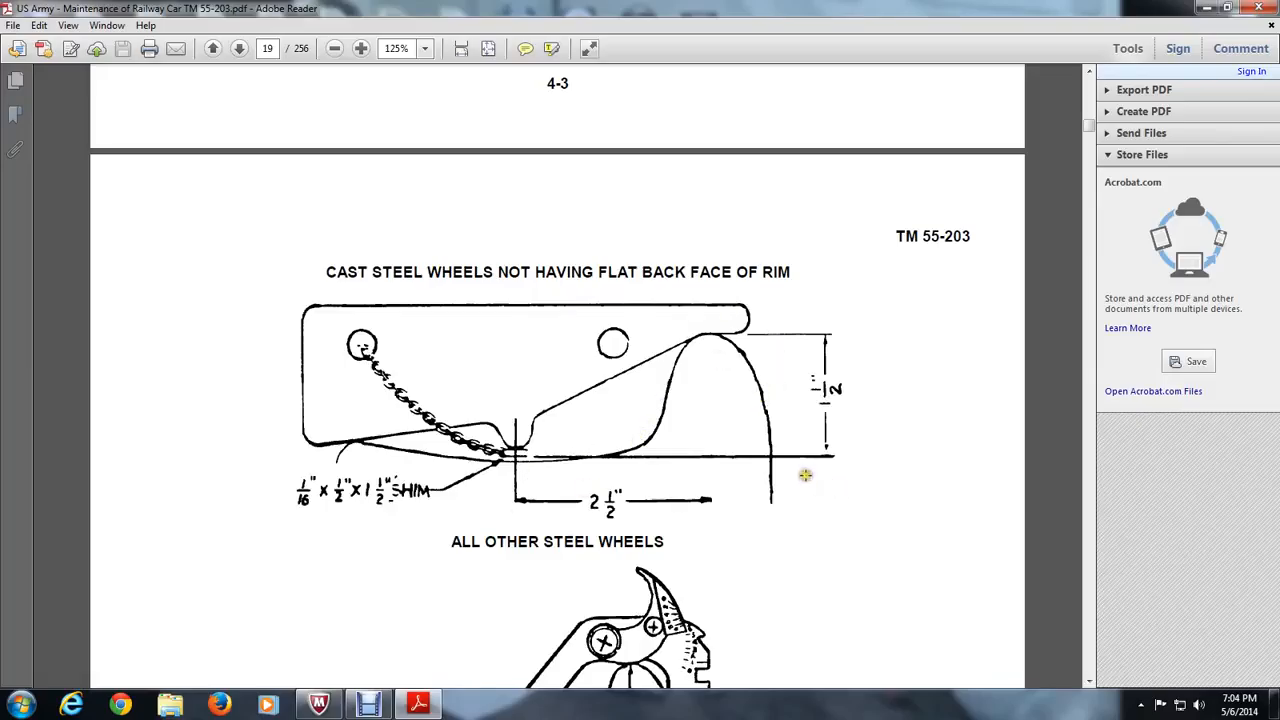
{"action": "mouse_move", "coordinate": [298, 493]}
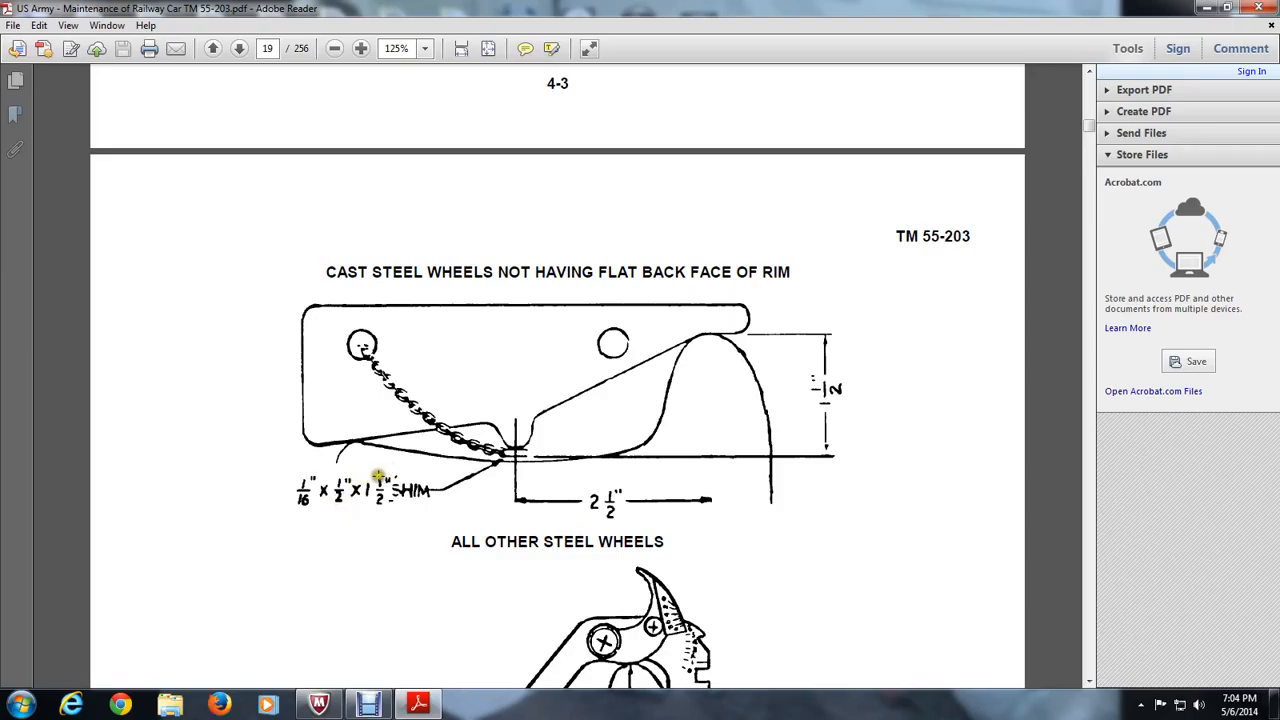
{"action": "mouse_move", "coordinate": [428, 572]}
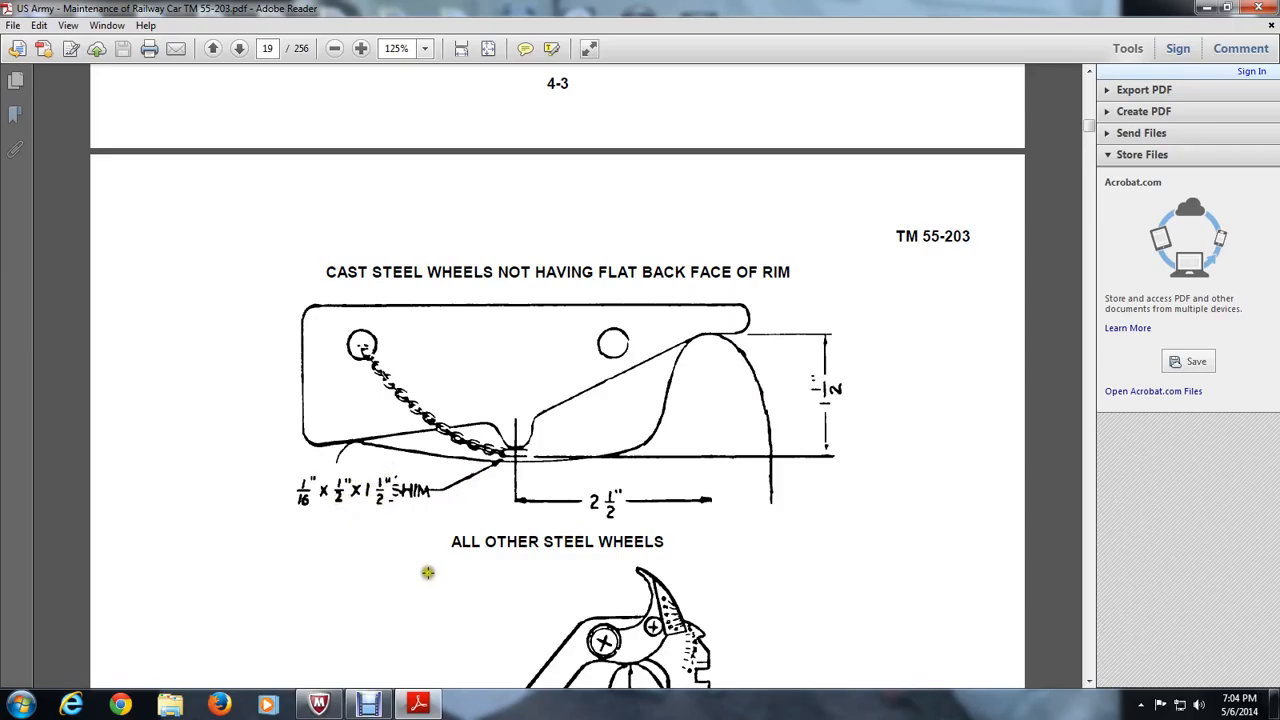
{"action": "mouse_move", "coordinate": [533, 285]}
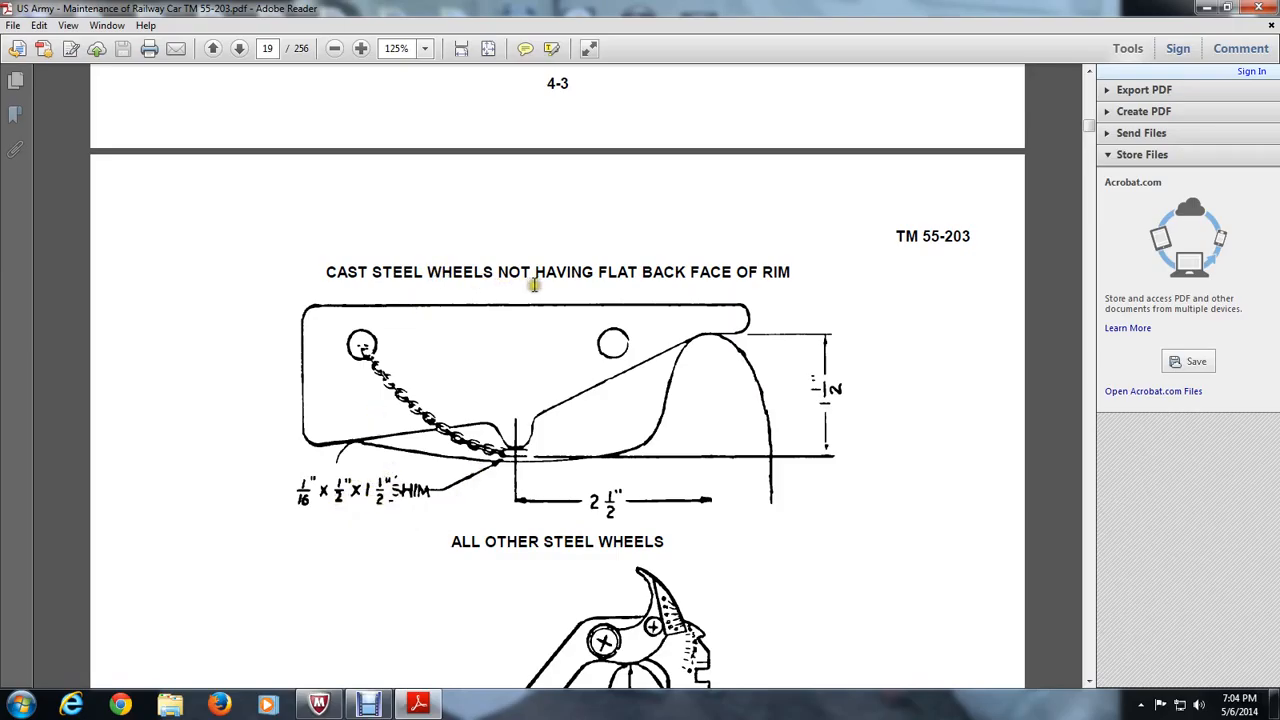
{"action": "mouse_move", "coordinate": [547, 428]}
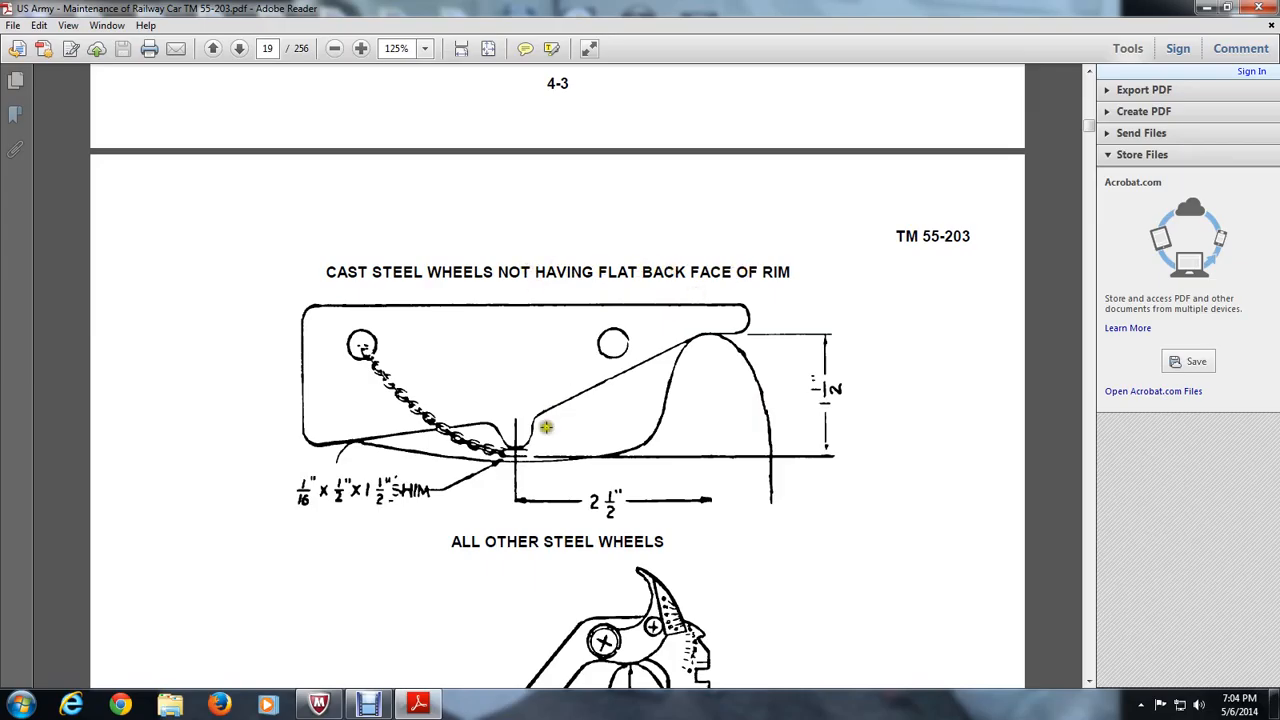
Scroll past Figure 4-3 to the Out of Round and Cracked Hub paragraphs
{"action": "scroll", "scroll_direction": "down", "scroll_amount": 3}
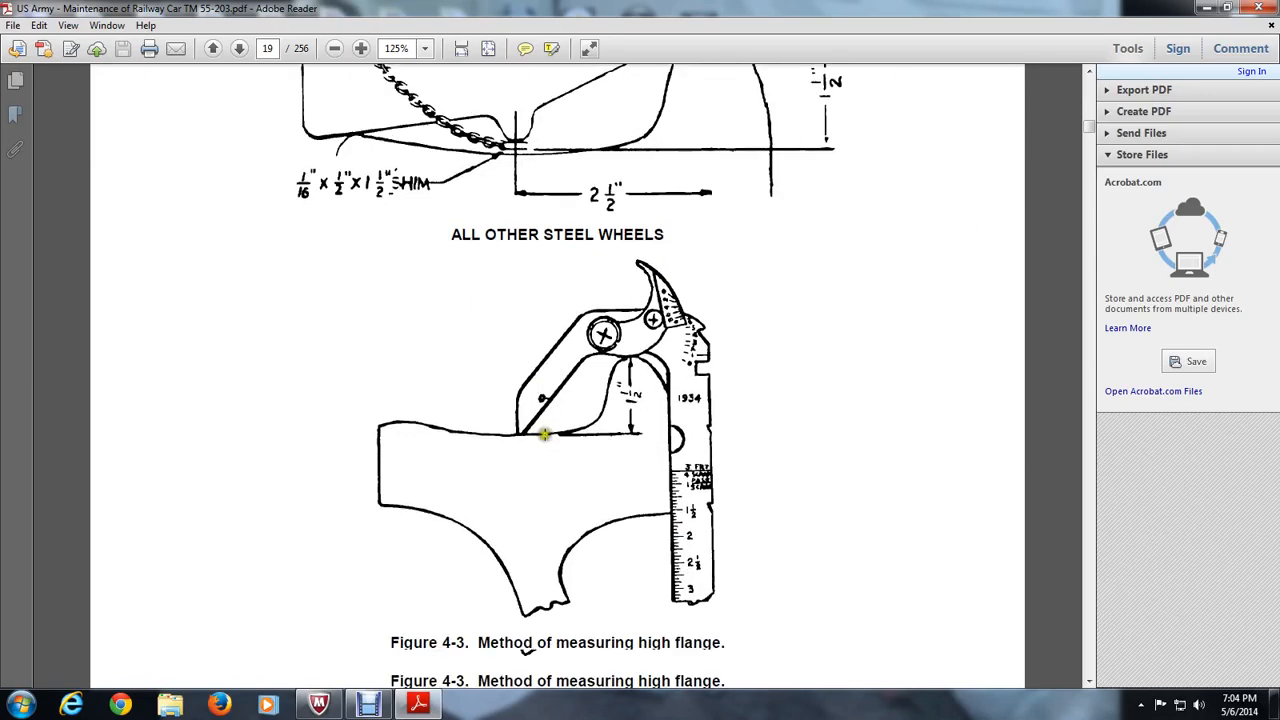
{"action": "scroll", "scroll_direction": "down", "scroll_amount": 3}
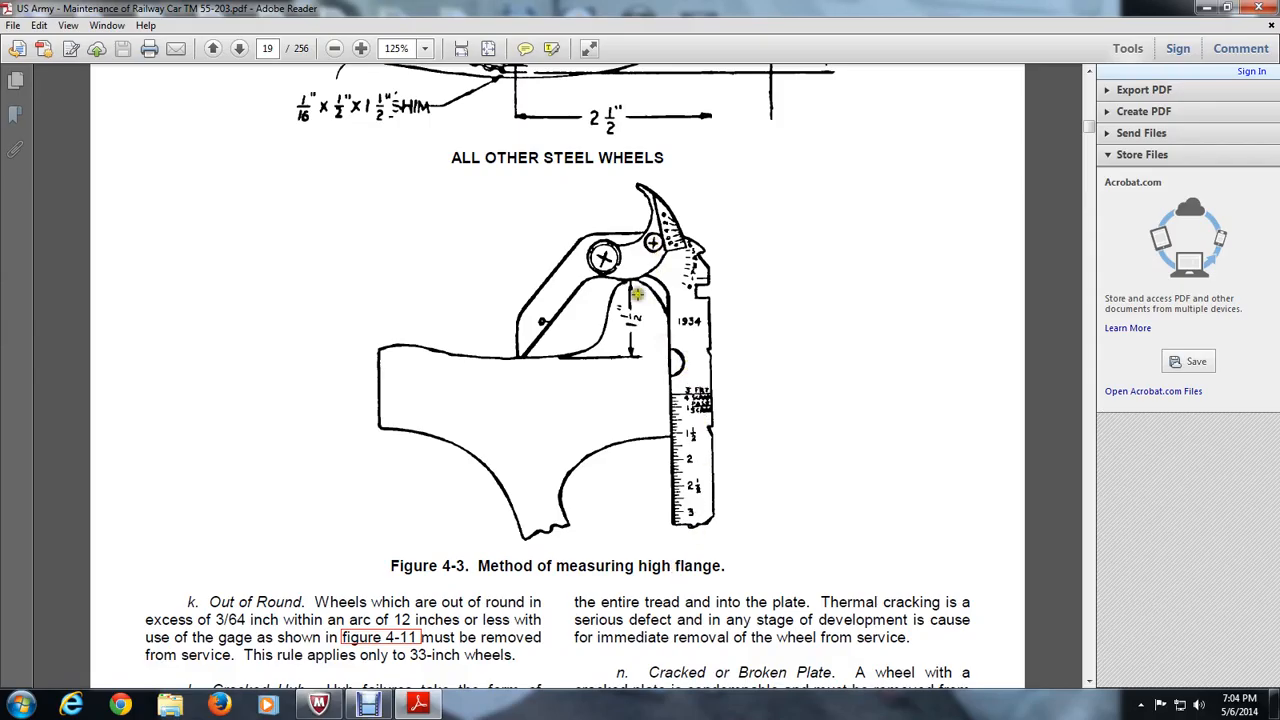
{"action": "mouse_move", "coordinate": [574, 374]}
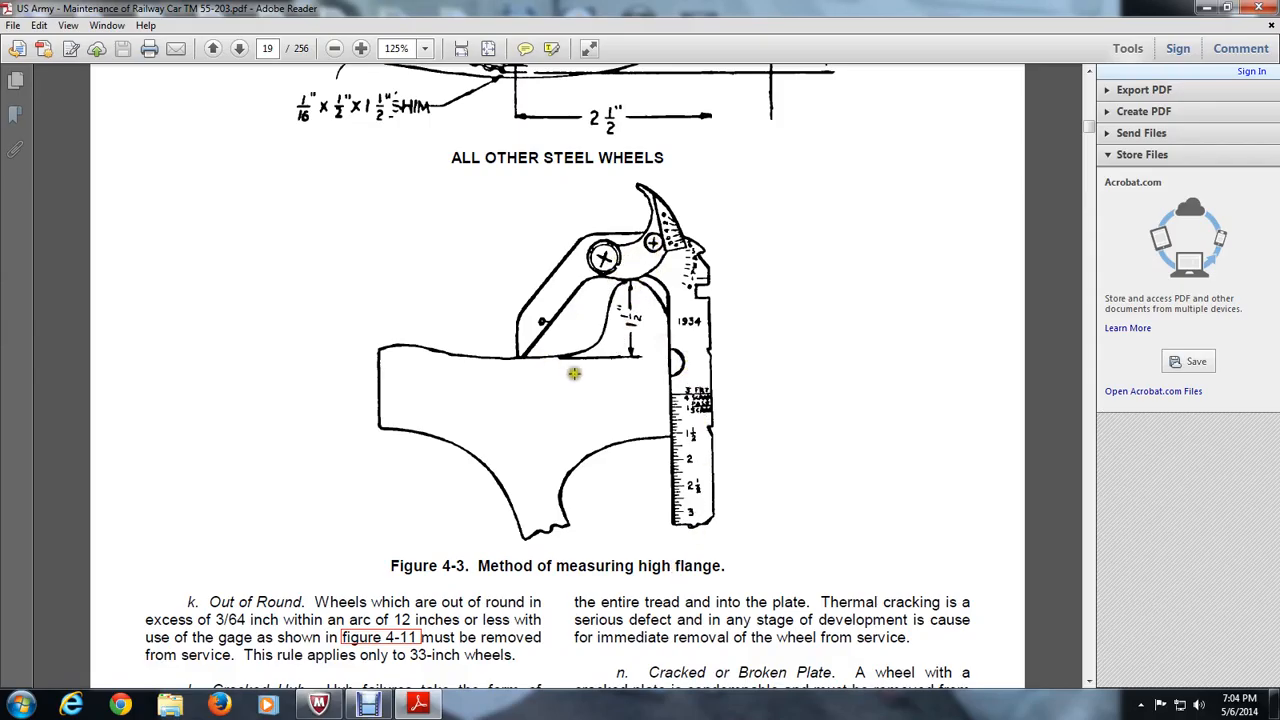
{"action": "scroll", "scroll_direction": "down", "scroll_amount": 3}
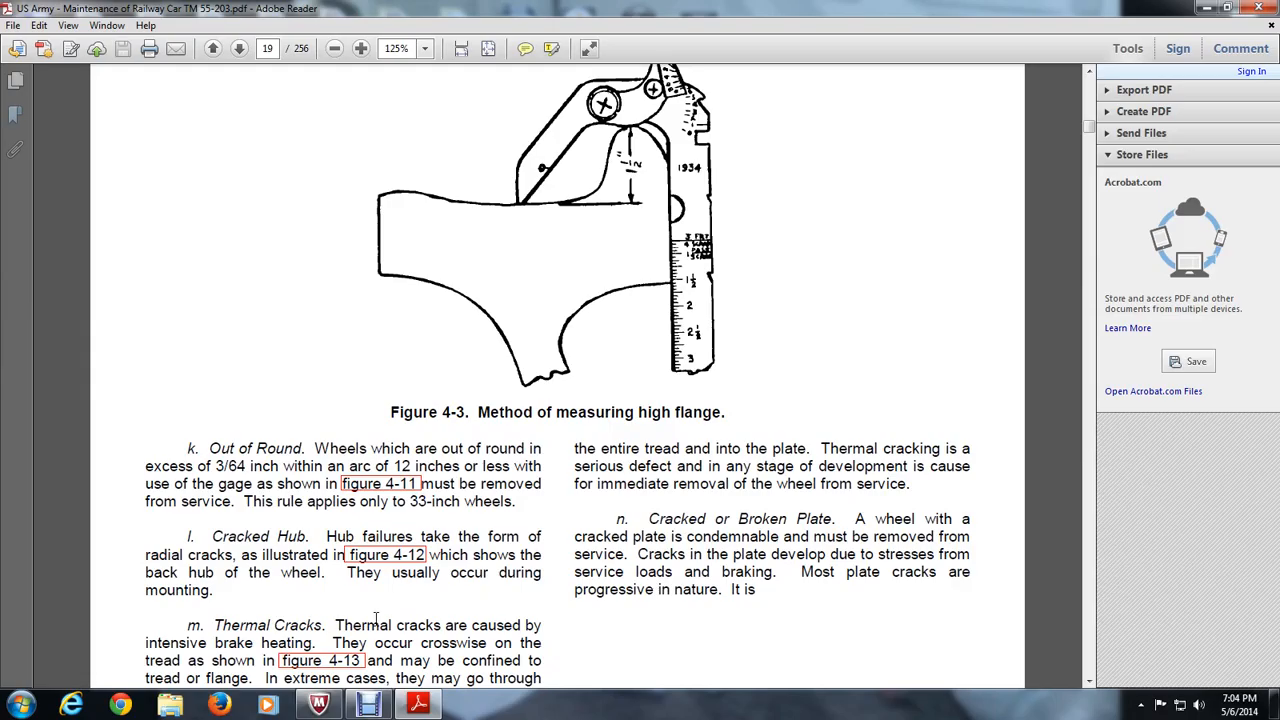
Scroll to page 20 showing Figures 4-4 Burnt rim and 4-5 Shattered rim
{"action": "scroll", "scroll_direction": "down", "scroll_amount": 3}
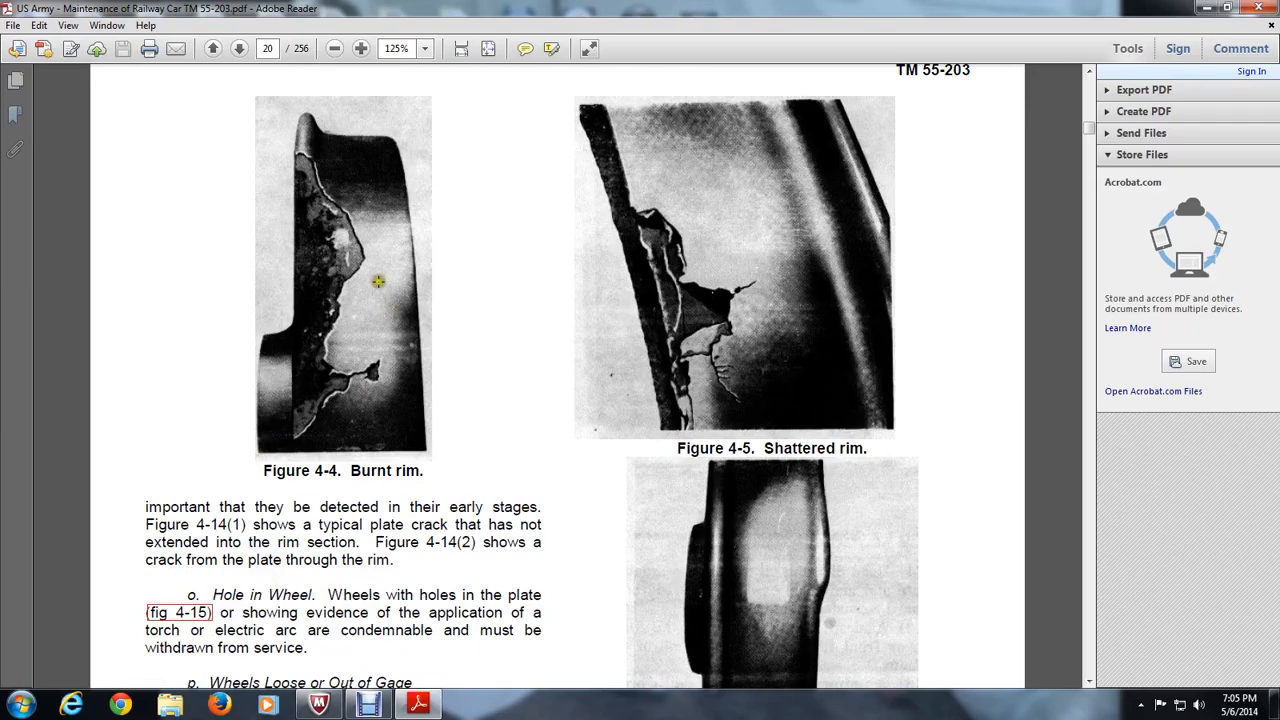
{"action": "mouse_move", "coordinate": [760, 441]}
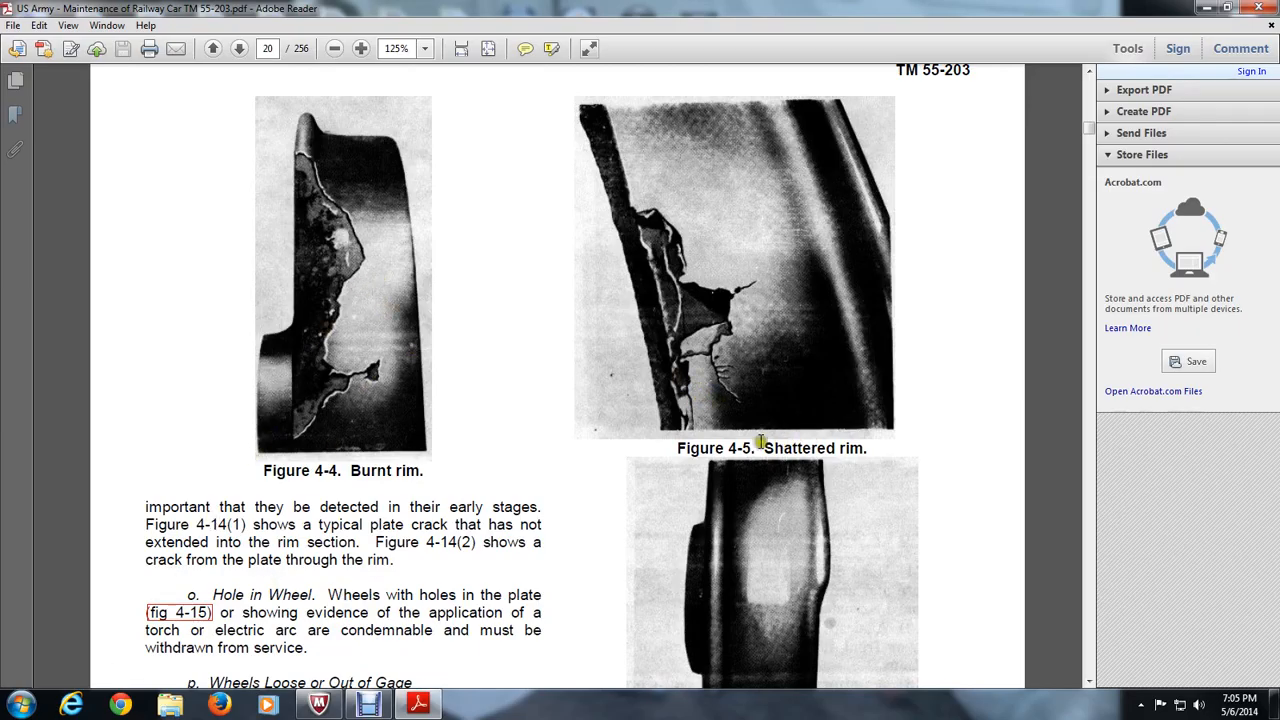
Scroll past the Spread rim figure to Figure 4-7's subsurface defect photo on page 21
{"action": "scroll", "scroll_direction": "down", "scroll_amount": 3}
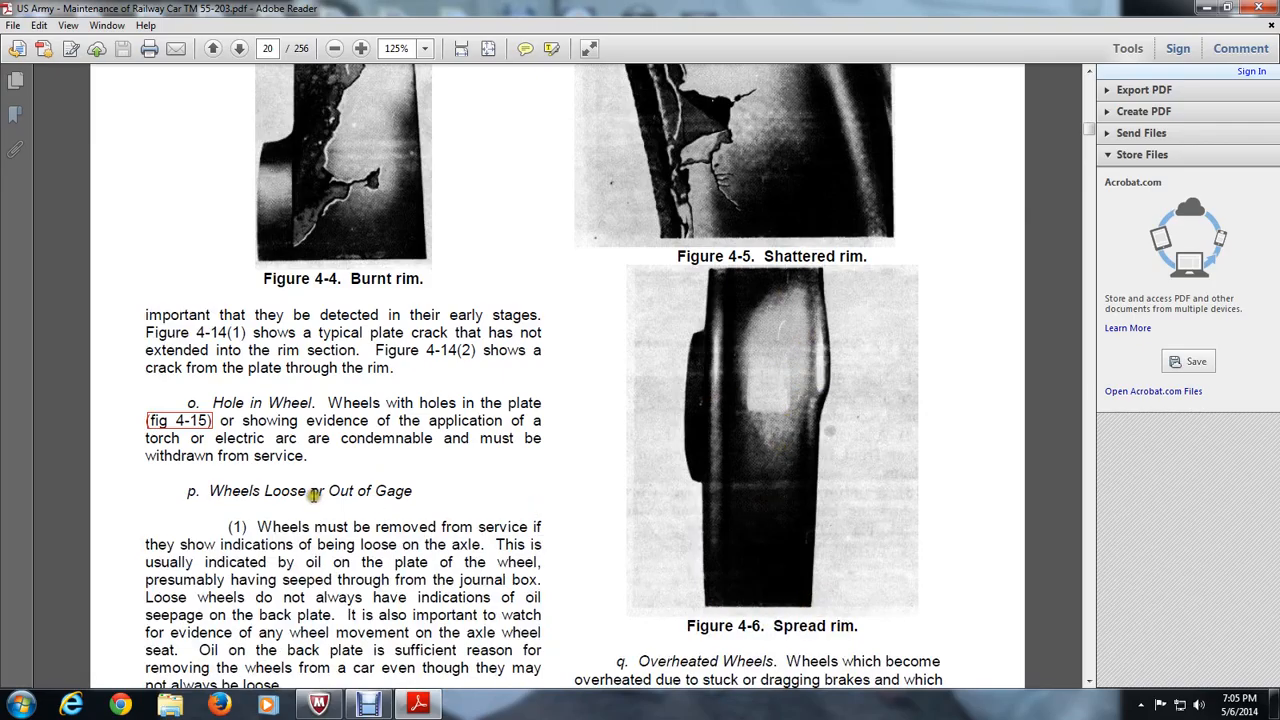
{"action": "scroll", "scroll_direction": "down", "scroll_amount": 3}
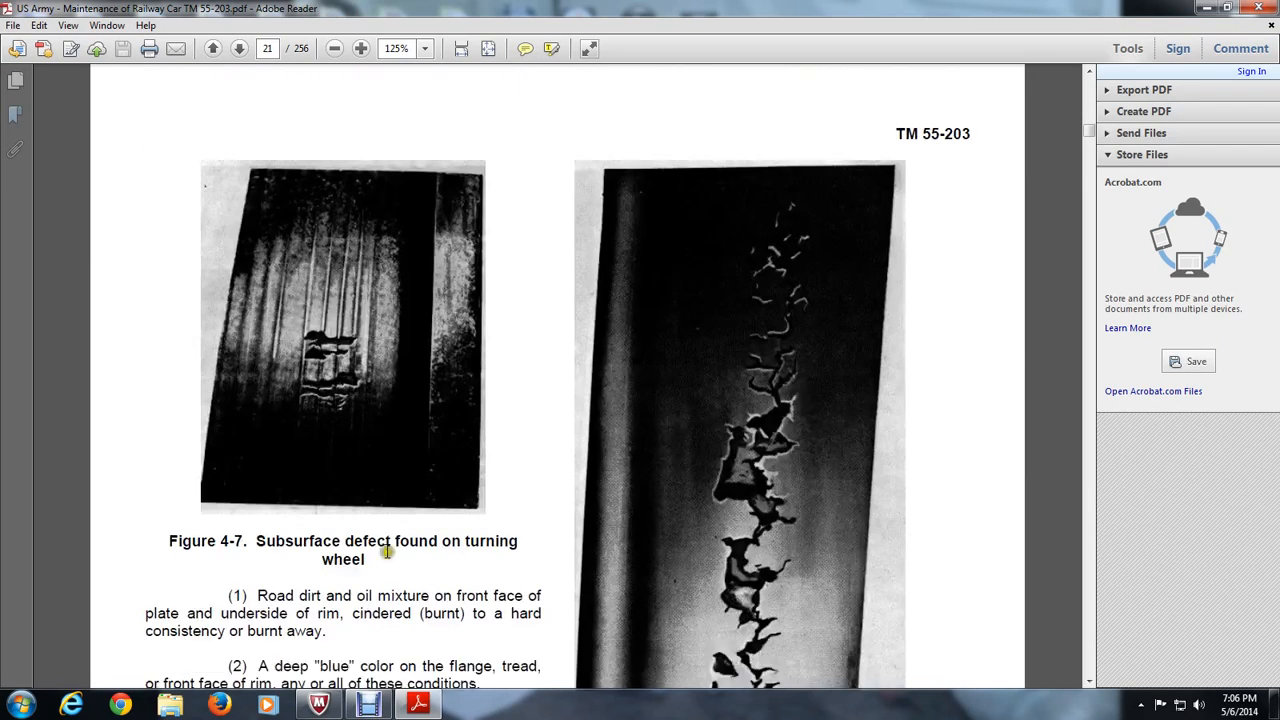
{"action": "mouse_move", "coordinate": [375, 531]}
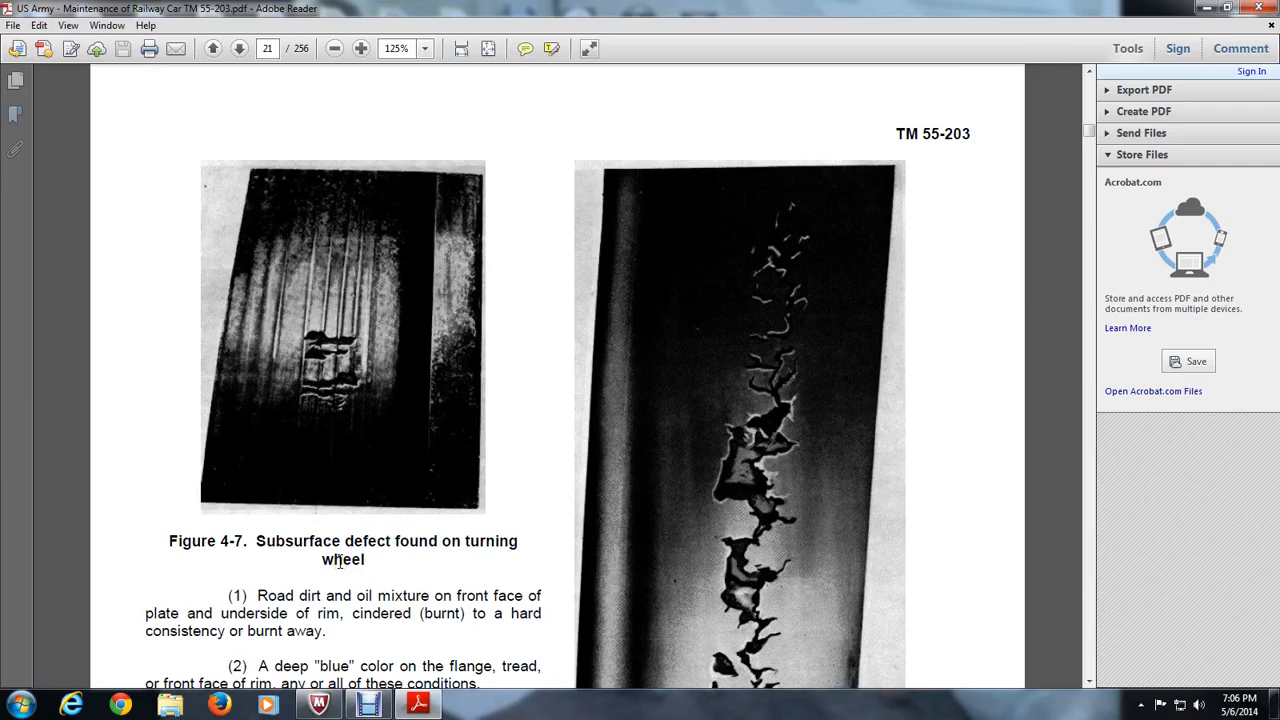
Scroll through pages 21–23 past Figures 4-10 and 4-11 onto page 24's cracked hub
{"action": "scroll", "scroll_direction": "down", "scroll_amount": 3}
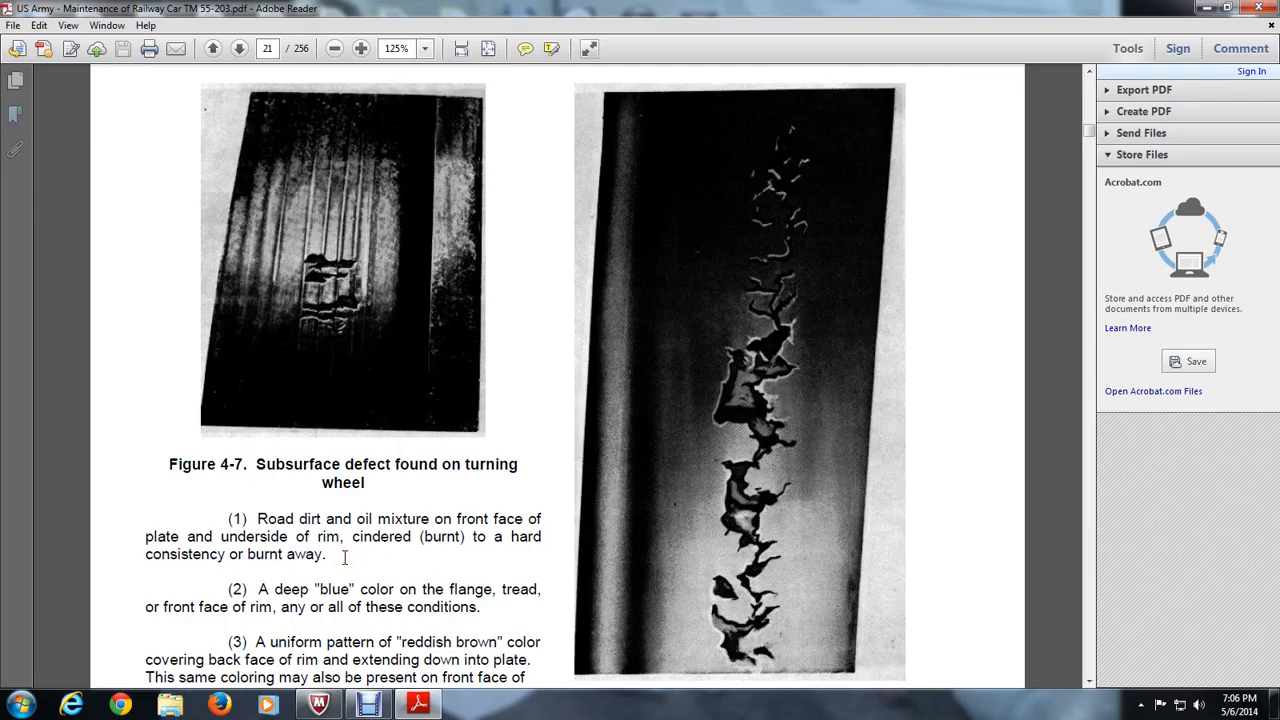
{"action": "scroll", "scroll_direction": "down", "scroll_amount": 3}
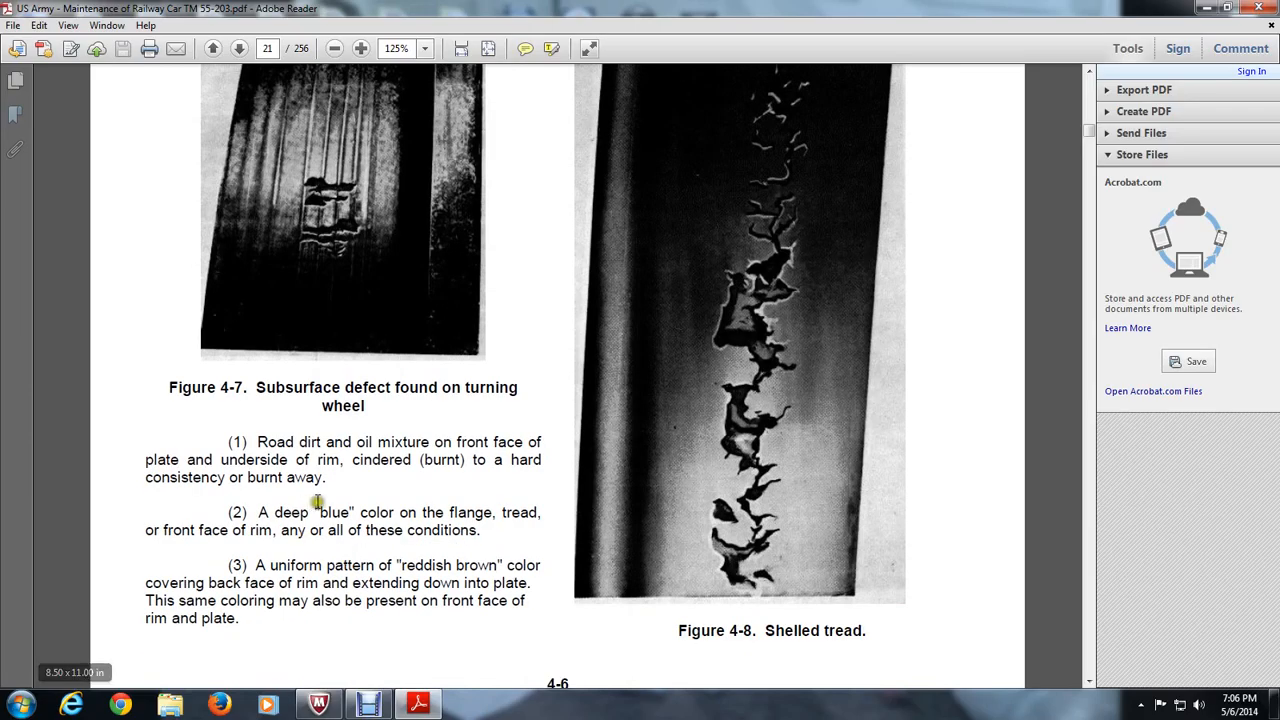
{"action": "mouse_move", "coordinate": [225, 522]}
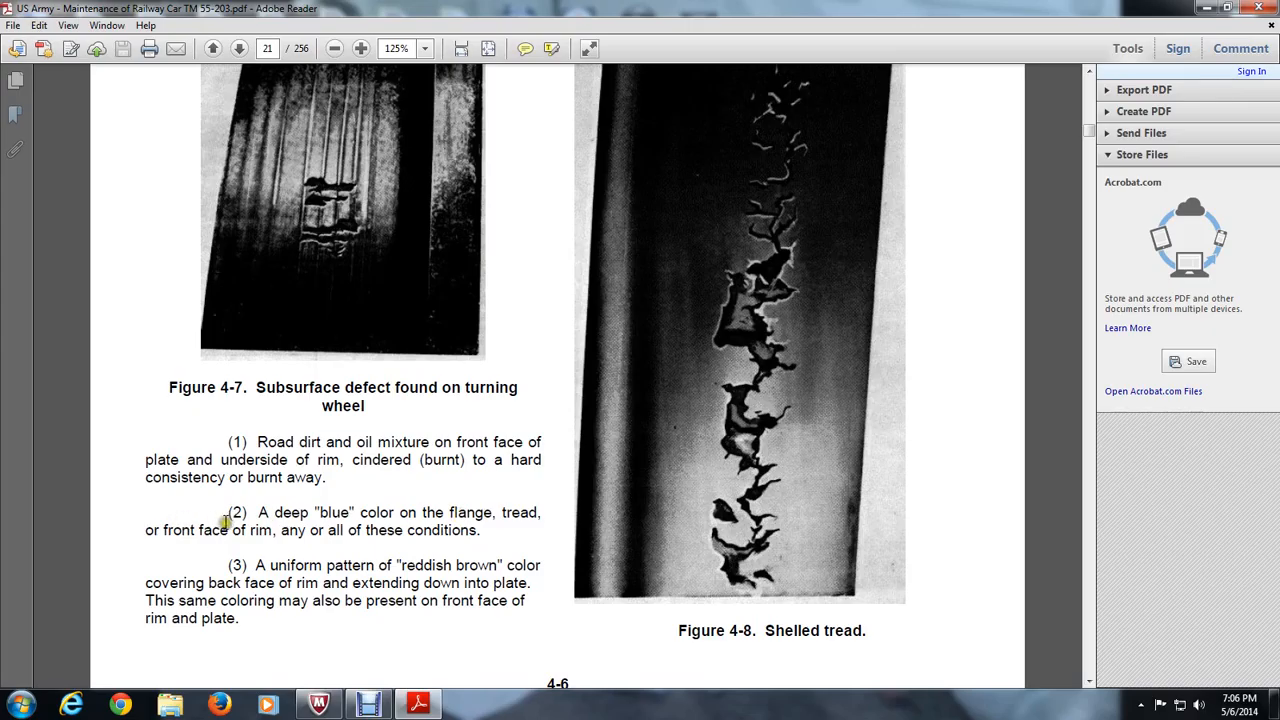
{"action": "mouse_move", "coordinate": [405, 540]}
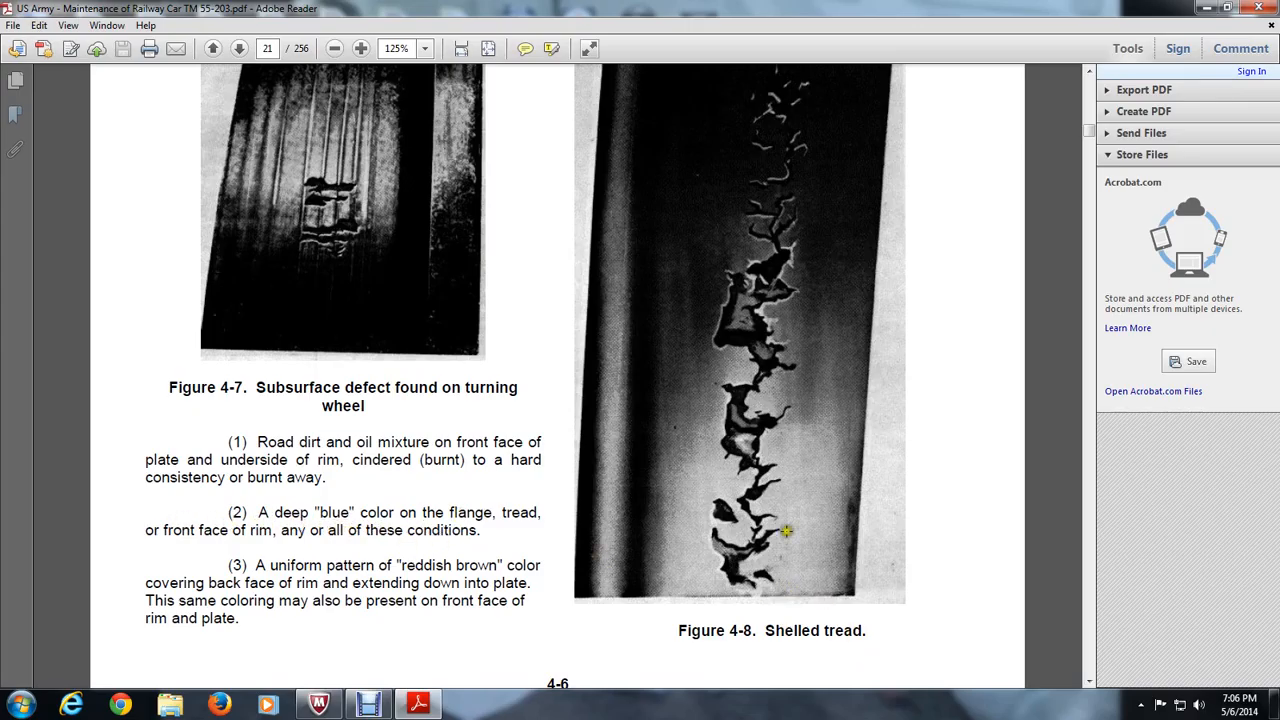
{"action": "mouse_move", "coordinate": [425, 556]}
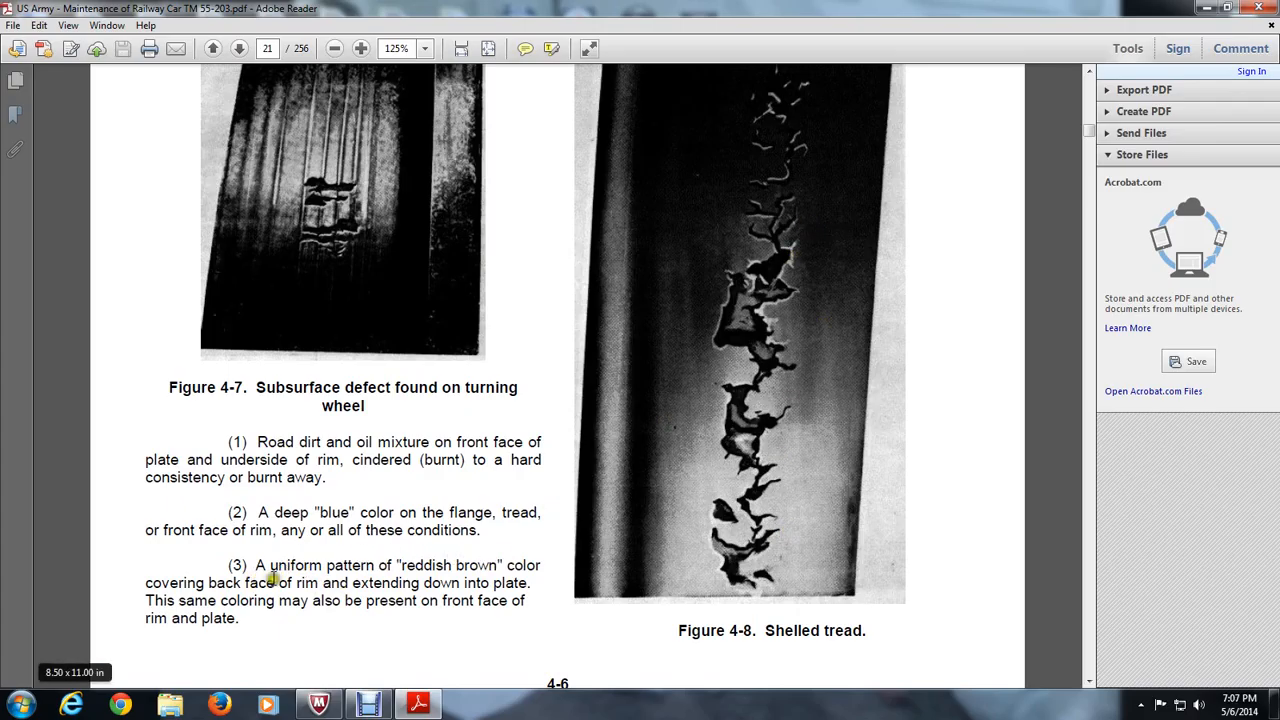
{"action": "mouse_move", "coordinate": [293, 589]}
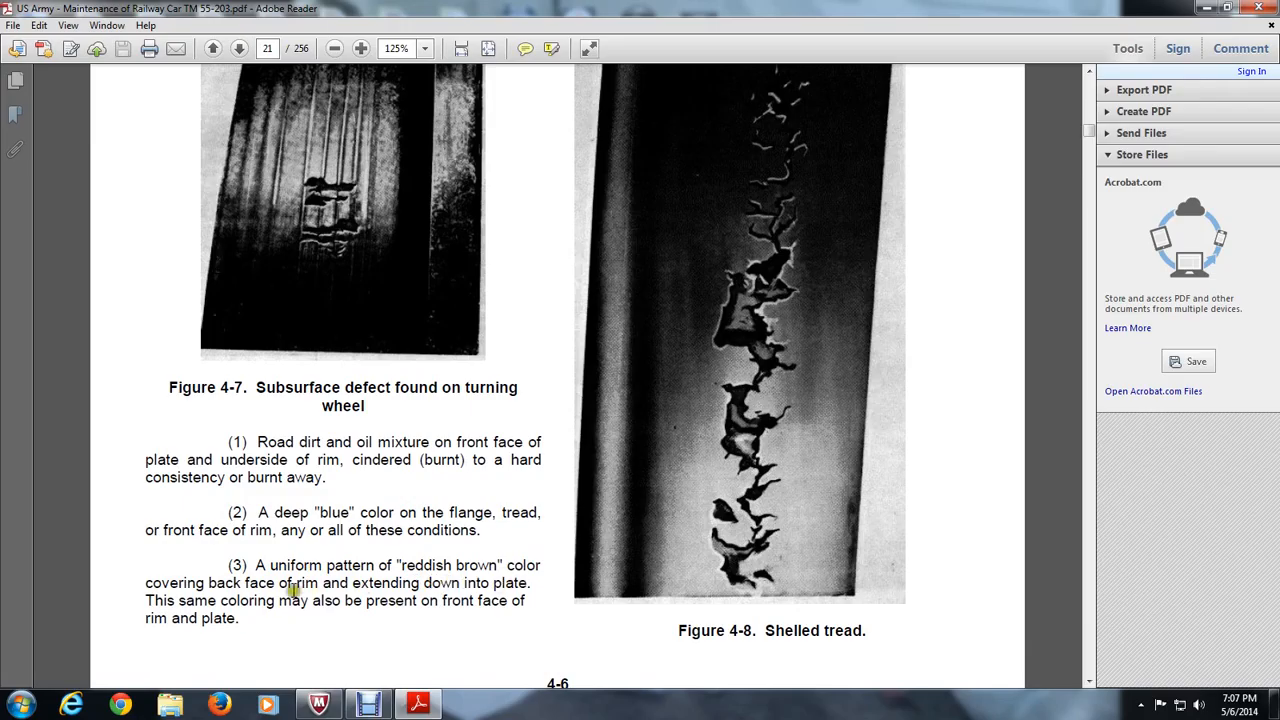
{"action": "mouse_move", "coordinate": [388, 600]}
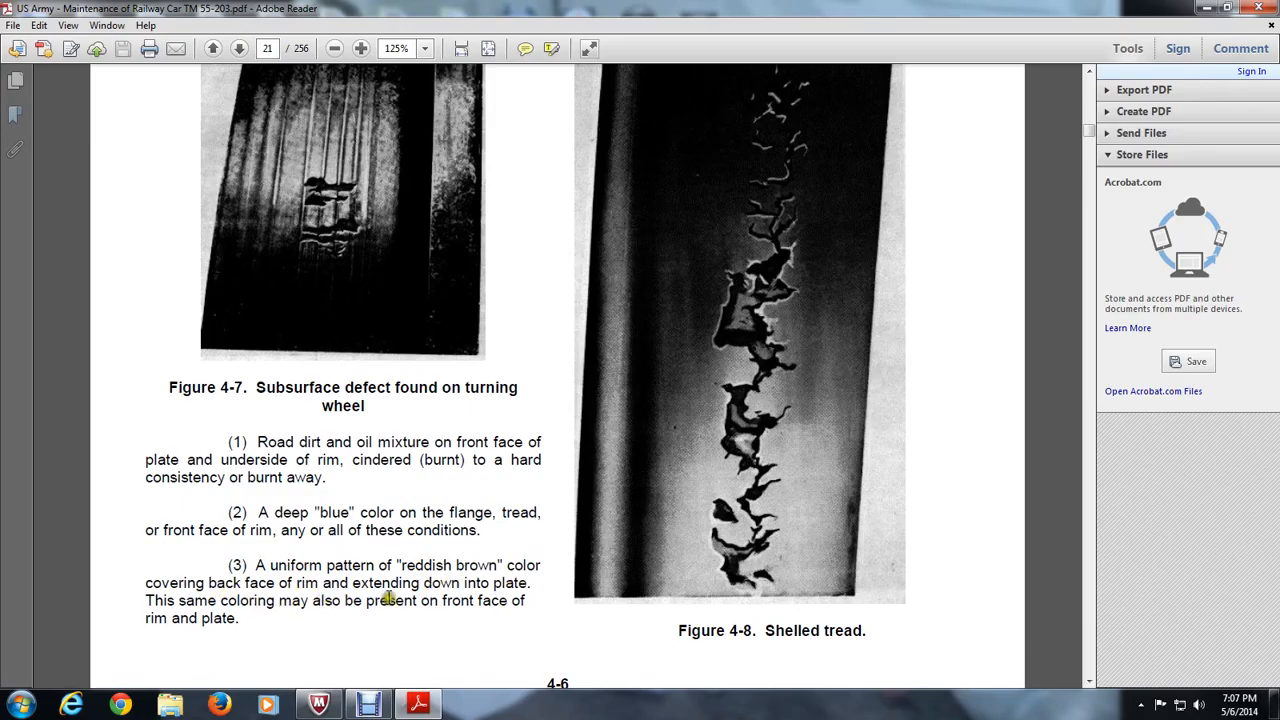
{"action": "scroll", "scroll_direction": "down", "scroll_amount": 3}
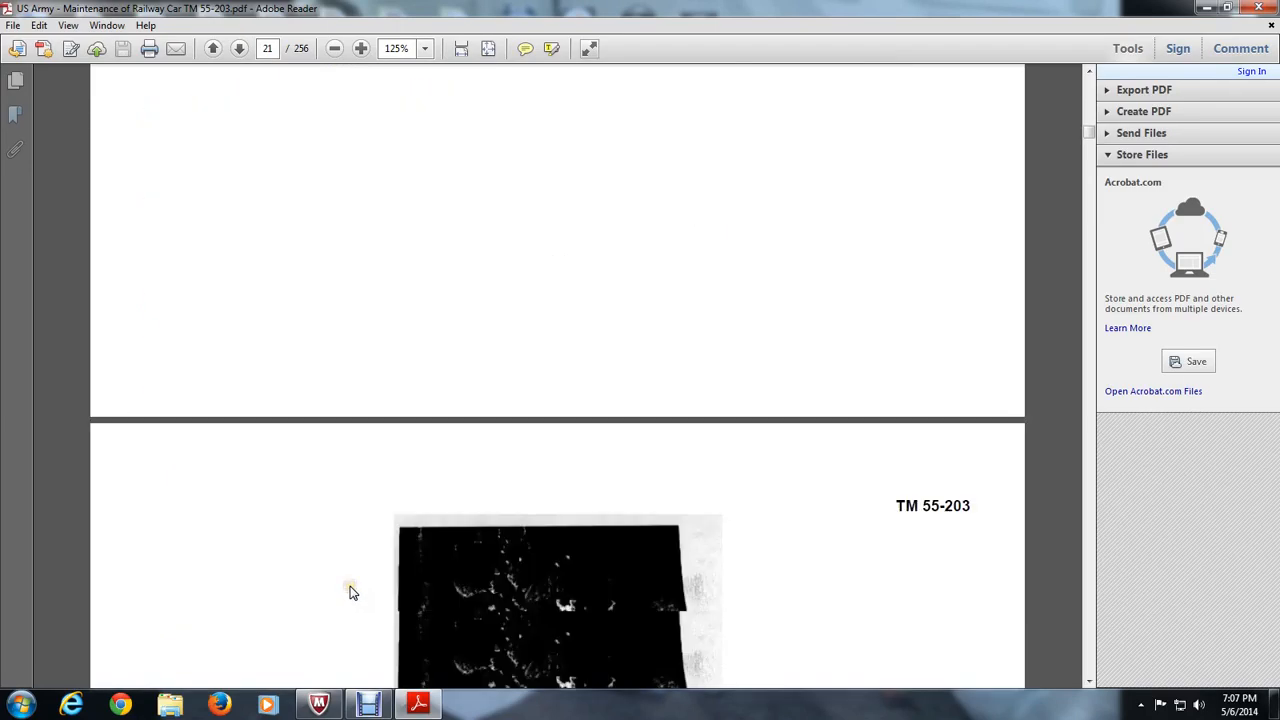
{"action": "scroll", "scroll_direction": "down", "scroll_amount": 3}
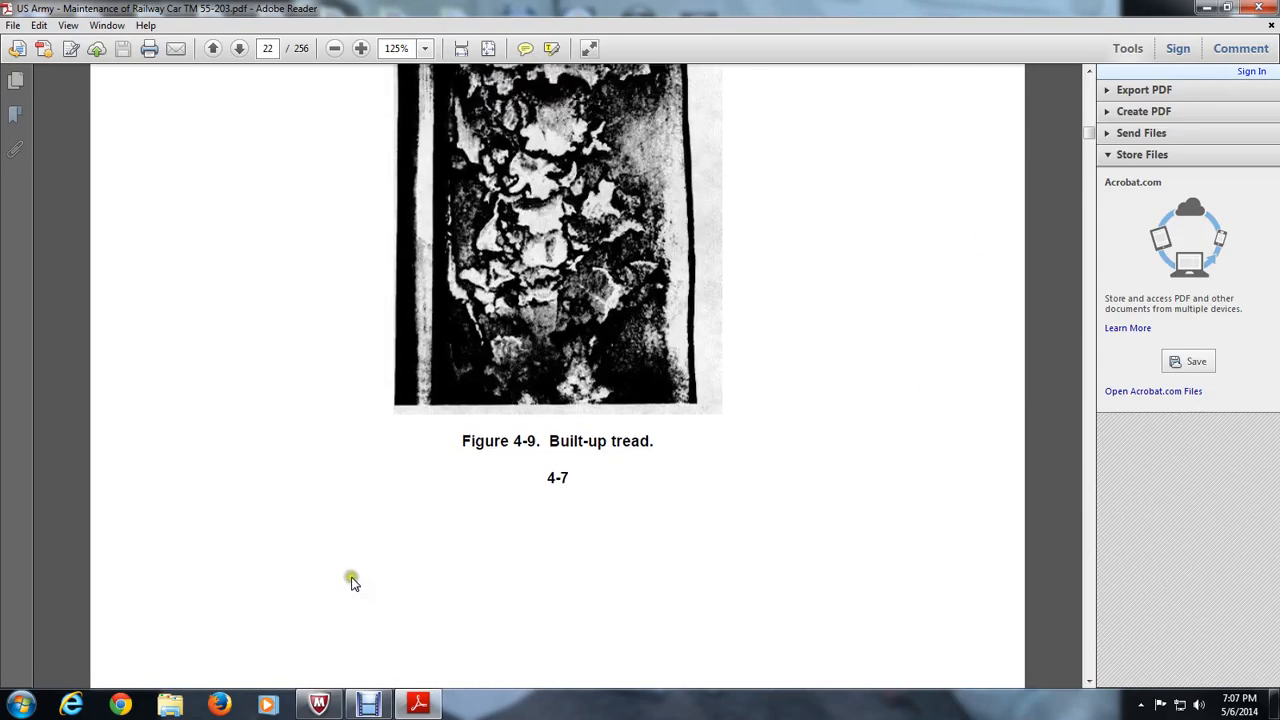
{"action": "scroll", "scroll_direction": "down", "scroll_amount": 3}
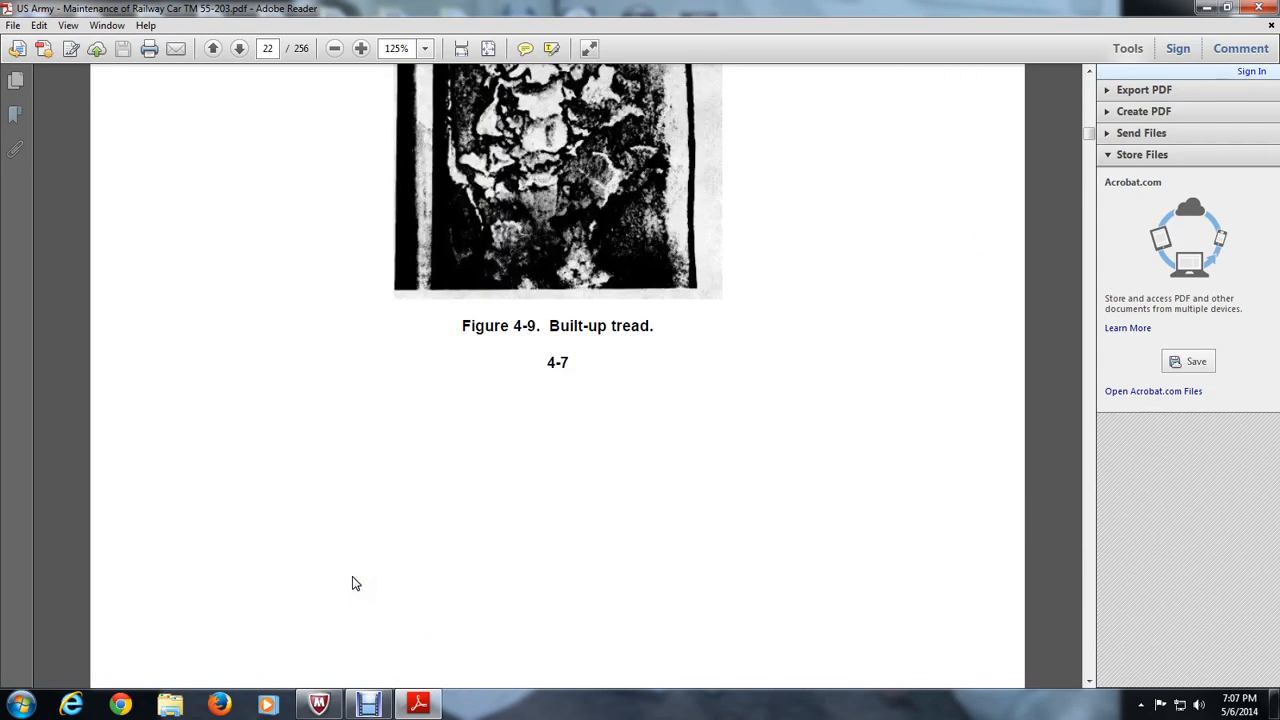
{"action": "scroll", "scroll_direction": "down", "scroll_amount": 3}
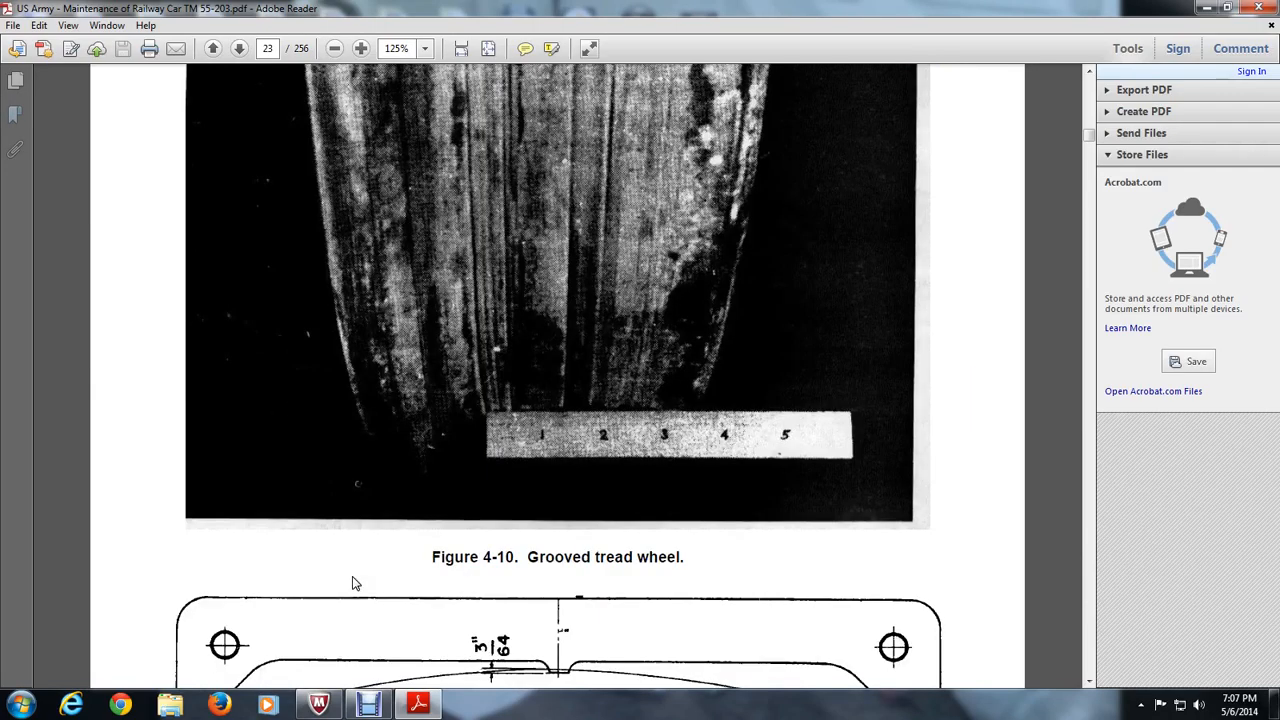
{"action": "scroll", "scroll_direction": "down", "scroll_amount": 3}
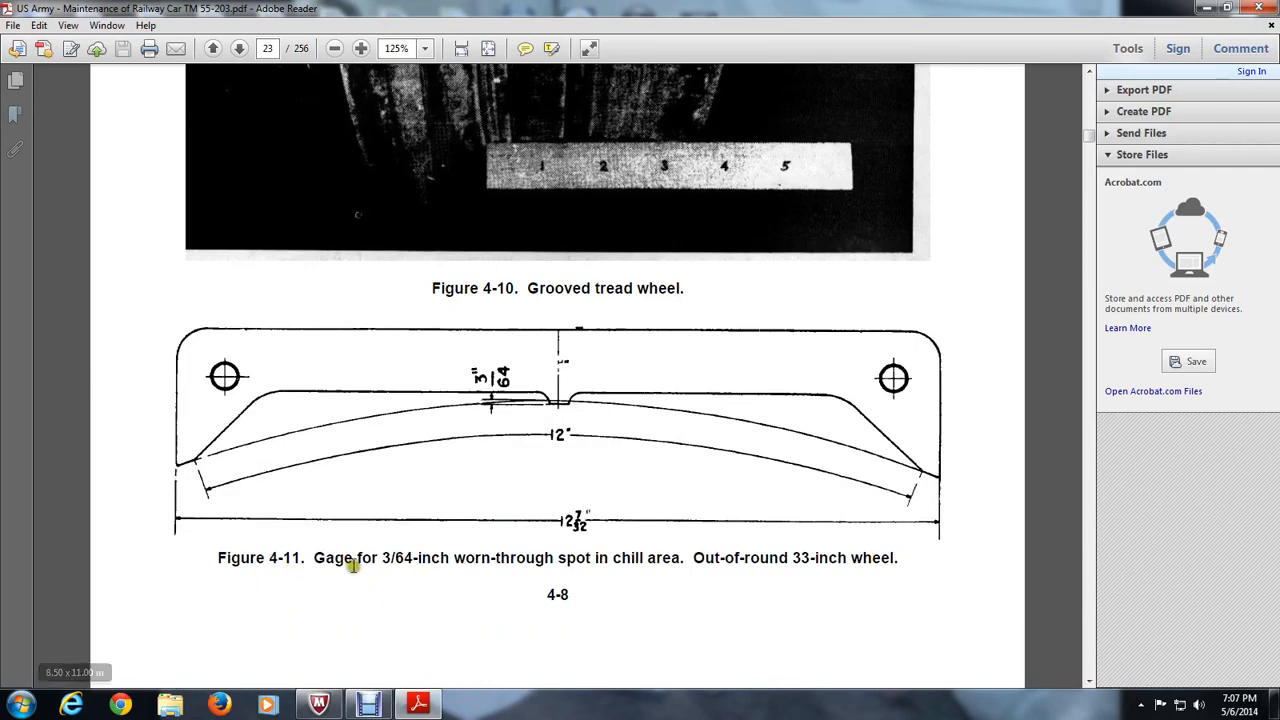
{"action": "mouse_move", "coordinate": [519, 559]}
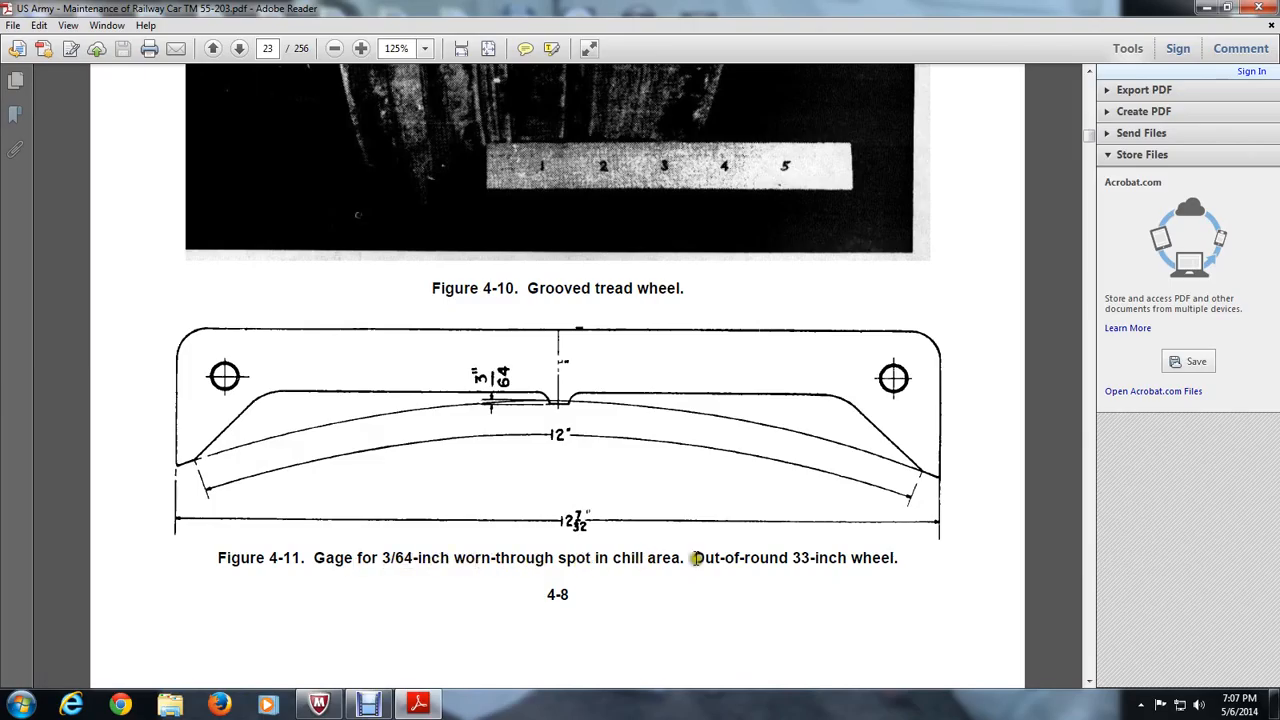
{"action": "mouse_move", "coordinate": [845, 558]}
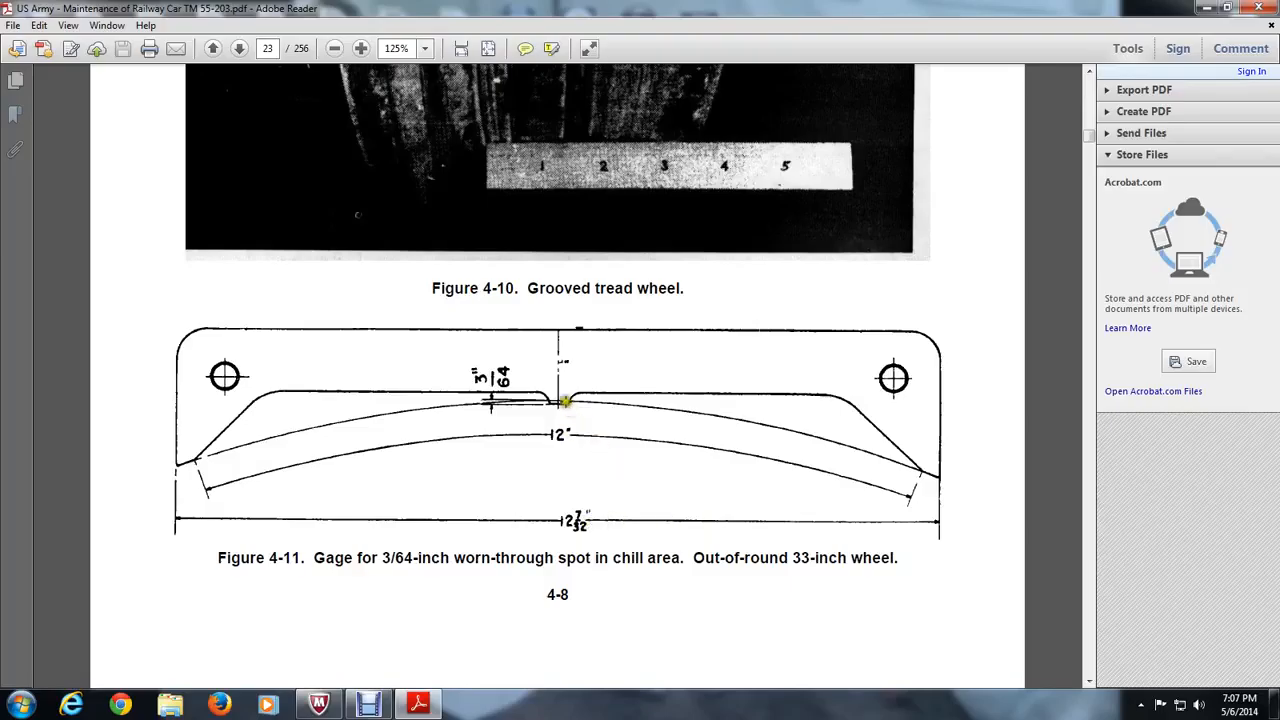
{"action": "mouse_move", "coordinate": [345, 445]}
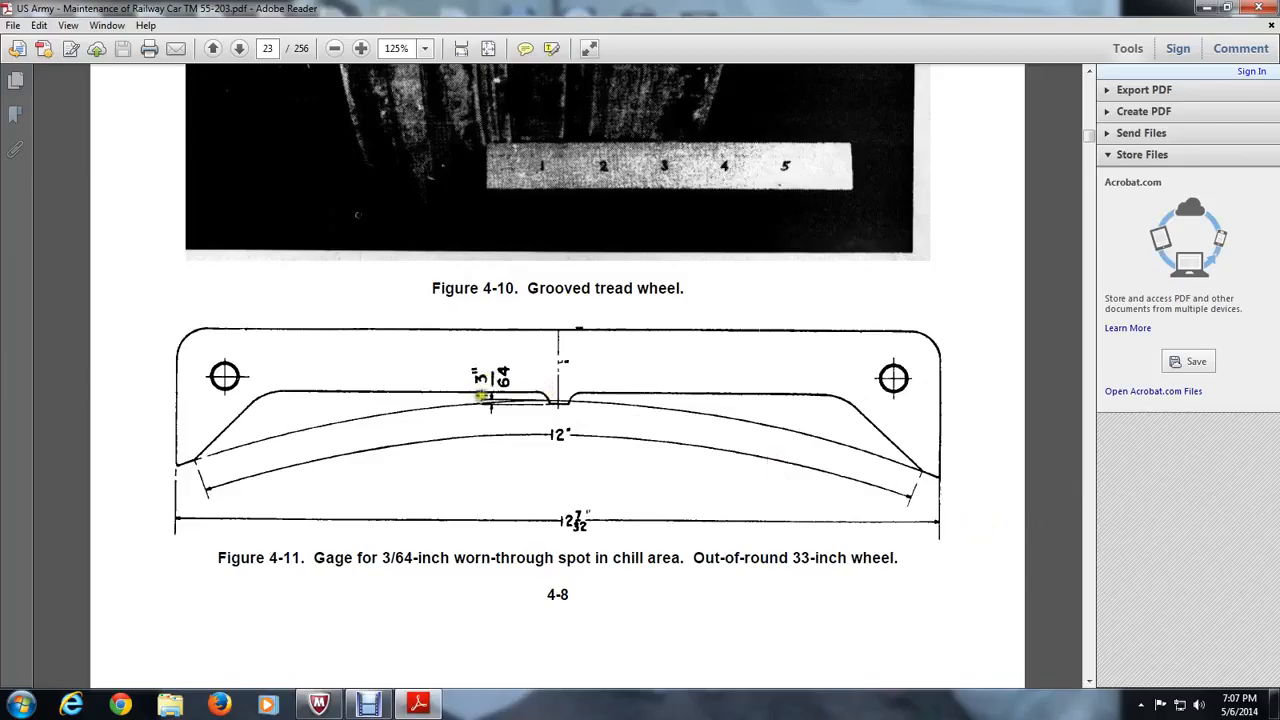
{"action": "mouse_move", "coordinate": [538, 423]}
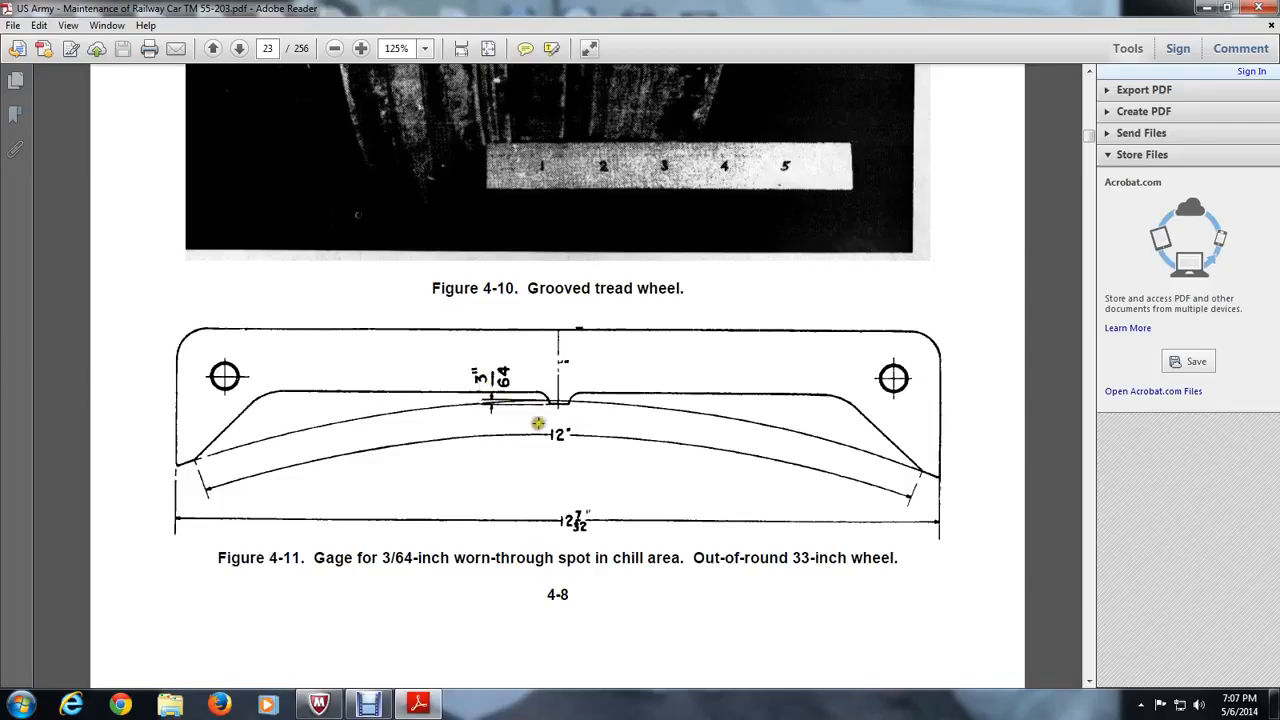
{"action": "mouse_move", "coordinate": [535, 432]}
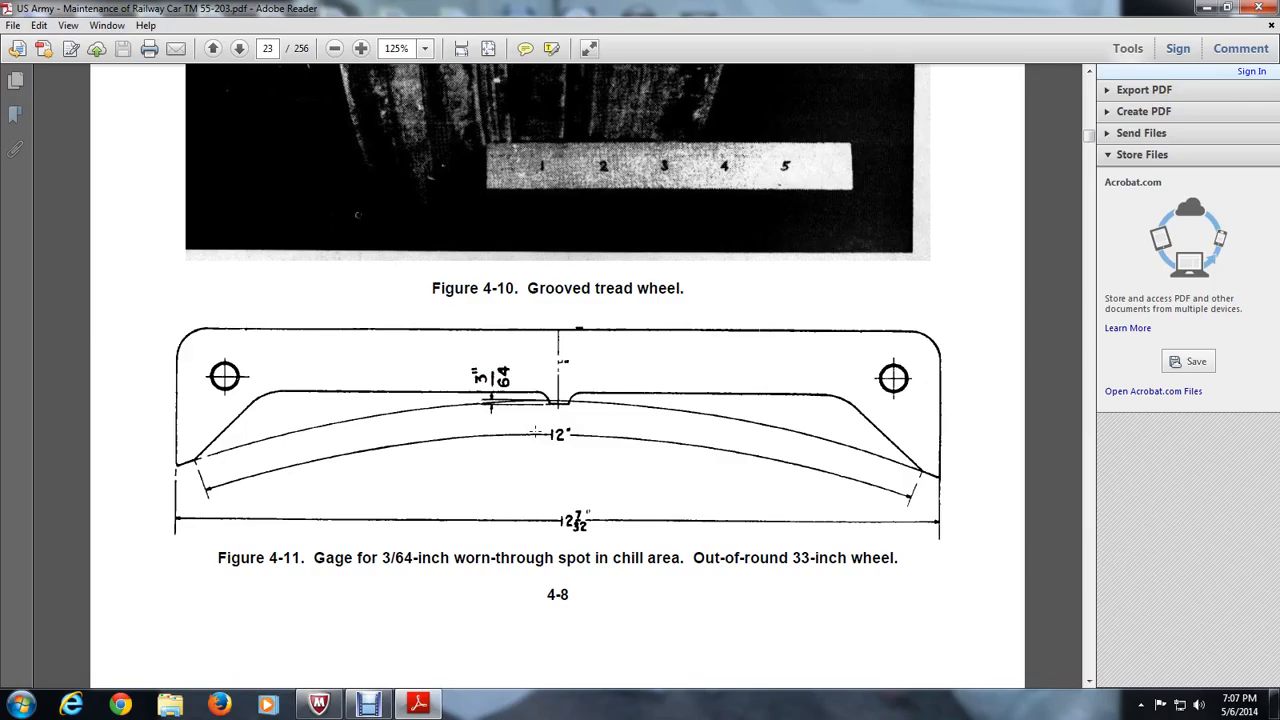
{"action": "left_click", "coordinate": [238, 48]}
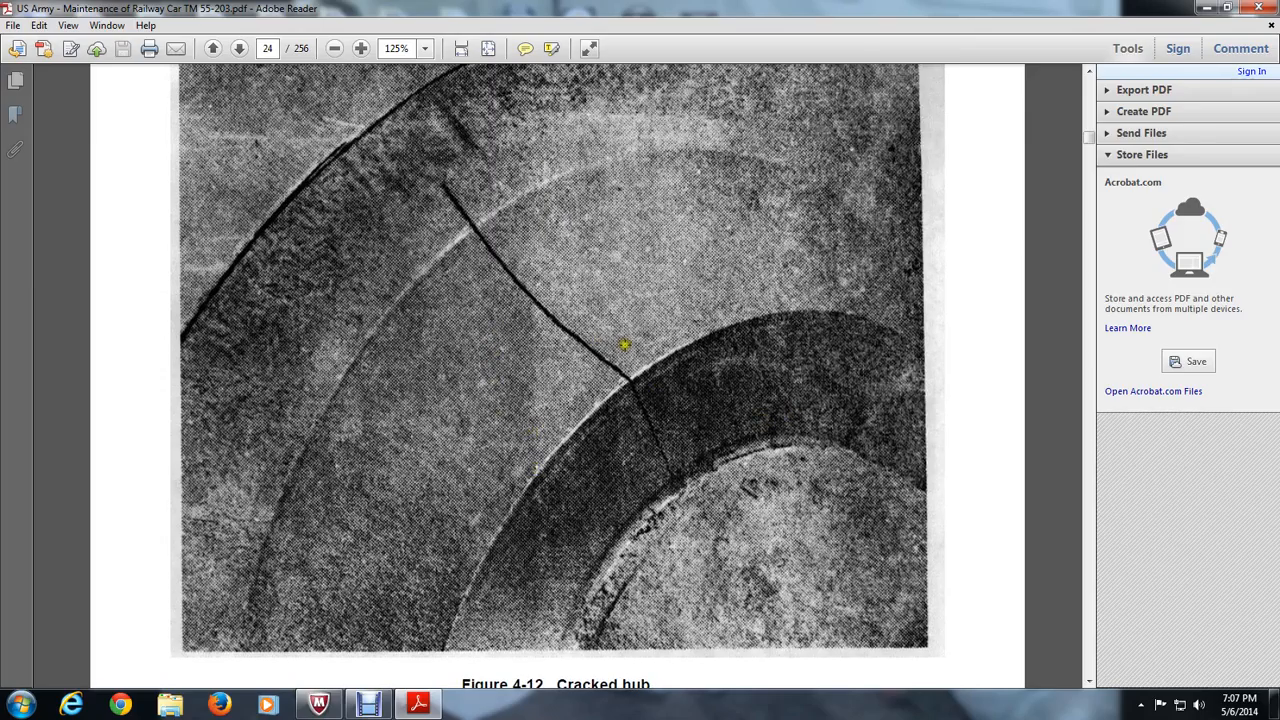
Scroll through pages 24–26 past Figures 4-12 to 4-16 to Section III
{"action": "scroll", "scroll_direction": "down", "scroll_amount": 3}
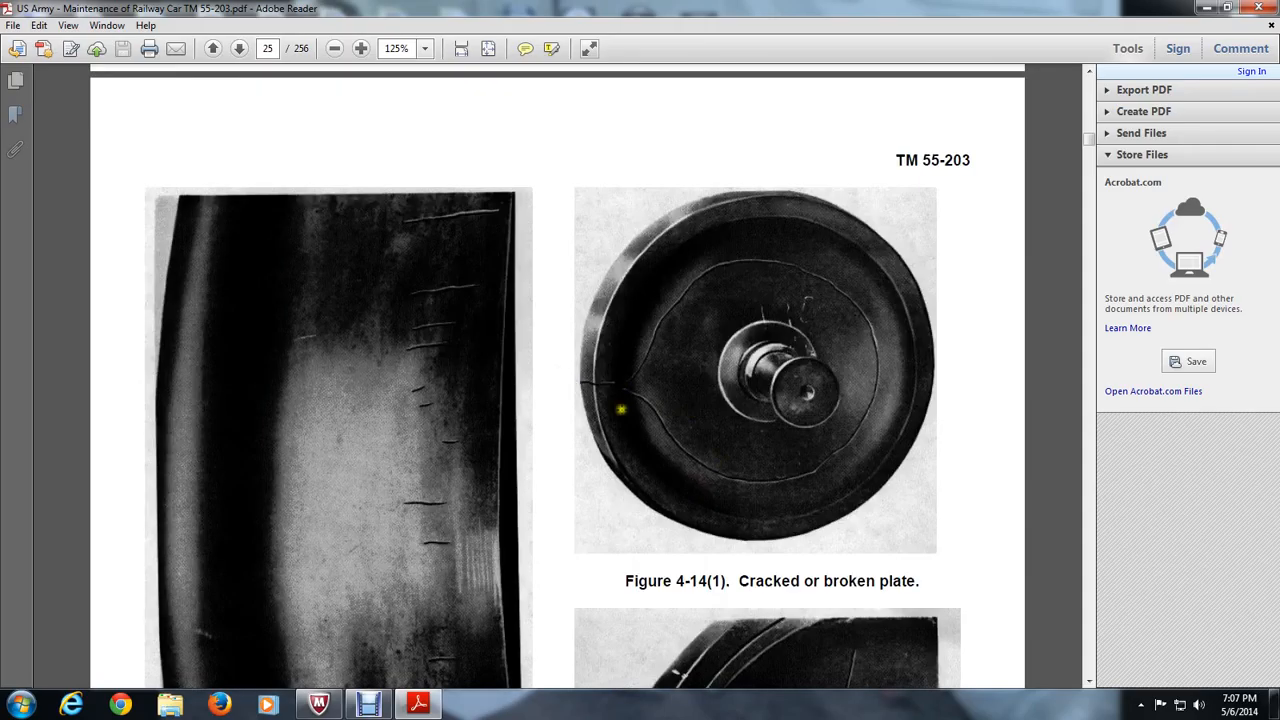
{"action": "scroll", "scroll_direction": "down", "scroll_amount": 3}
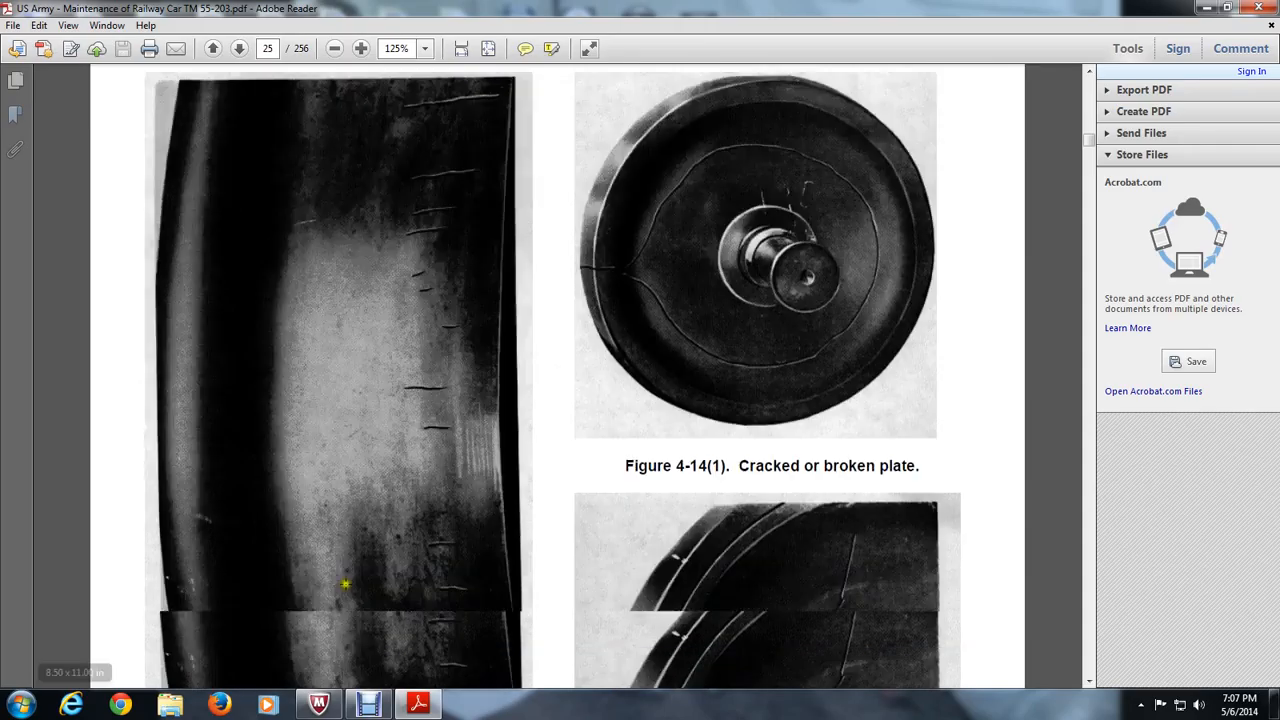
{"action": "scroll", "scroll_direction": "down", "scroll_amount": 3}
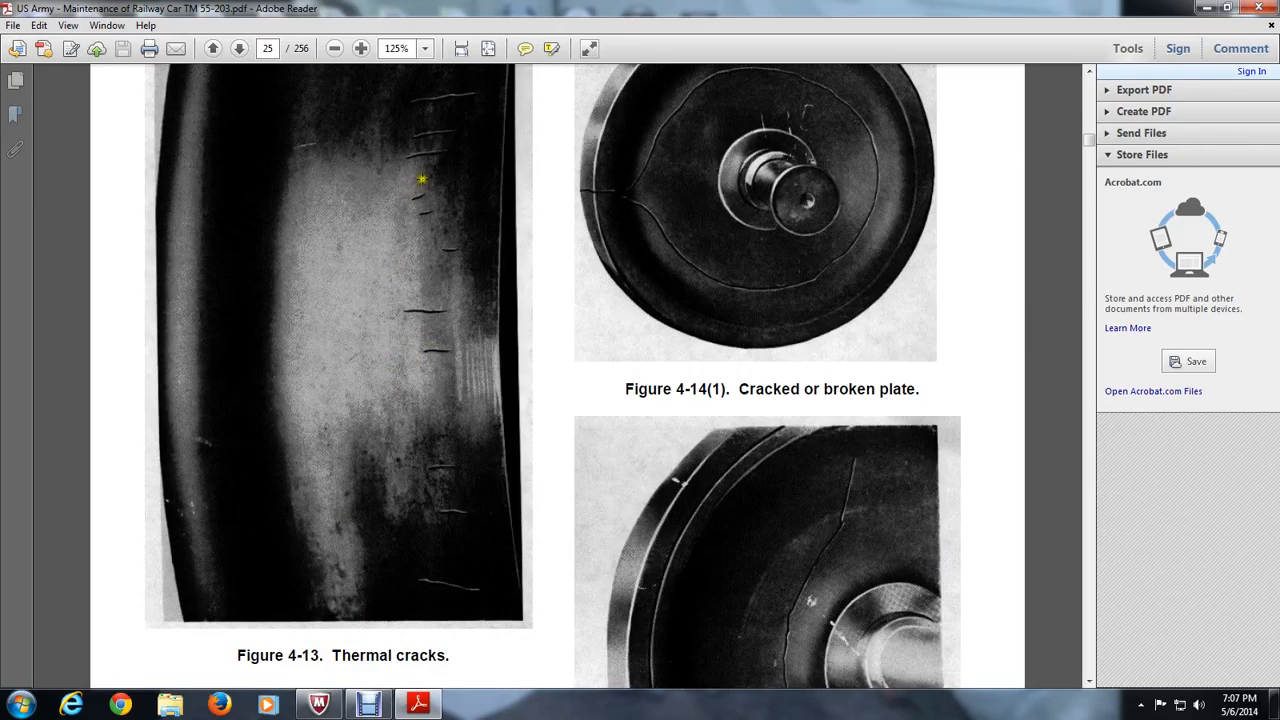
{"action": "mouse_move", "coordinate": [740, 557]}
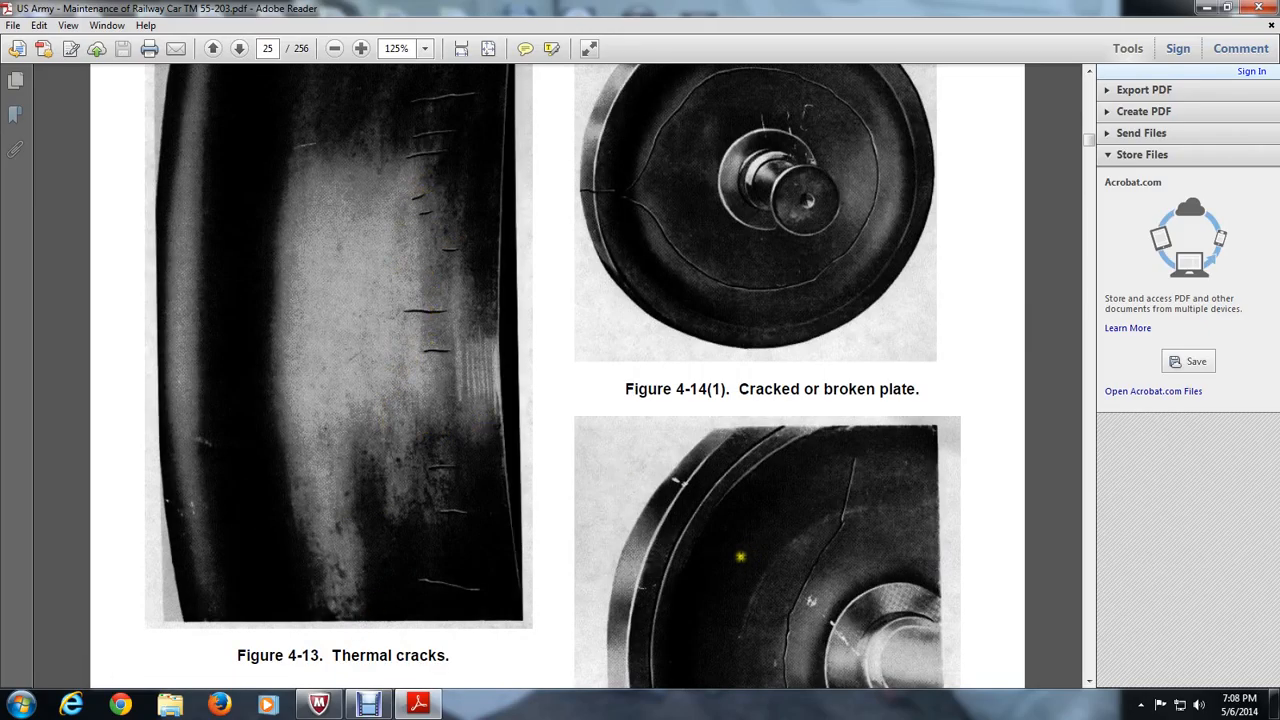
{"action": "scroll", "scroll_direction": "down", "scroll_amount": 3}
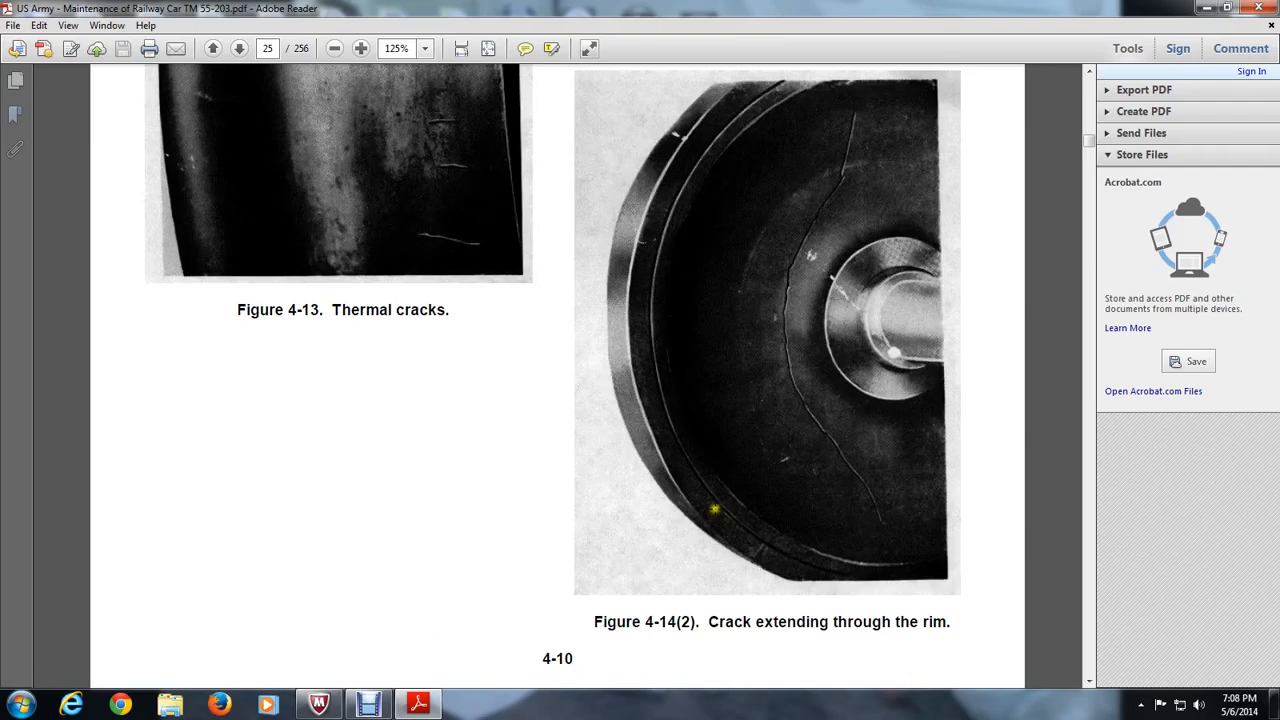
{"action": "mouse_move", "coordinate": [828, 257]}
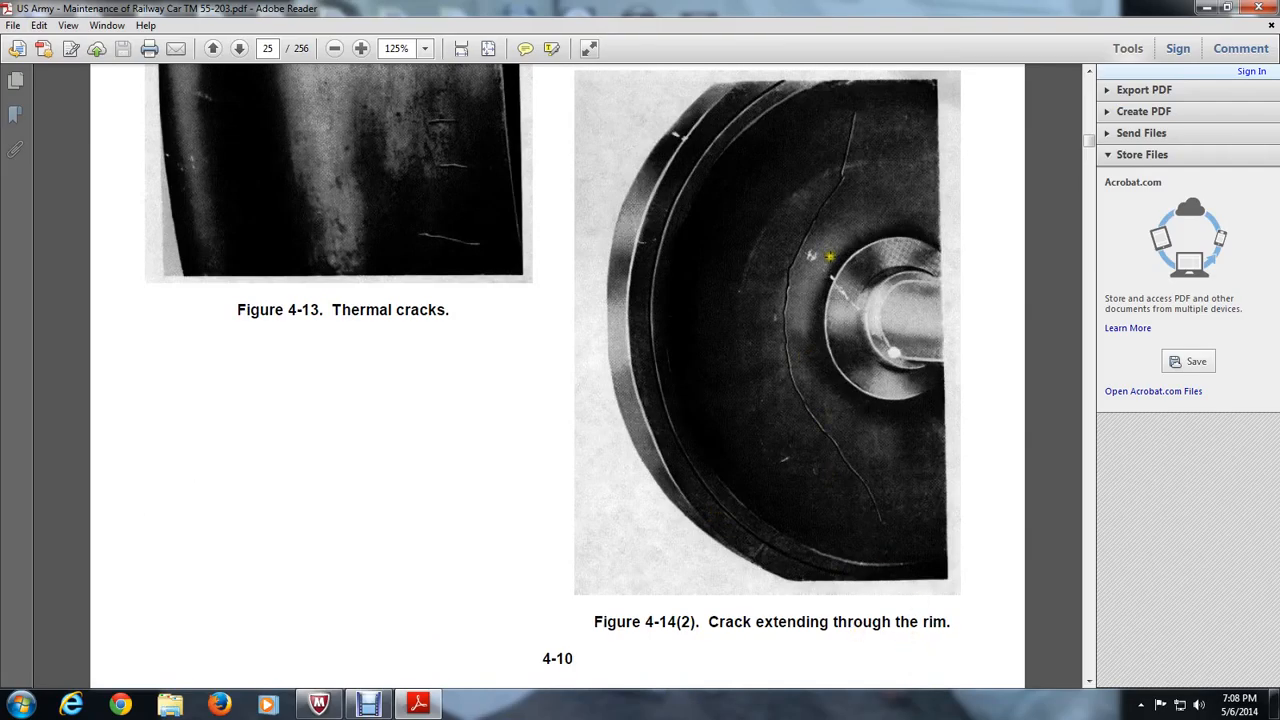
{"action": "scroll", "scroll_direction": "down", "scroll_amount": 3}
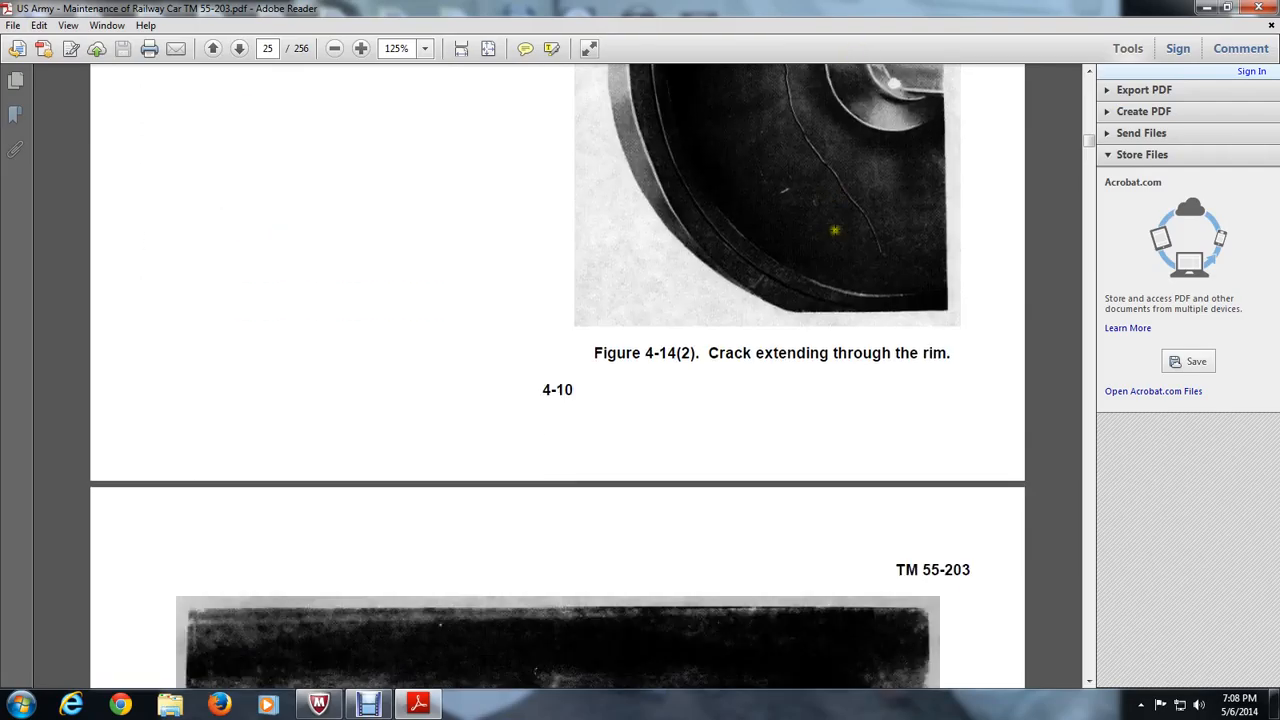
{"action": "scroll", "scroll_direction": "down", "scroll_amount": 3}
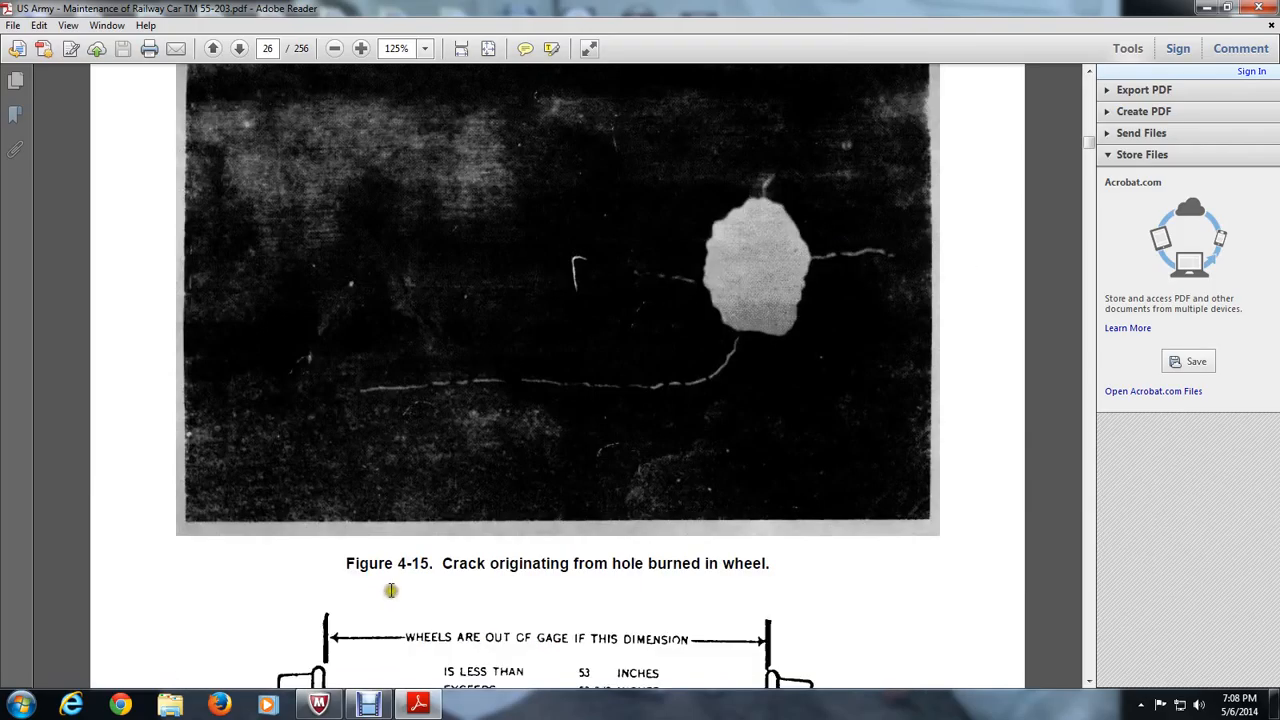
{"action": "mouse_move", "coordinate": [750, 248]}
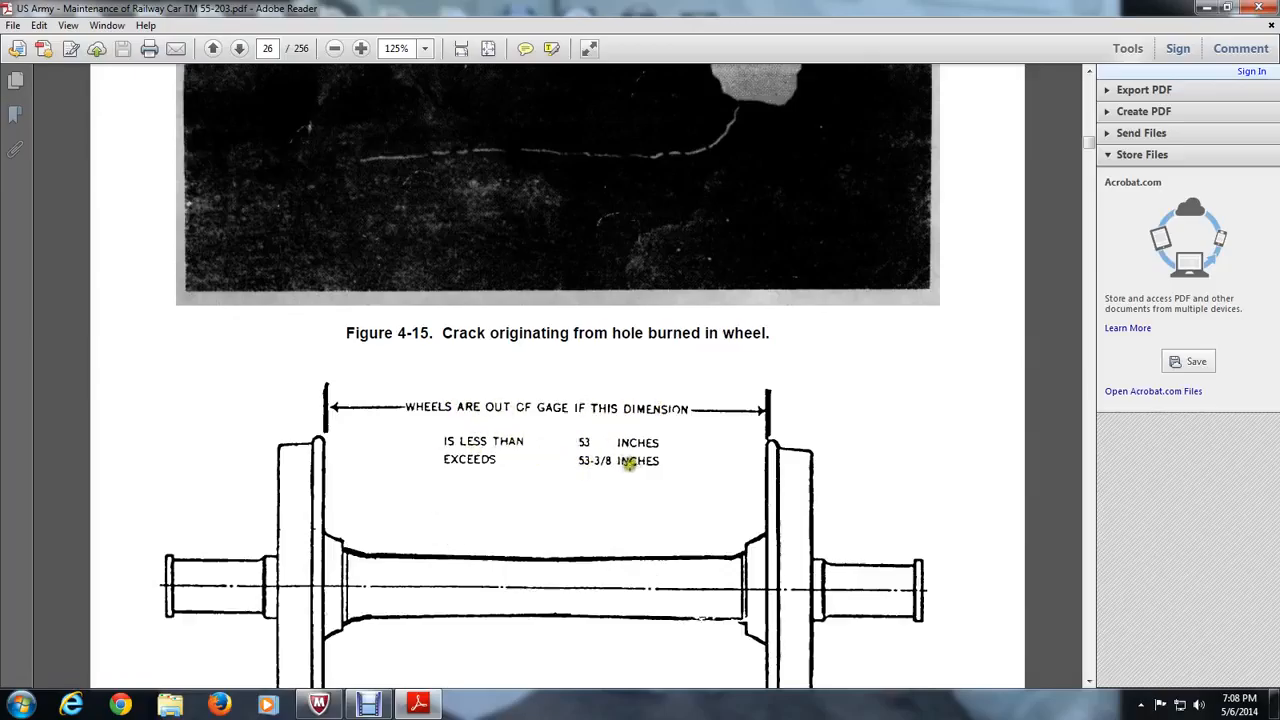
{"action": "scroll", "scroll_direction": "down", "scroll_amount": 3}
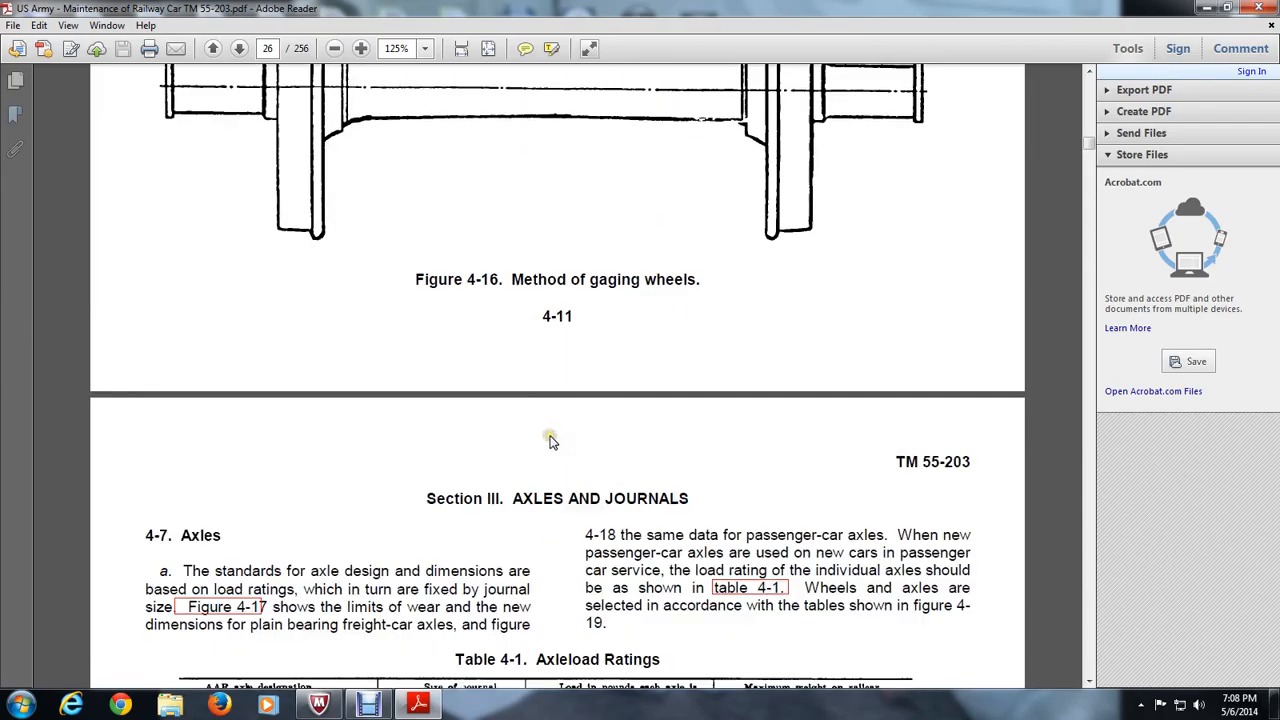
Scroll to page 27 showing the Axles paragraph and Table 4-1 Axleload Ratings
{"action": "scroll", "scroll_direction": "down", "scroll_amount": 3}
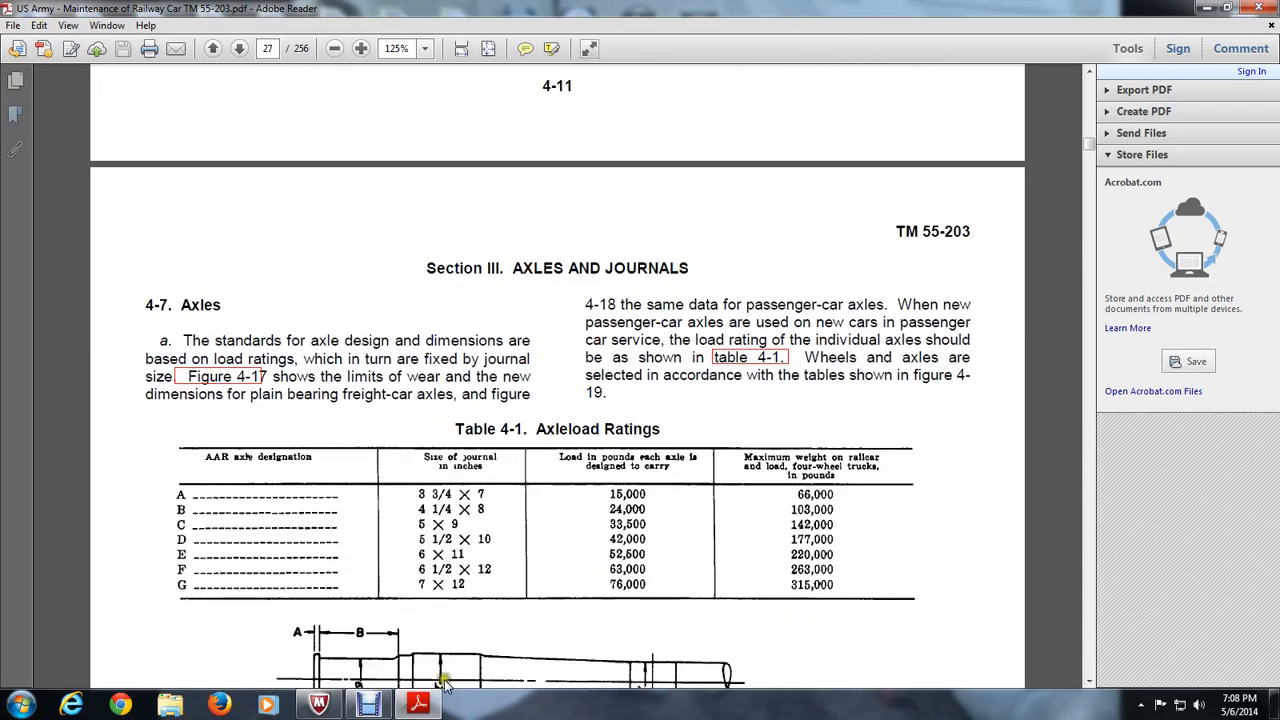
{"action": "mouse_move", "coordinate": [428, 640]}
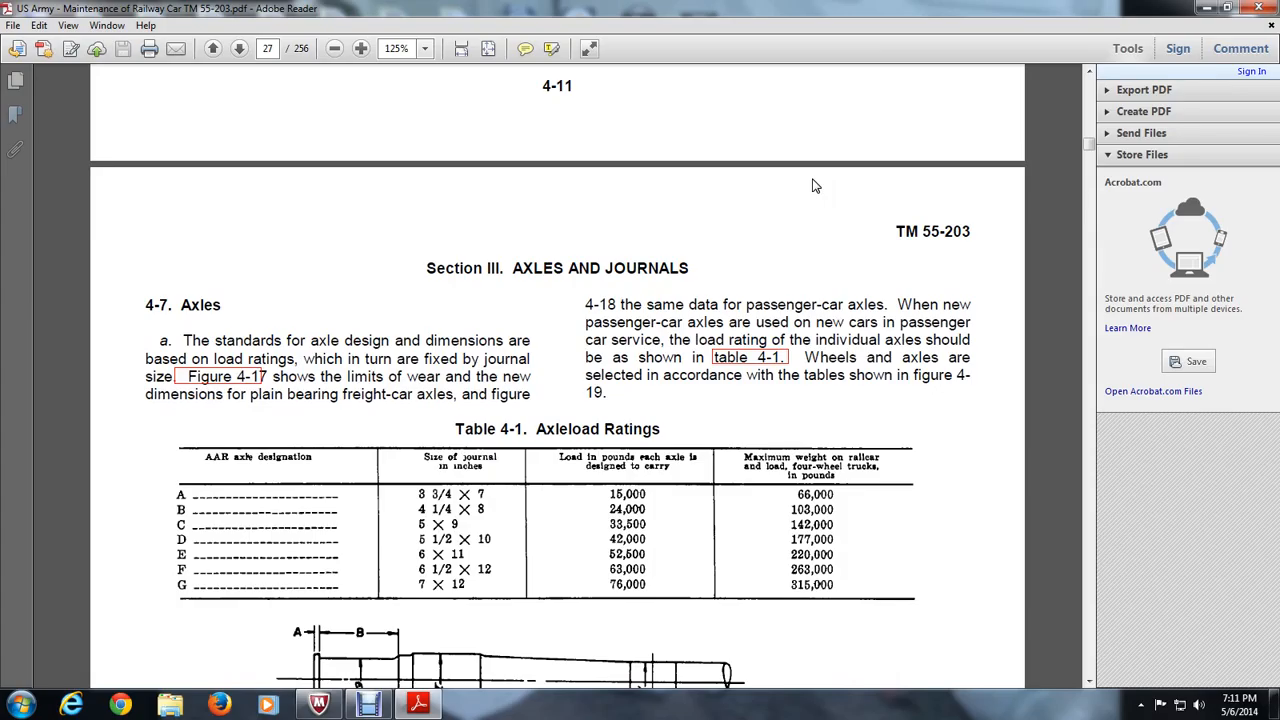
{"action": "scroll", "scroll_direction": "down", "scroll_amount": 3}
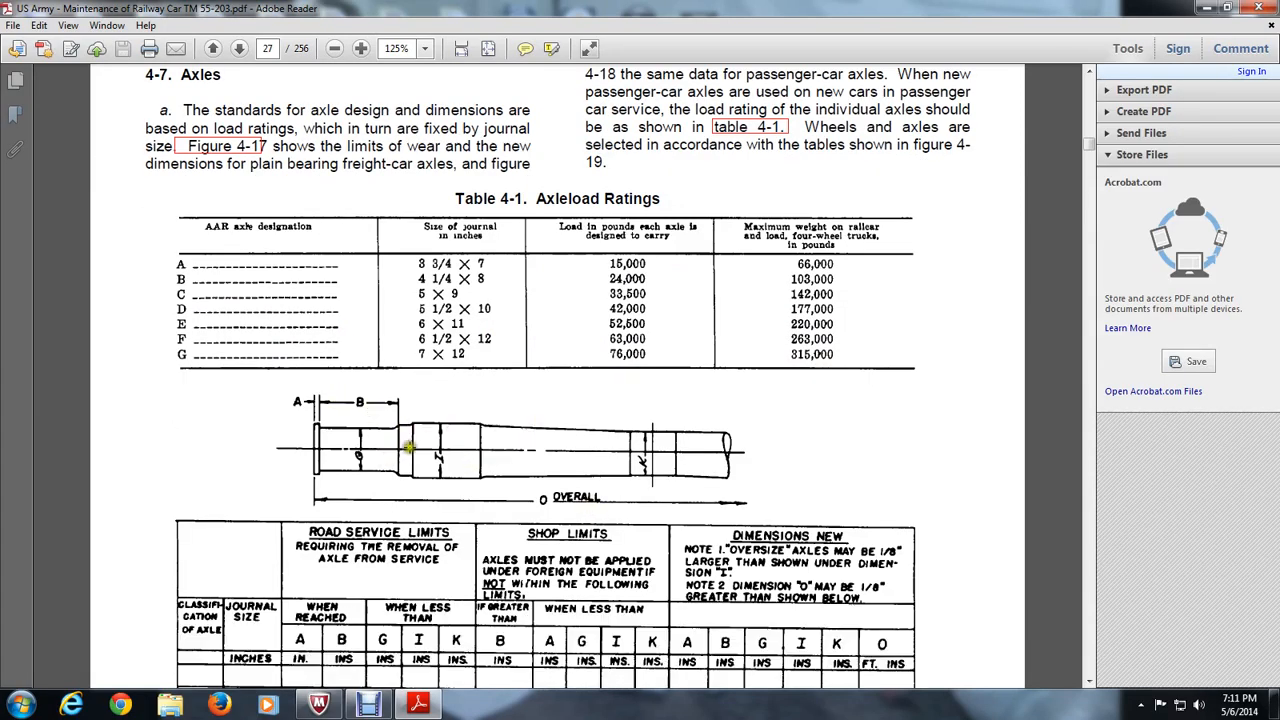
{"action": "mouse_move", "coordinate": [640, 450]}
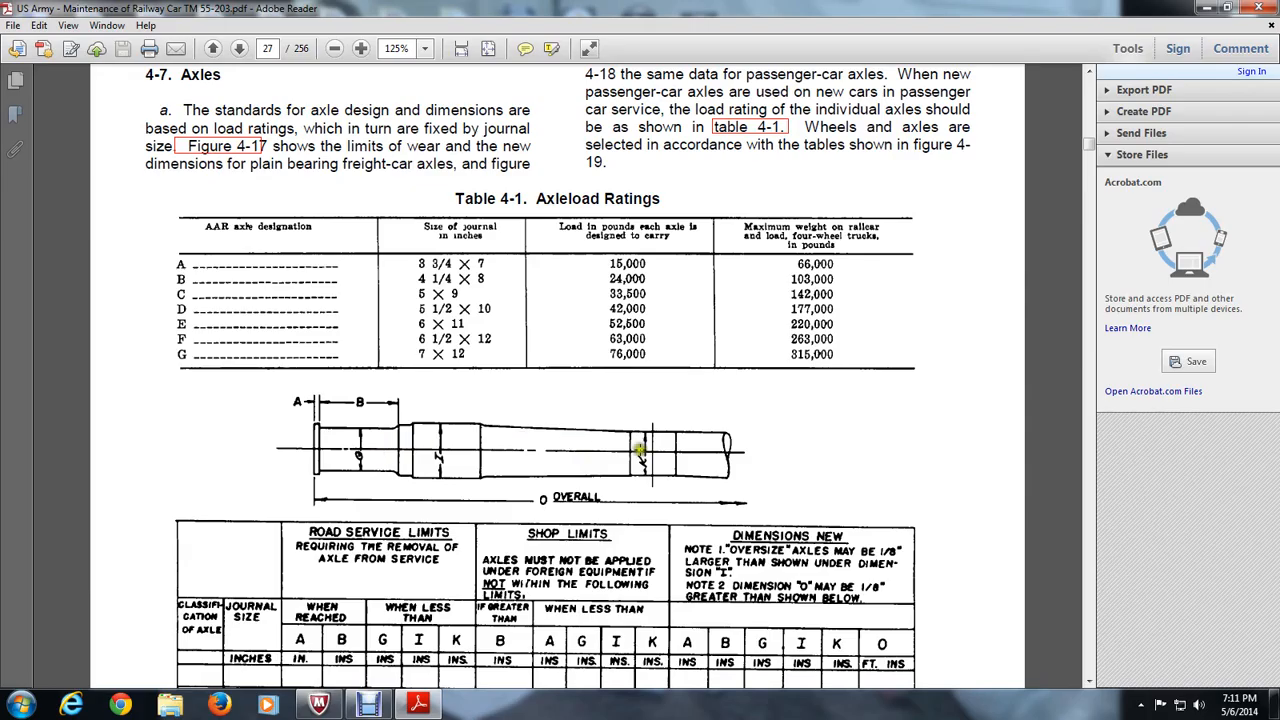
{"action": "mouse_move", "coordinate": [635, 485]}
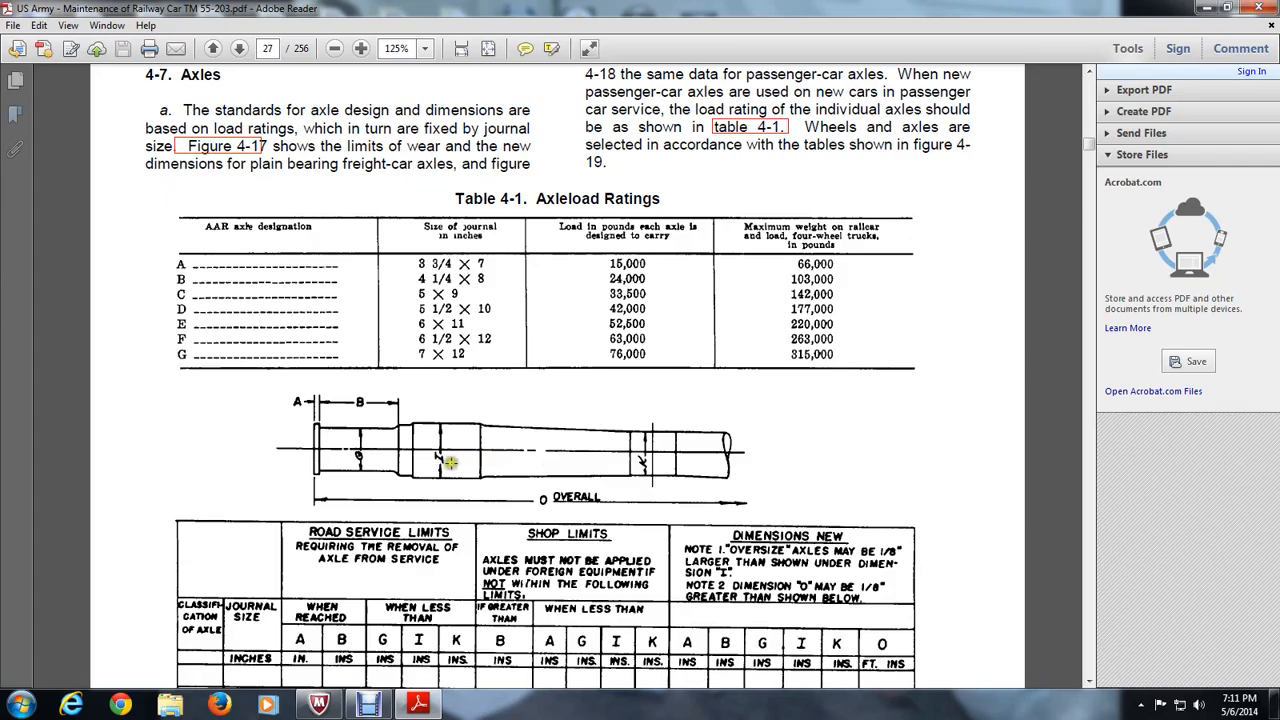
{"action": "mouse_move", "coordinate": [653, 463]}
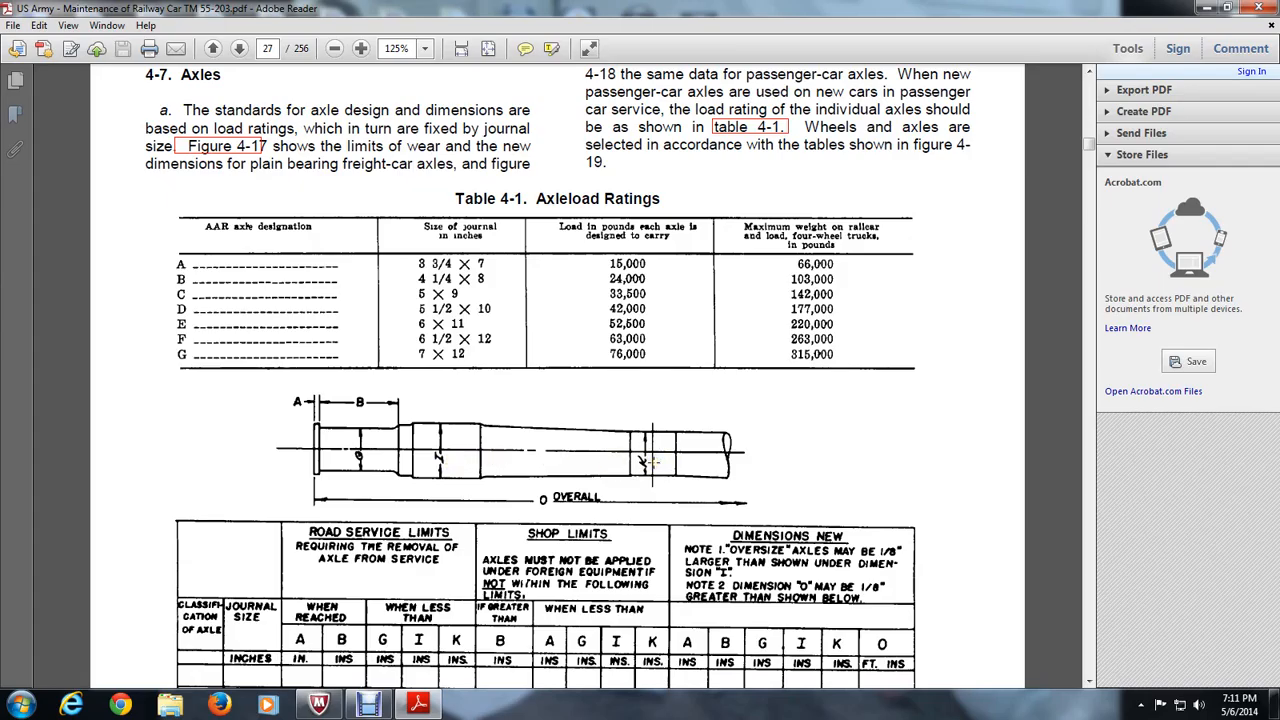
{"action": "mouse_move", "coordinate": [460, 542]}
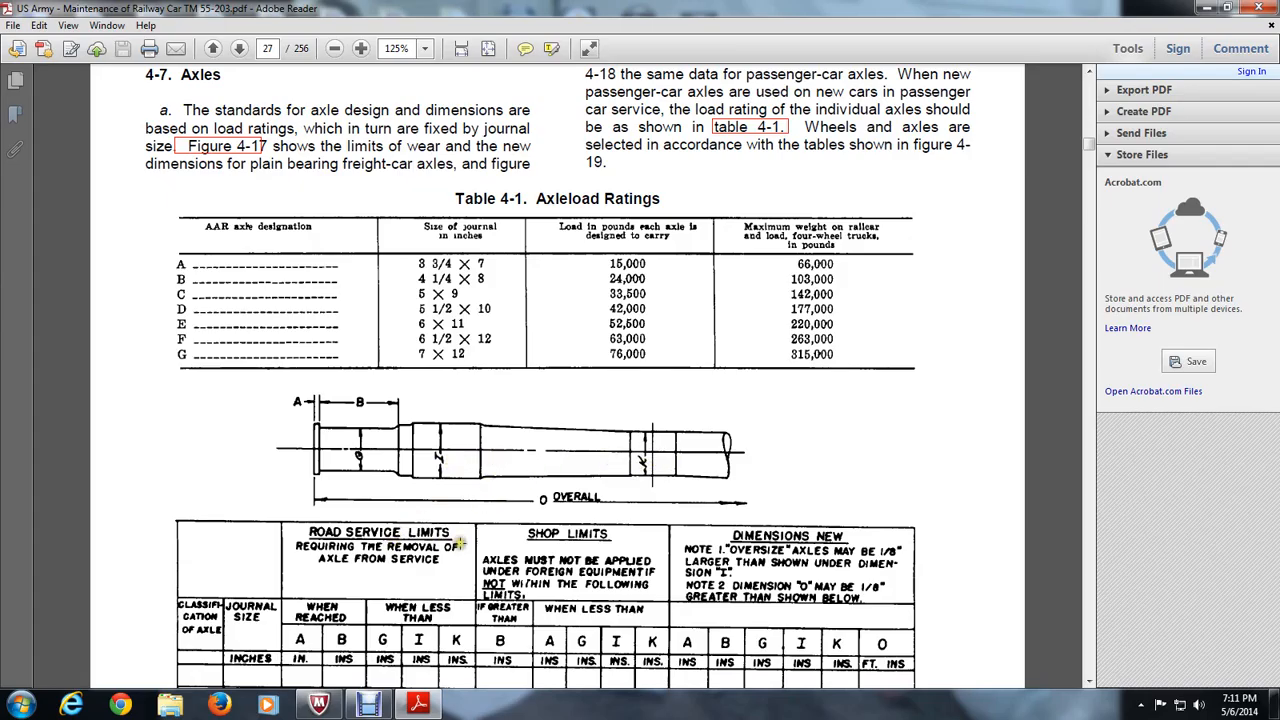
{"action": "mouse_move", "coordinate": [358, 508]}
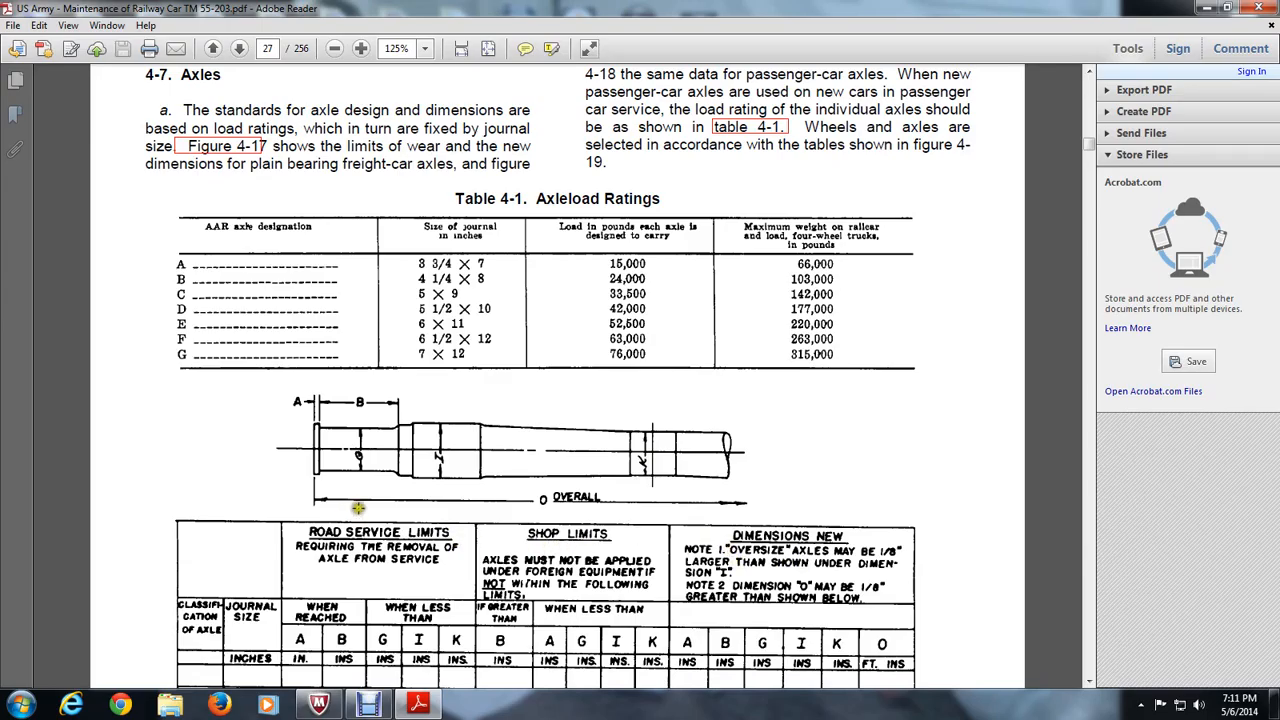
{"action": "mouse_move", "coordinate": [384, 589]}
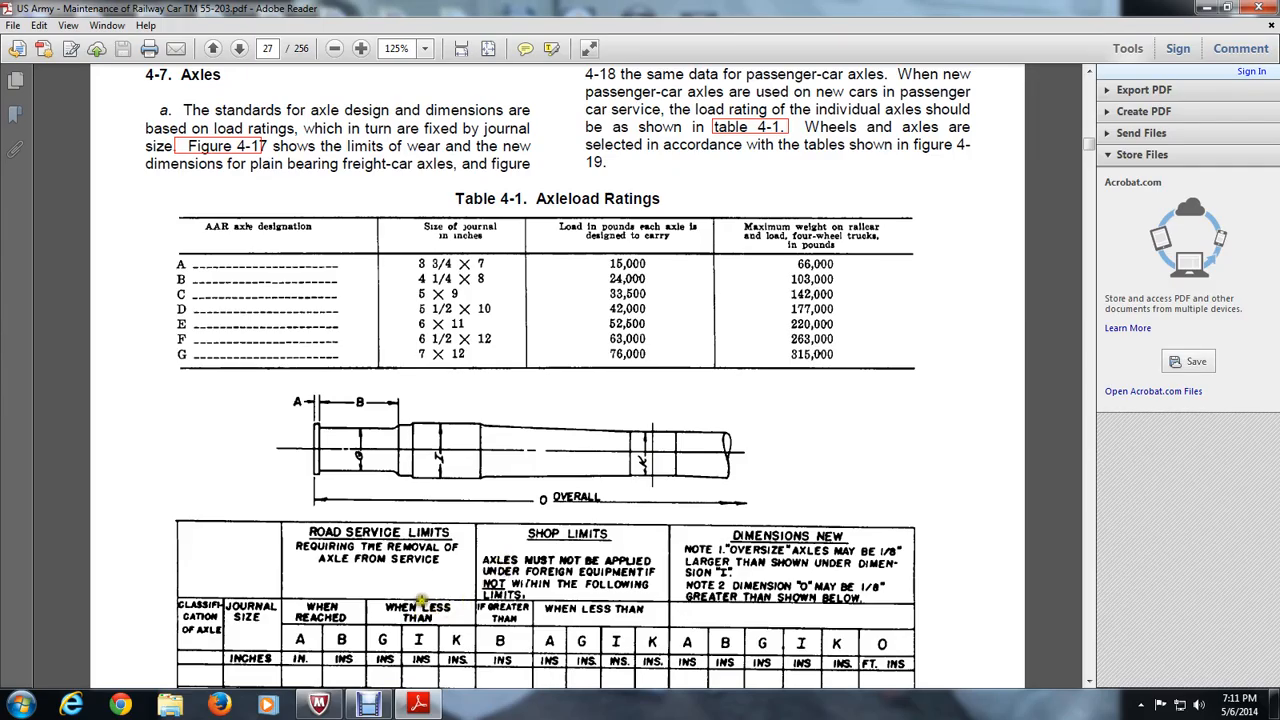
Scroll down to the axle limits table rows for journal sizes B through G
{"action": "scroll", "scroll_direction": "down", "scroll_amount": 3}
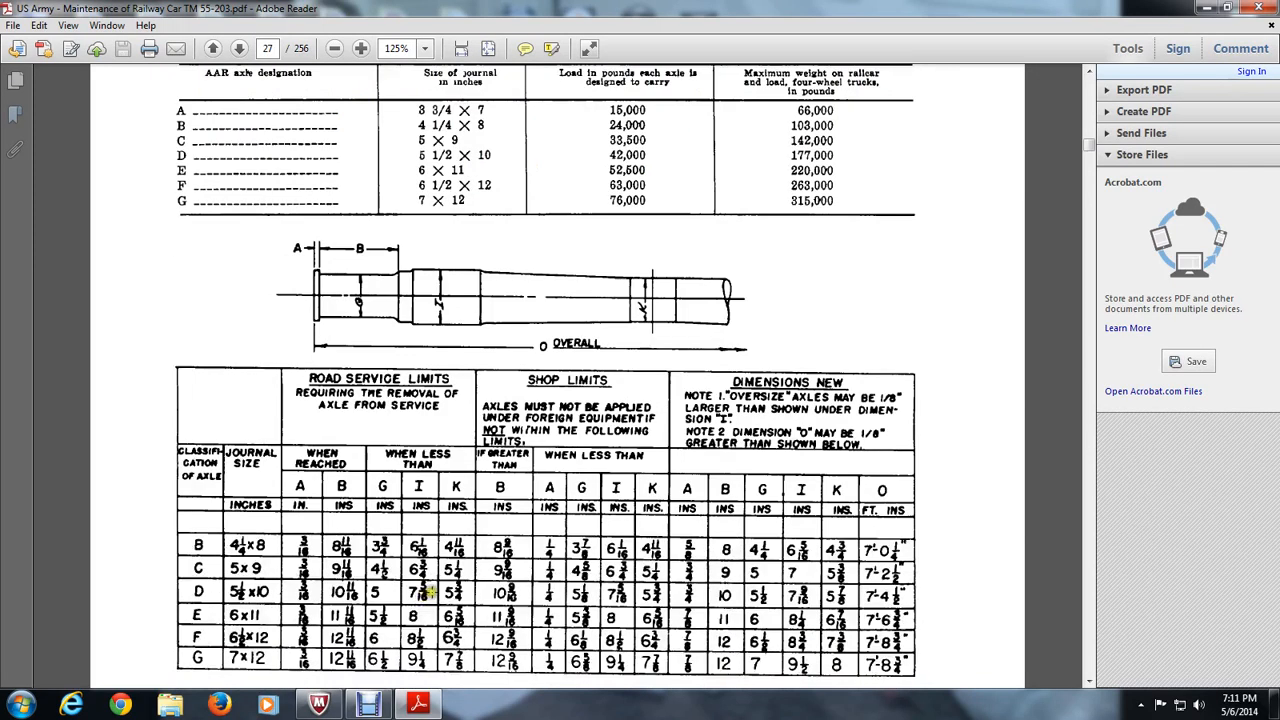
Scroll past the Figure 4-17 caption to the Common Defects paragraphs ending page 4-12
{"action": "scroll", "scroll_direction": "down", "scroll_amount": 3}
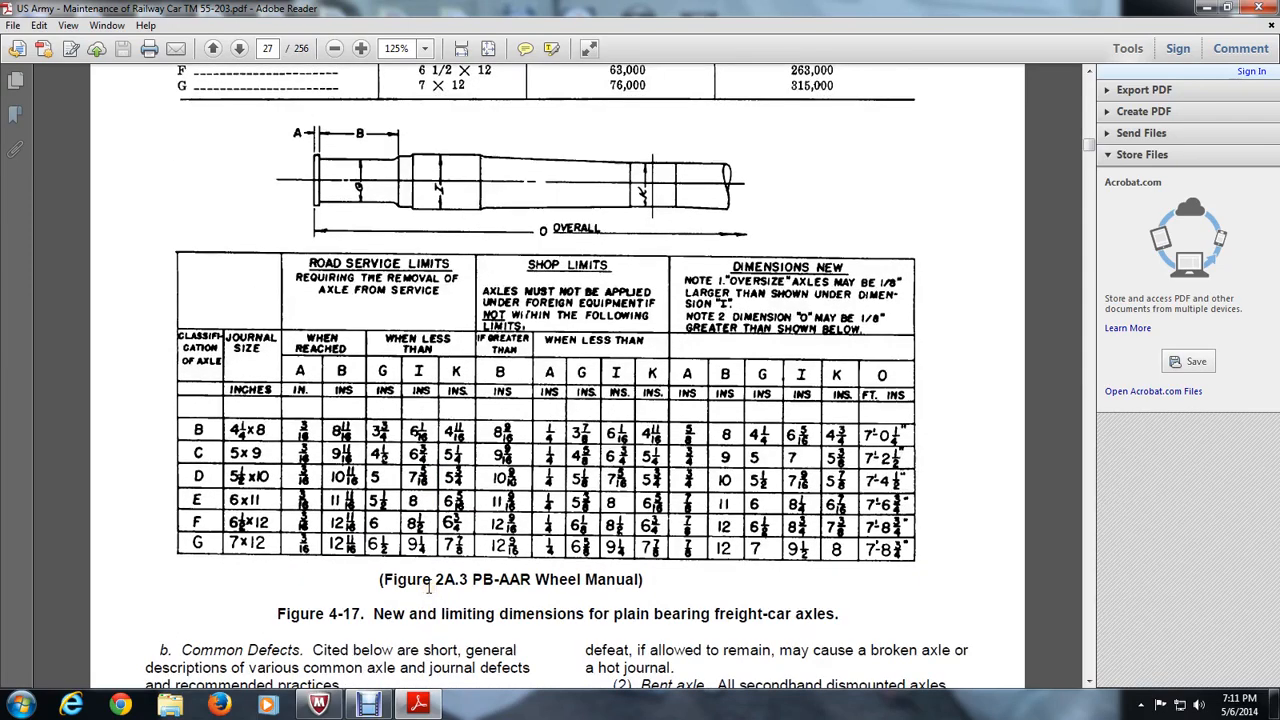
{"action": "mouse_move", "coordinate": [432, 572]}
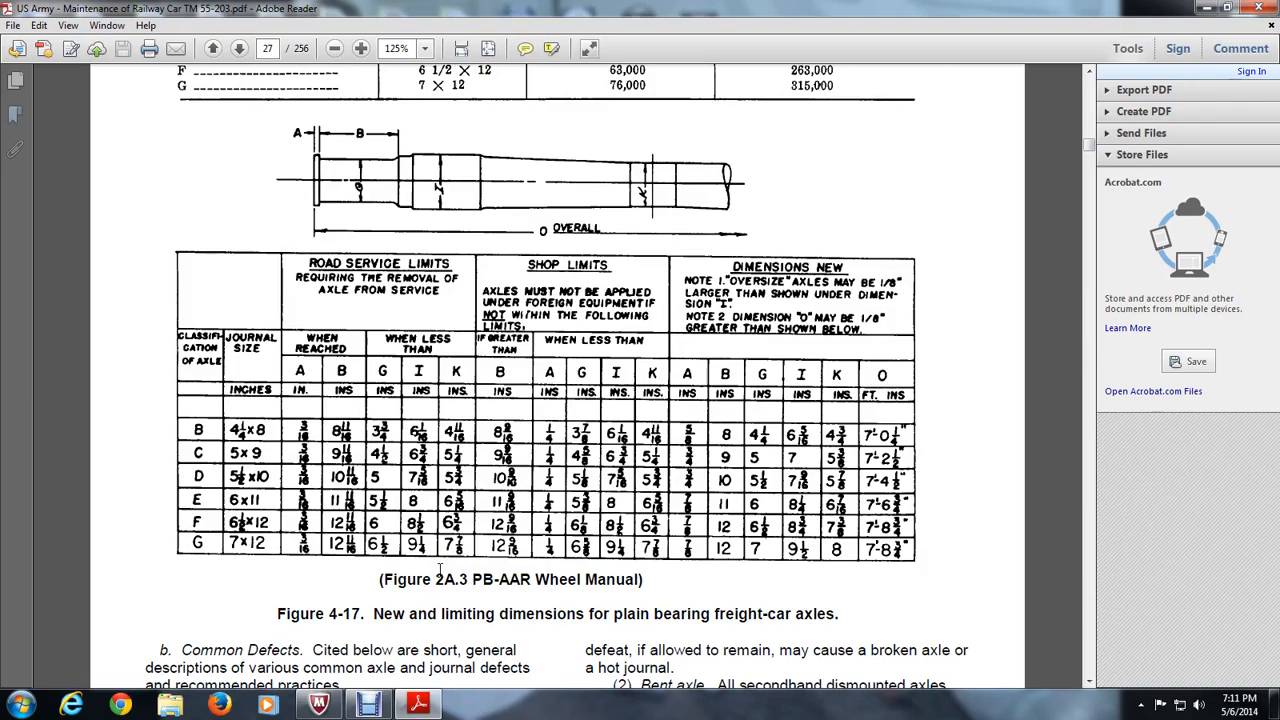
{"action": "scroll", "scroll_direction": "down", "scroll_amount": 3}
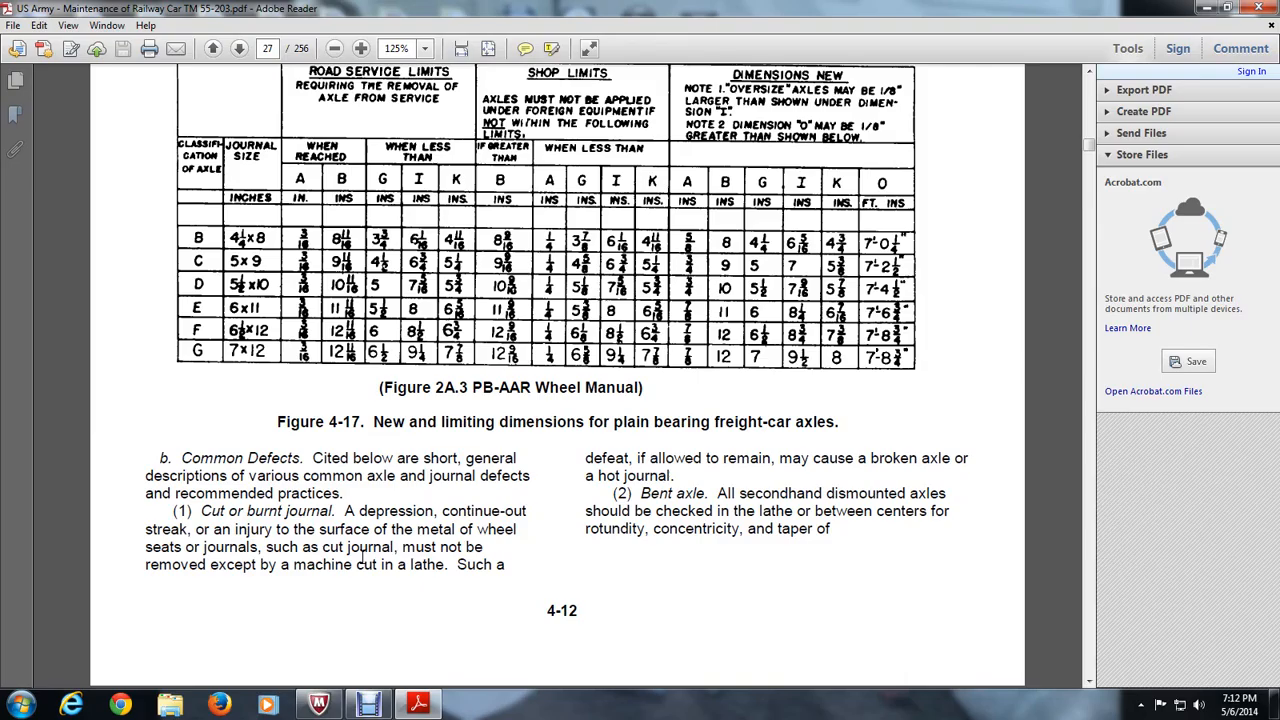
{"action": "mouse_move", "coordinate": [428, 560]}
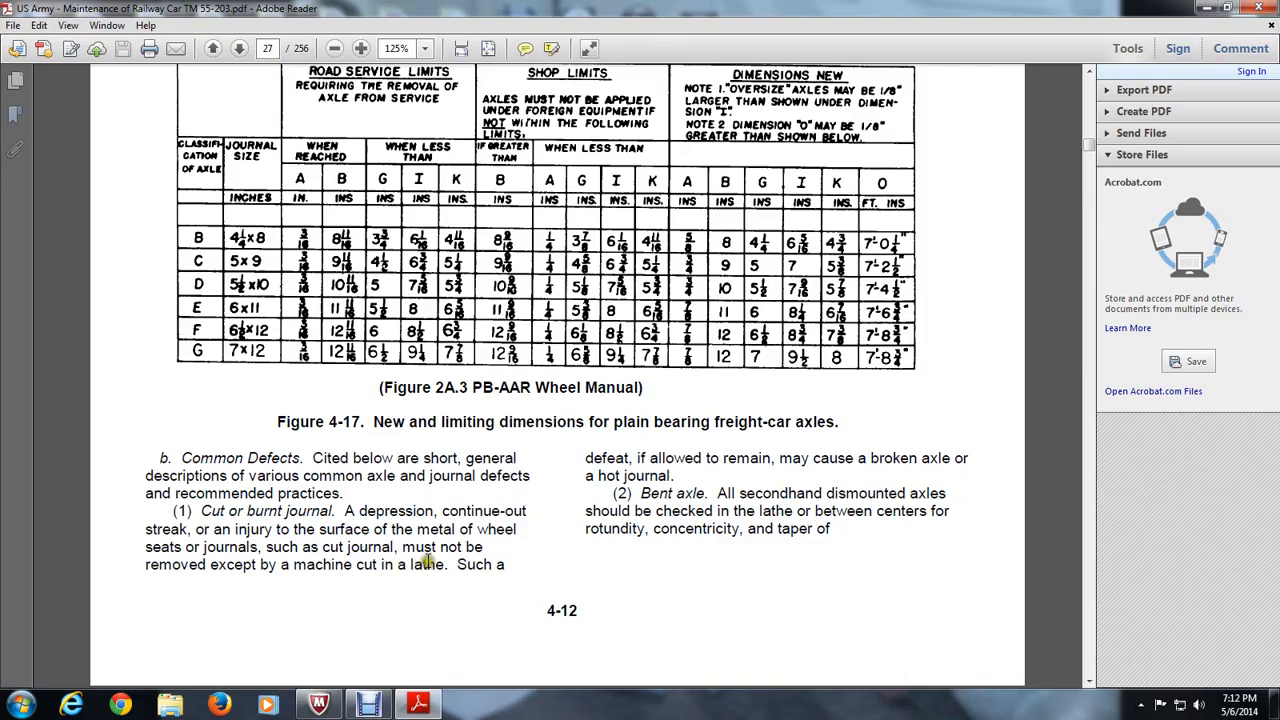
{"action": "scroll", "scroll_direction": "down", "scroll_amount": 3}
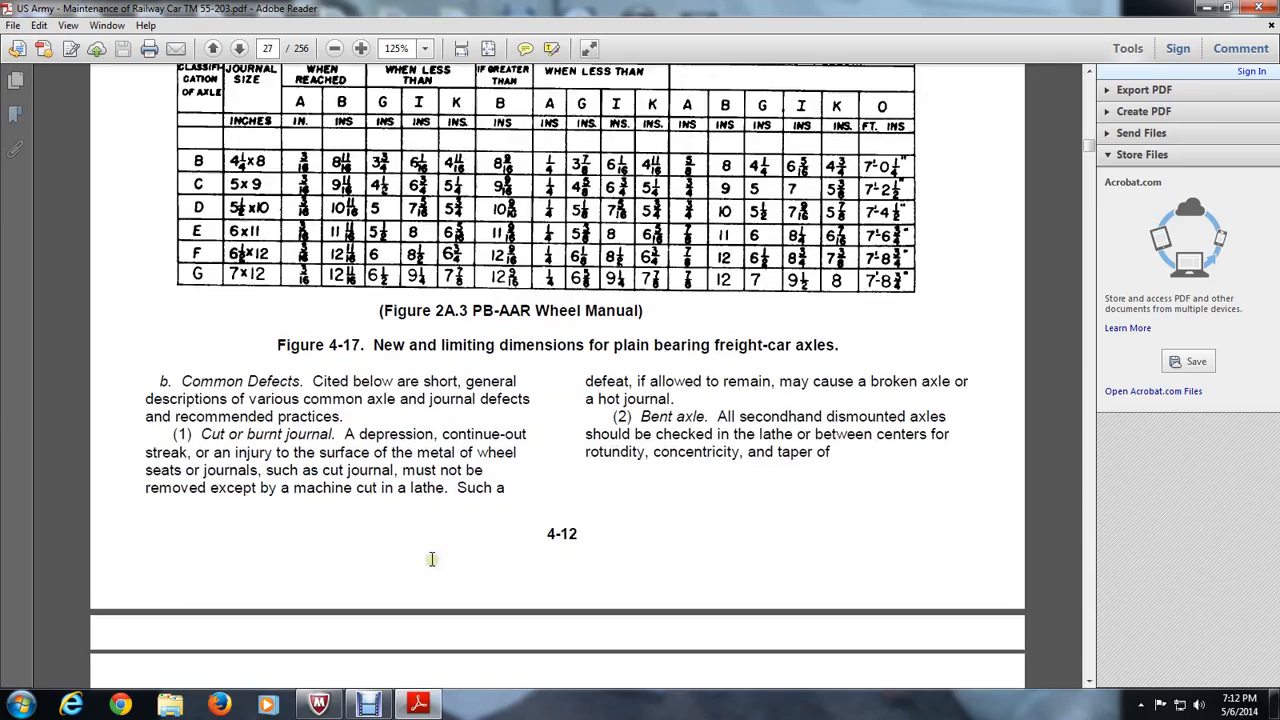
Move onto page 28 showing the passenger-car axle table and bent and broken axle paragraphs
{"action": "left_click", "coordinate": [238, 48]}
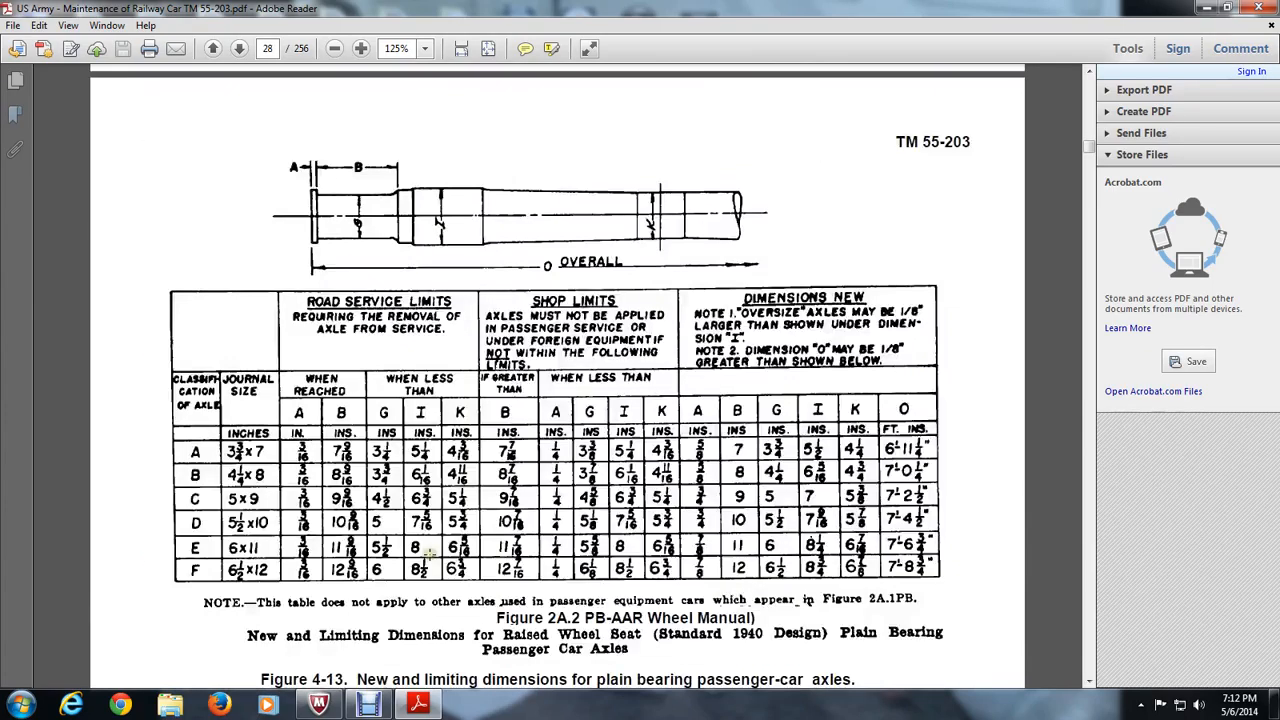
{"action": "scroll", "scroll_direction": "down", "scroll_amount": 3}
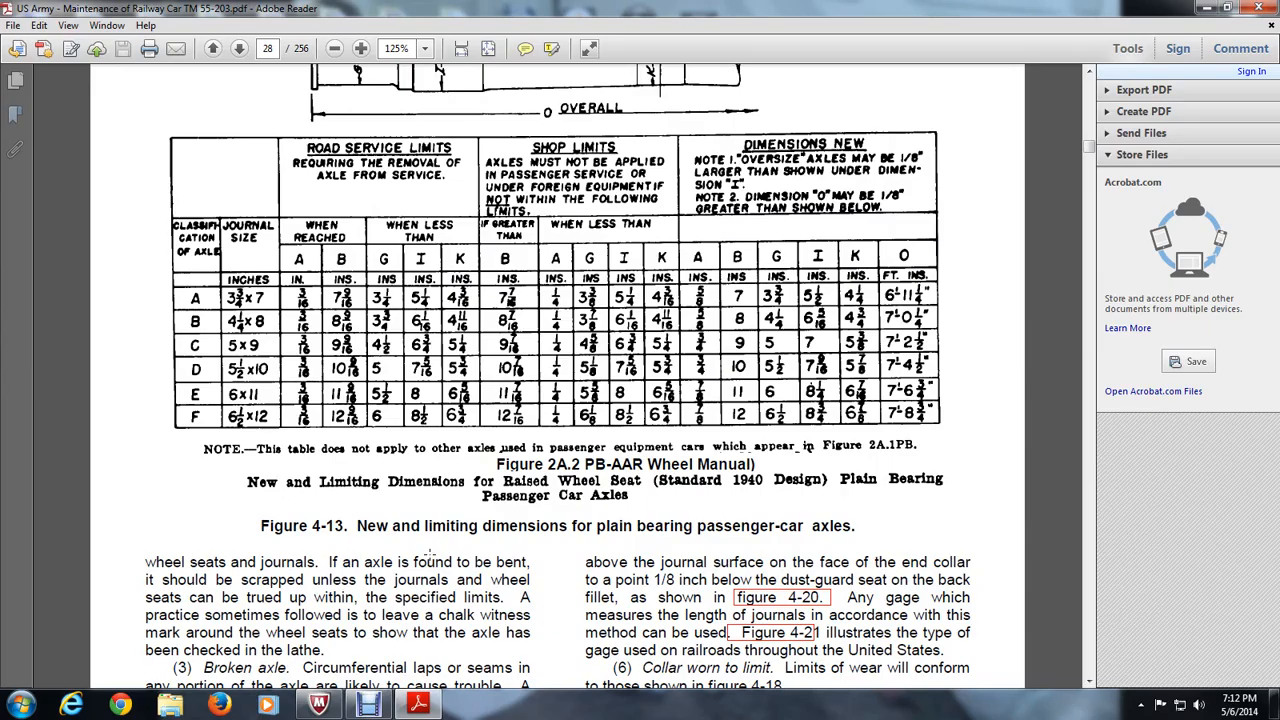
{"action": "mouse_move", "coordinate": [415, 555]}
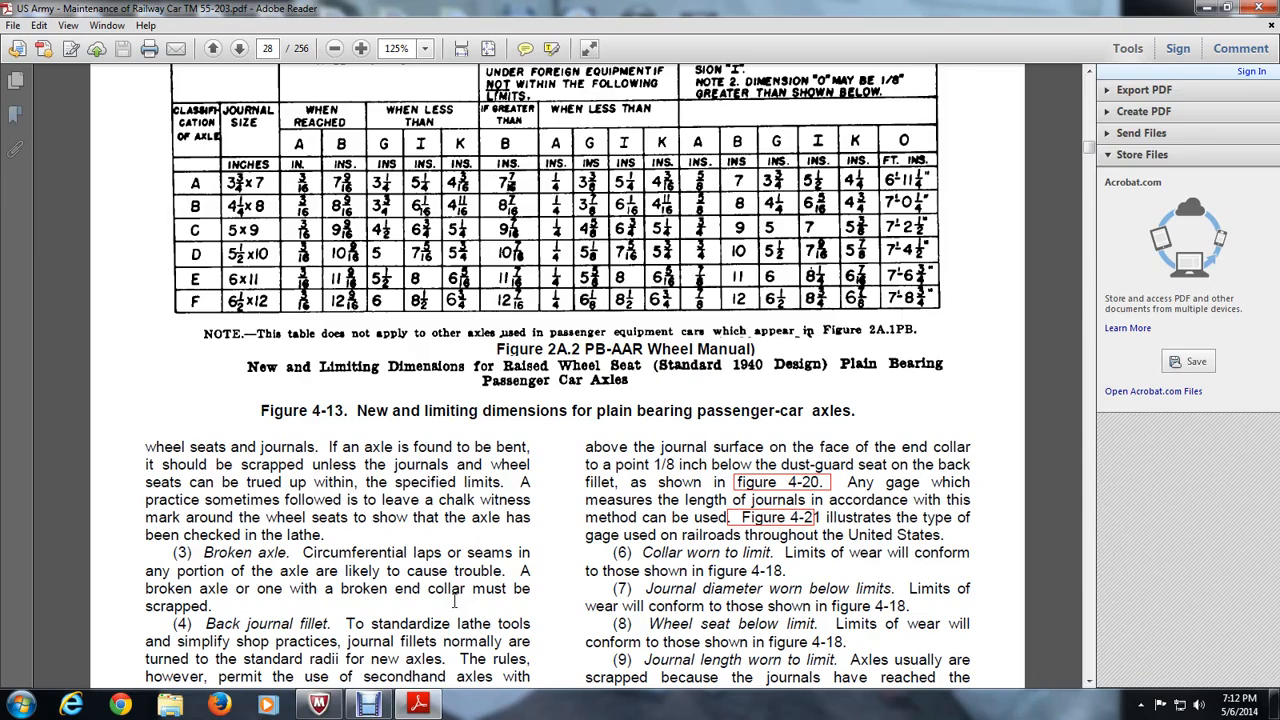
{"action": "mouse_move", "coordinate": [448, 601]}
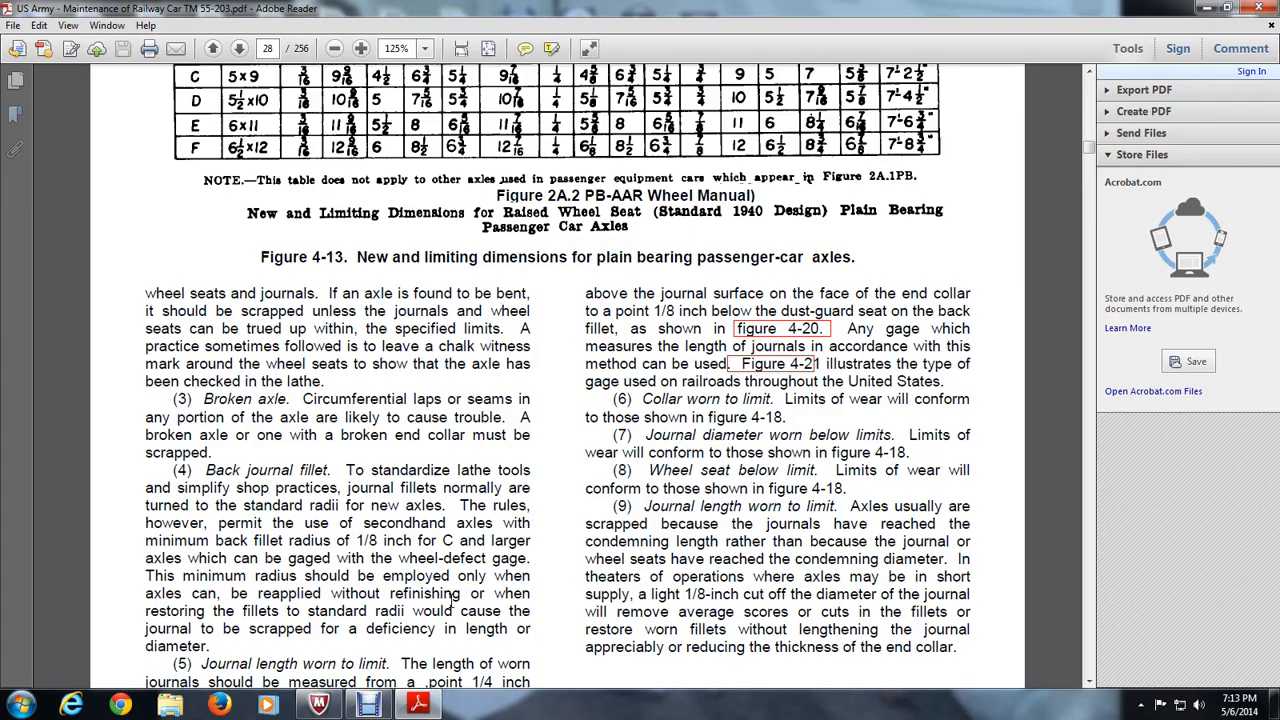
Scroll past the journal length paragraphs to the bottom of page 4-13
{"action": "scroll", "scroll_direction": "down", "scroll_amount": 3}
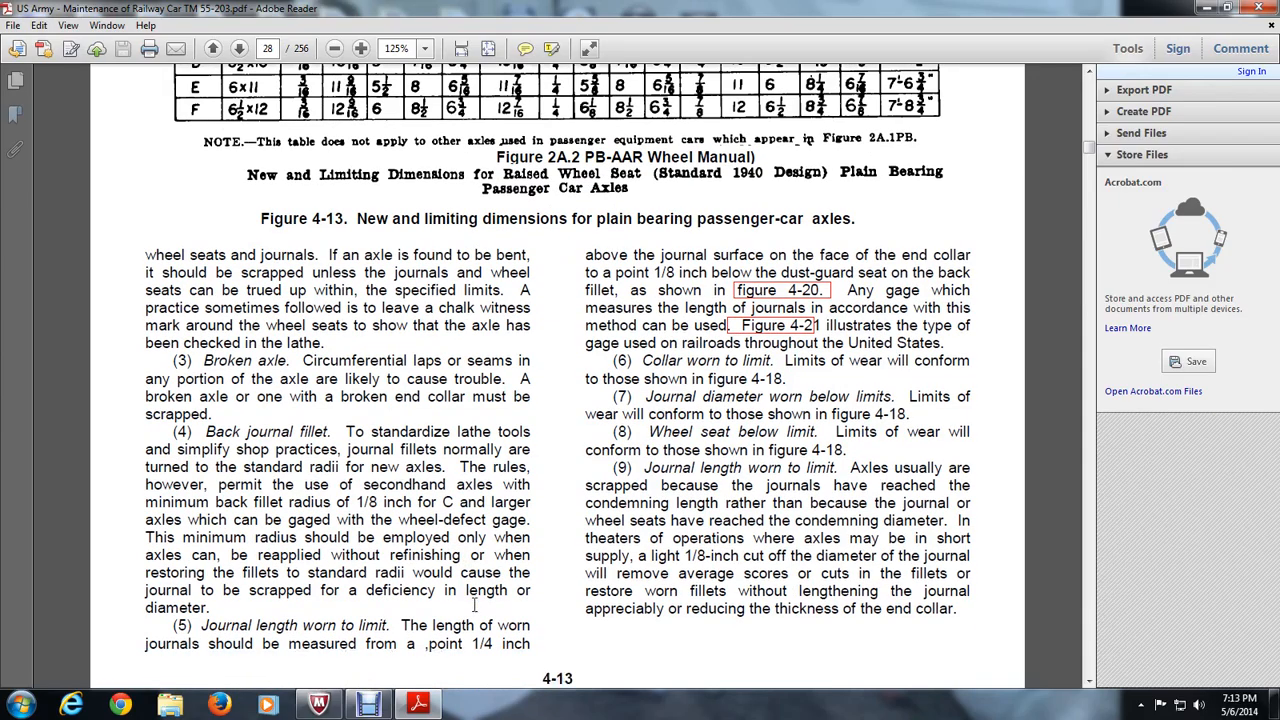
{"action": "mouse_move", "coordinate": [474, 603]}
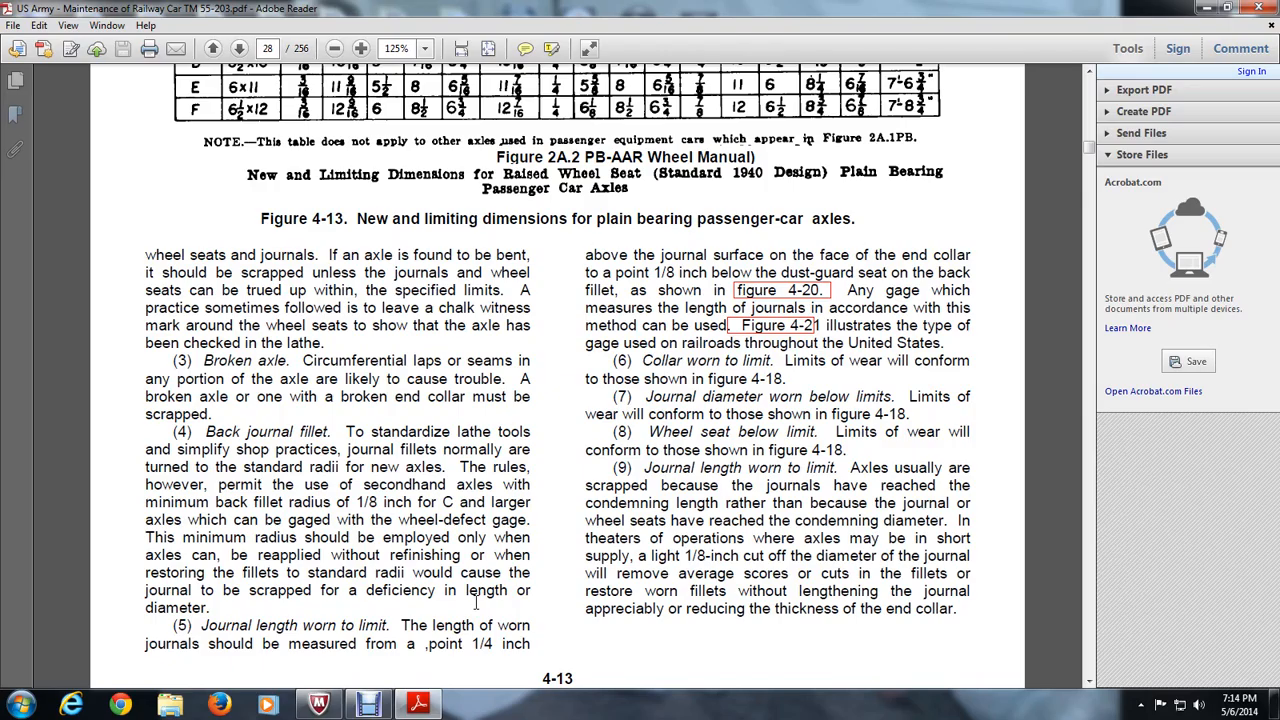
{"action": "mouse_move", "coordinate": [489, 599]}
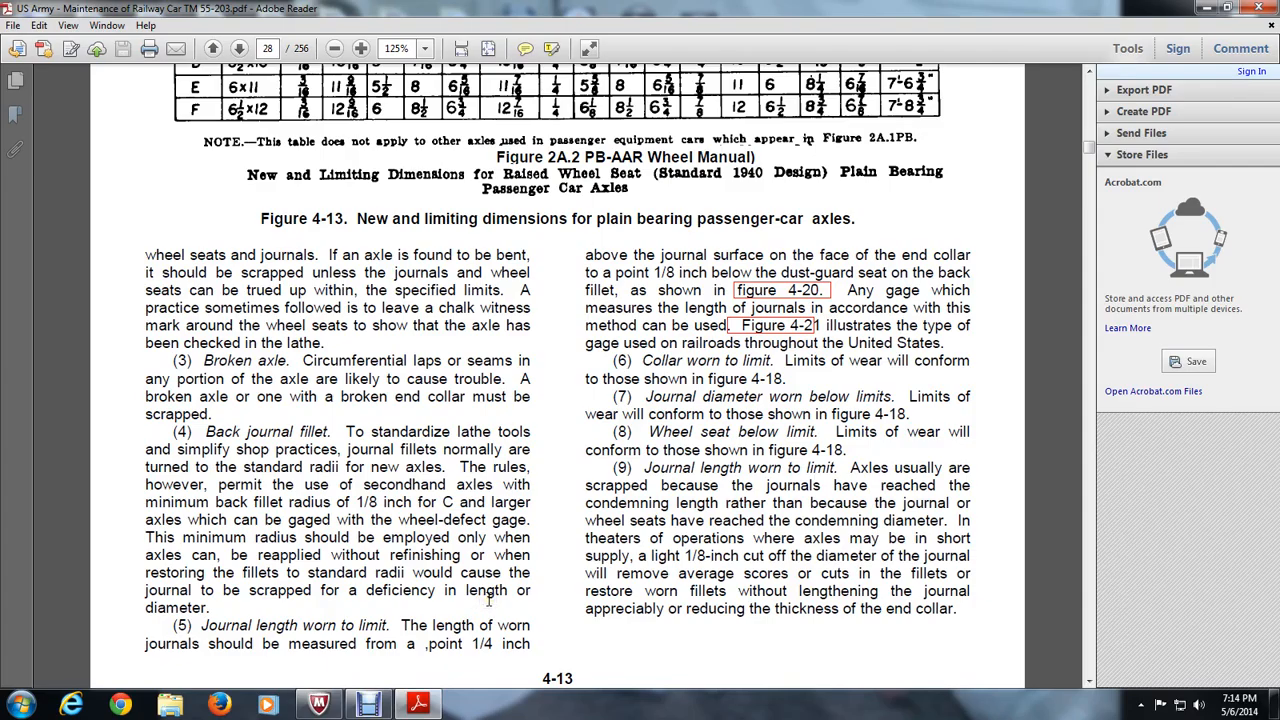
{"action": "scroll", "scroll_direction": "down", "scroll_amount": 3}
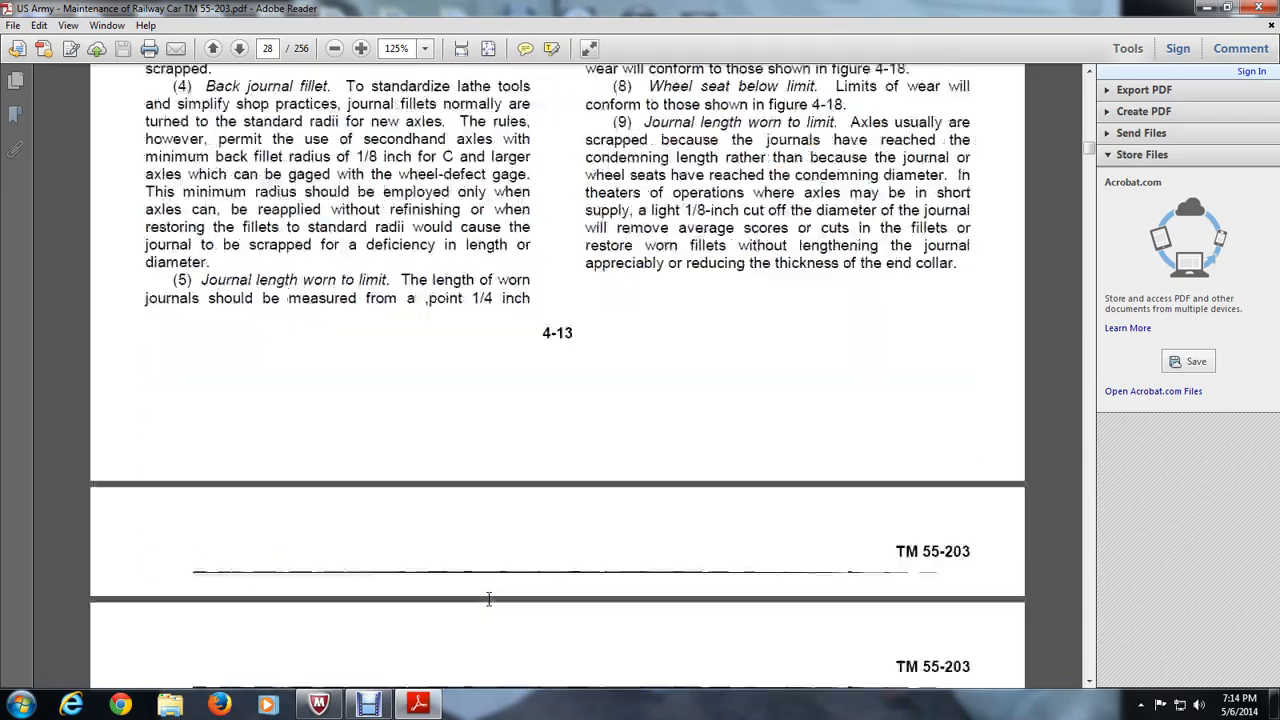
Scroll on page 29 to Figure 4-19's table and the worn journal contour drawing
{"action": "scroll", "scroll_direction": "down", "scroll_amount": 3}
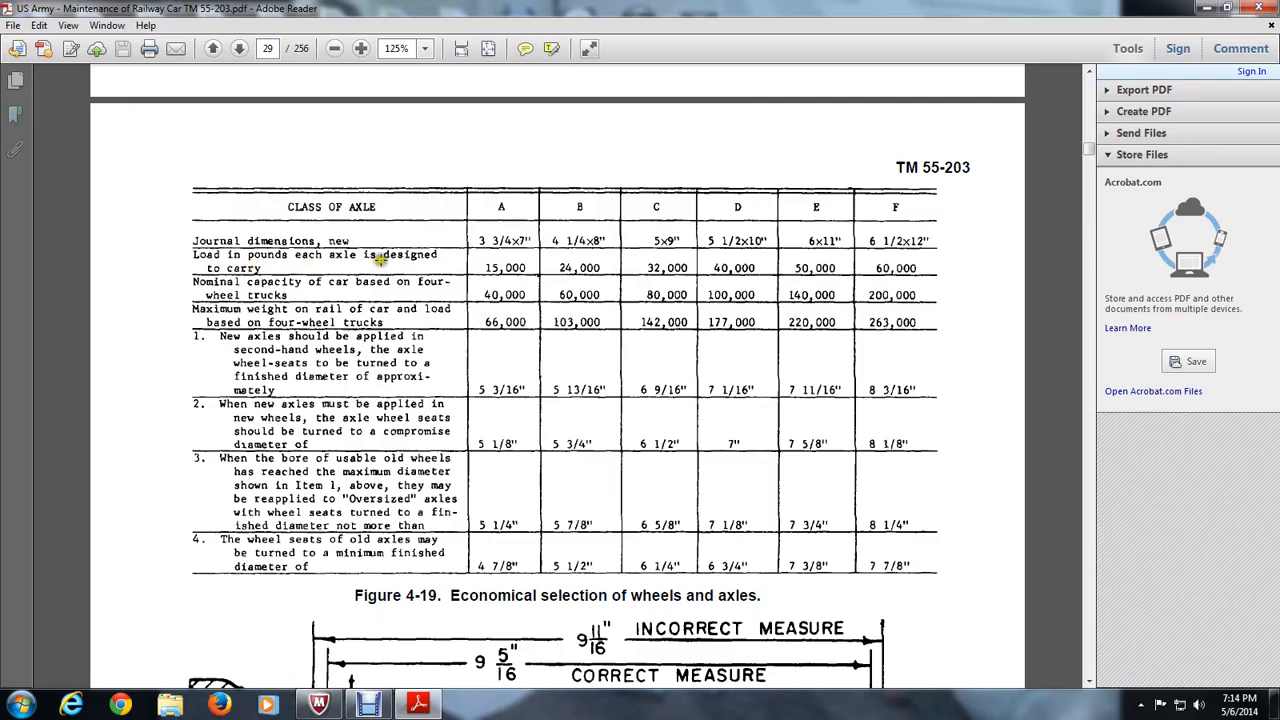
{"action": "mouse_move", "coordinate": [472, 480]}
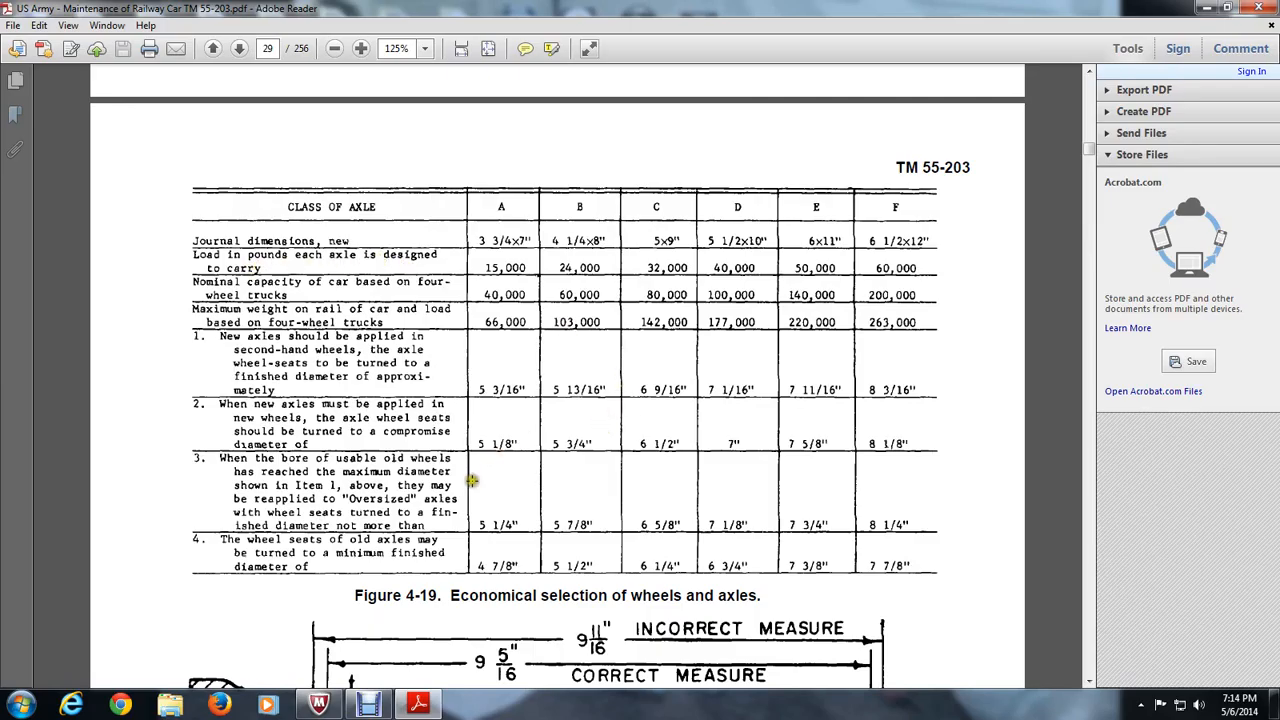
{"action": "mouse_move", "coordinate": [270, 307]}
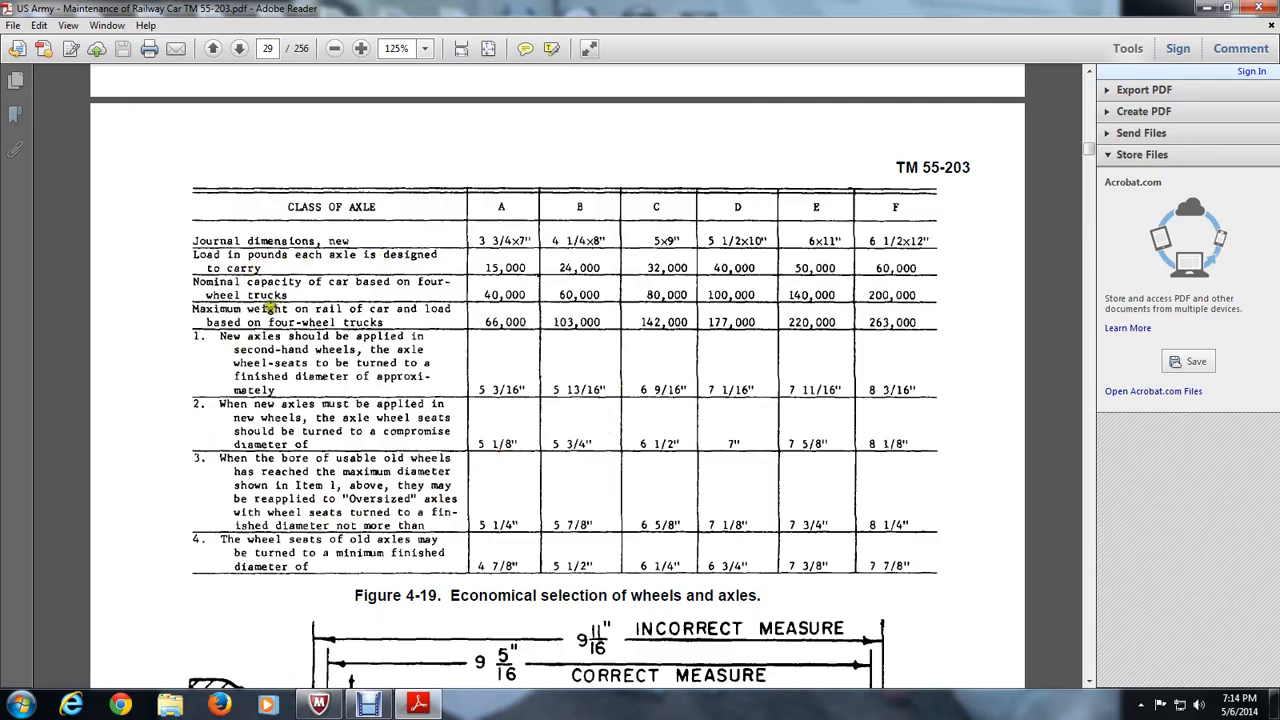
{"action": "mouse_move", "coordinate": [393, 293]}
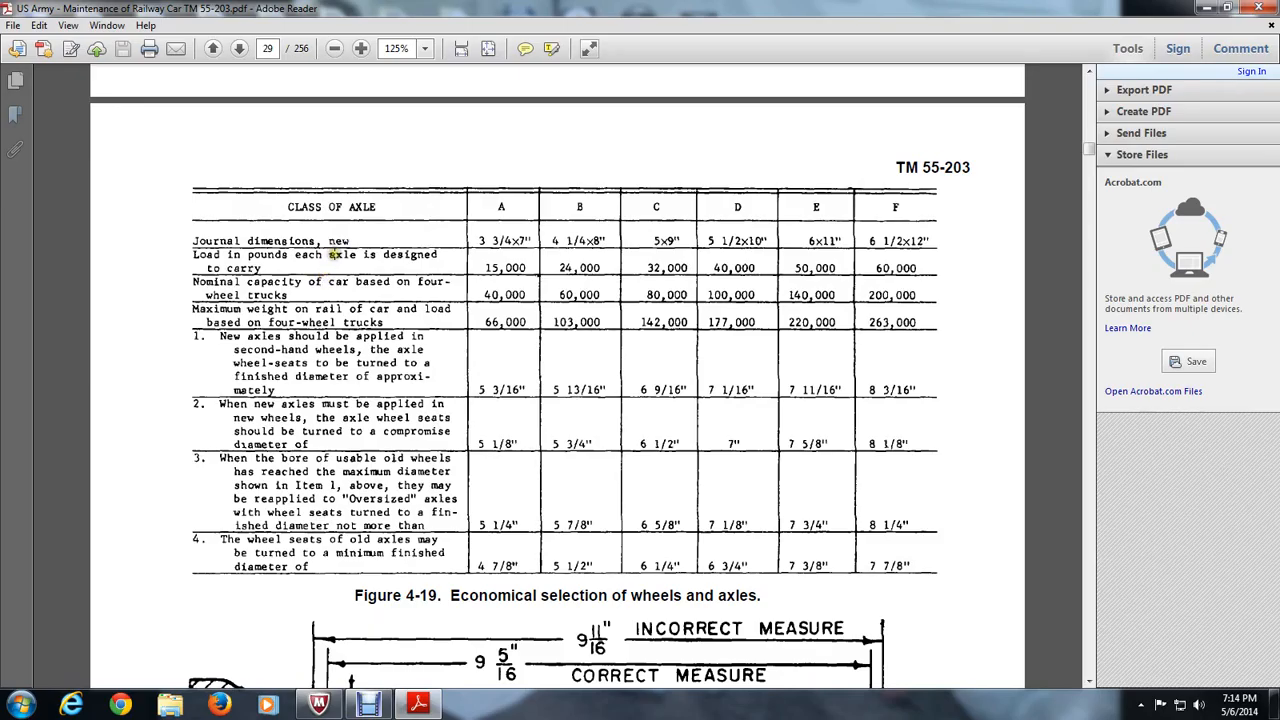
{"action": "mouse_move", "coordinate": [333, 268]}
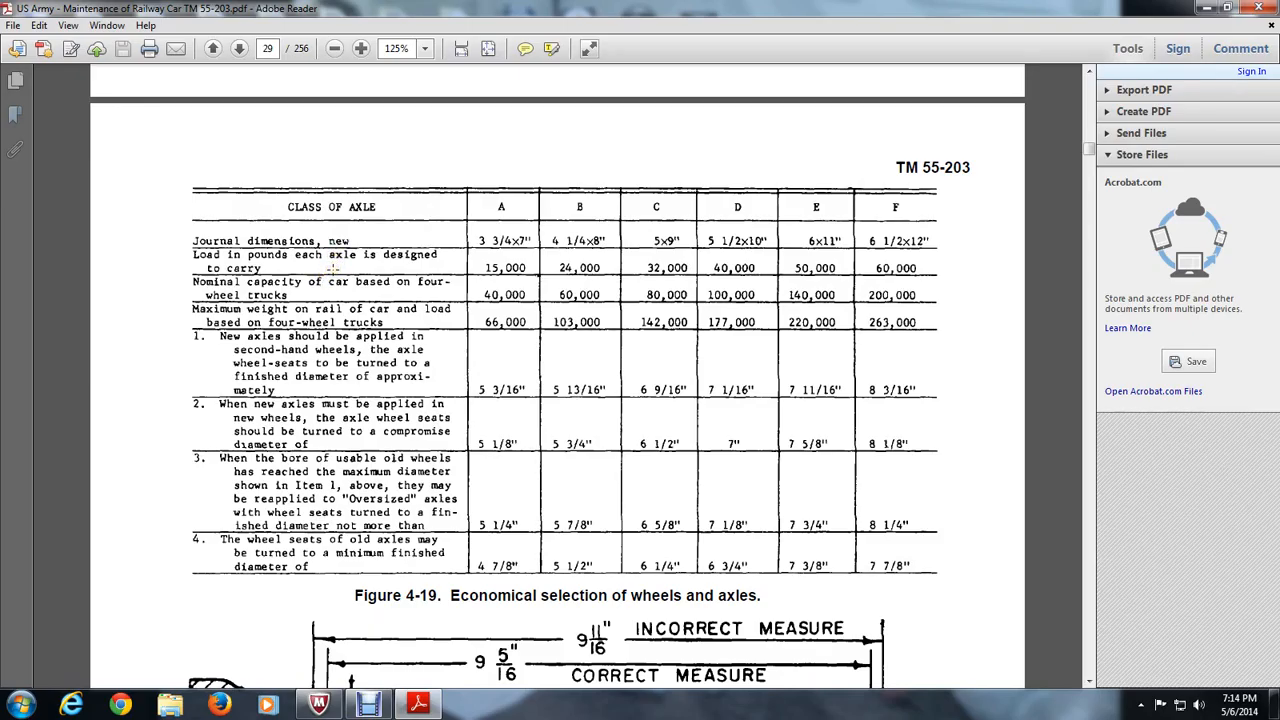
{"action": "mouse_move", "coordinate": [305, 255]}
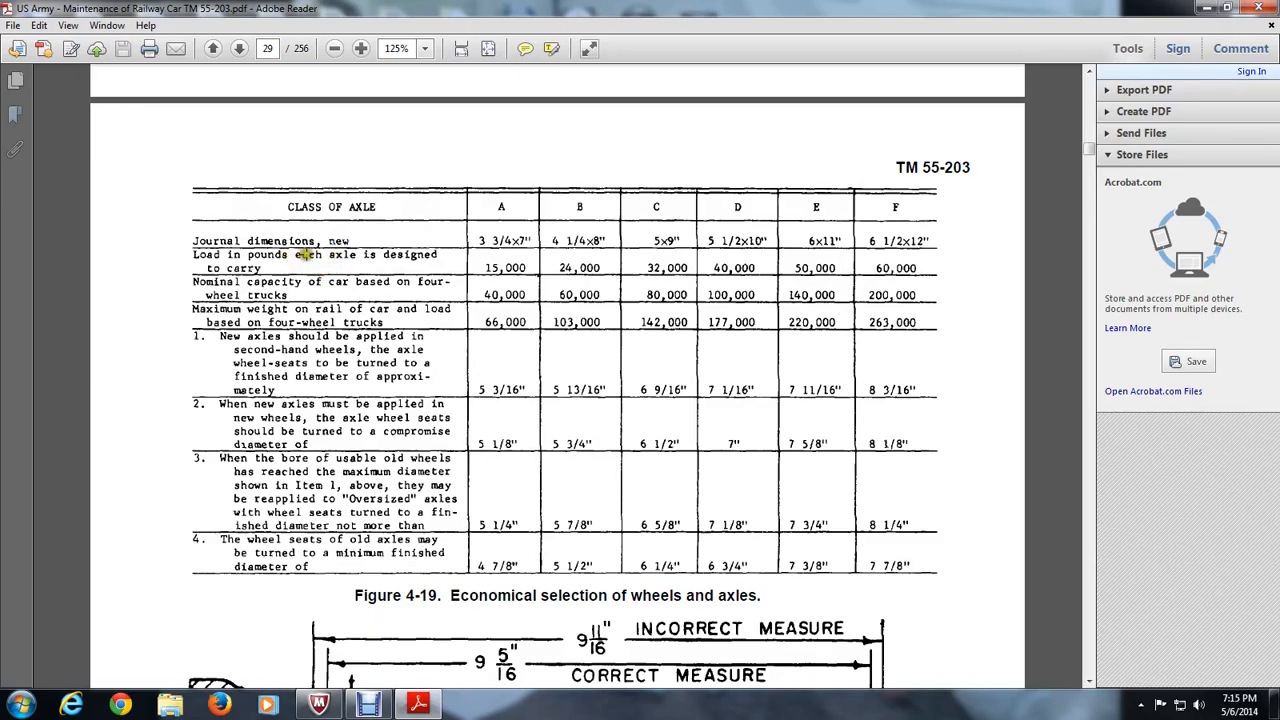
{"action": "mouse_move", "coordinate": [290, 254]}
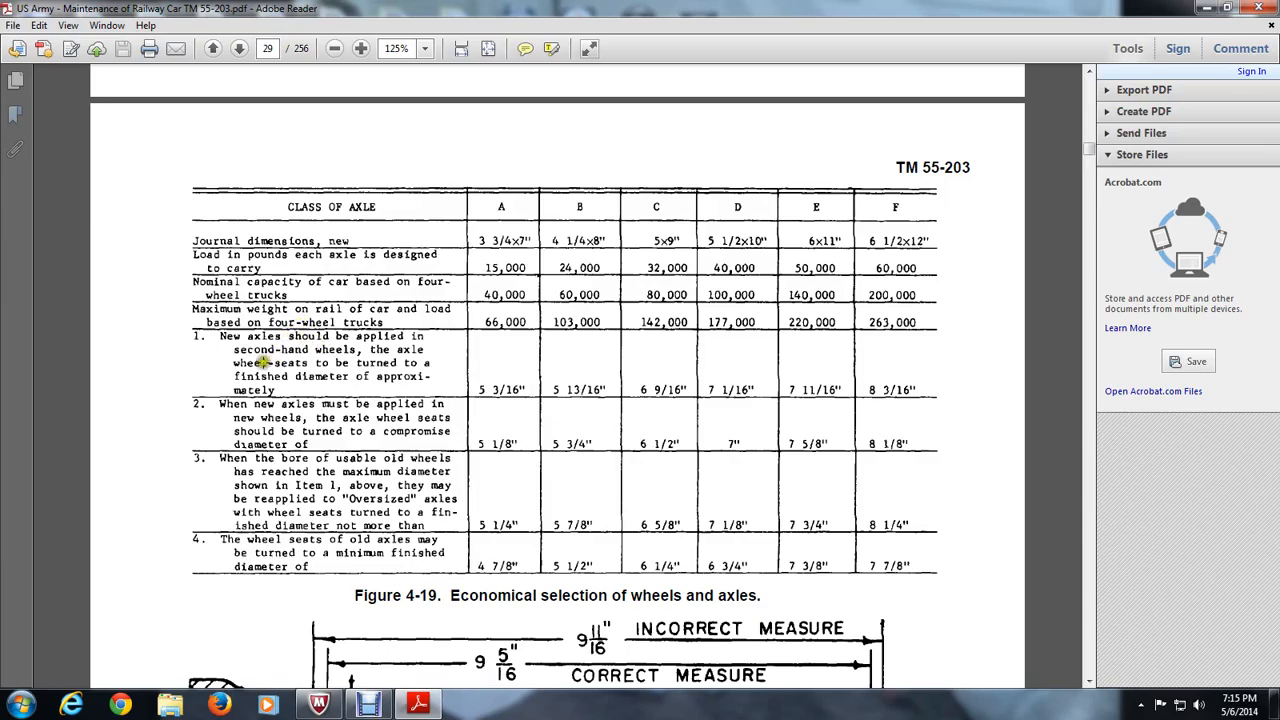
{"action": "mouse_move", "coordinate": [318, 370]}
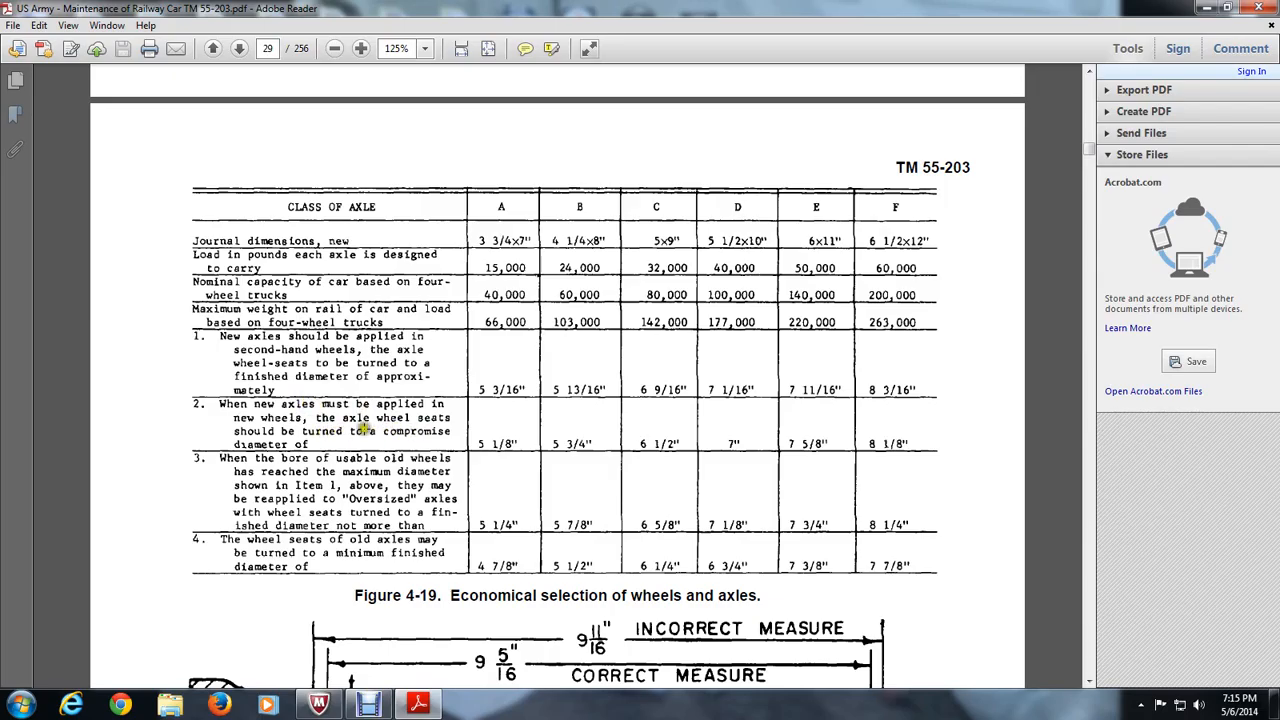
{"action": "mouse_move", "coordinate": [325, 438]}
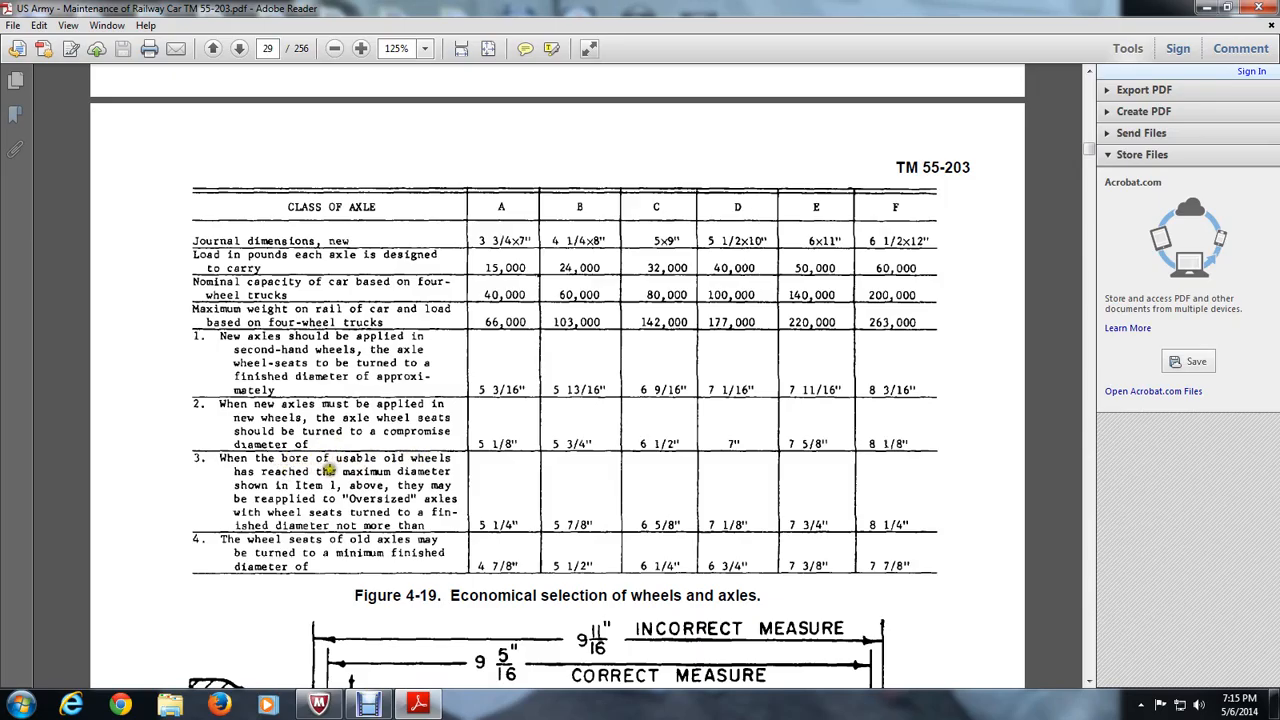
{"action": "mouse_move", "coordinate": [348, 485]}
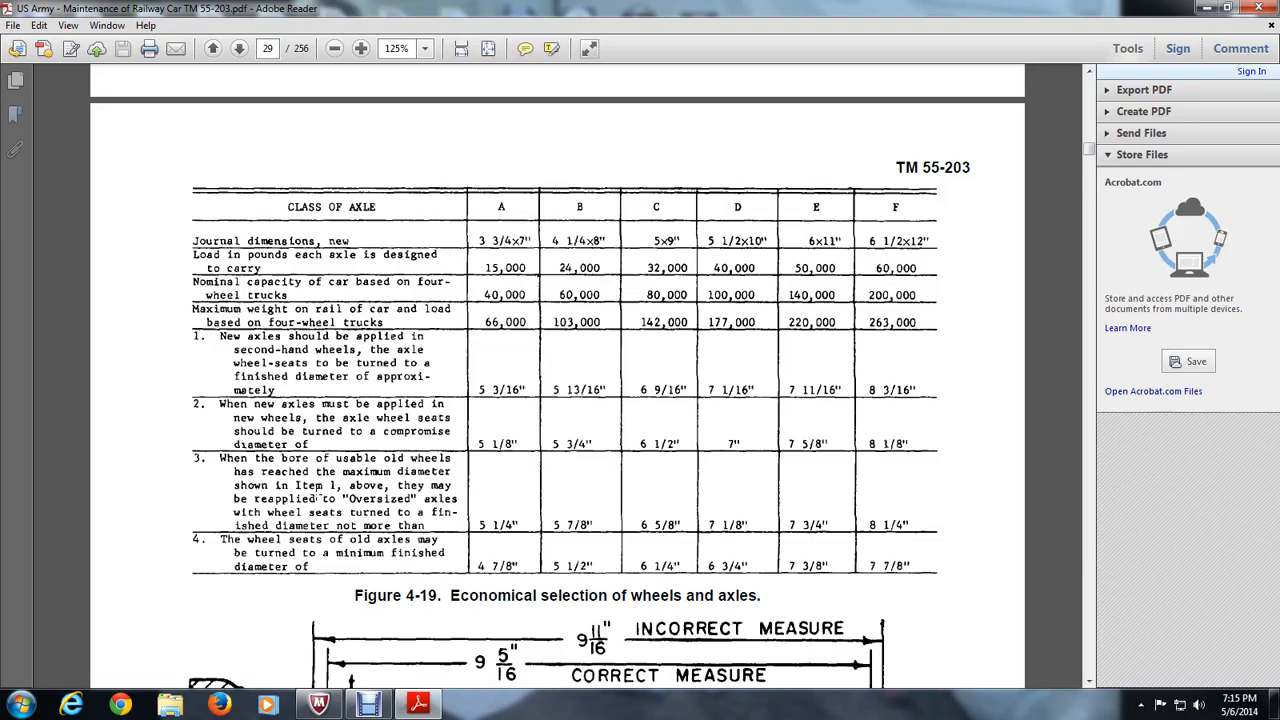
{"action": "mouse_move", "coordinate": [314, 495]}
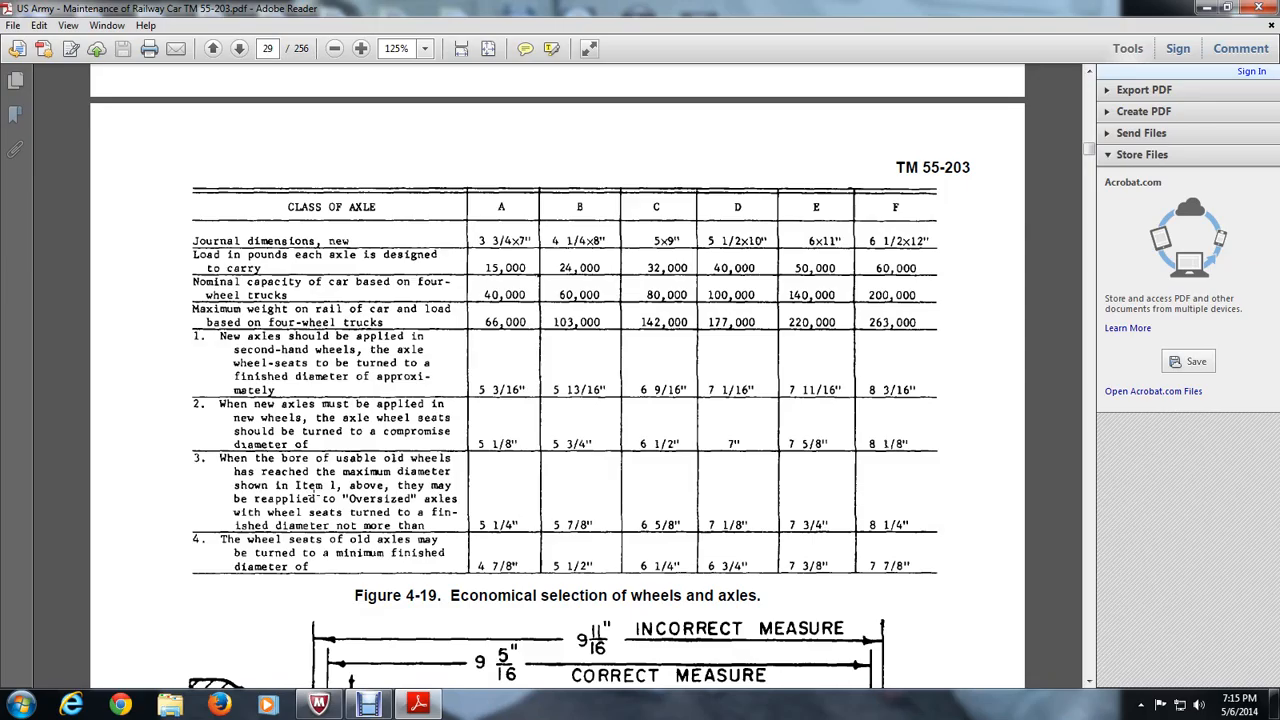
{"action": "scroll", "scroll_direction": "down", "scroll_amount": 3}
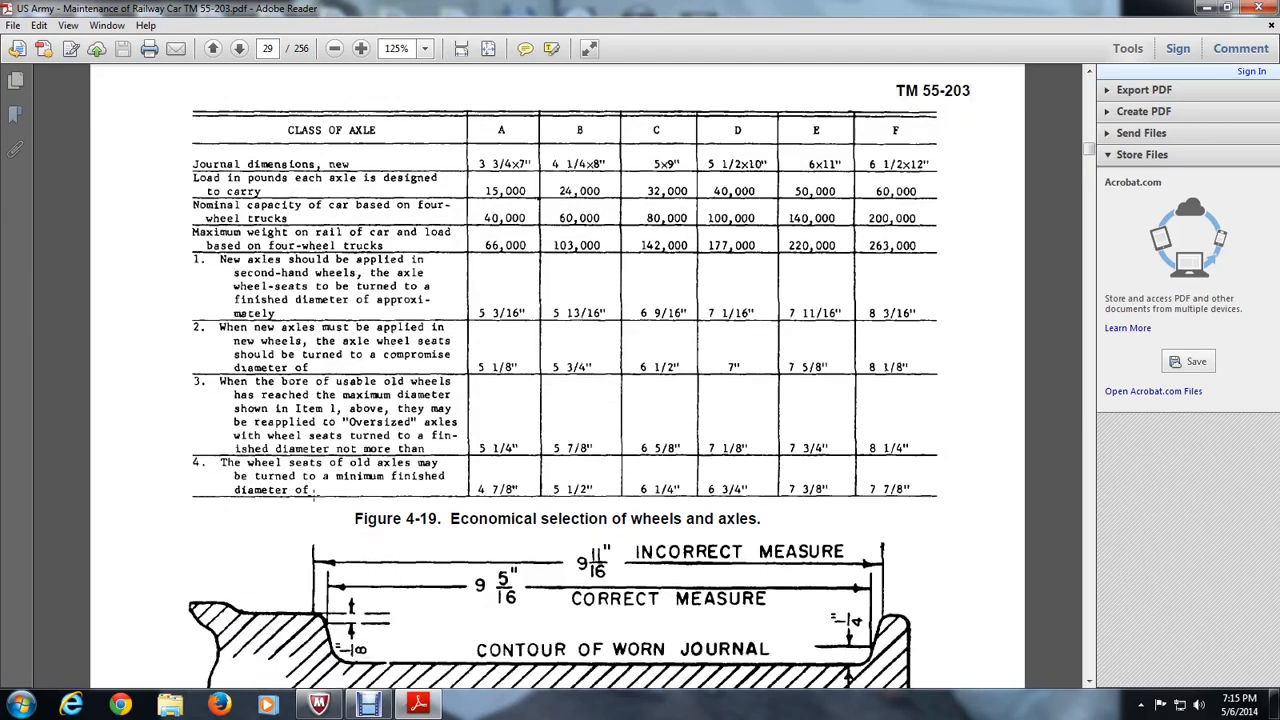
Scroll past Figure 4-20 to the start of section 4-8 Journal Box and Assembly
{"action": "scroll", "scroll_direction": "down", "scroll_amount": 3}
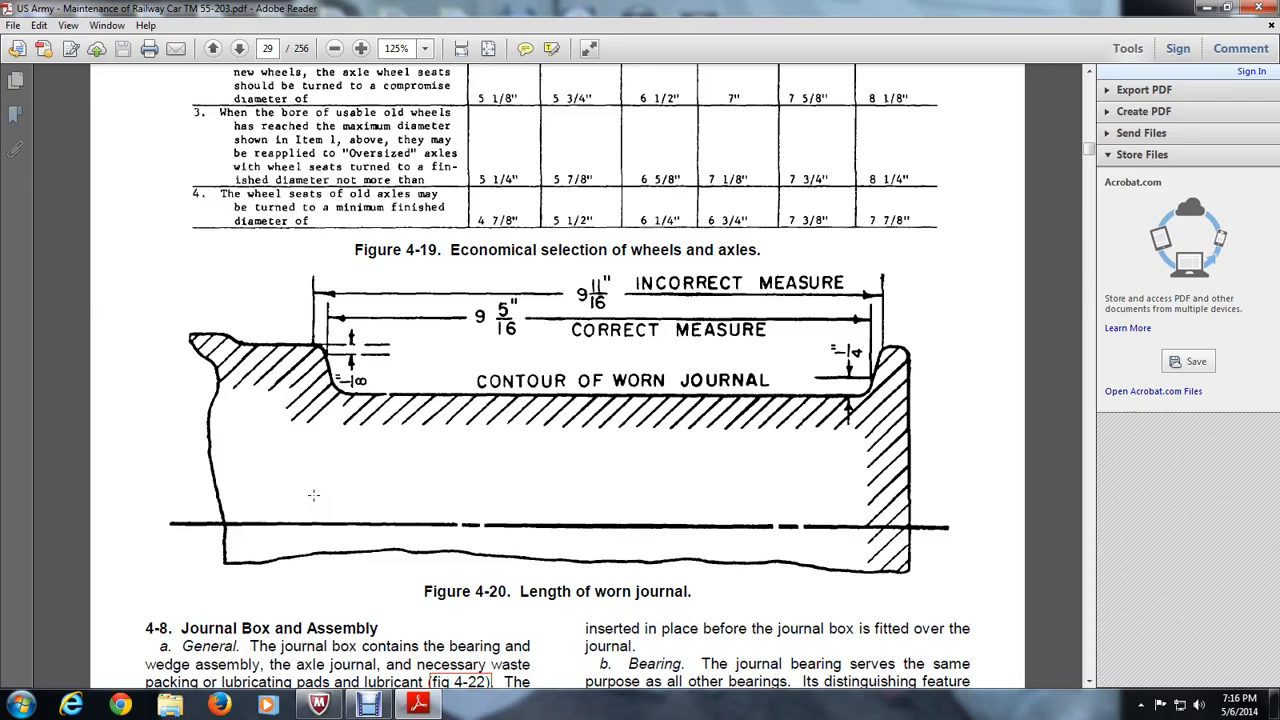
{"action": "scroll", "scroll_direction": "down", "scroll_amount": 3}
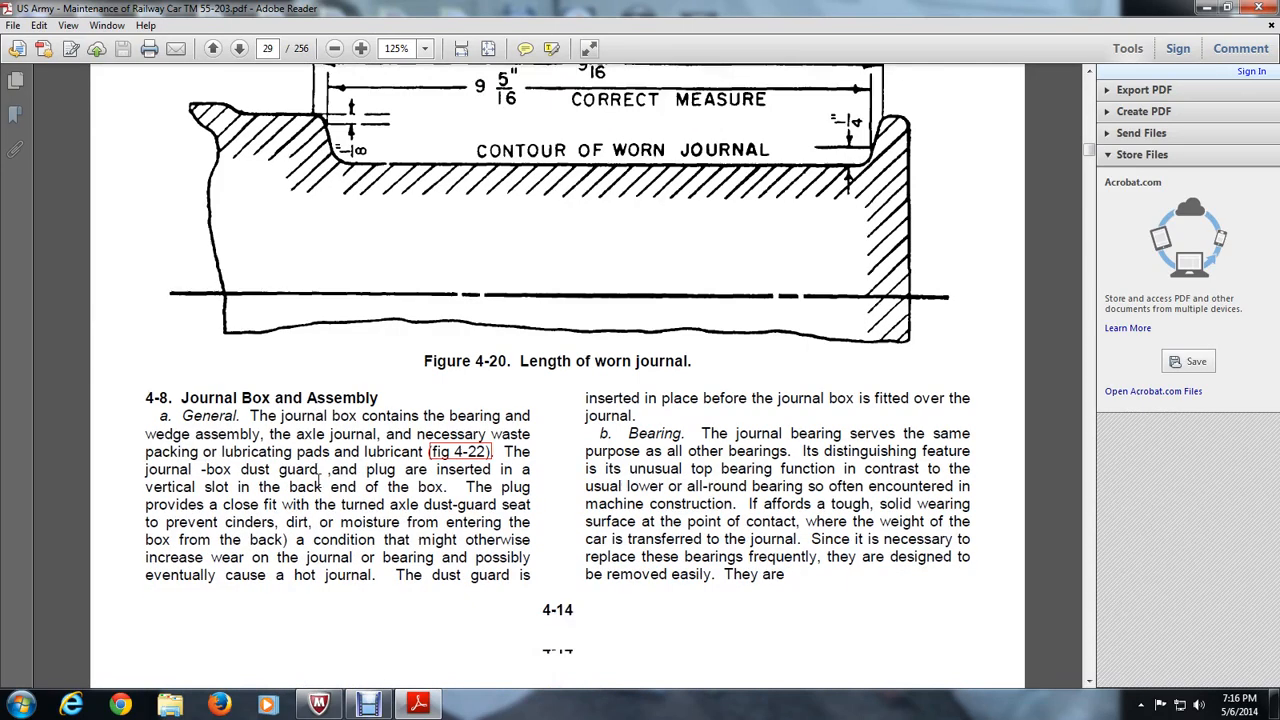
Scroll down to read section 4-8's general and bearing paragraphs
{"action": "scroll", "scroll_direction": "down", "scroll_amount": 3}
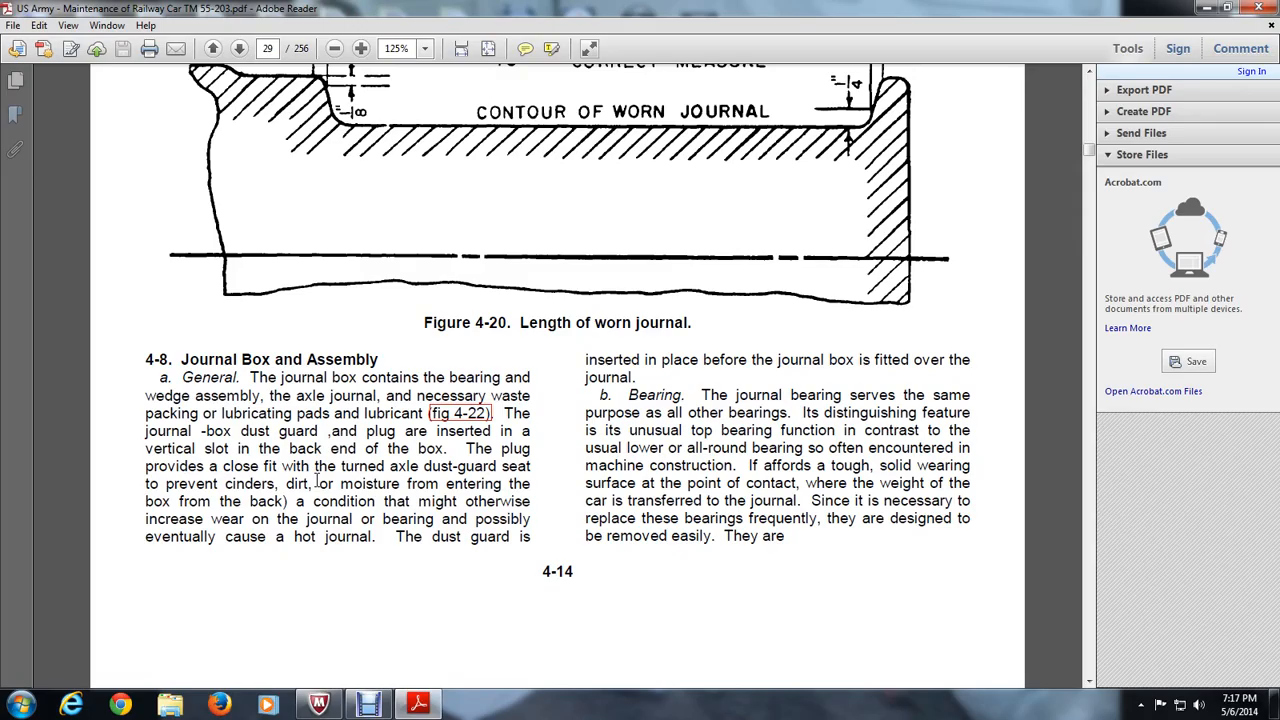
{"action": "mouse_move", "coordinate": [330, 470]}
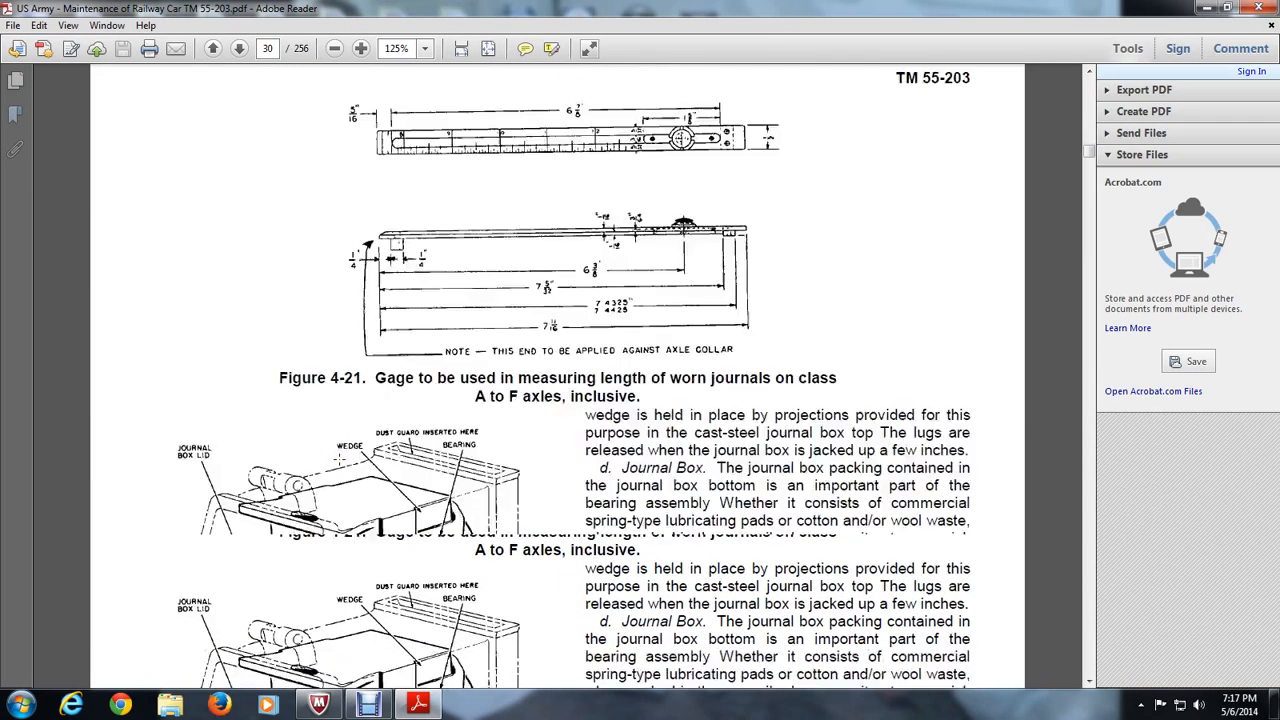
Scroll down page 30 to Figure 4-22 and paragraphs c through f
{"action": "scroll", "scroll_direction": "down", "scroll_amount": 3}
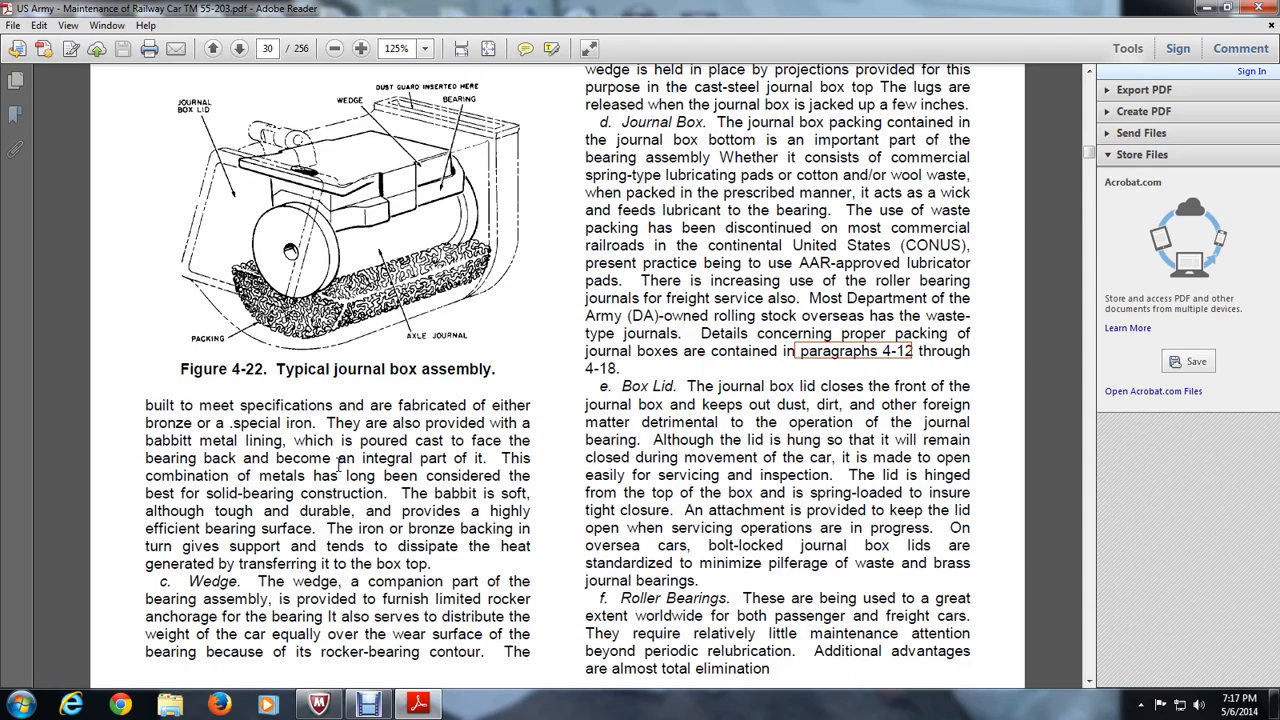
{"action": "mouse_move", "coordinate": [343, 467]}
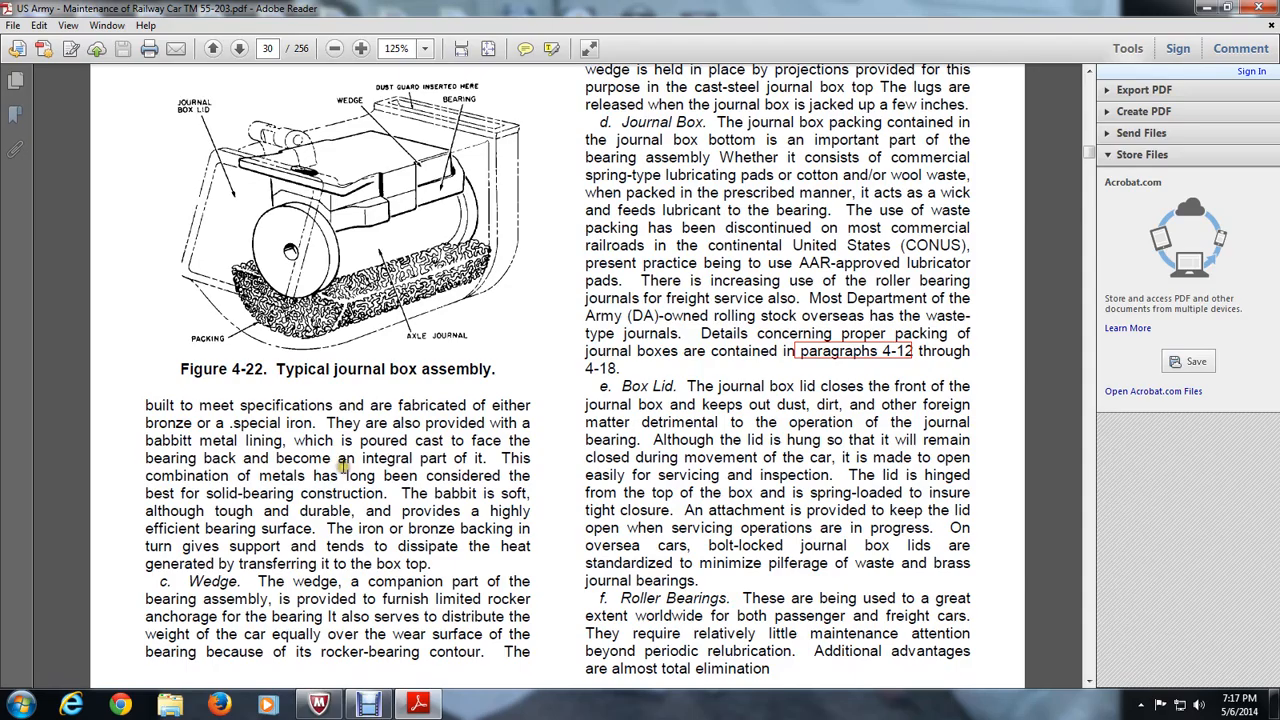
{"action": "scroll", "scroll_direction": "down", "scroll_amount": 3}
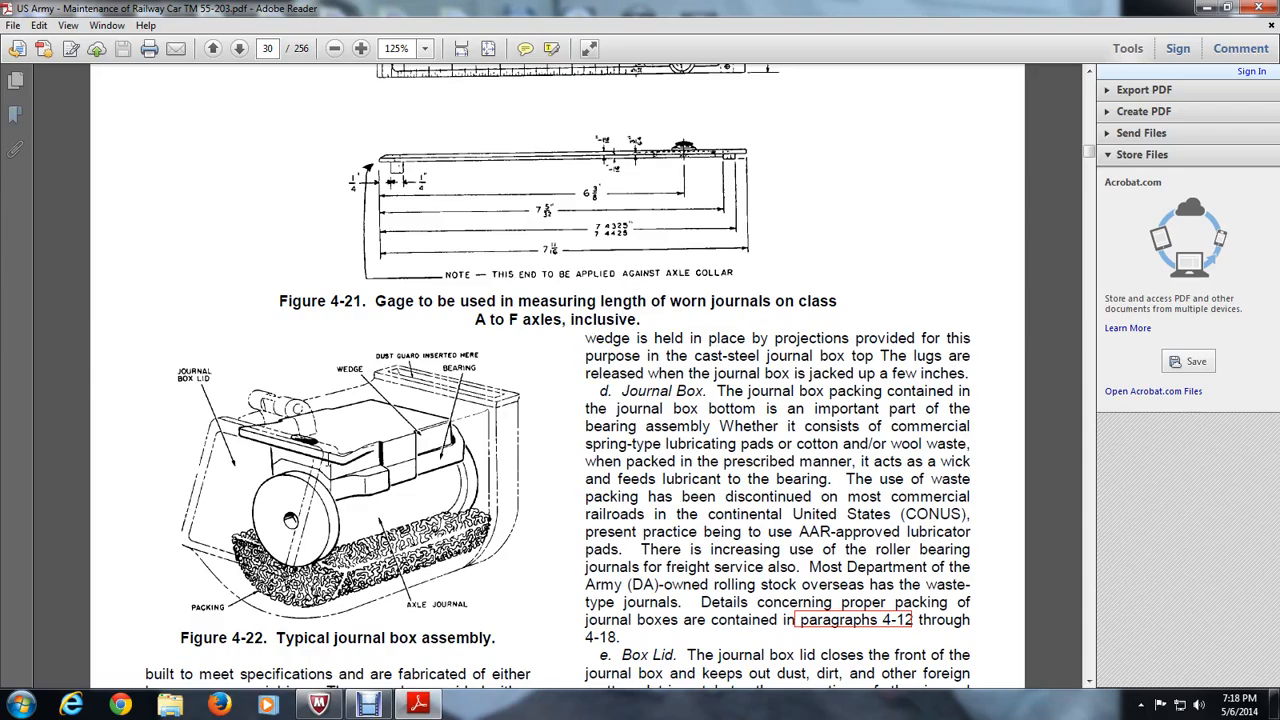
Scroll until Figure 4-21's caption sits above Figure 4-22 and the Wedge paragraph
{"action": "scroll", "scroll_direction": "down", "scroll_amount": 3}
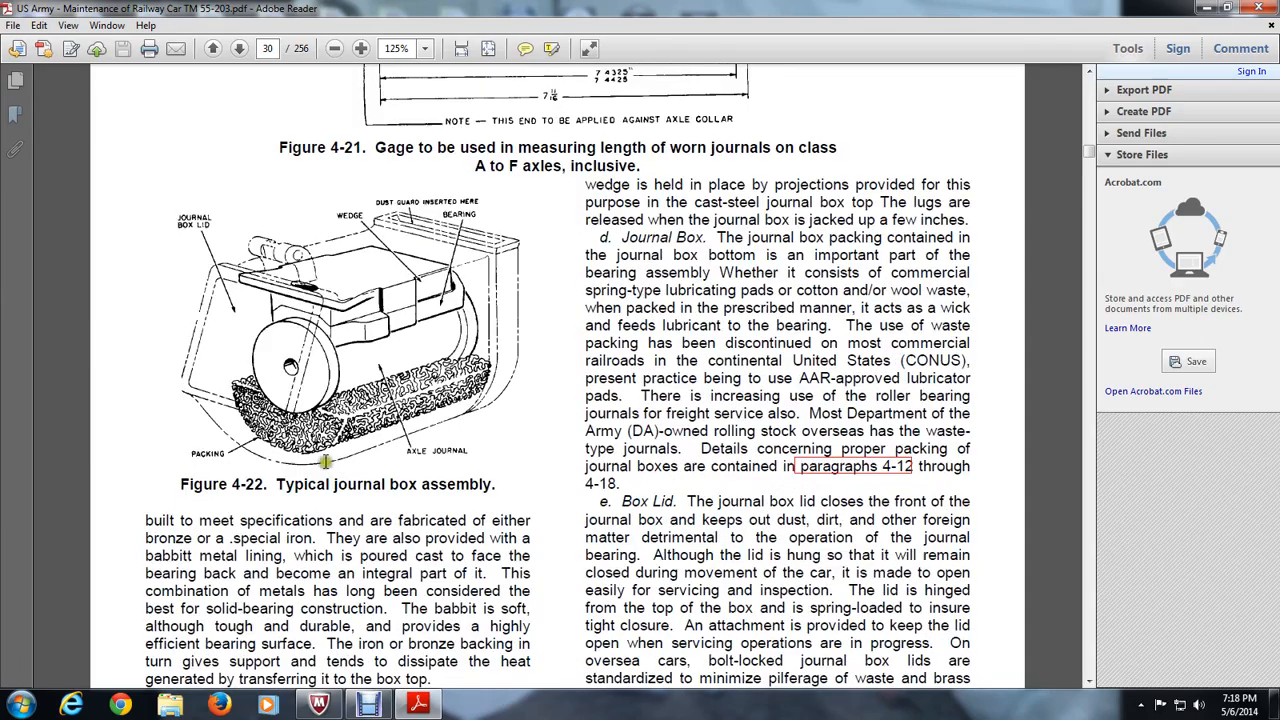
Scroll to show more of the Figure 4-21 gage above Figure 4-22
{"action": "scroll", "scroll_direction": "down", "scroll_amount": 3}
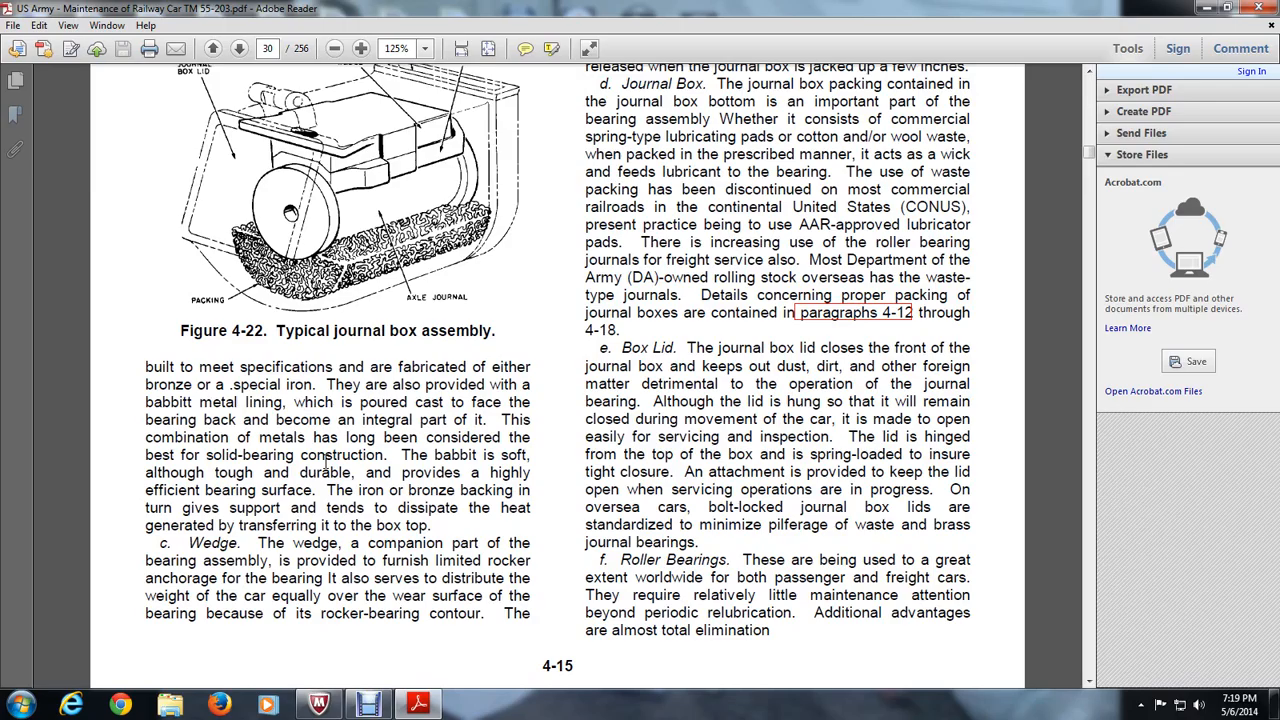
{"action": "mouse_move", "coordinate": [582, 553]}
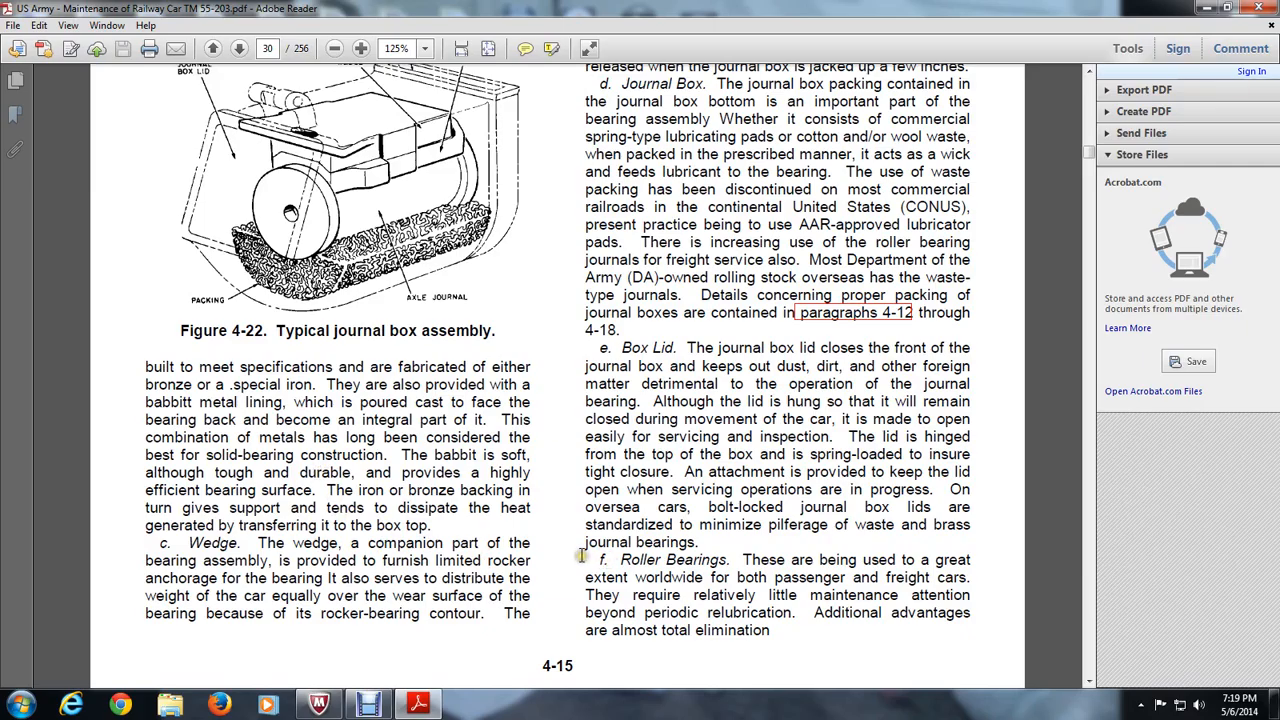
{"action": "mouse_move", "coordinate": [582, 555]}
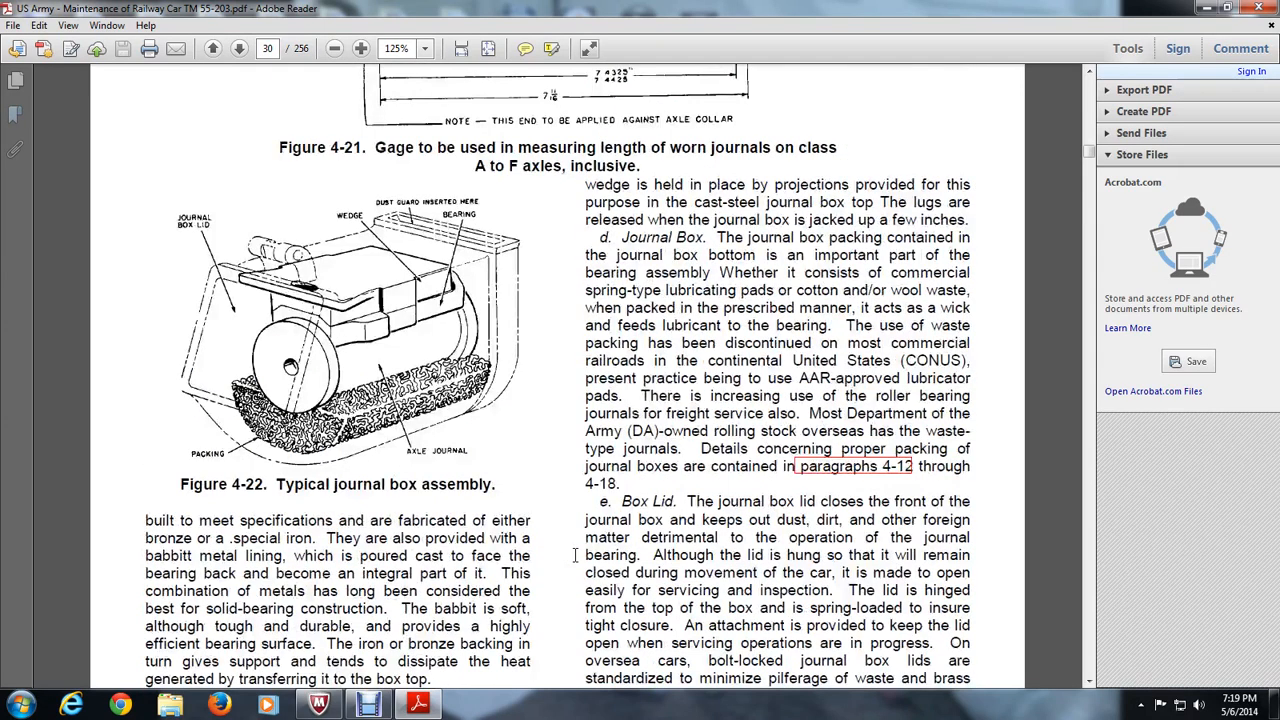
{"action": "scroll", "scroll_direction": "down", "scroll_amount": 3}
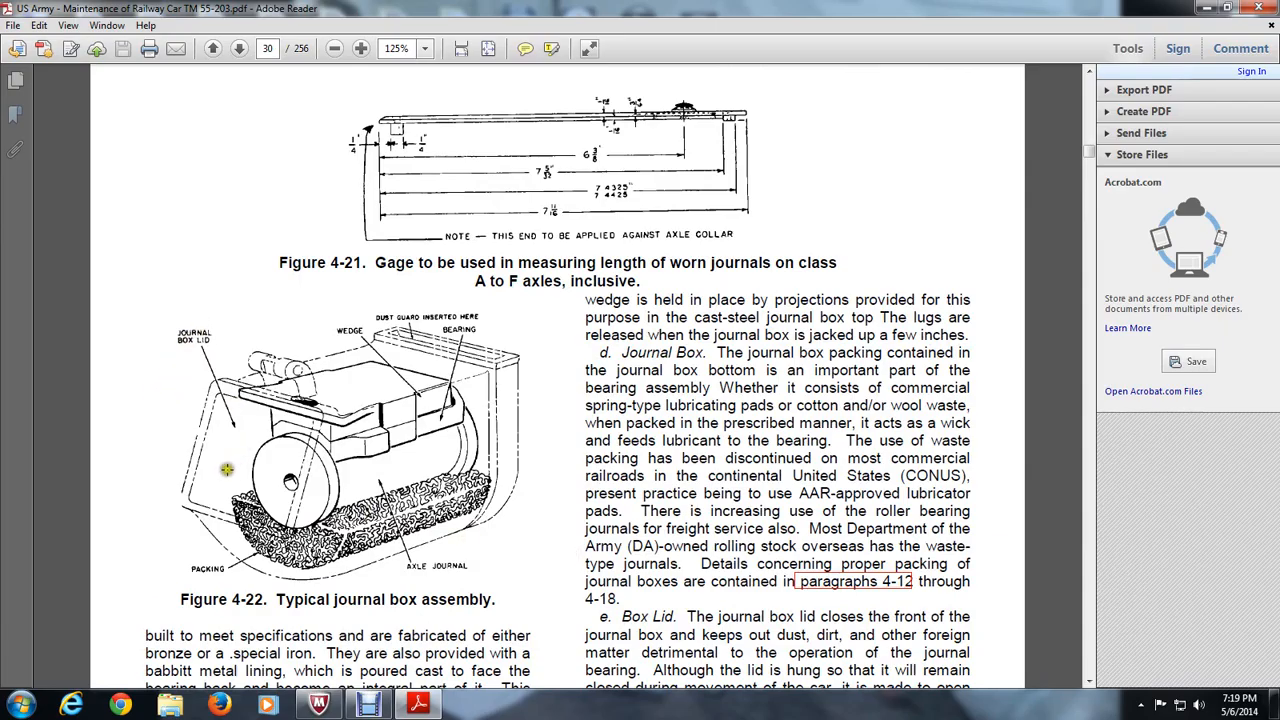
{"action": "mouse_move", "coordinate": [447, 468]}
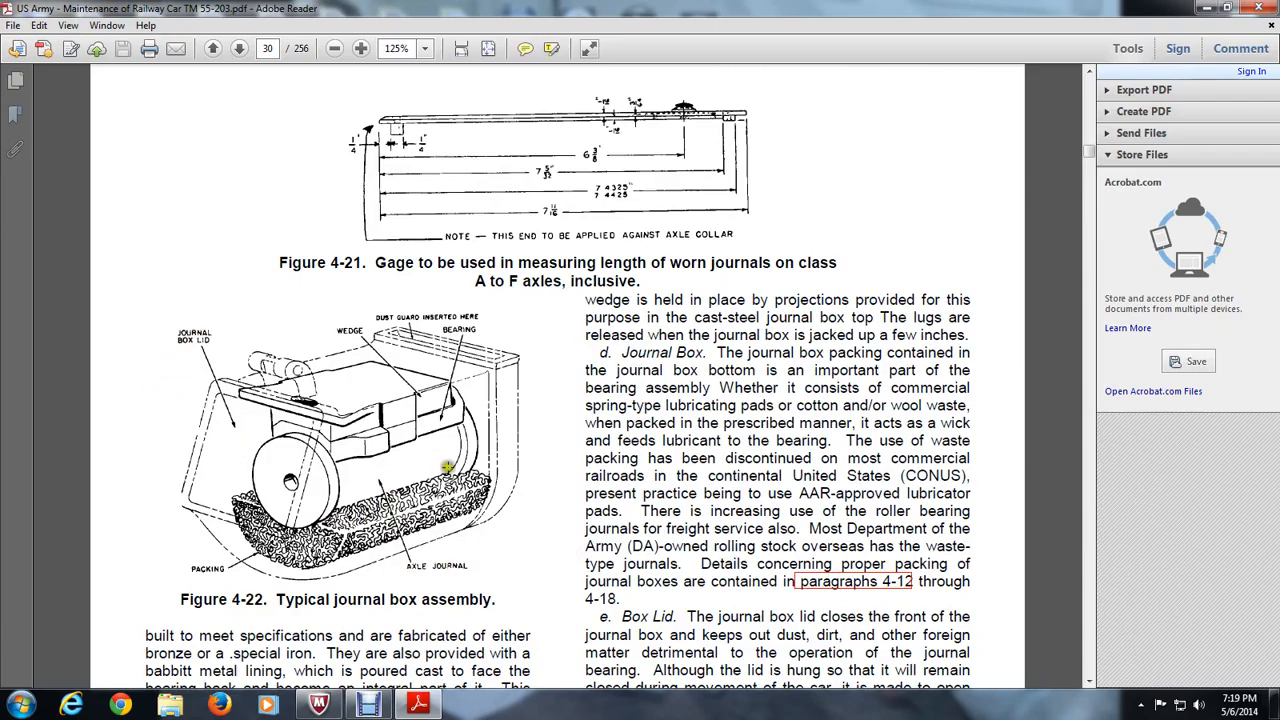
{"action": "mouse_move", "coordinate": [410, 396]}
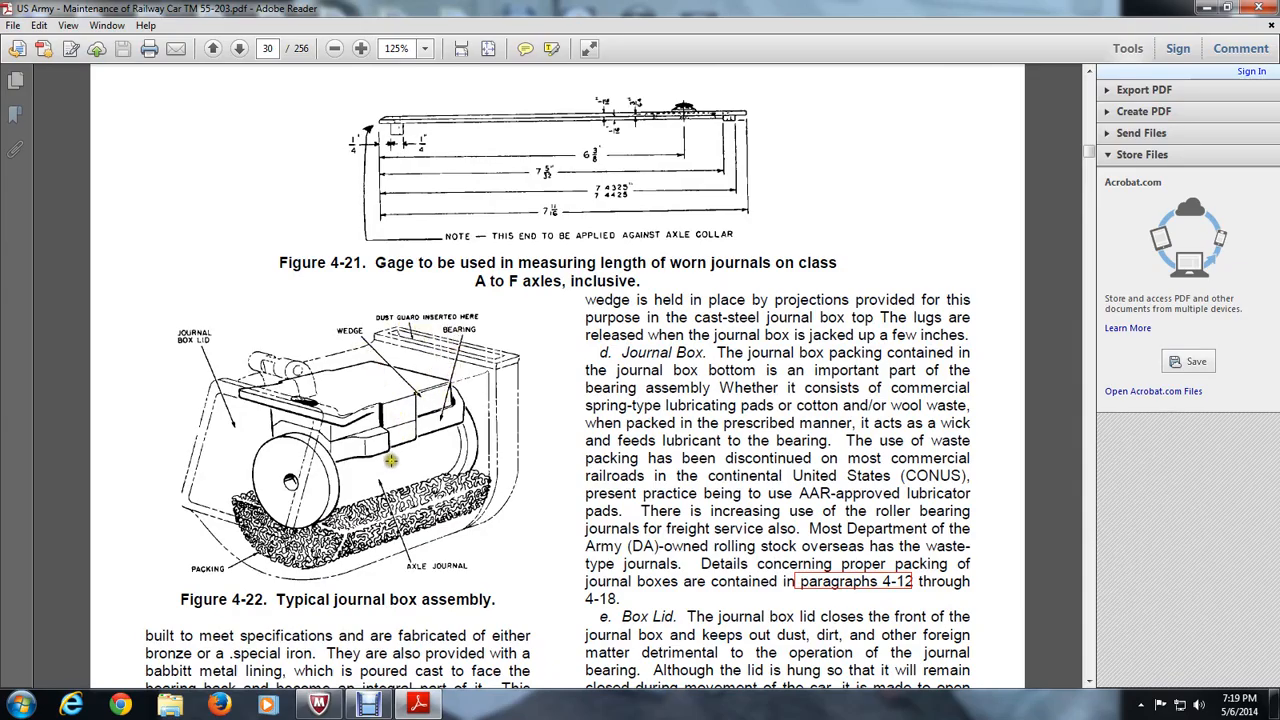
{"action": "mouse_move", "coordinate": [310, 538]}
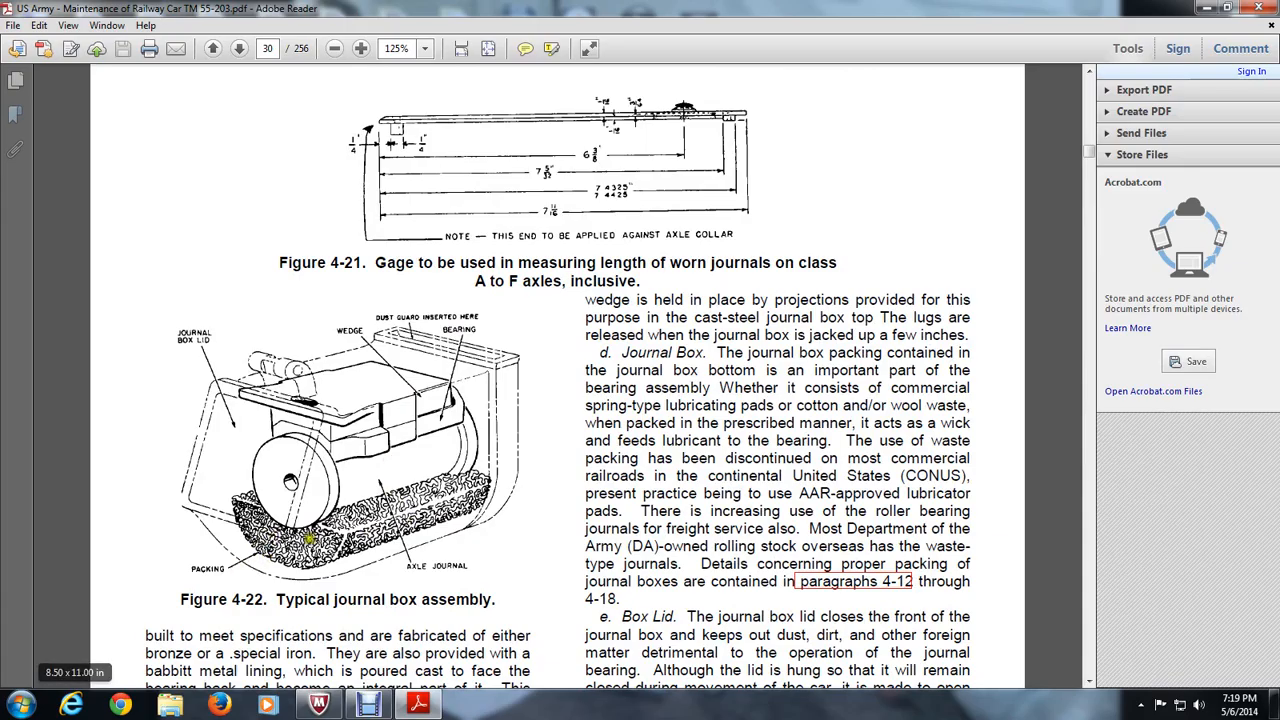
{"action": "mouse_move", "coordinate": [442, 280]}
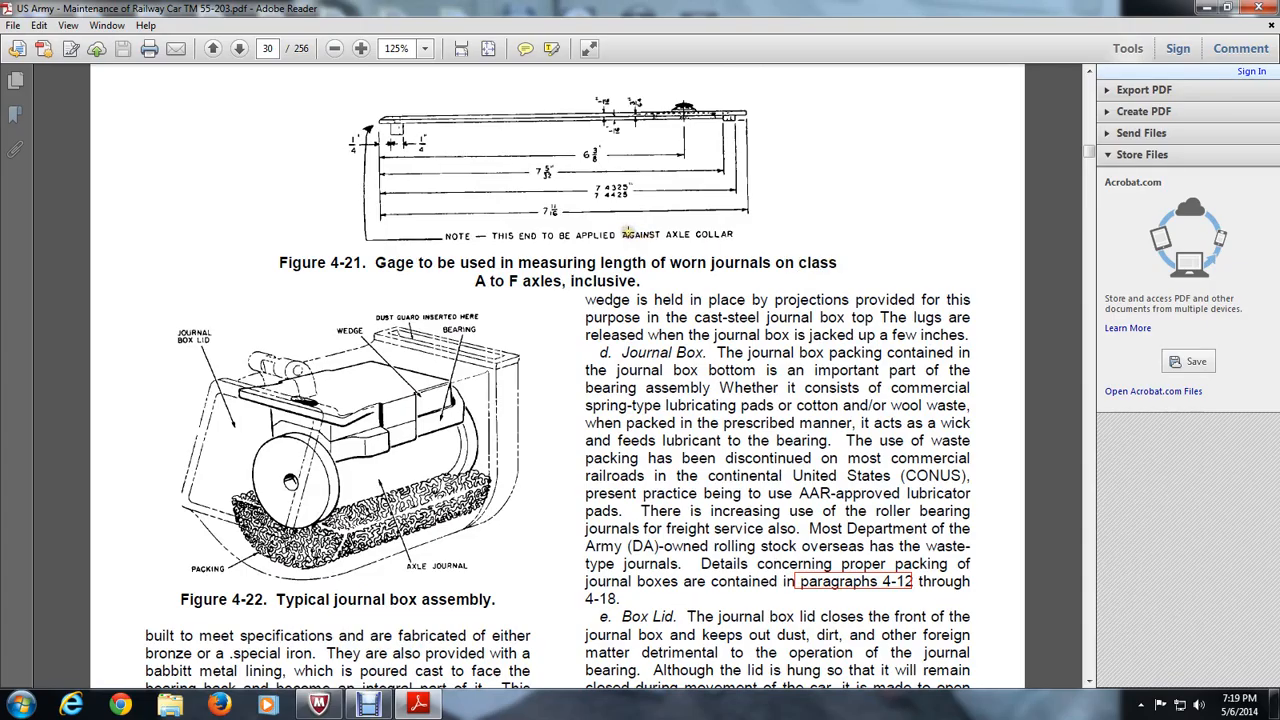
{"action": "mouse_move", "coordinate": [372, 140]}
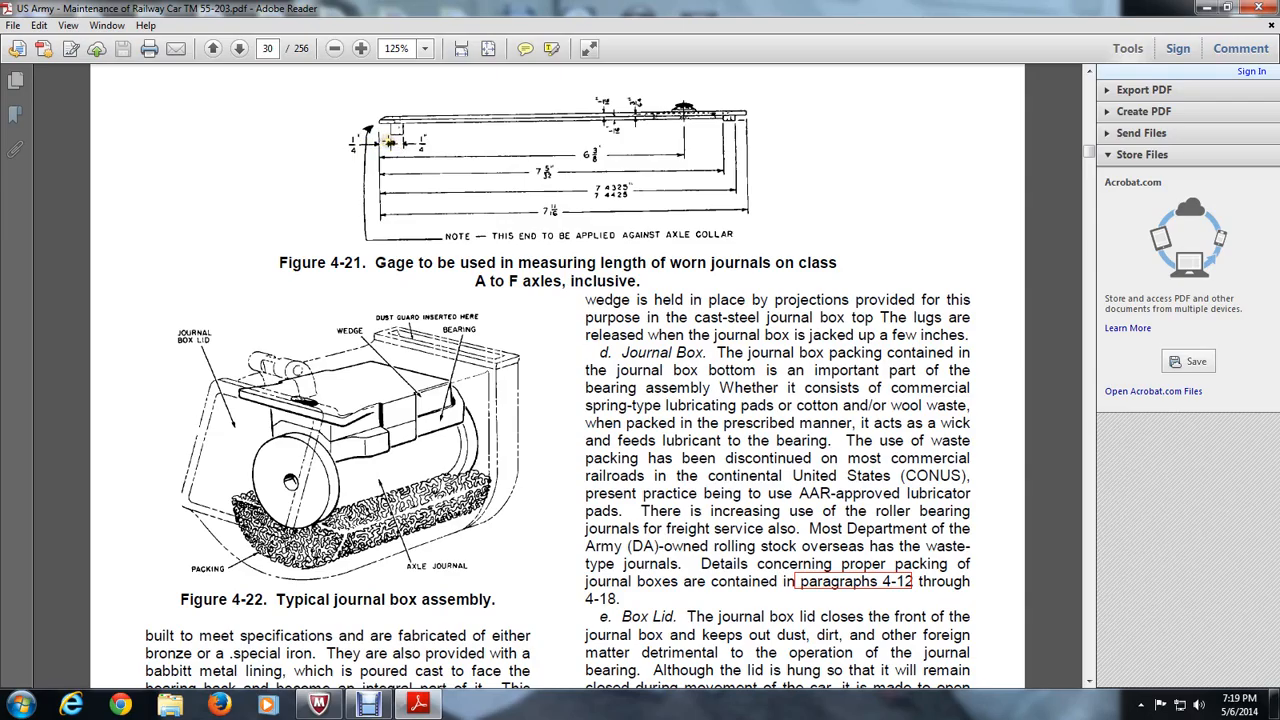
{"action": "mouse_move", "coordinate": [570, 165]}
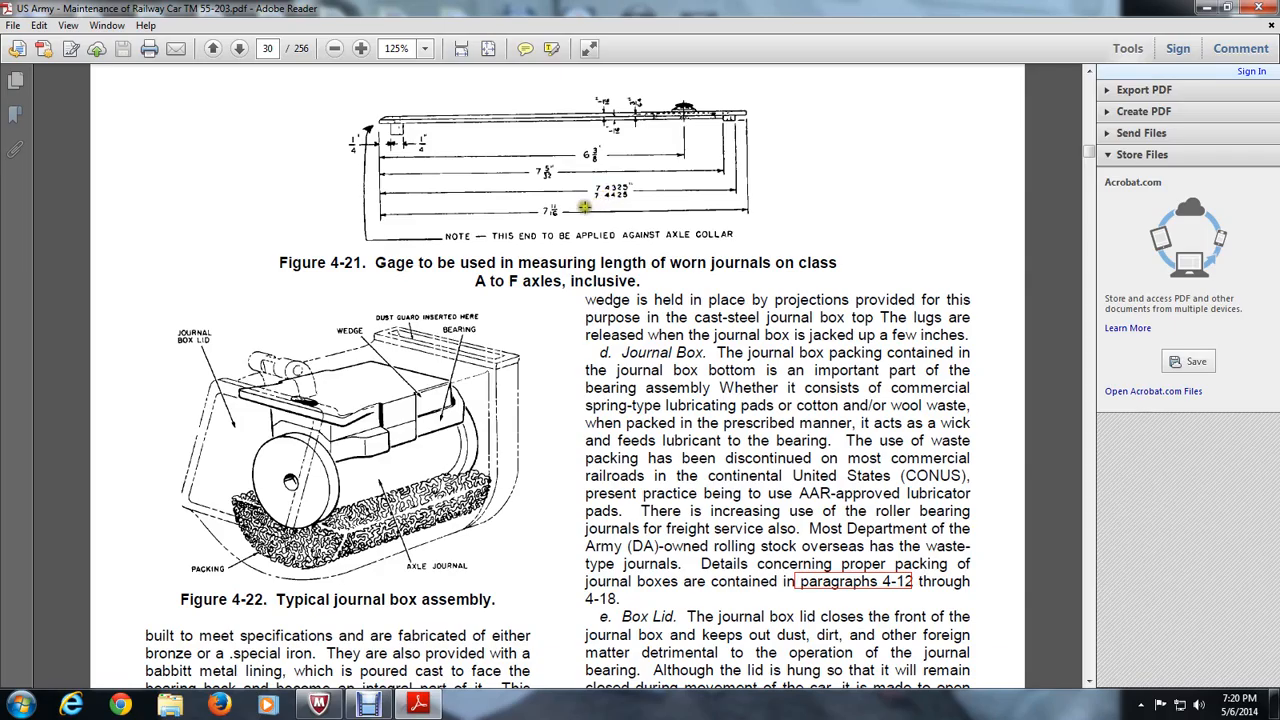
{"action": "mouse_move", "coordinate": [605, 105]}
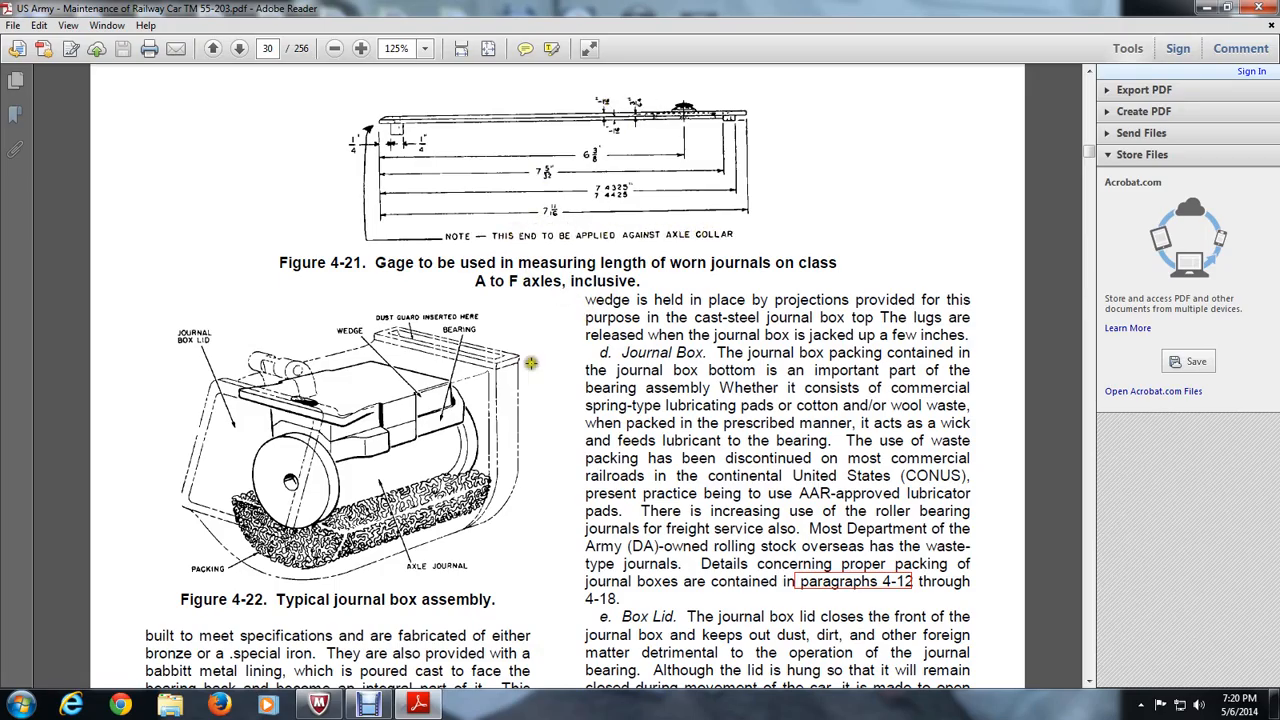
Scroll onto page 31 to section 4-9 Causes of Hotboxes and the waste grab paragraph
{"action": "scroll", "scroll_direction": "down", "scroll_amount": 3}
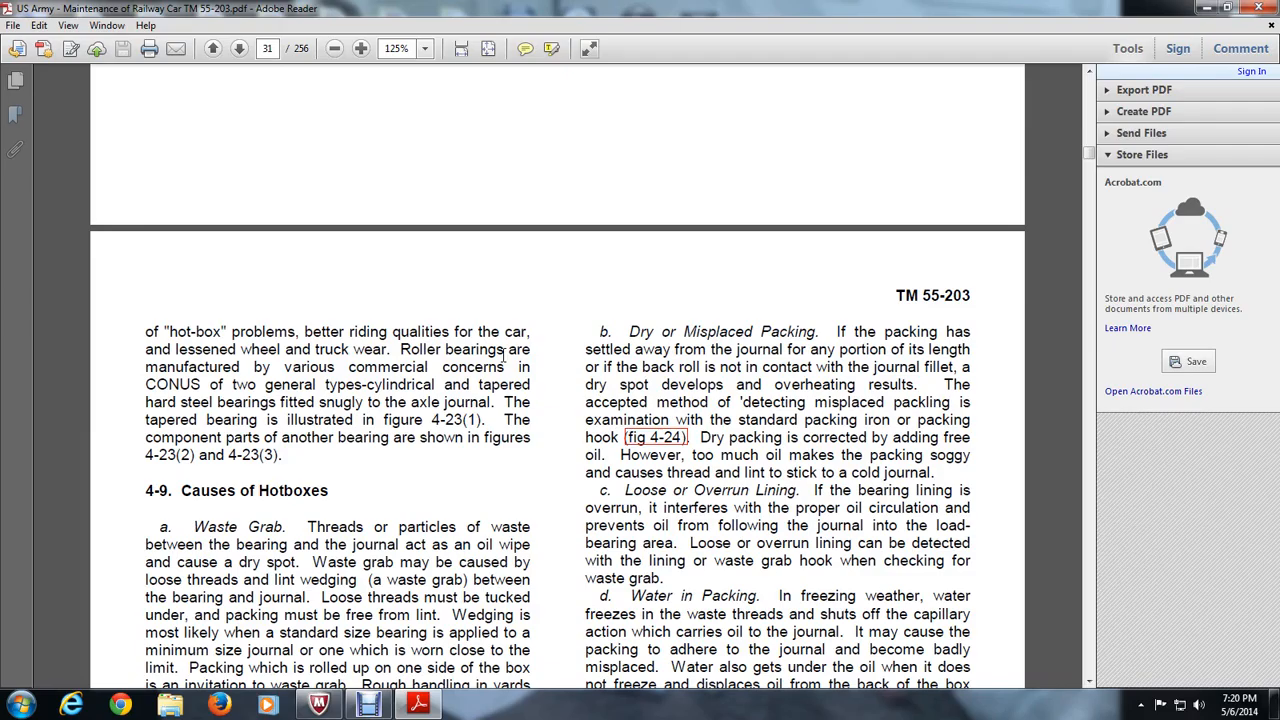
{"action": "scroll", "scroll_direction": "down", "scroll_amount": 3}
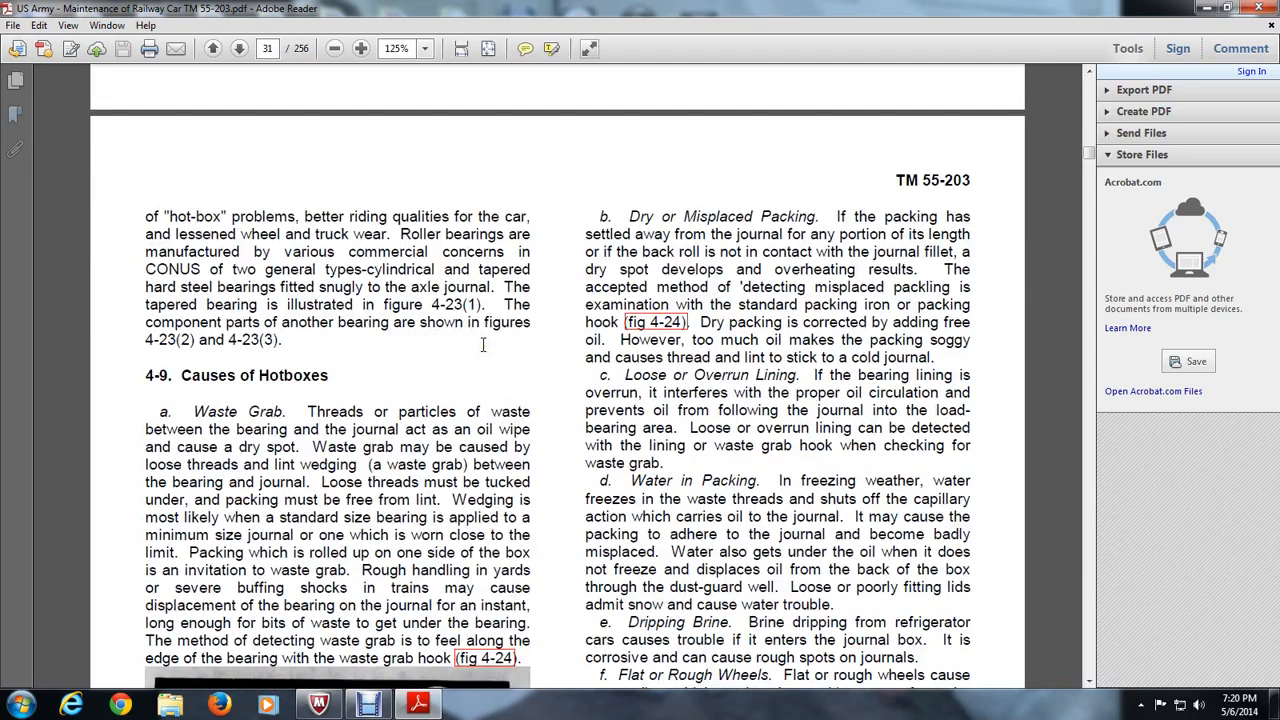
{"action": "scroll", "scroll_direction": "down", "scroll_amount": 3}
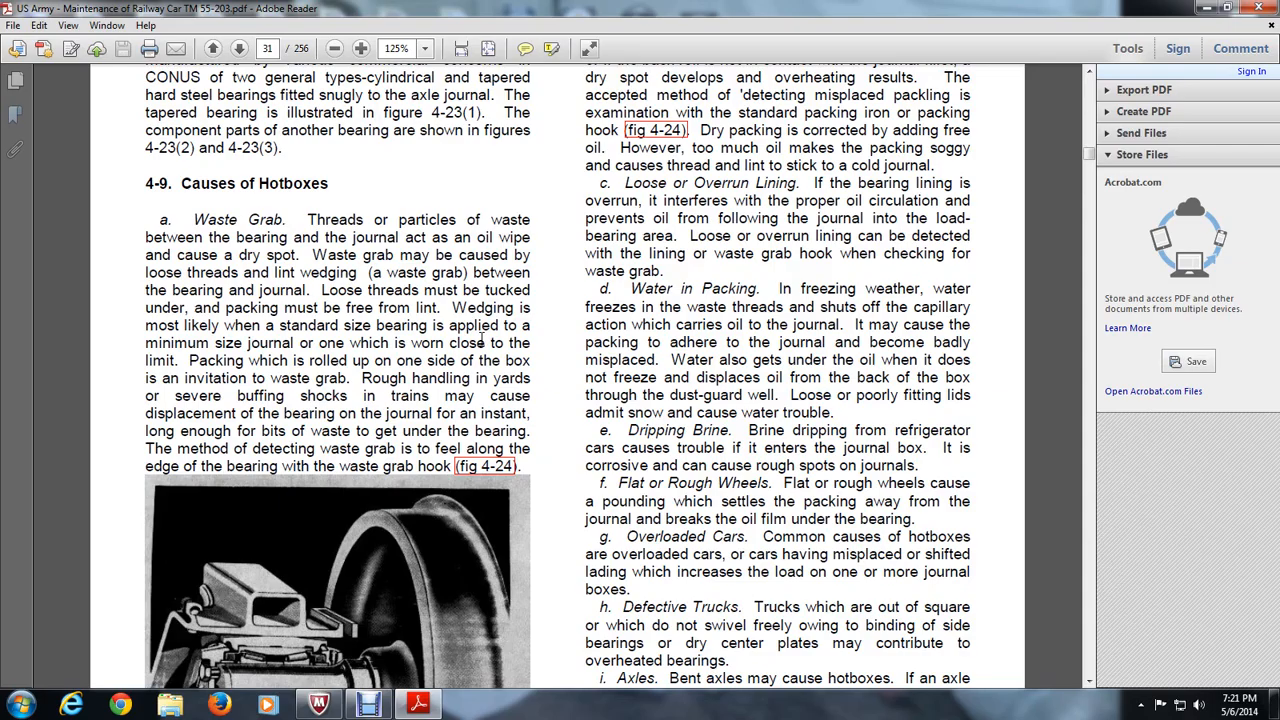
Scroll through section 4-9 to Figure 4-23(1) and page number 4-16
{"action": "scroll", "scroll_direction": "down", "scroll_amount": 3}
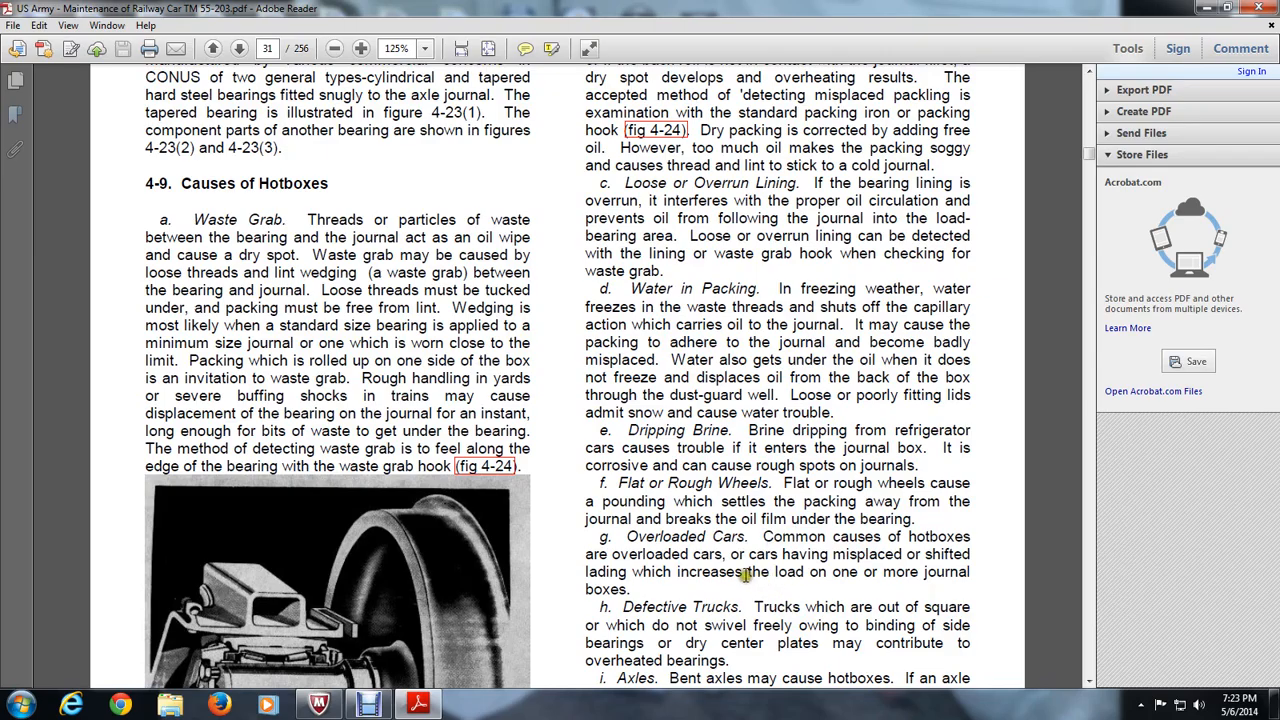
{"action": "mouse_move", "coordinate": [717, 594]}
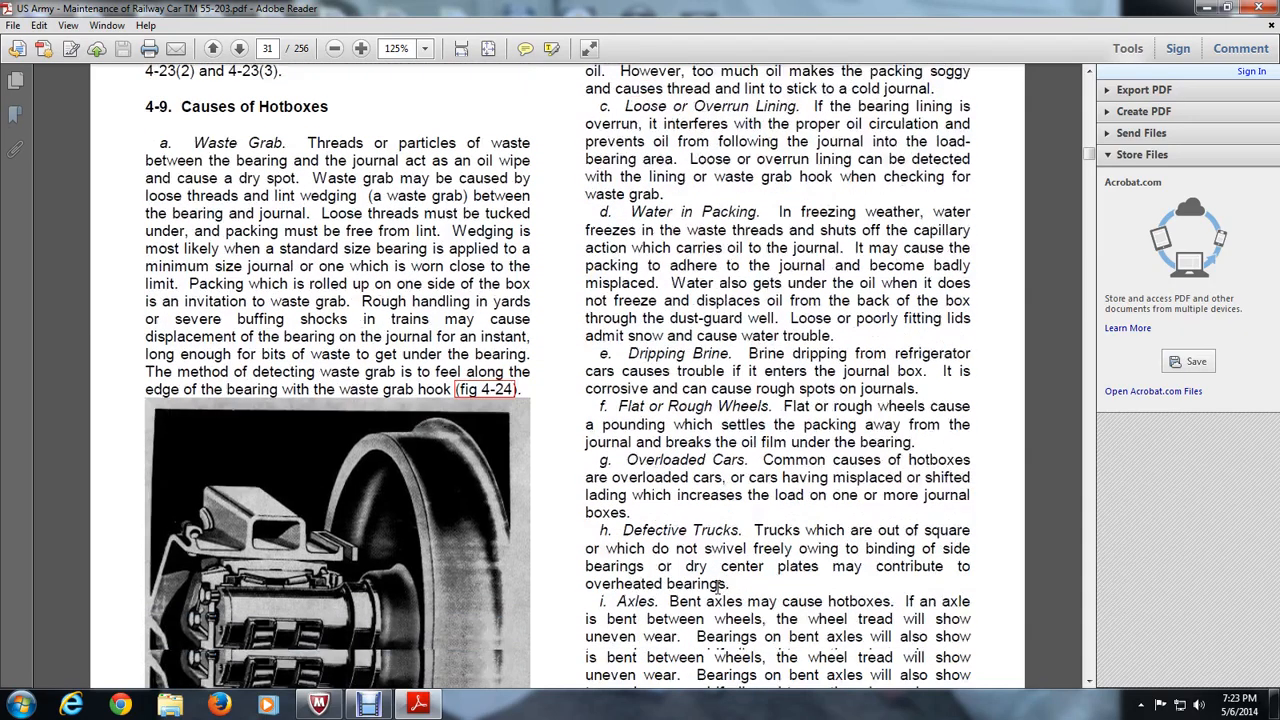
{"action": "scroll", "scroll_direction": "down", "scroll_amount": 3}
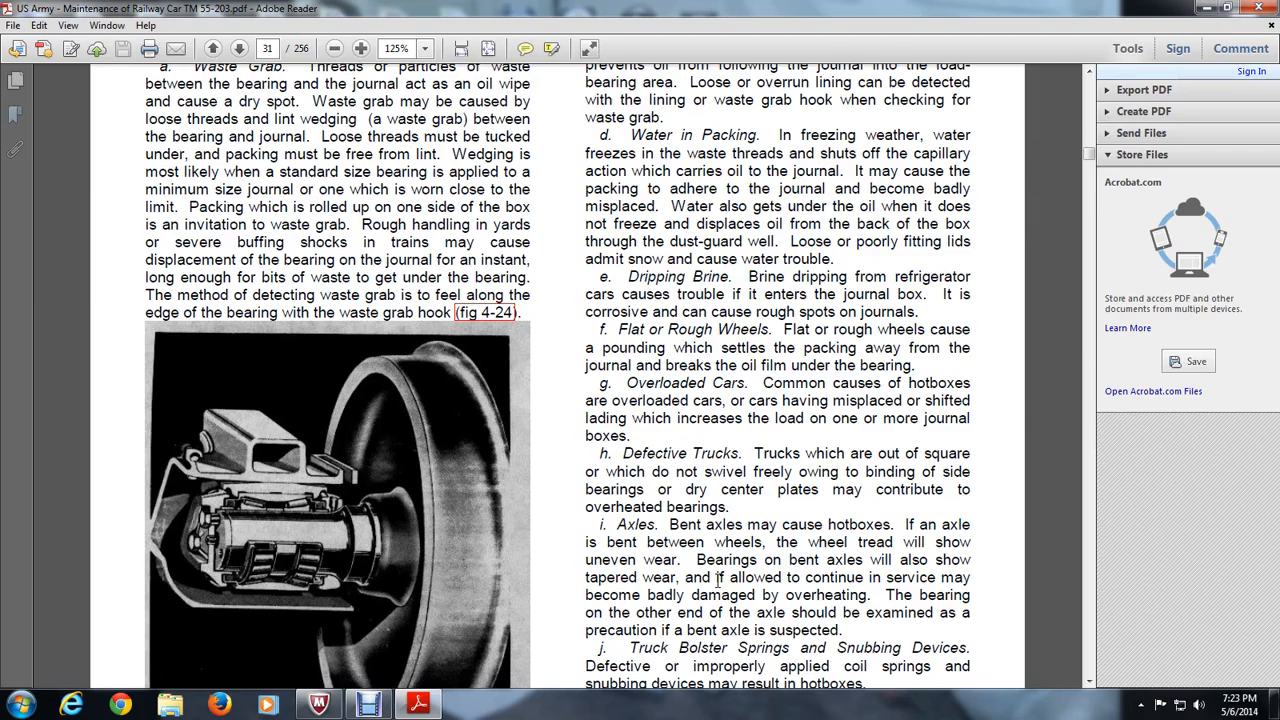
{"action": "scroll", "scroll_direction": "down", "scroll_amount": 3}
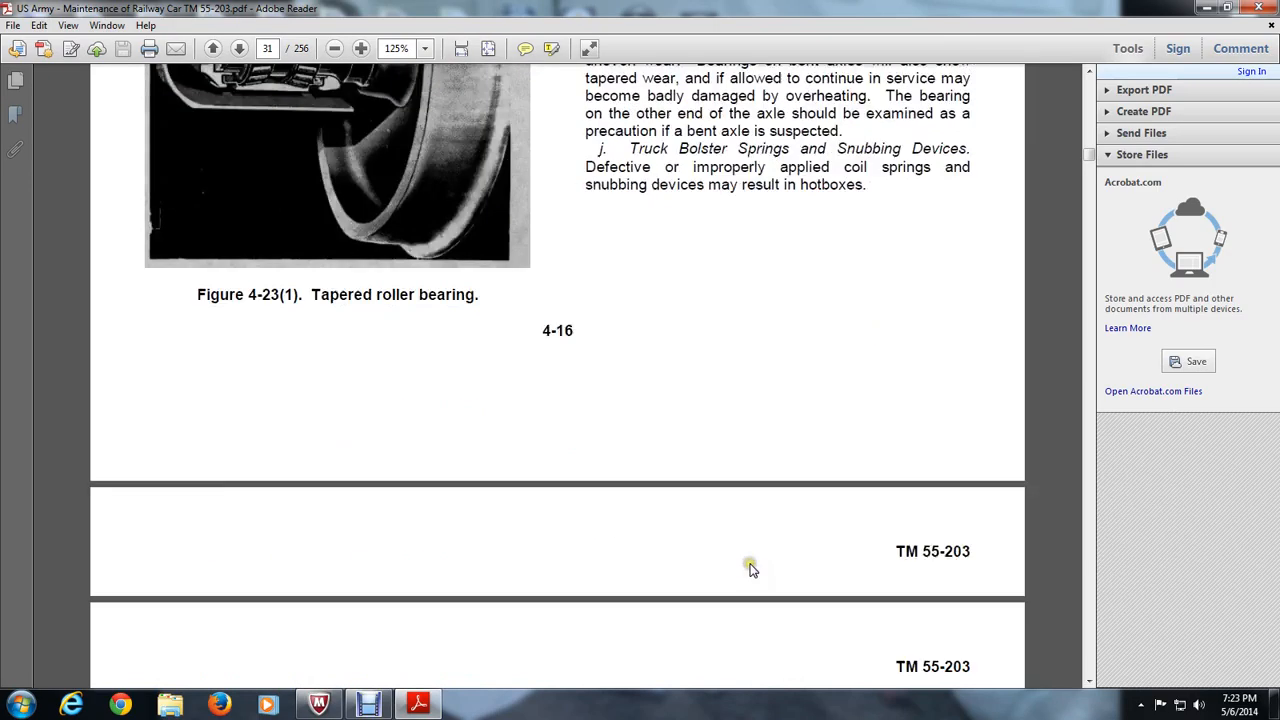
Scroll onto page 32 to Figure 4-23(2) and heading 4-10 Journal Care
{"action": "scroll", "scroll_direction": "down", "scroll_amount": 3}
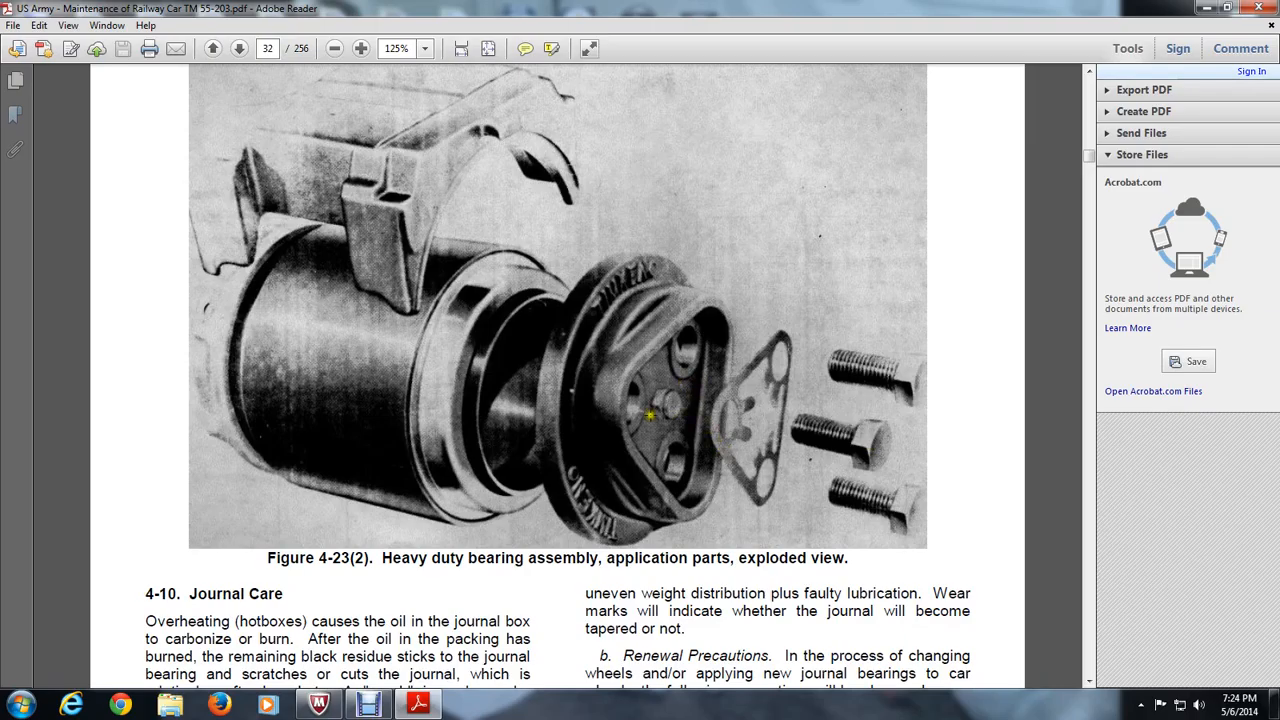
{"action": "mouse_move", "coordinate": [383, 105]}
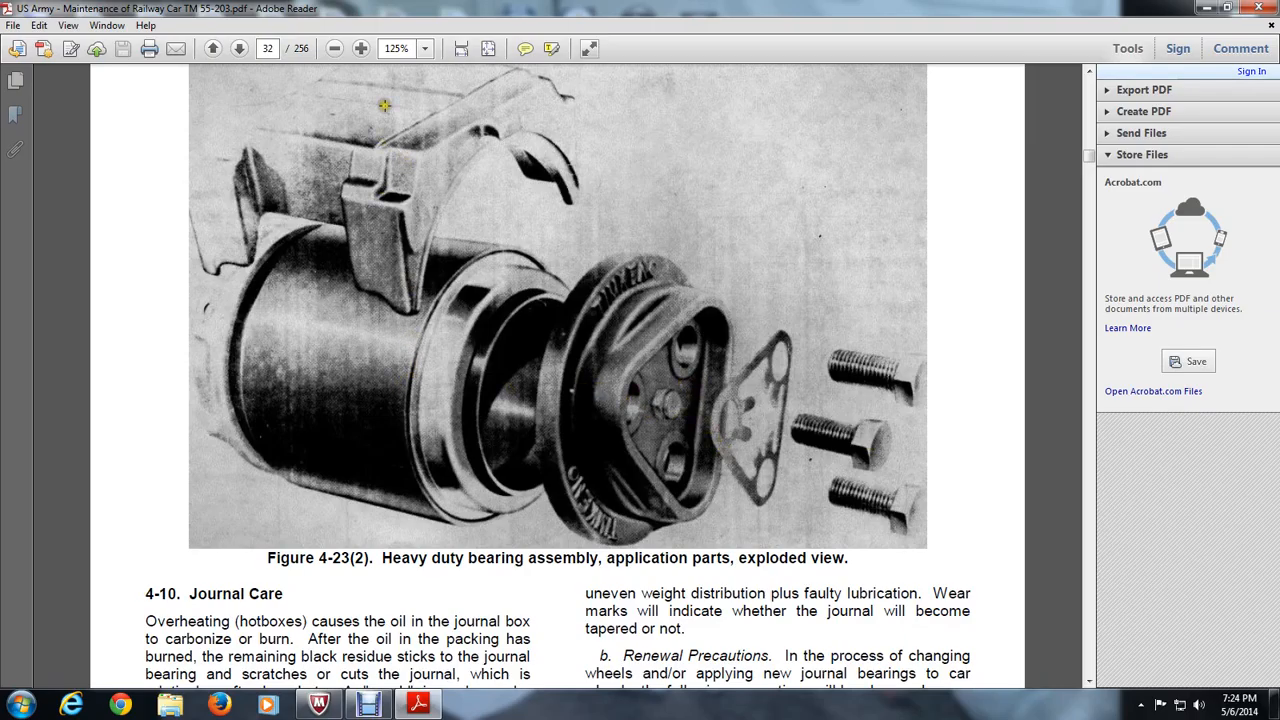
{"action": "mouse_move", "coordinate": [457, 368]}
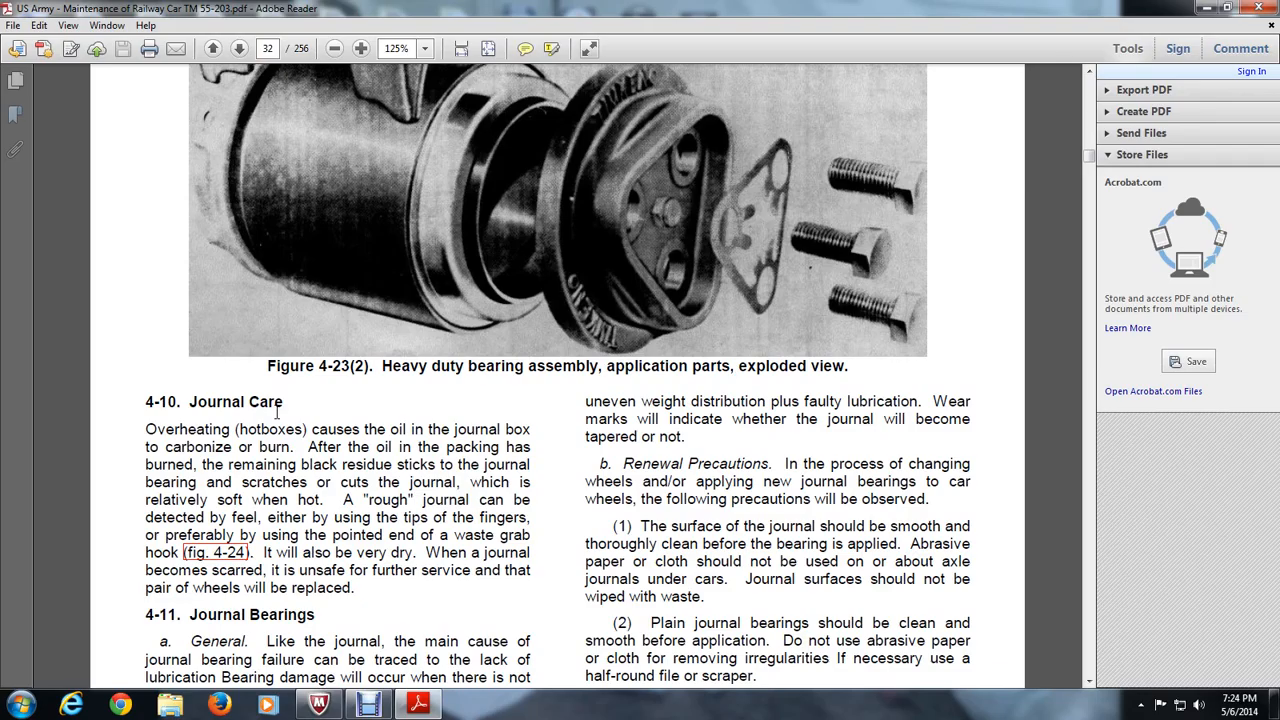
Scroll down page 32 until page number 4-17 appears at the bottom
{"action": "scroll", "scroll_direction": "down", "scroll_amount": 3}
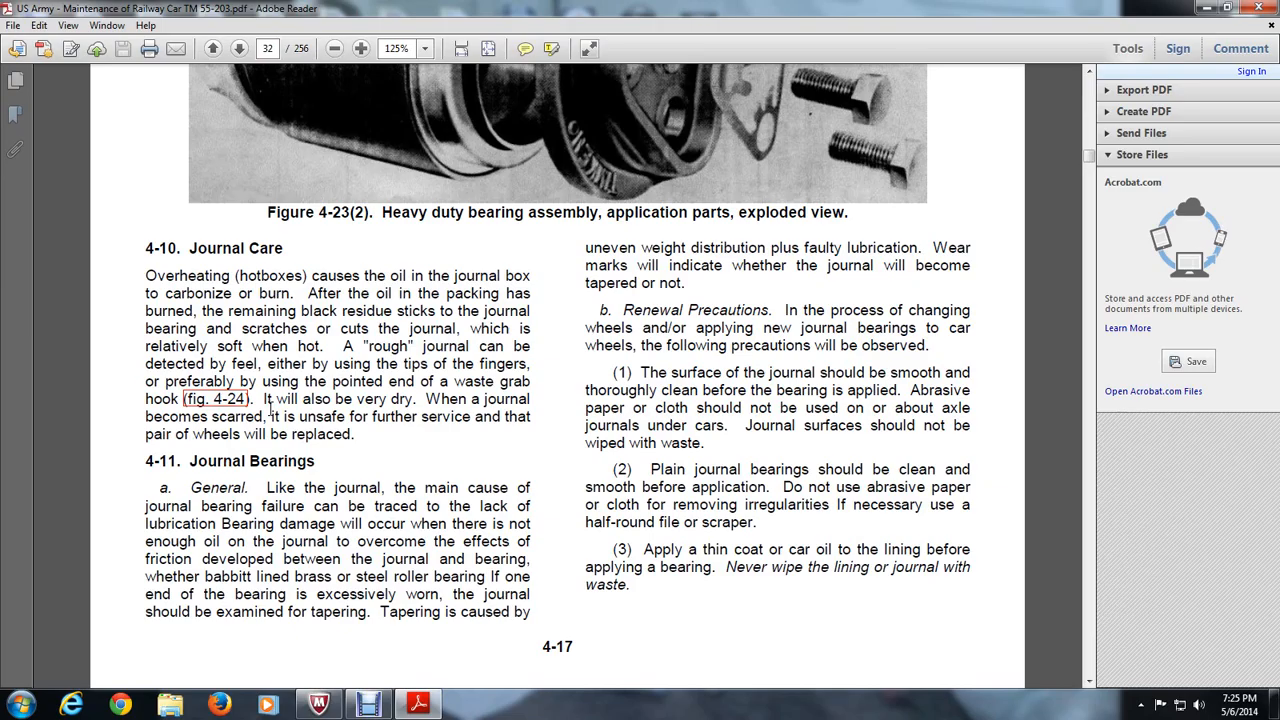
Scroll onto page 33 past the nomenclature diagram to the Figure 4-23(3) caption
{"action": "scroll", "scroll_direction": "down", "scroll_amount": 3}
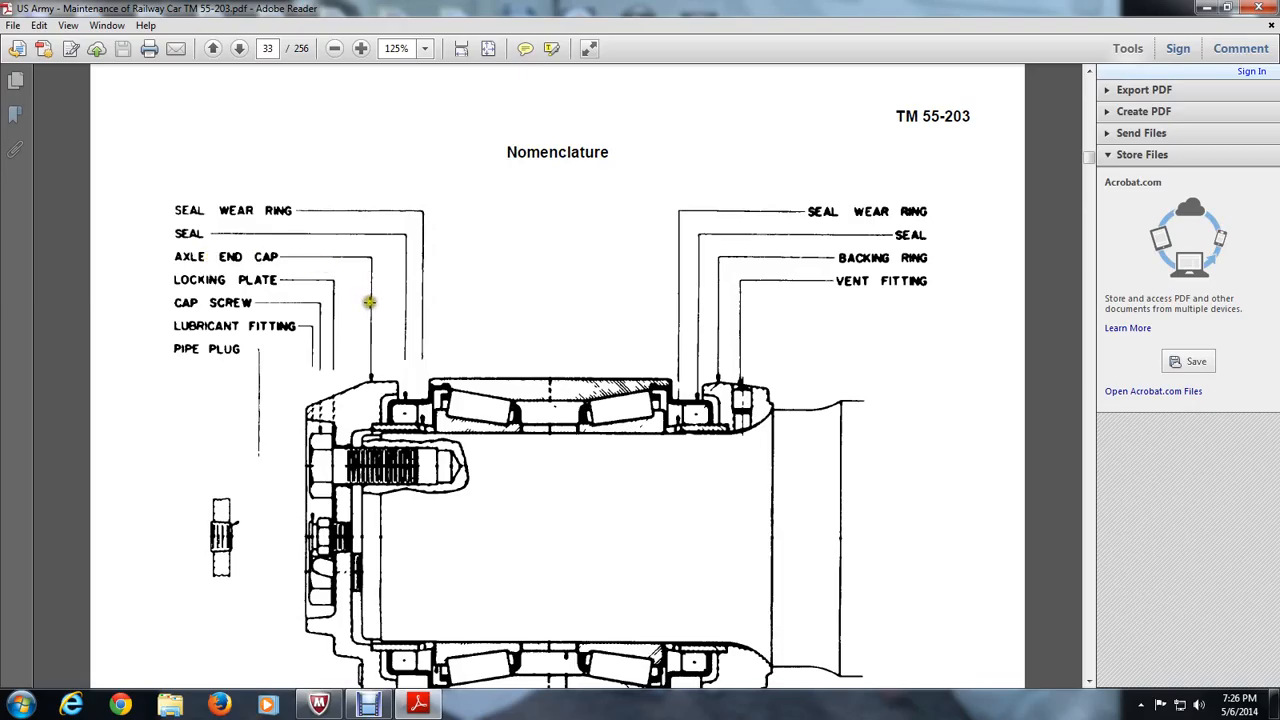
{"action": "mouse_move", "coordinate": [295, 298]}
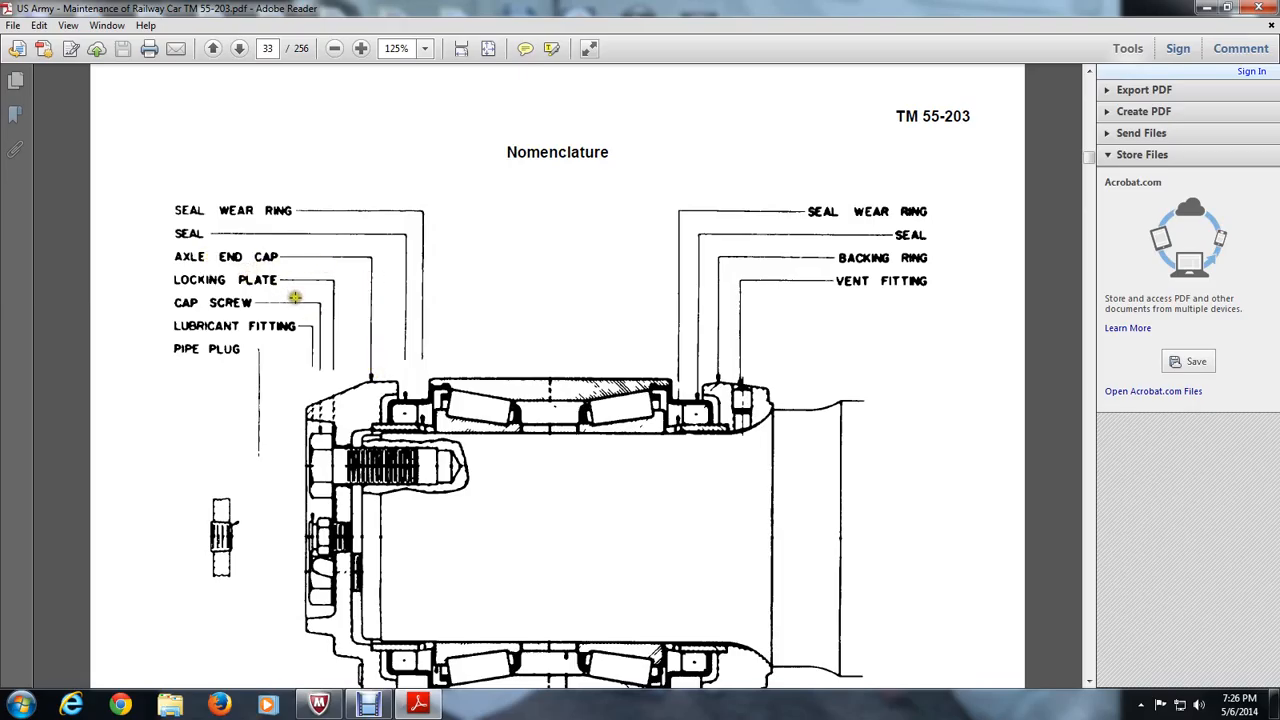
{"action": "mouse_move", "coordinate": [237, 283]}
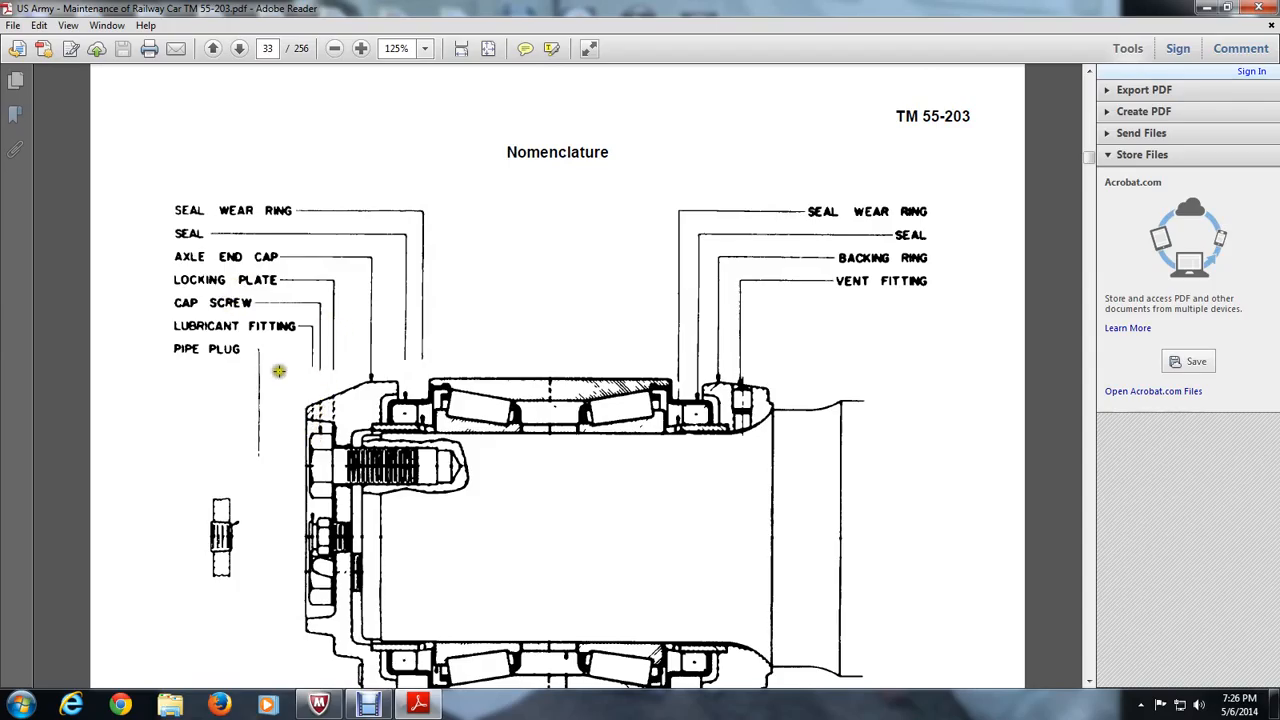
{"action": "mouse_move", "coordinate": [207, 348]}
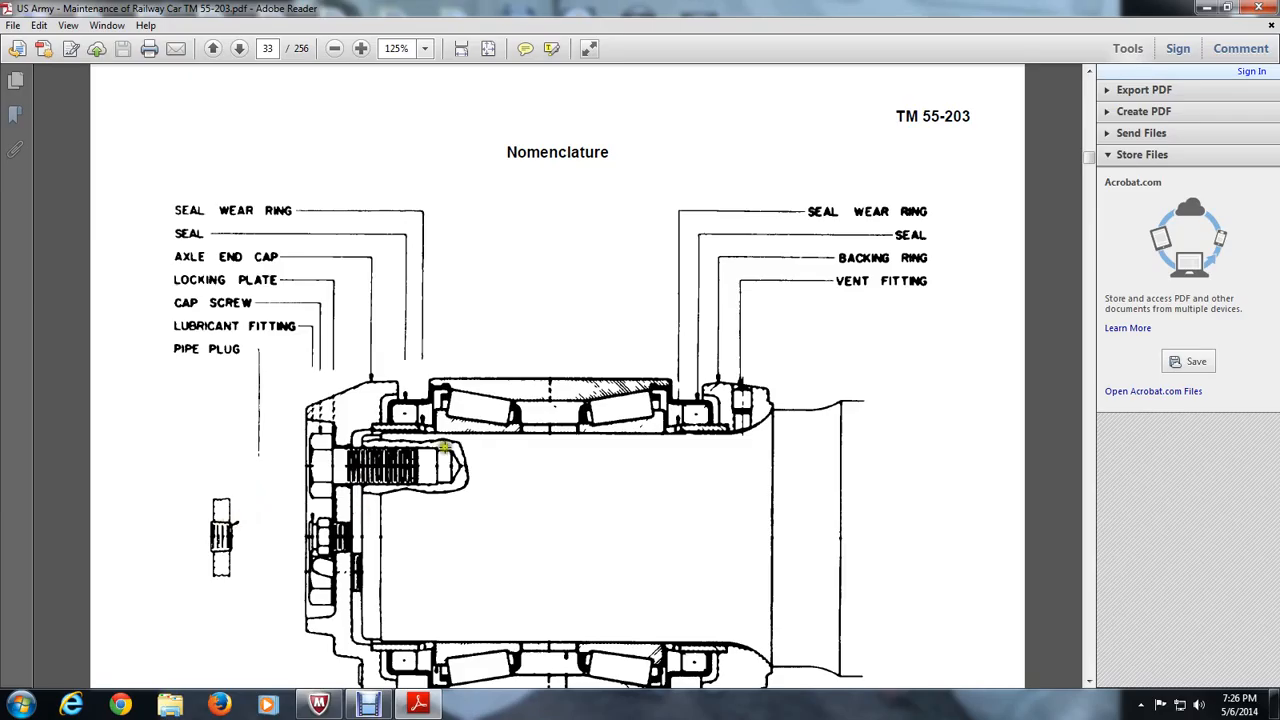
{"action": "mouse_move", "coordinate": [714, 224]}
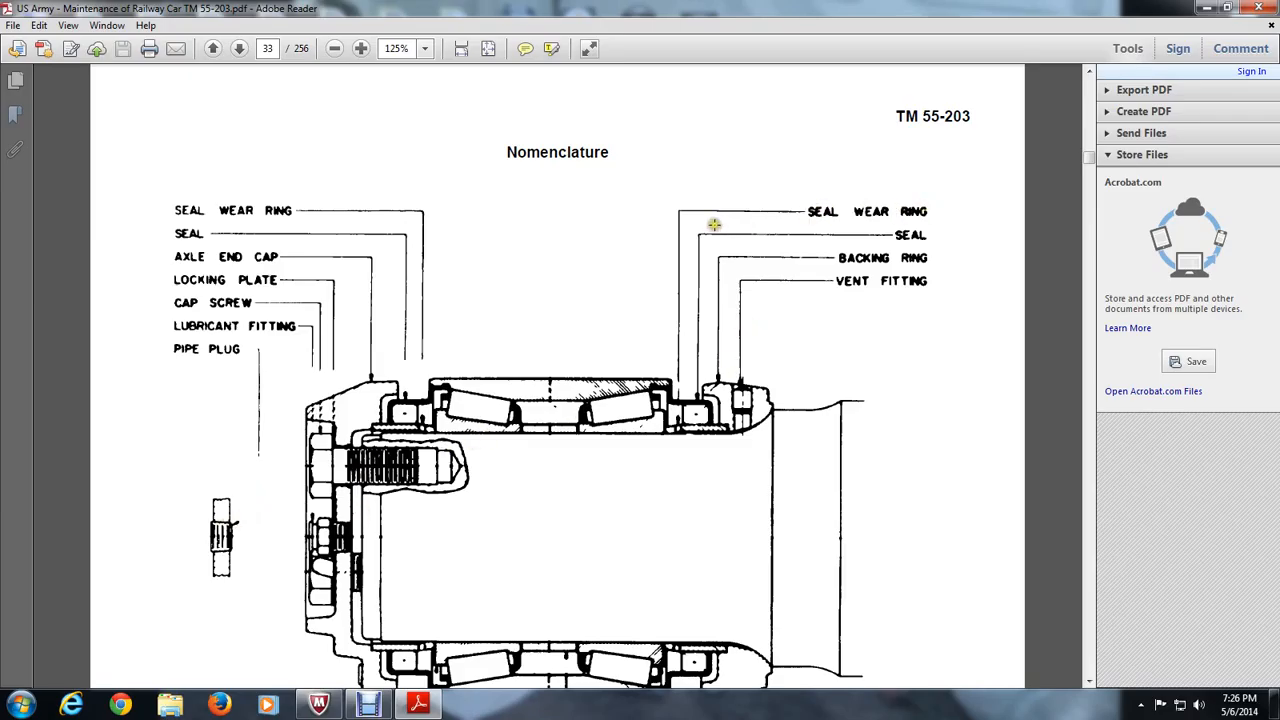
{"action": "mouse_move", "coordinate": [662, 381]}
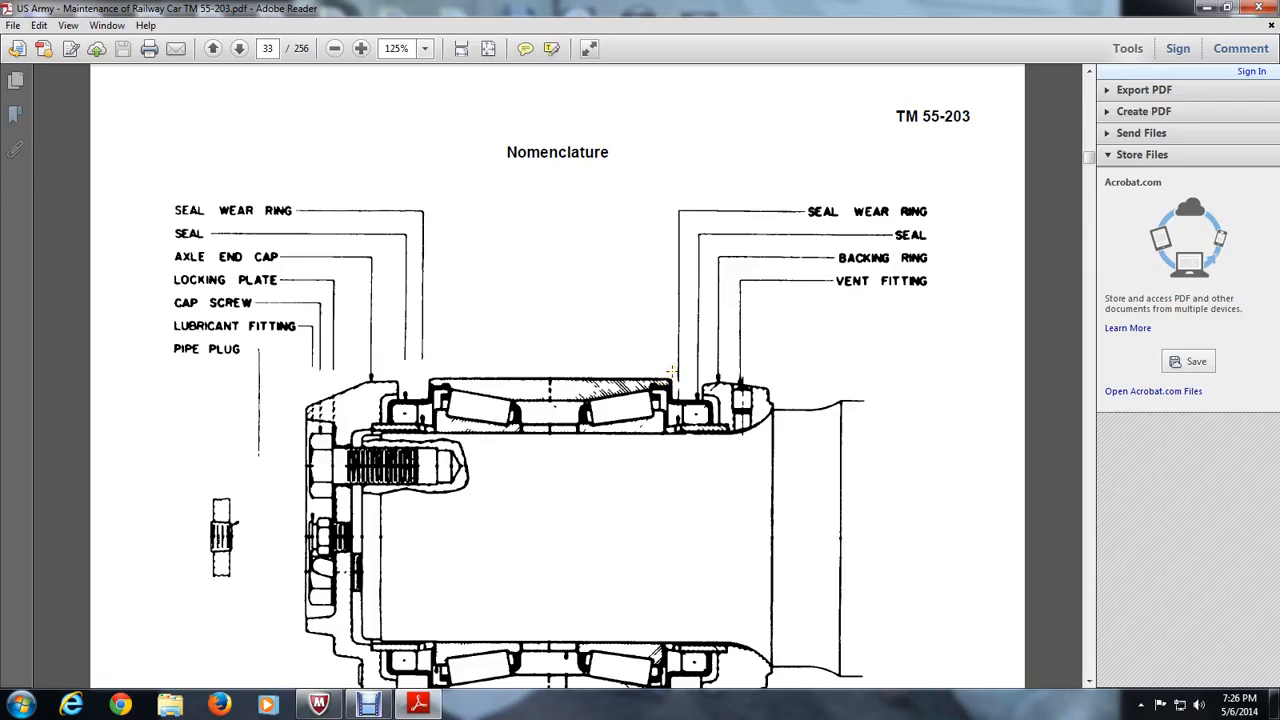
{"action": "mouse_move", "coordinate": [773, 309]}
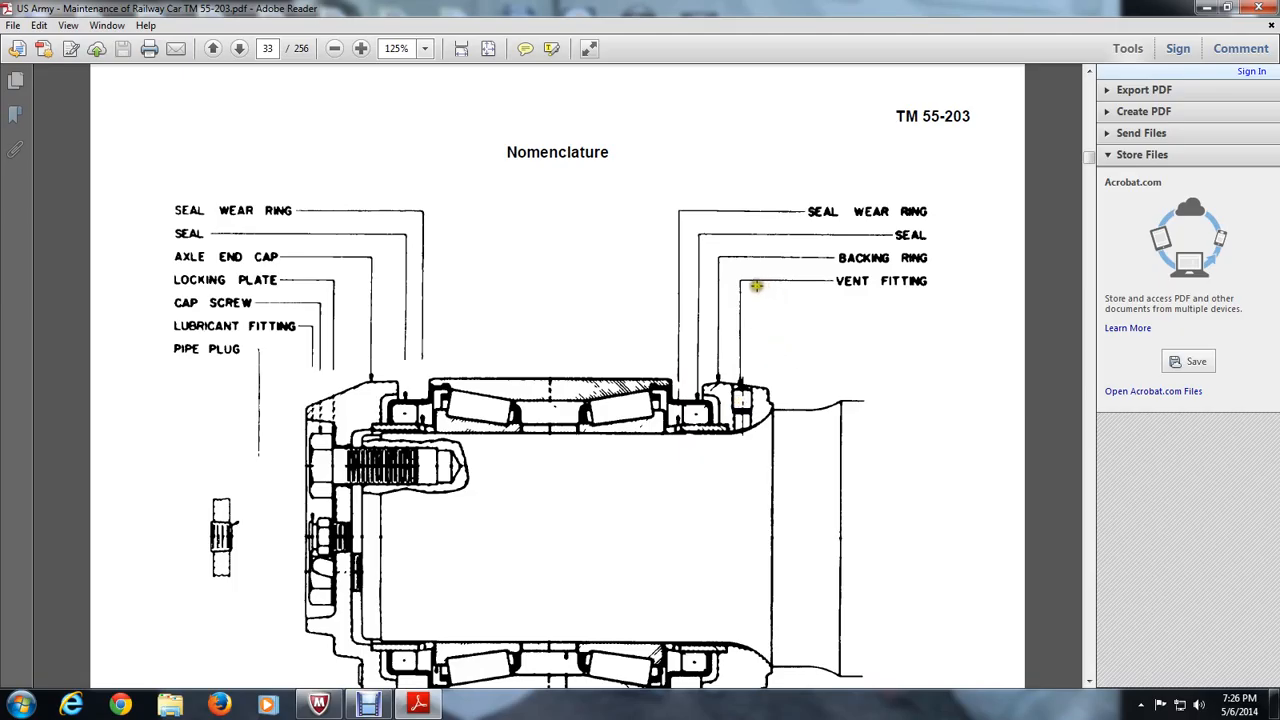
{"action": "scroll", "scroll_direction": "down", "scroll_amount": 3}
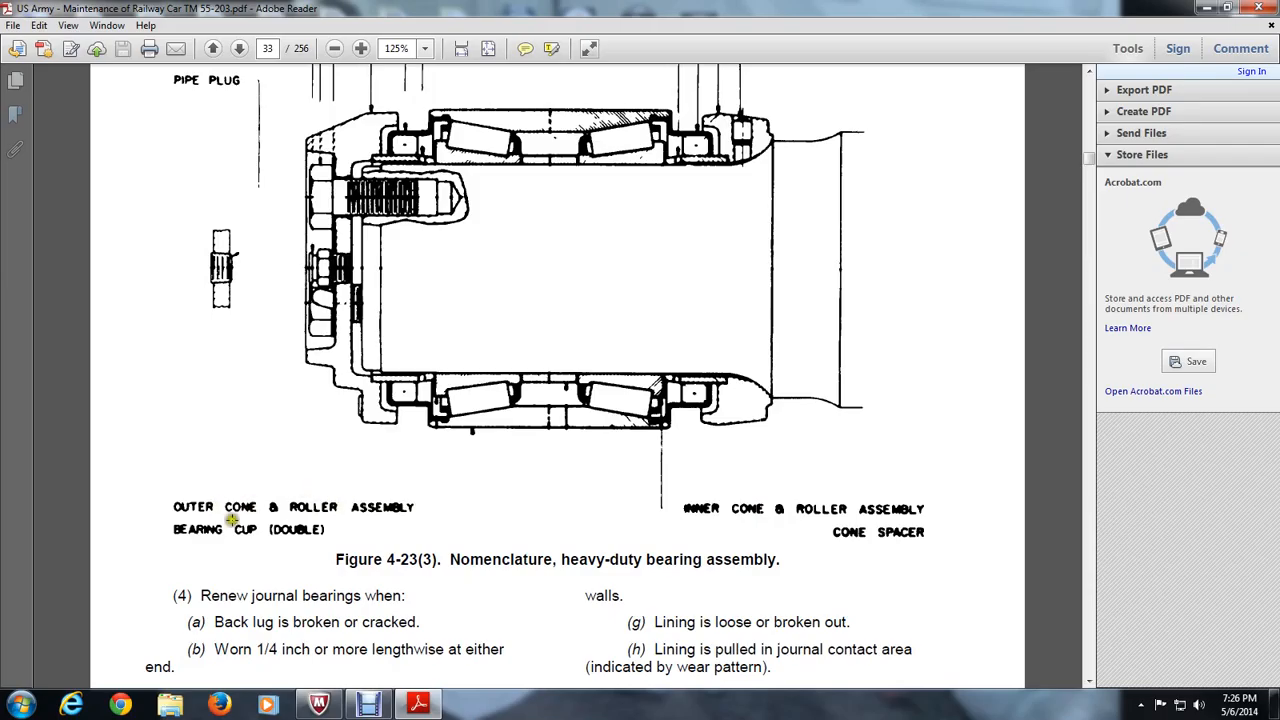
Scroll through item (4) and method of removal to the spring steel blade drawing
{"action": "scroll", "scroll_direction": "down", "scroll_amount": 3}
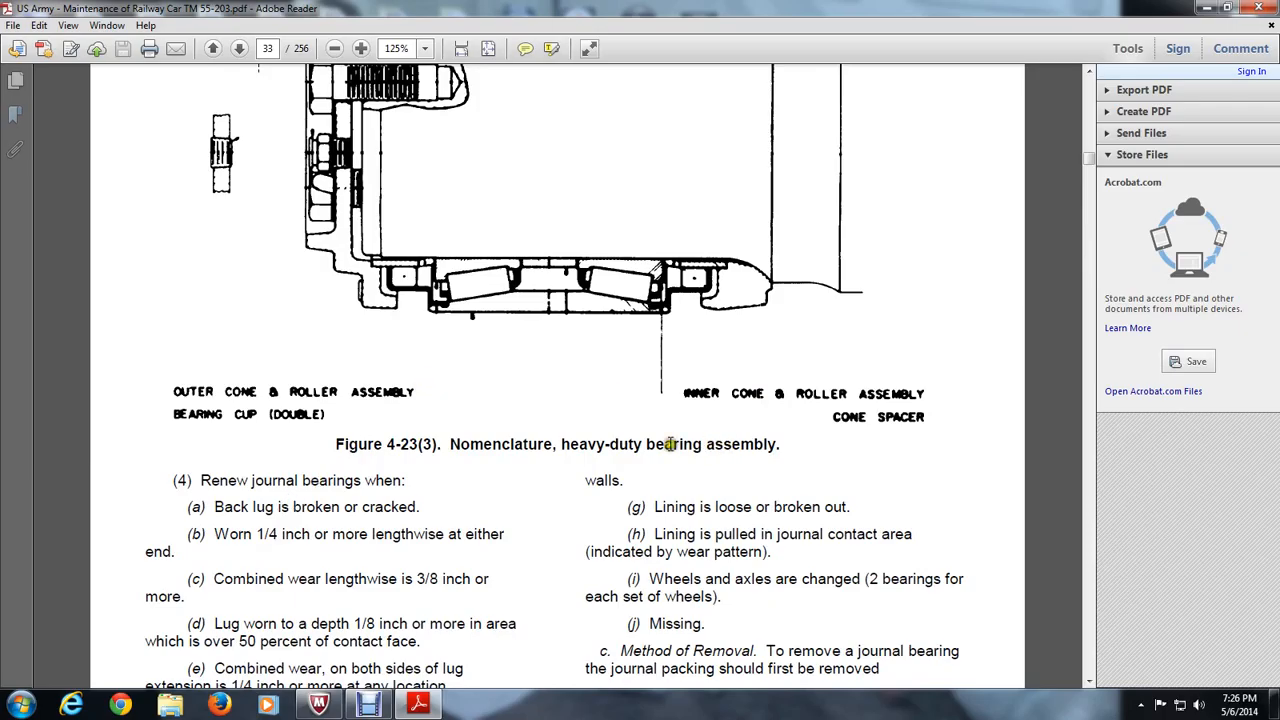
{"action": "scroll", "scroll_direction": "down", "scroll_amount": 3}
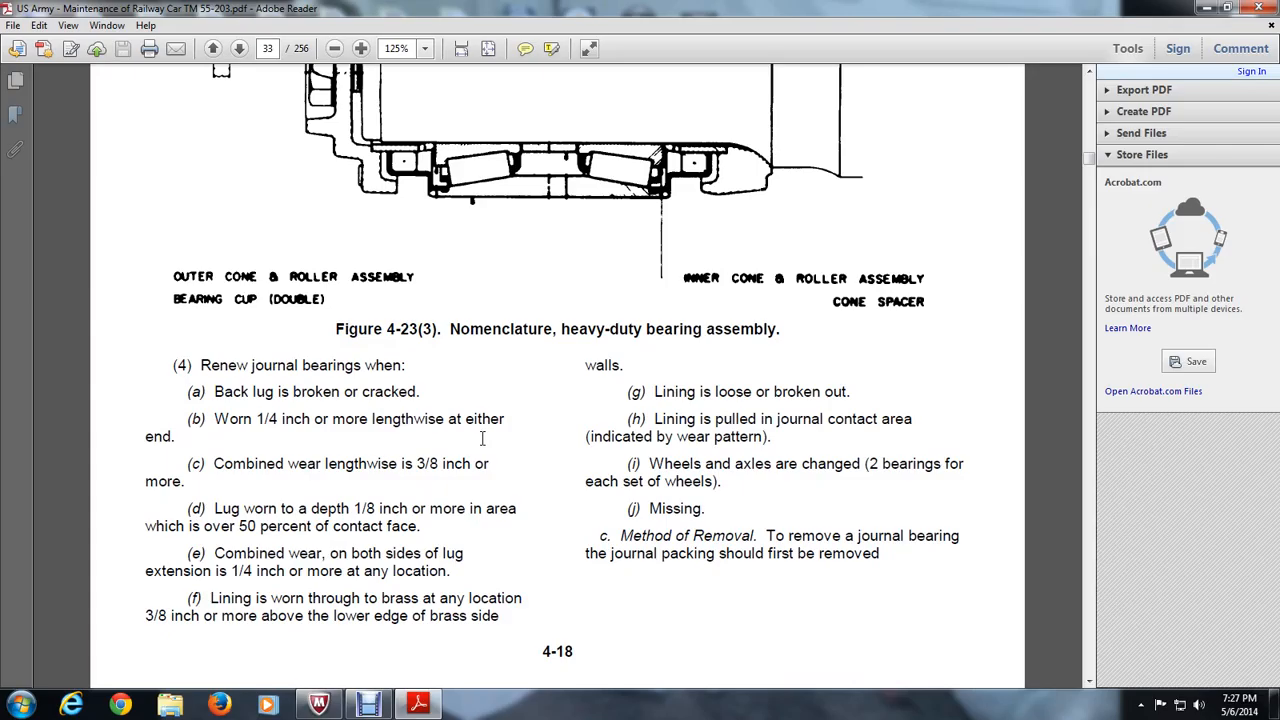
{"action": "mouse_move", "coordinate": [400, 475]}
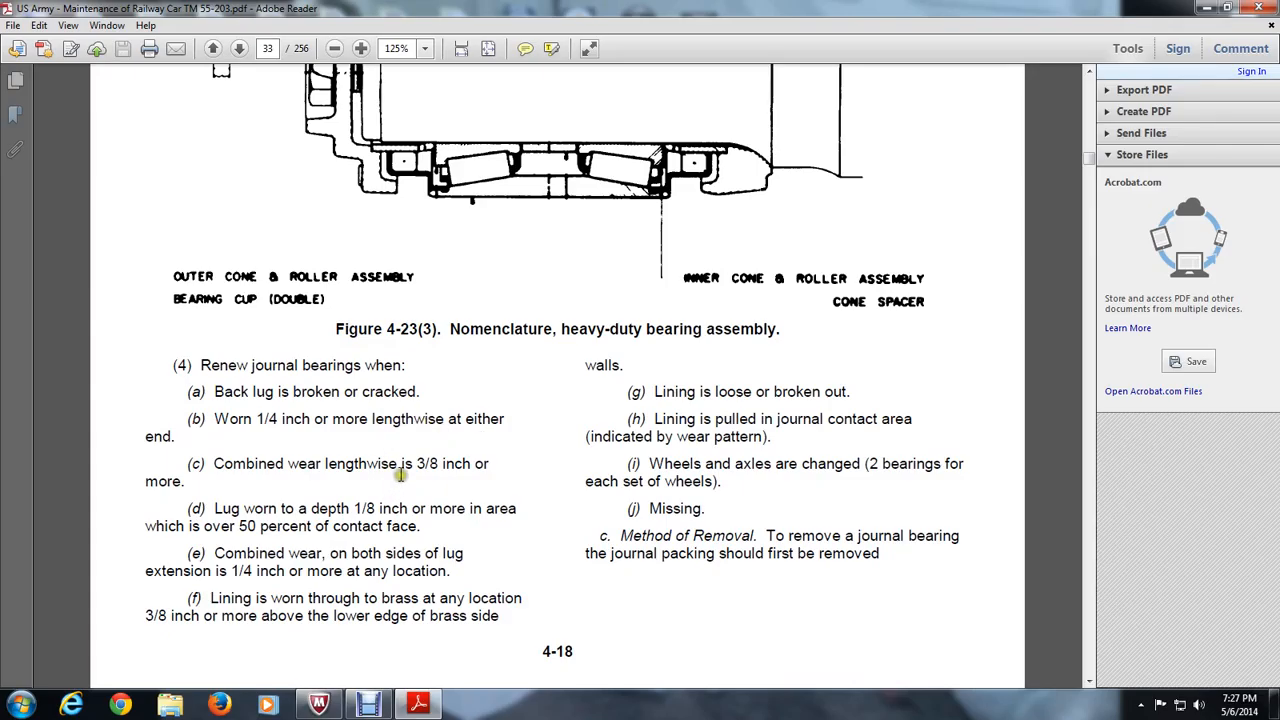
{"action": "scroll", "scroll_direction": "down", "scroll_amount": 3}
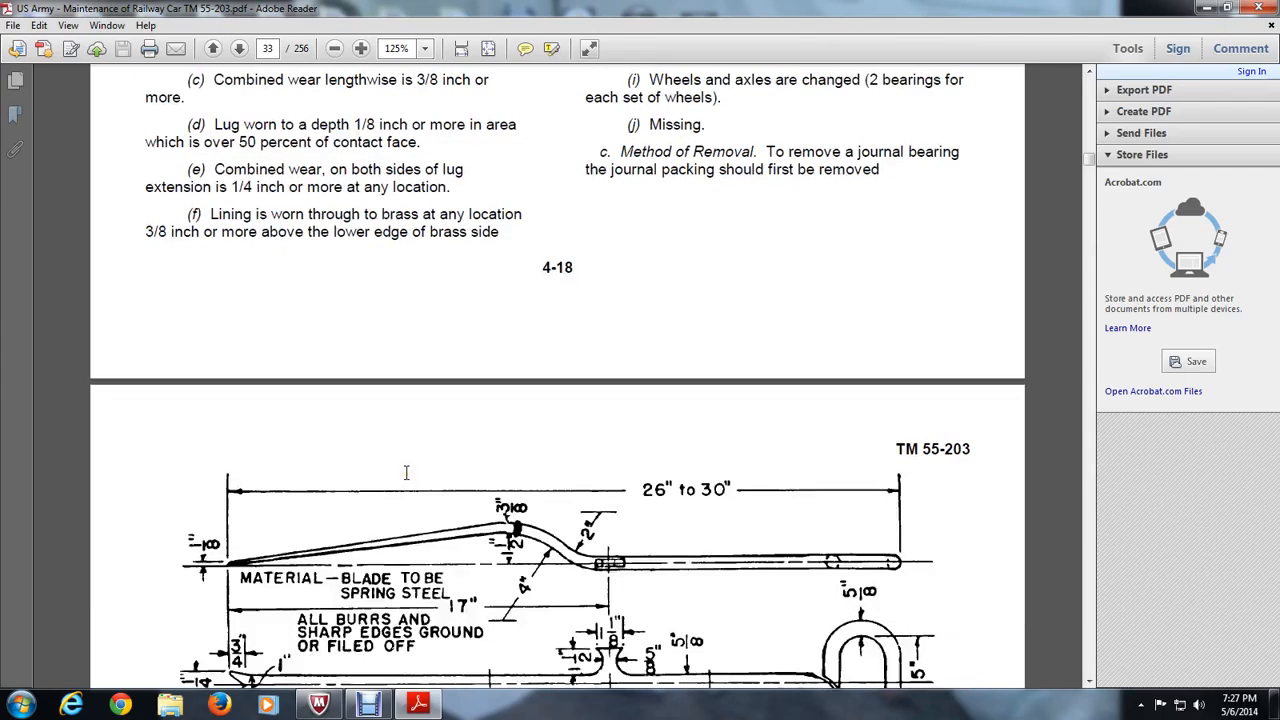
Scroll down page 34 to show the Packing Iron and Packing Hook drawings
{"action": "scroll", "scroll_direction": "down", "scroll_amount": 3}
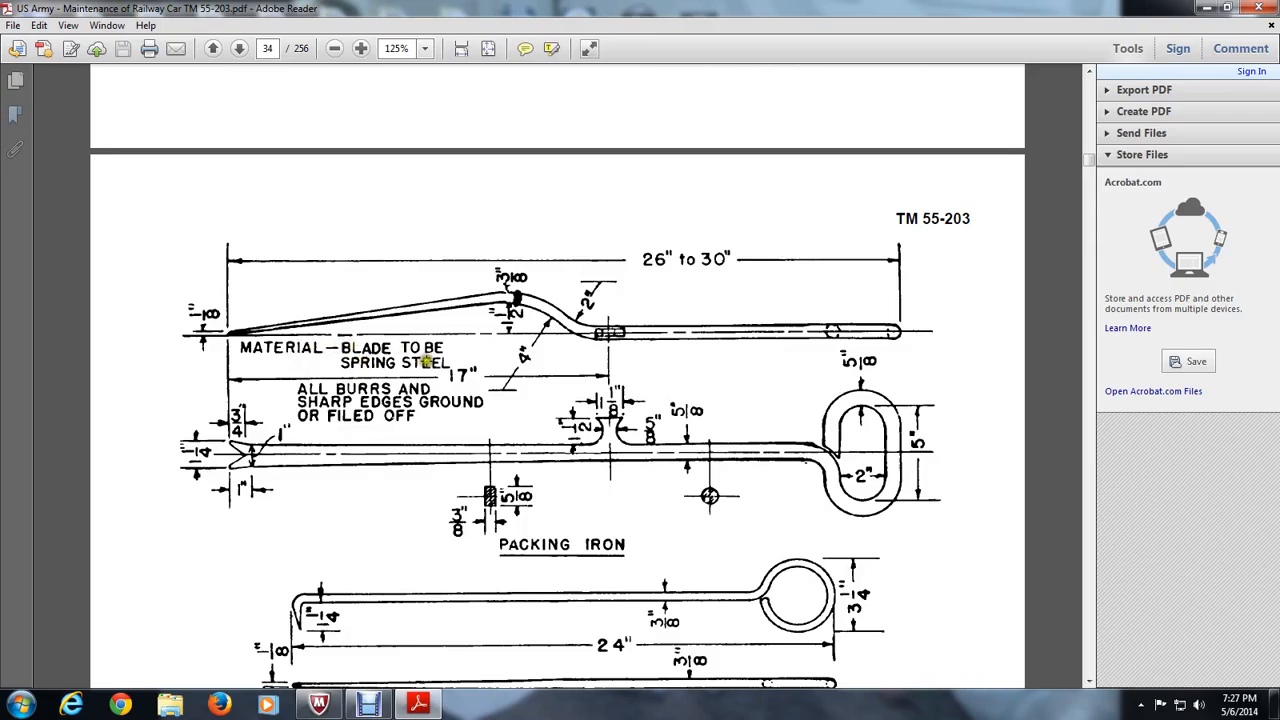
{"action": "mouse_move", "coordinate": [637, 271]}
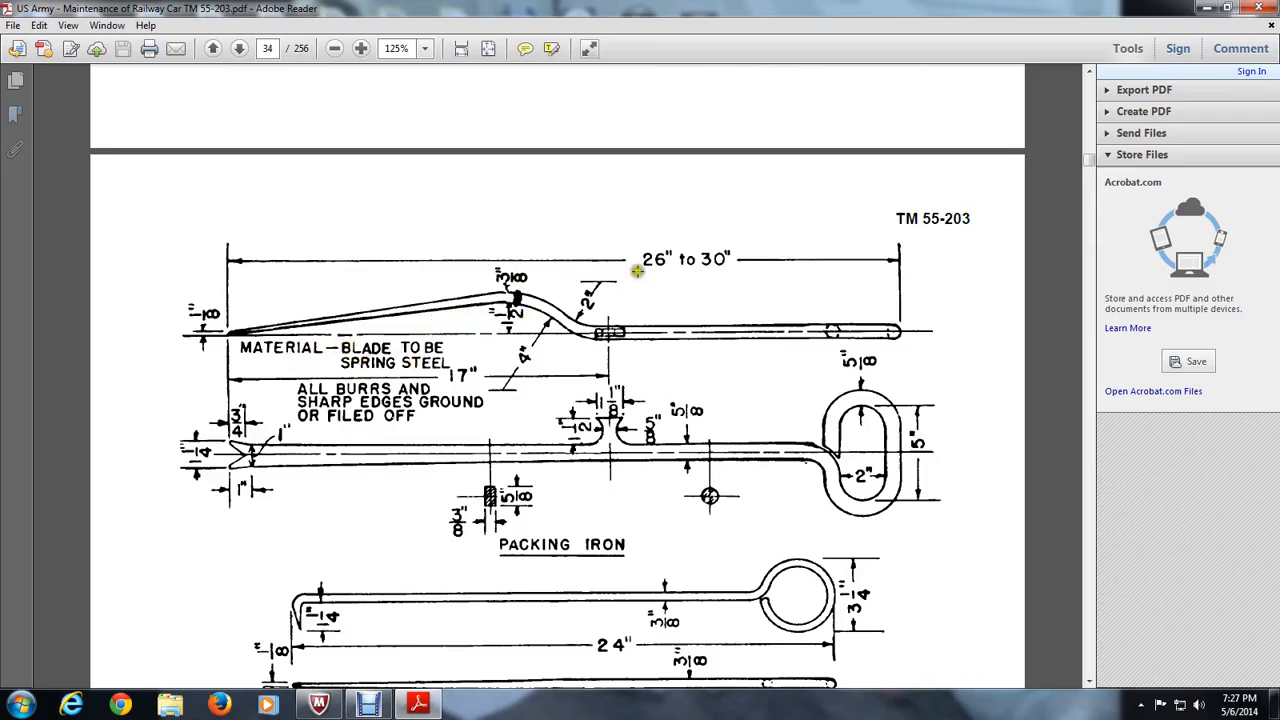
{"action": "mouse_move", "coordinate": [595, 290]}
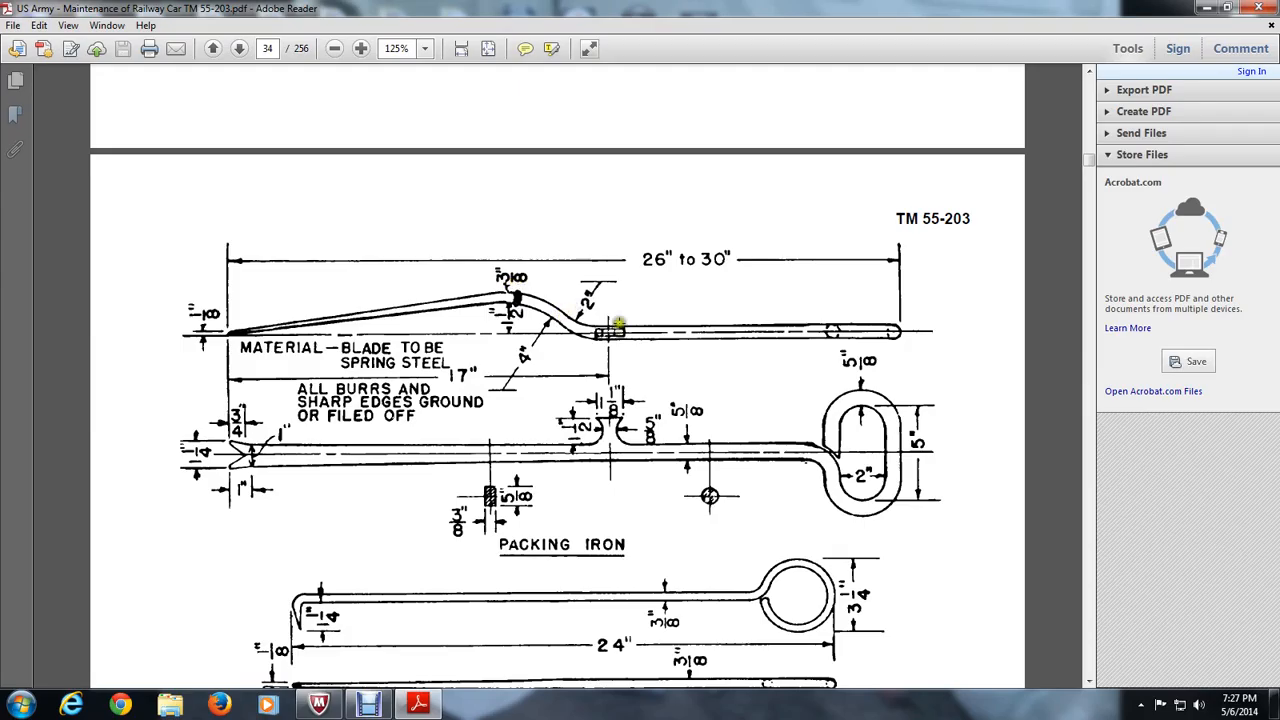
{"action": "mouse_move", "coordinate": [560, 277]}
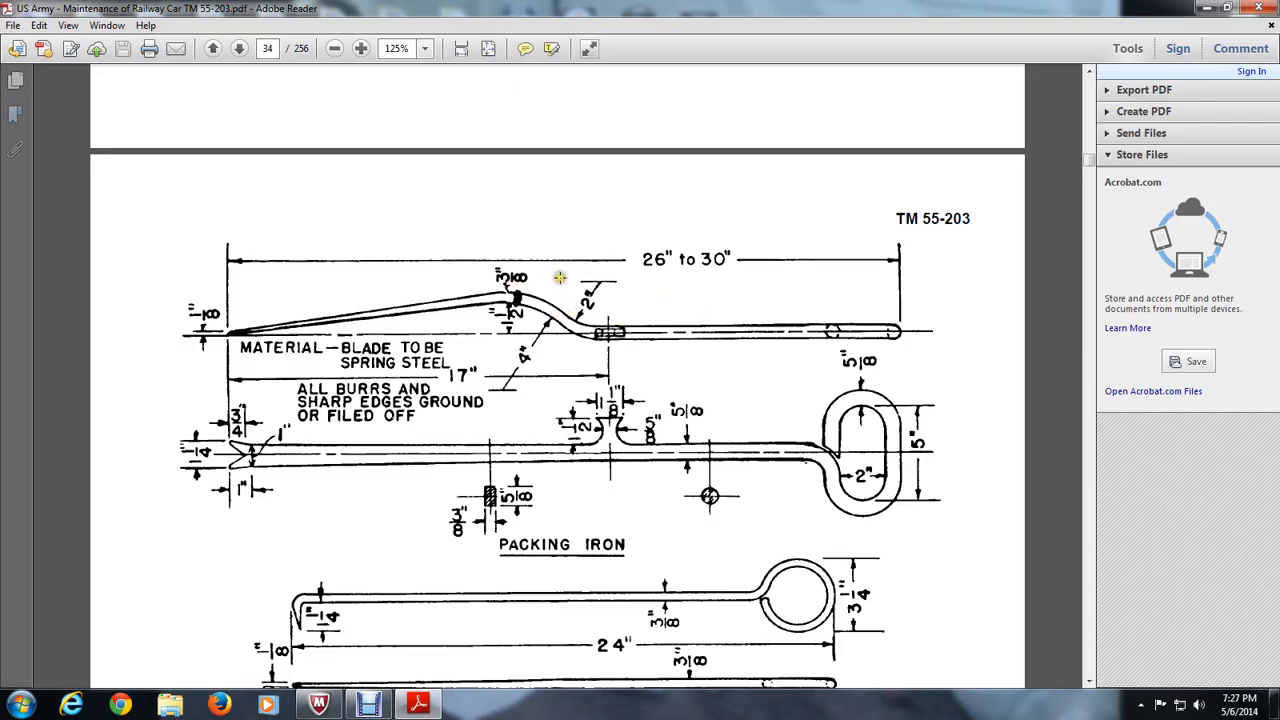
{"action": "mouse_move", "coordinate": [448, 451]}
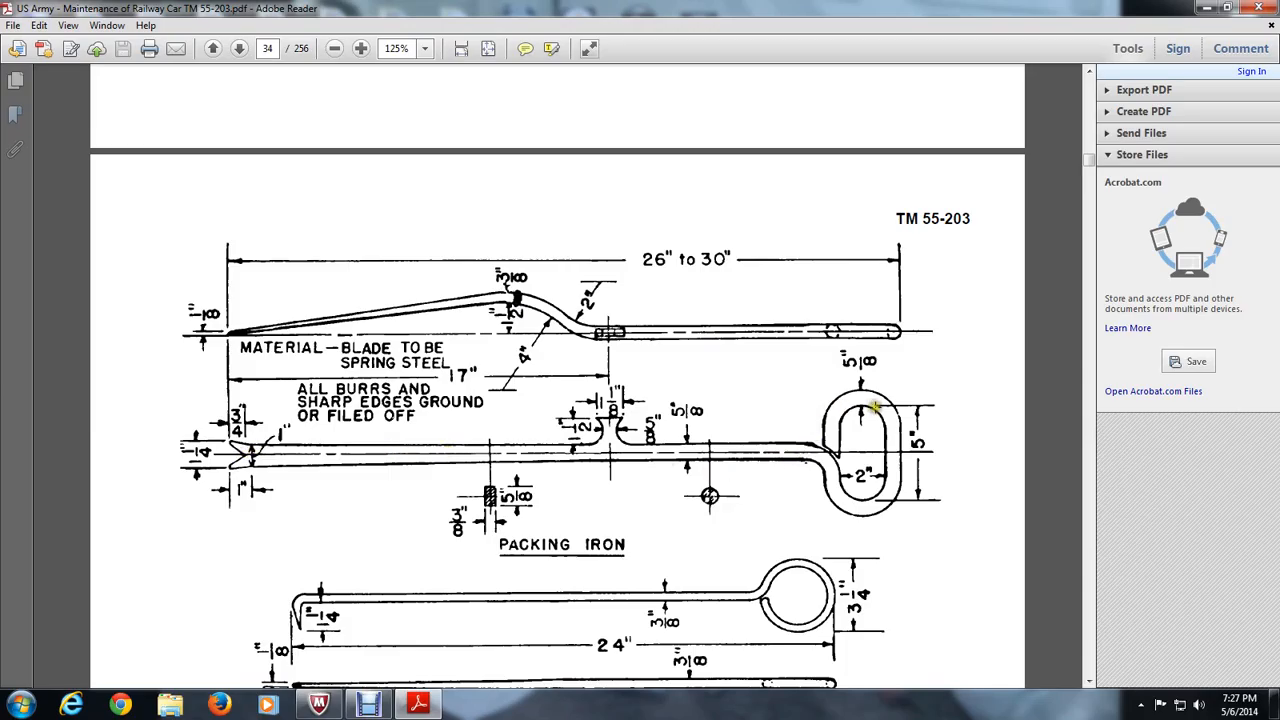
{"action": "mouse_move", "coordinate": [875, 470]}
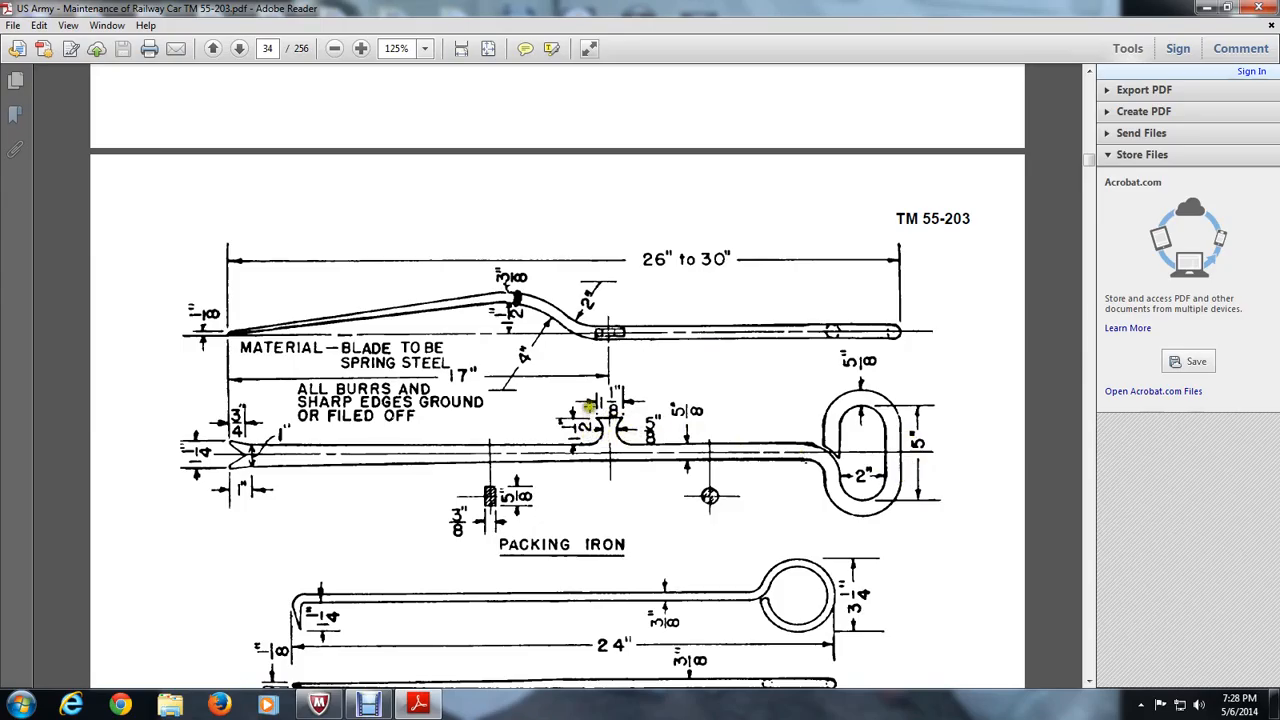
{"action": "mouse_move", "coordinate": [620, 415]}
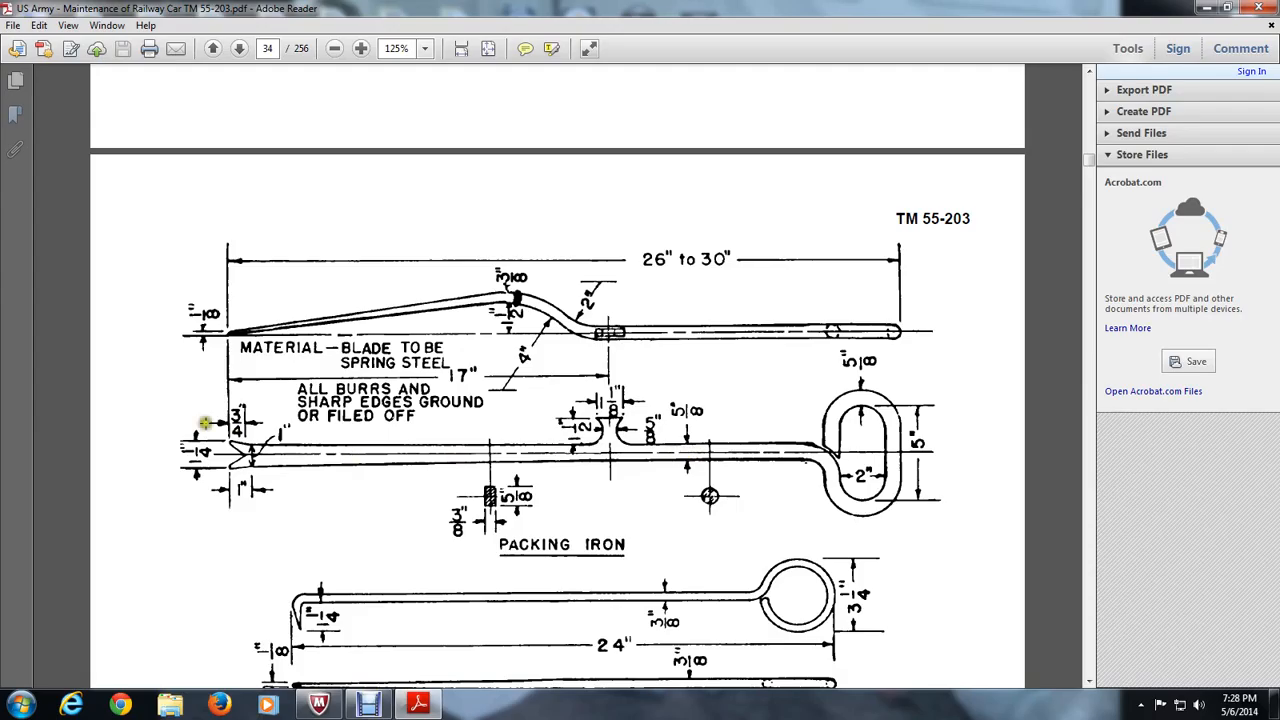
{"action": "mouse_move", "coordinate": [252, 433]}
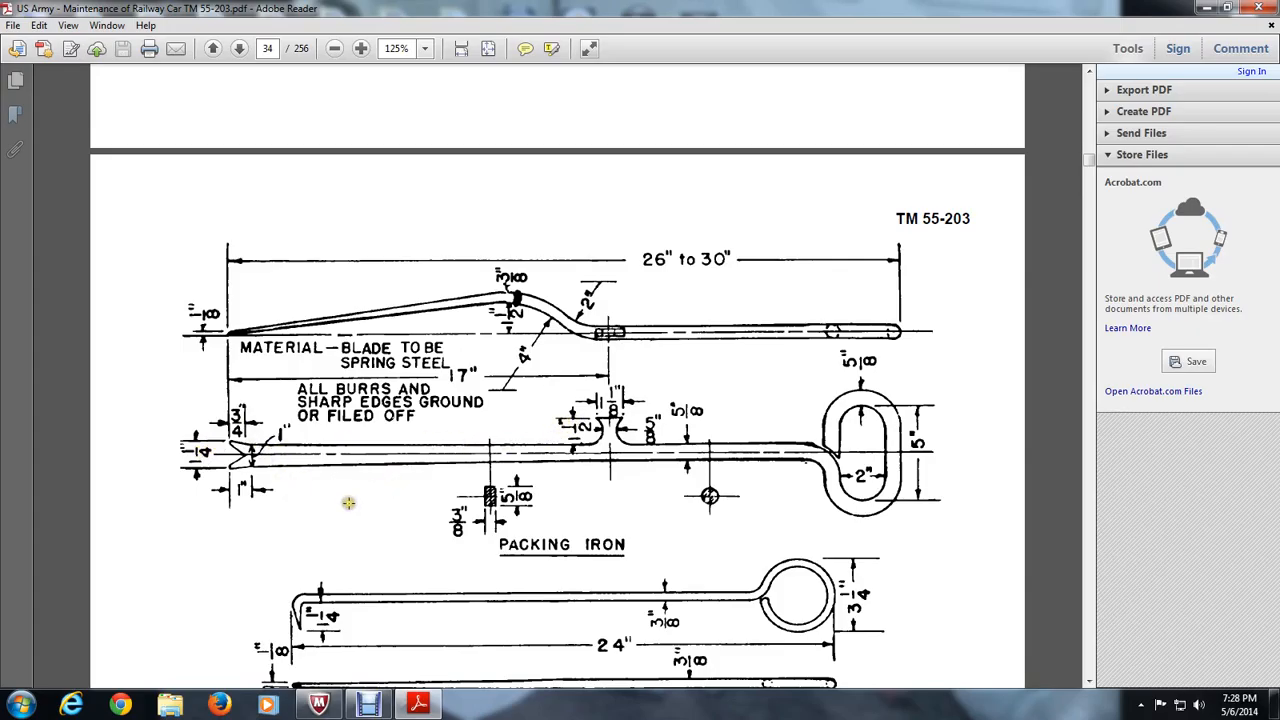
{"action": "scroll", "scroll_direction": "down", "scroll_amount": 3}
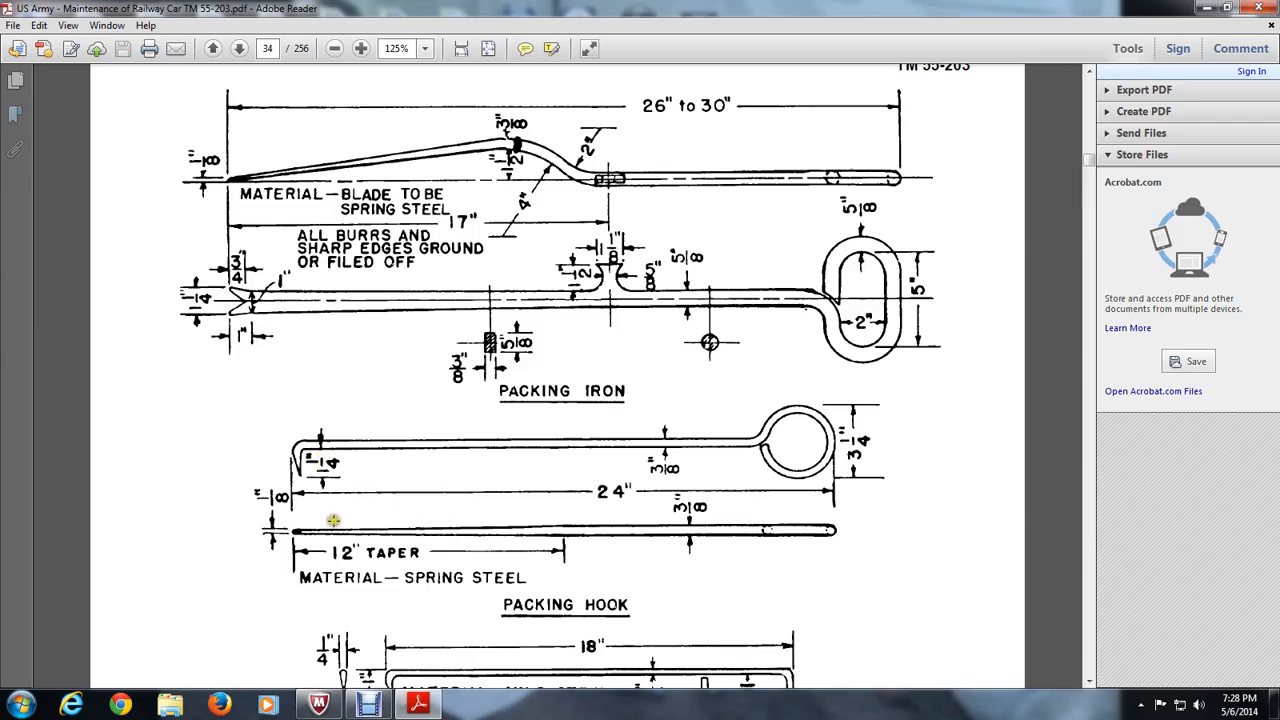
{"action": "mouse_move", "coordinate": [703, 567]}
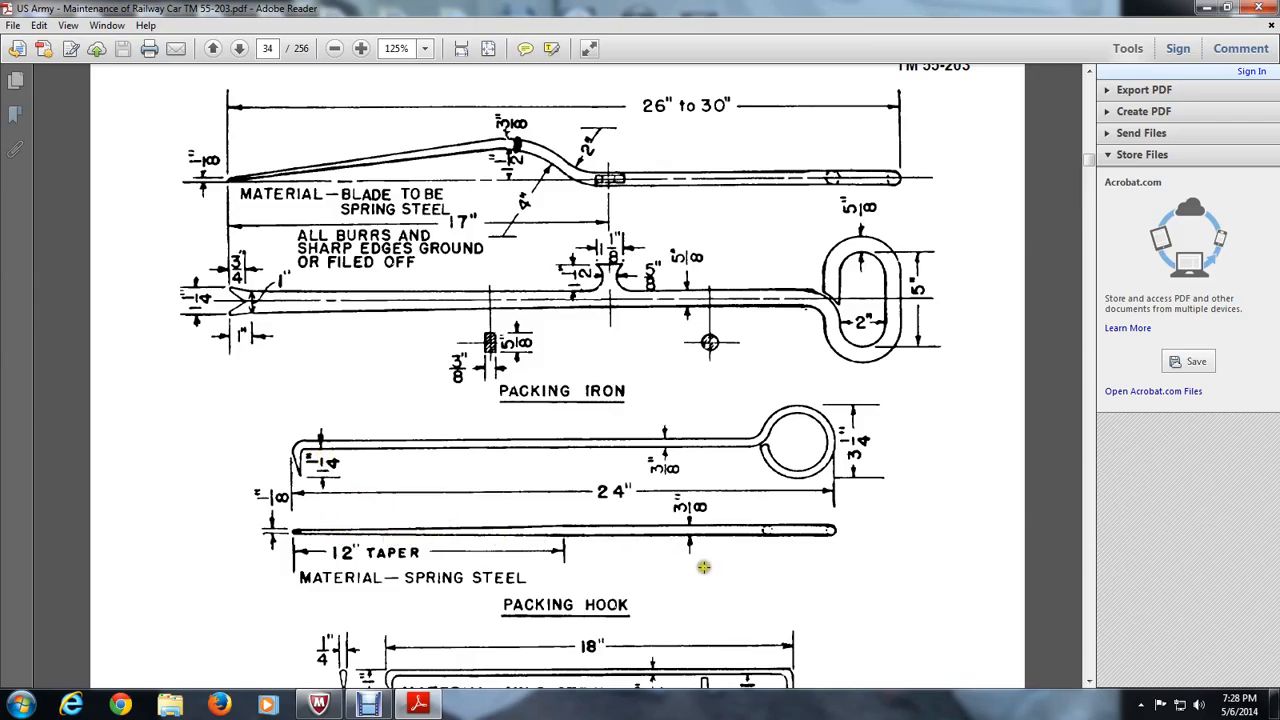
Scroll past the Packing Hook to the Figure 4-24 caption and Handling paragraph
{"action": "scroll", "scroll_direction": "down", "scroll_amount": 3}
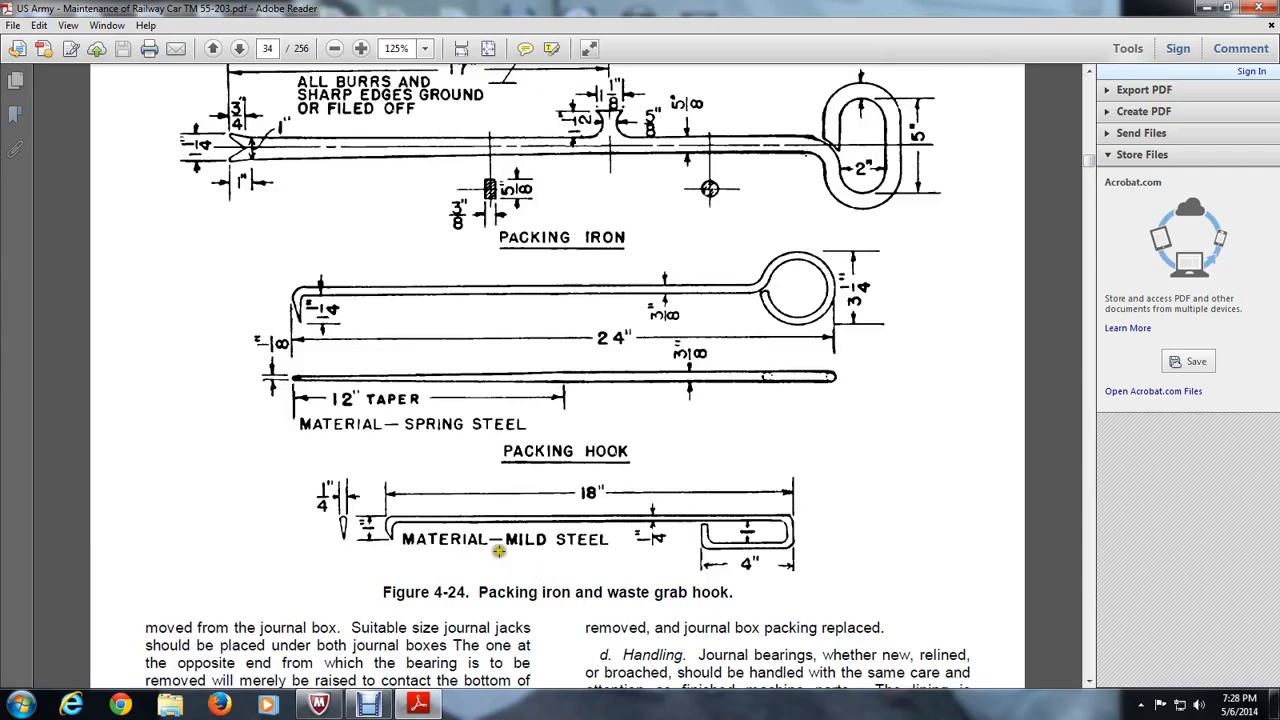
{"action": "mouse_move", "coordinate": [678, 592]}
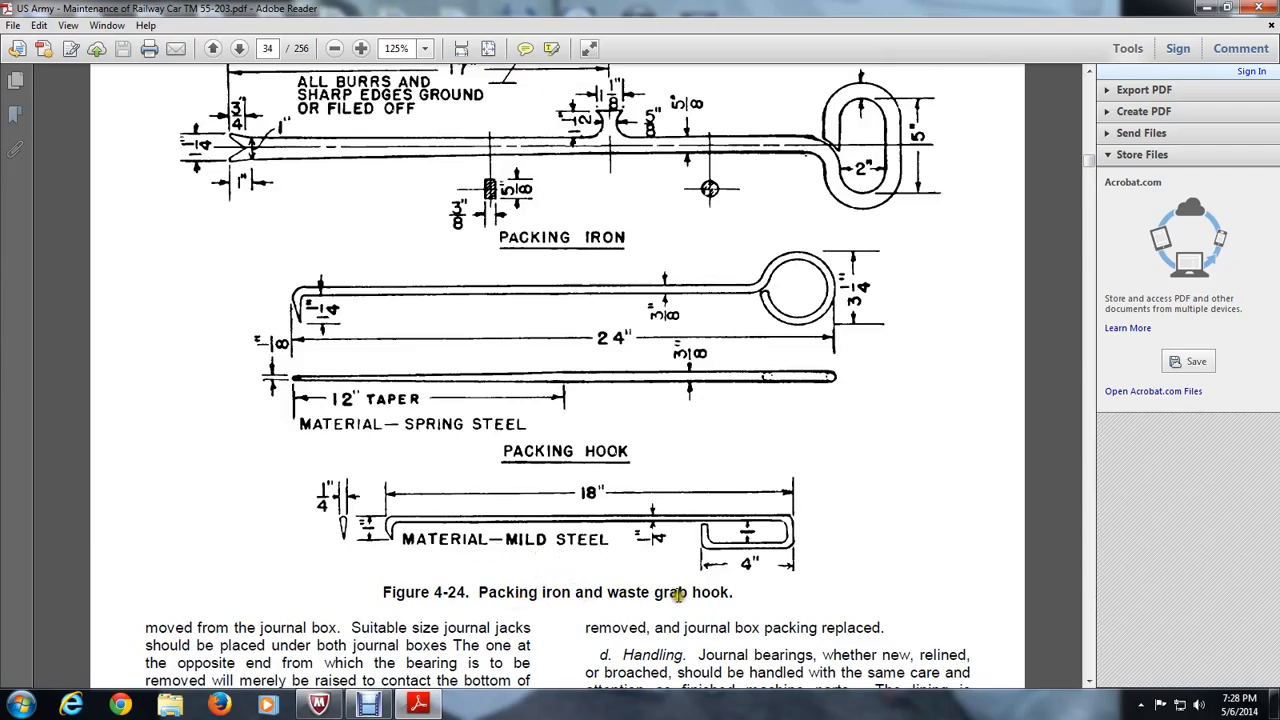
{"action": "scroll", "scroll_direction": "down", "scroll_amount": 3}
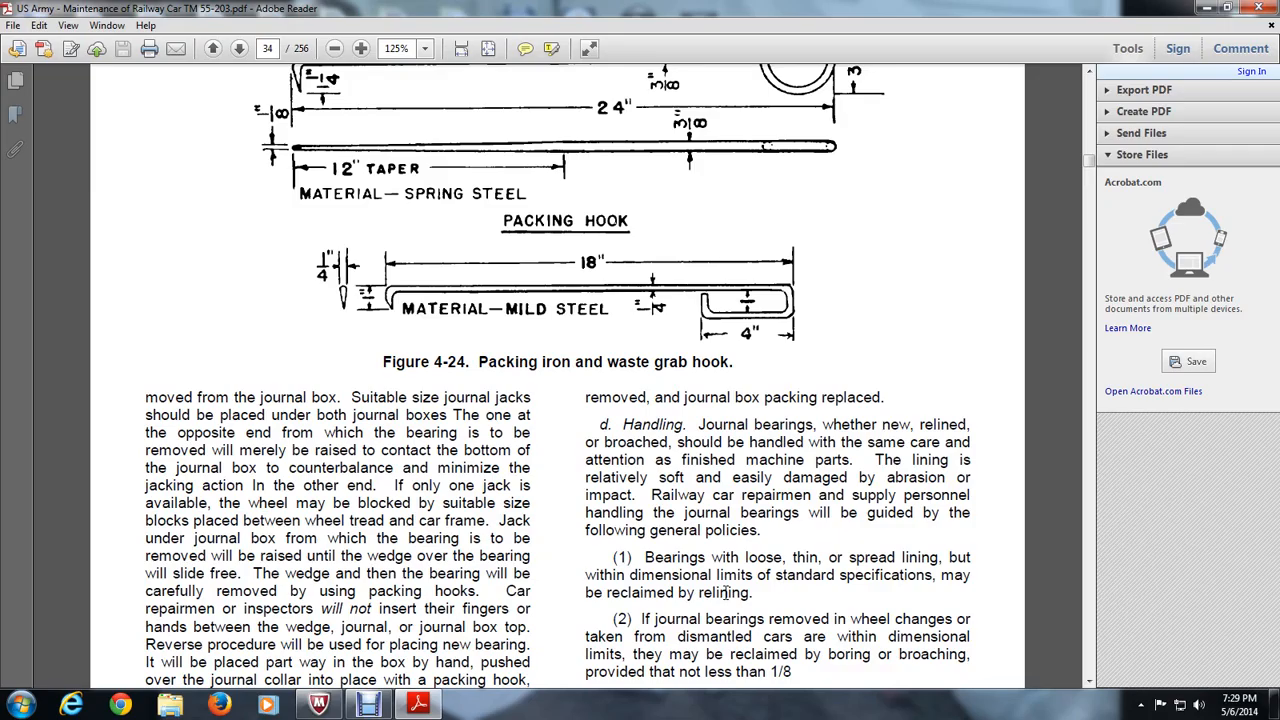
Scroll past page 4-19 onto page 35, reaching bearing reclamation and Journal Bearing Wedges
{"action": "scroll", "scroll_direction": "down", "scroll_amount": 3}
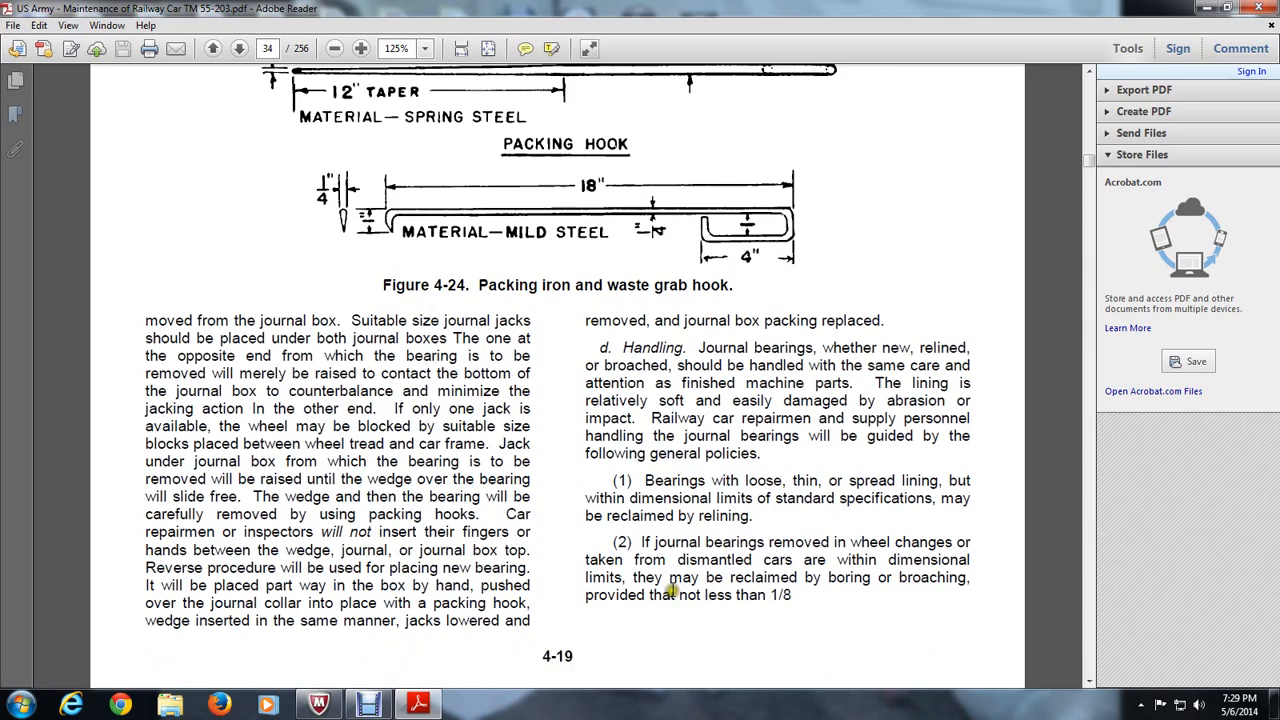
{"action": "mouse_move", "coordinate": [675, 590]}
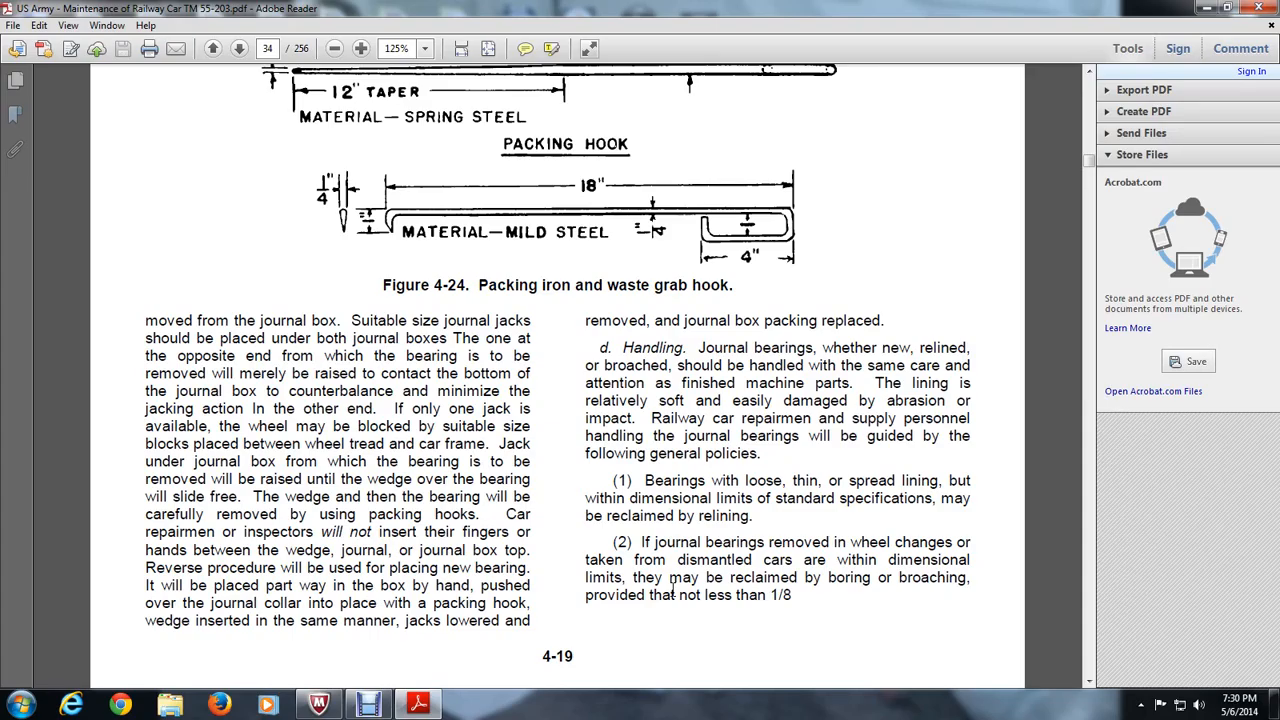
{"action": "scroll", "scroll_direction": "down", "scroll_amount": 3}
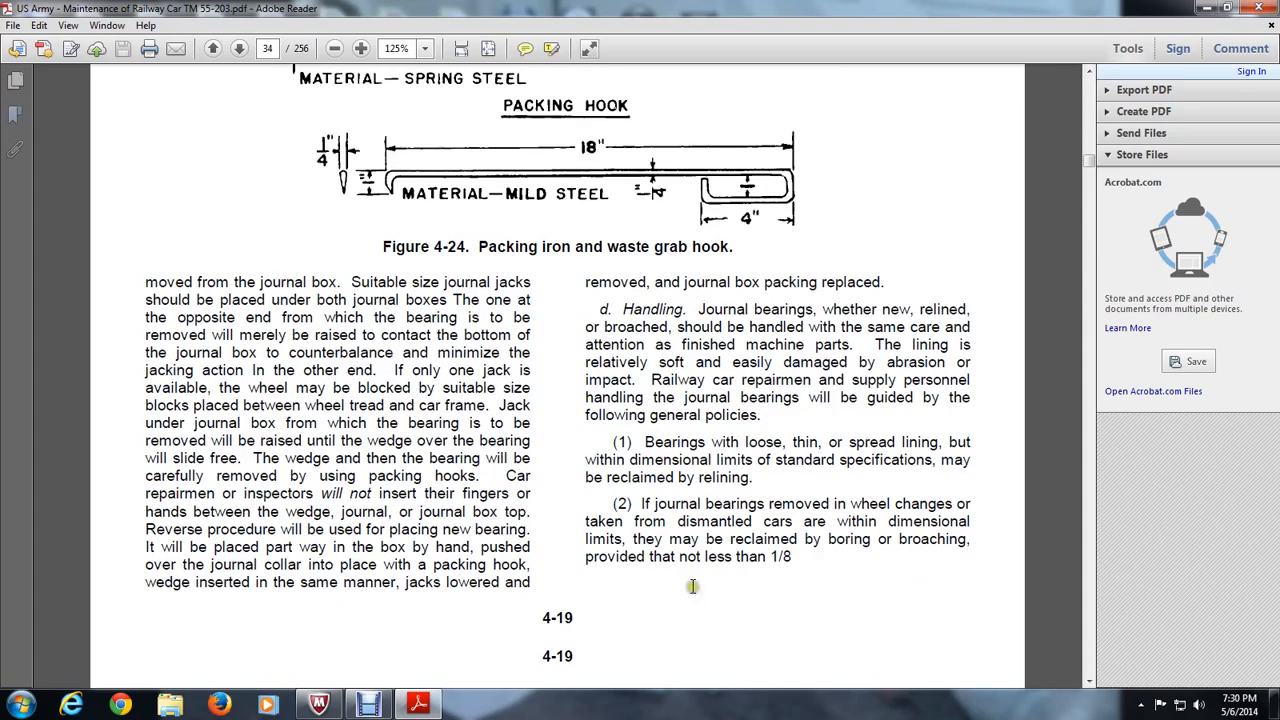
{"action": "scroll", "scroll_direction": "down", "scroll_amount": 3}
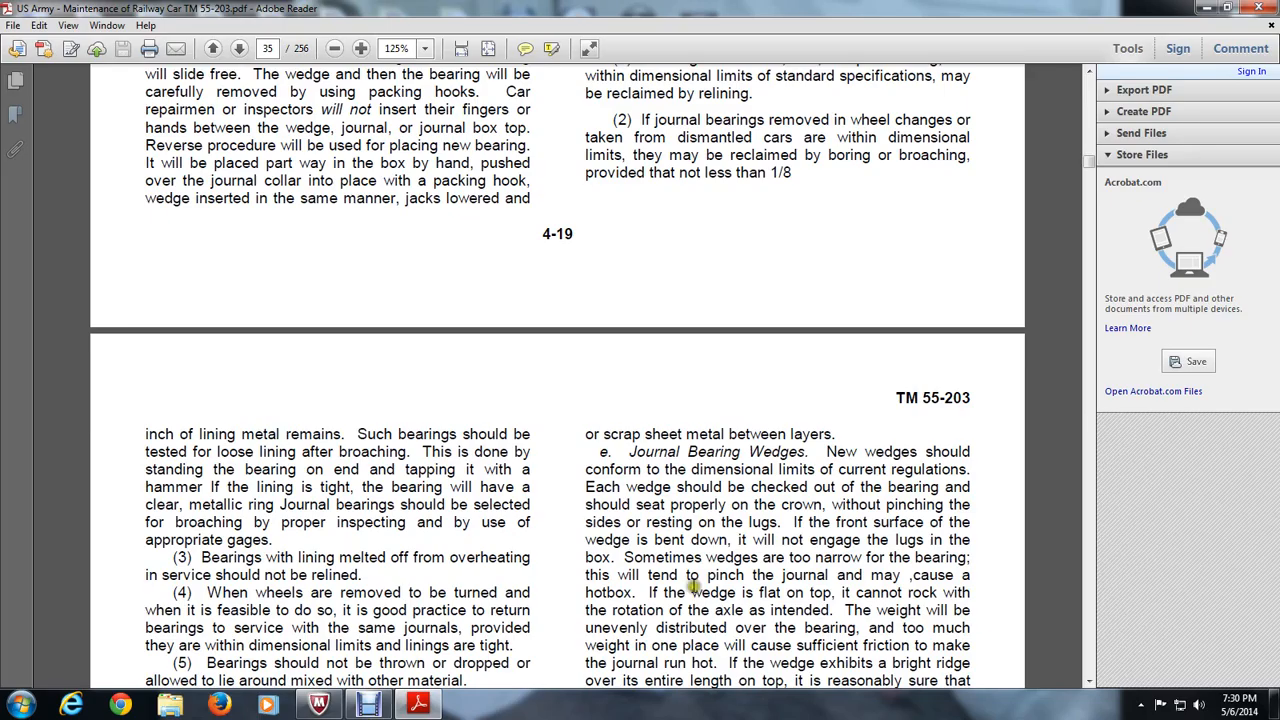
Scroll page 35 to show items (5) and (6) and the wedge paragraph's end
{"action": "scroll", "scroll_direction": "down", "scroll_amount": 3}
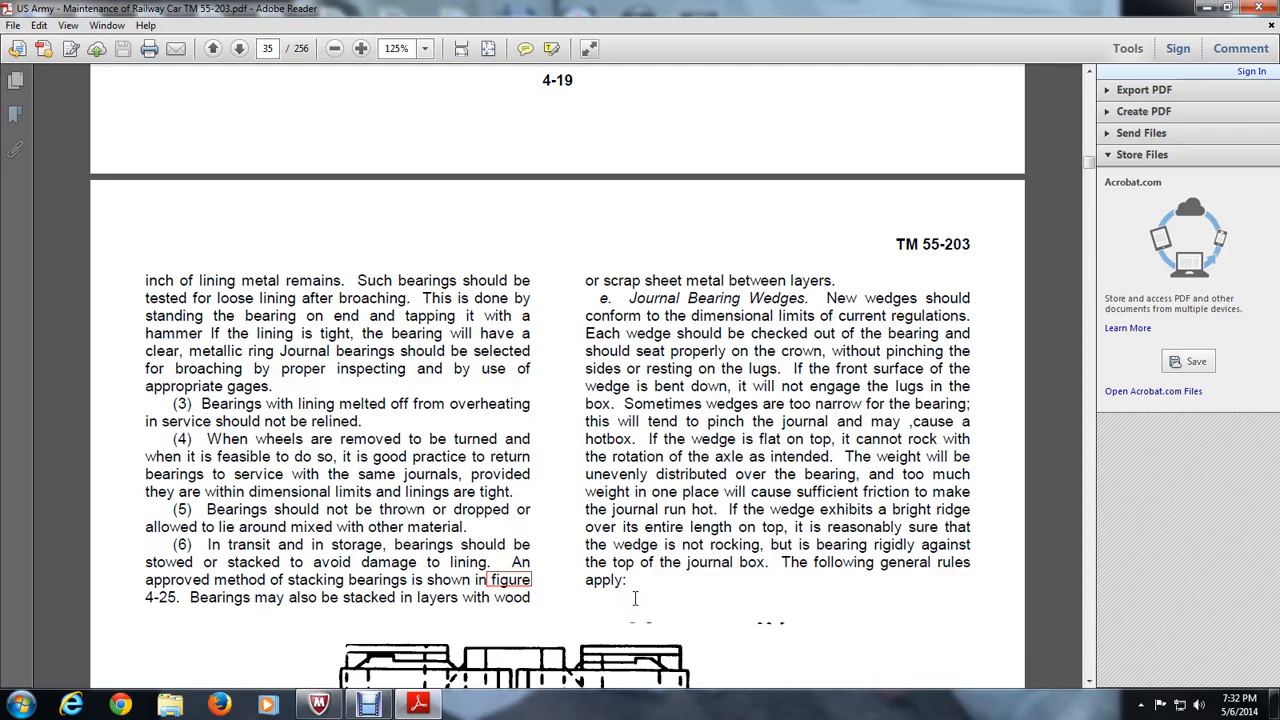
Scroll past Figure 4-25 to page 36 with wedge rules and Table 4-2
{"action": "scroll", "scroll_direction": "down", "scroll_amount": 3}
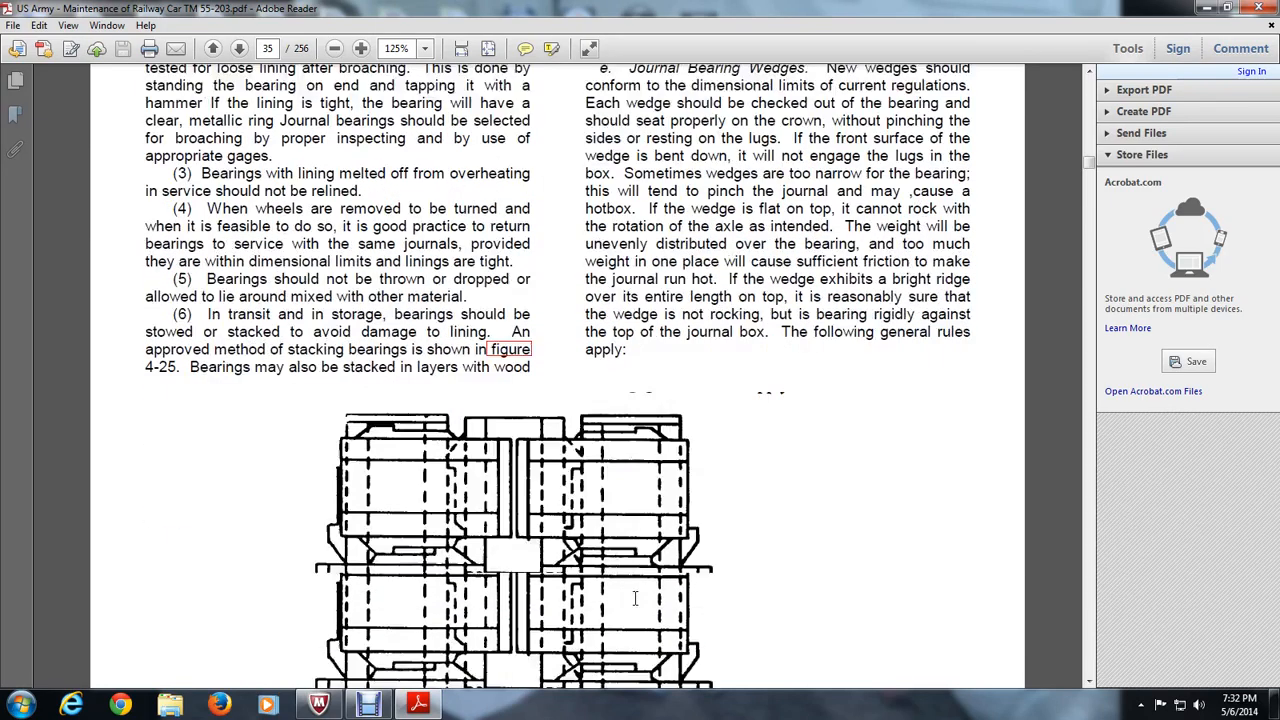
{"action": "scroll", "scroll_direction": "down", "scroll_amount": 3}
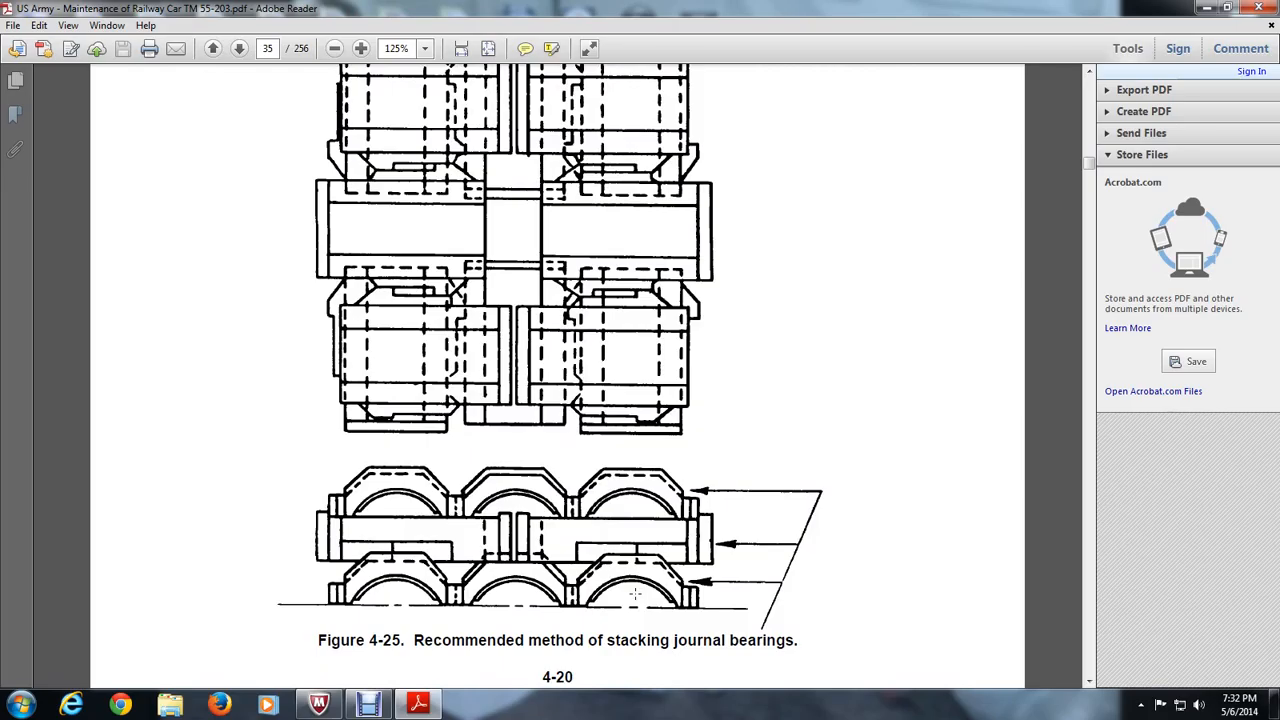
{"action": "mouse_move", "coordinate": [593, 410]}
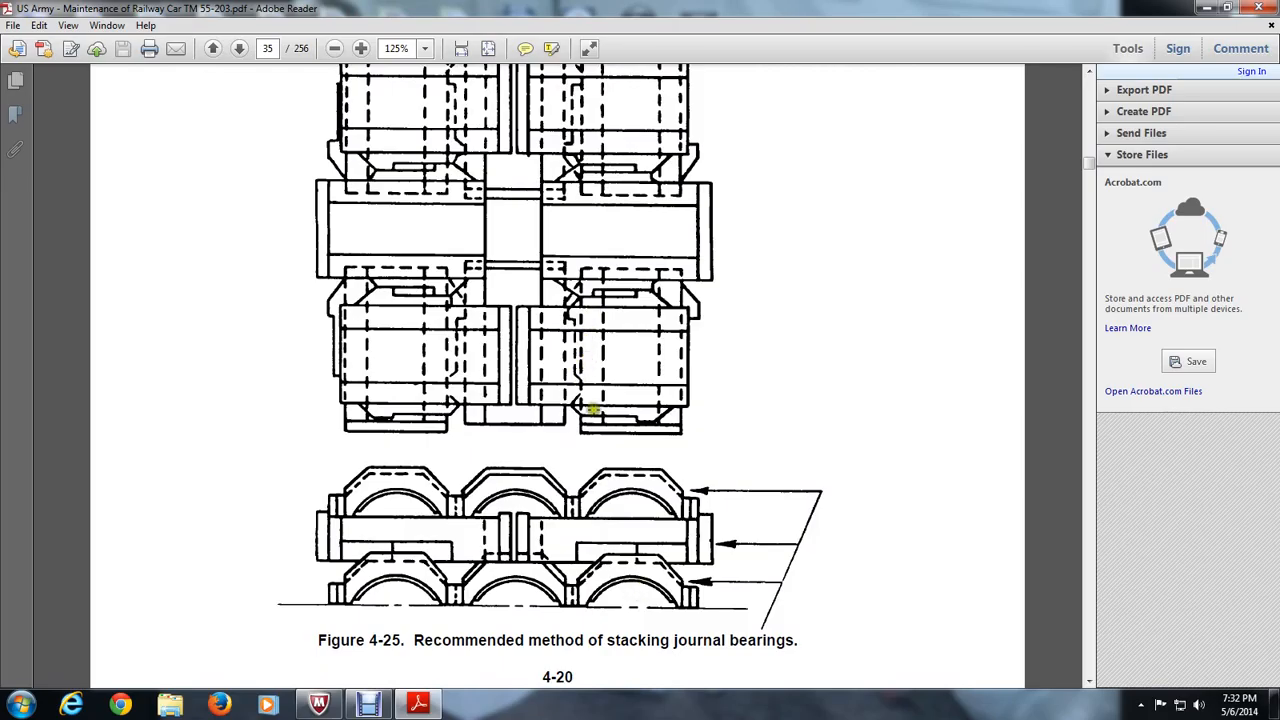
{"action": "scroll", "scroll_direction": "down", "scroll_amount": 3}
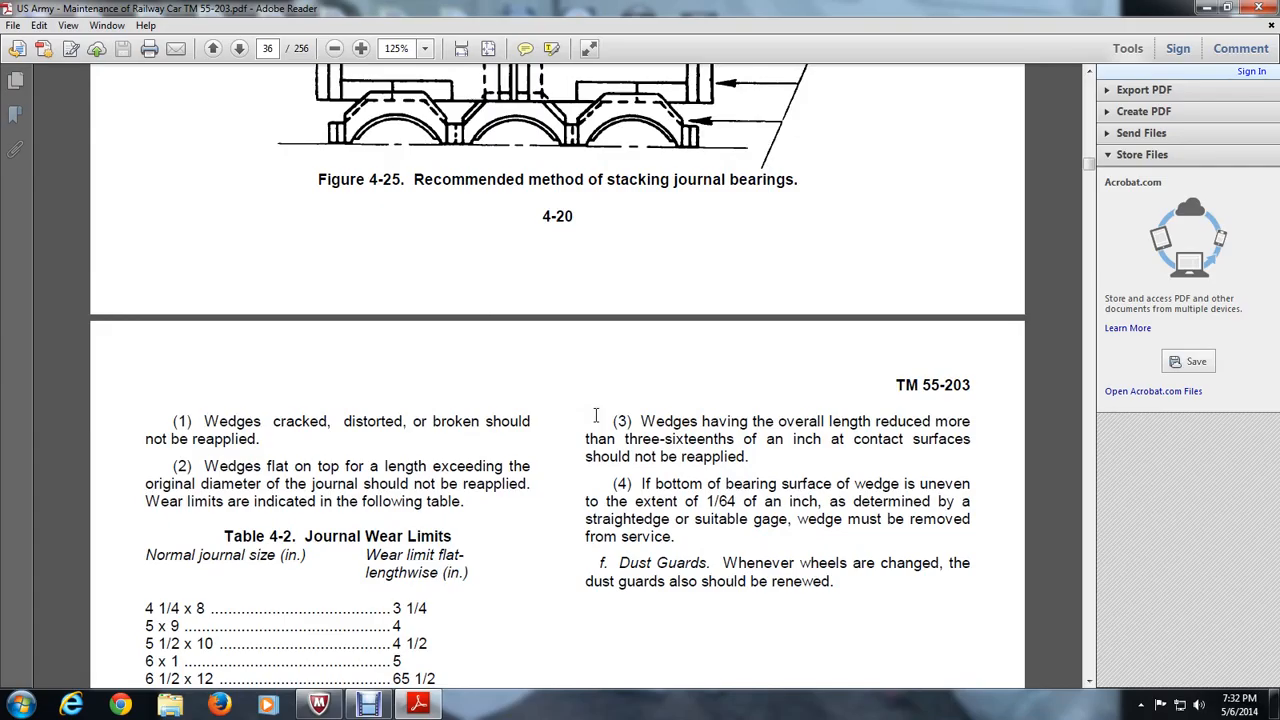
Scroll page 36 down to Section IV and the 4-12 Journal Packing paragraphs
{"action": "scroll", "scroll_direction": "down", "scroll_amount": 3}
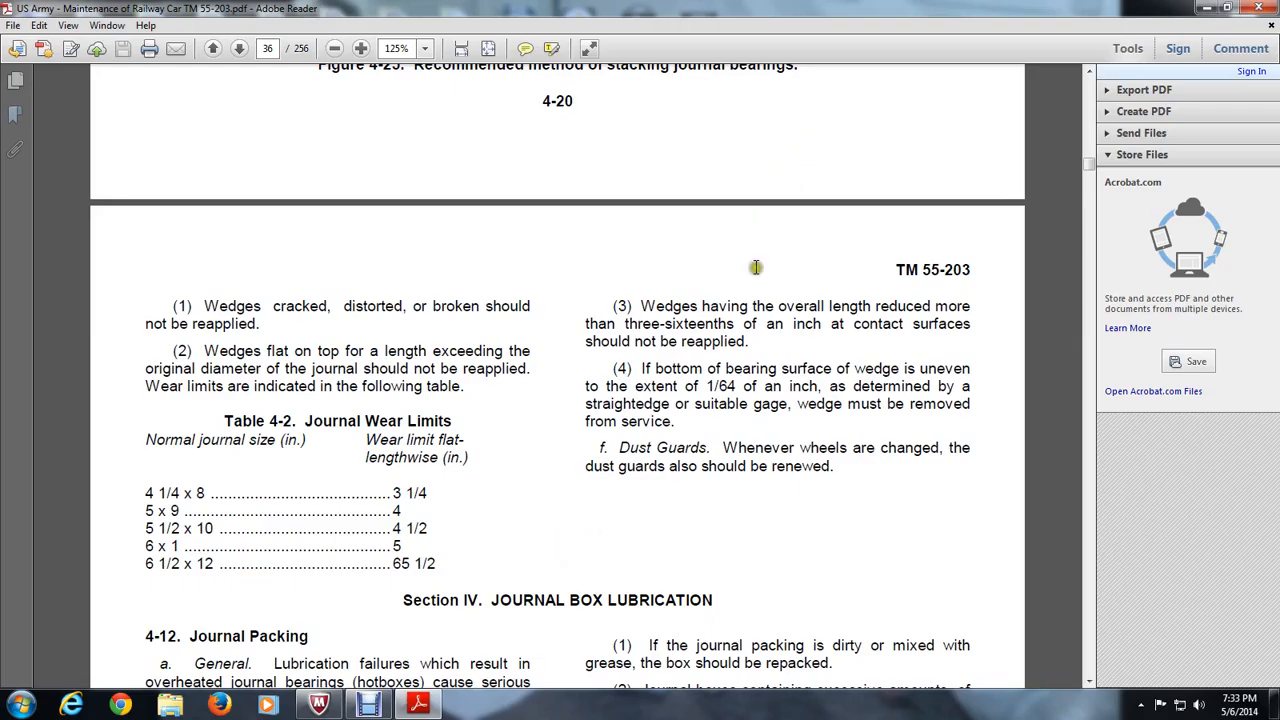
{"action": "mouse_move", "coordinate": [710, 300]}
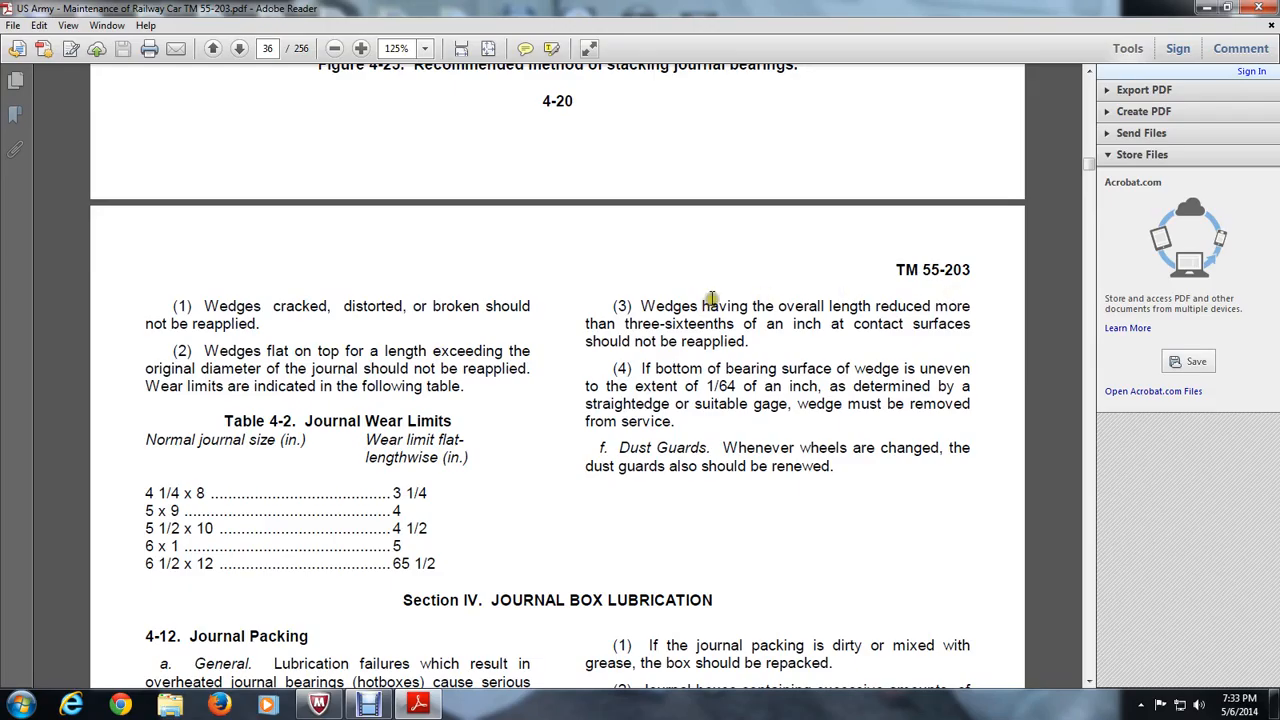
{"action": "mouse_move", "coordinate": [712, 299]}
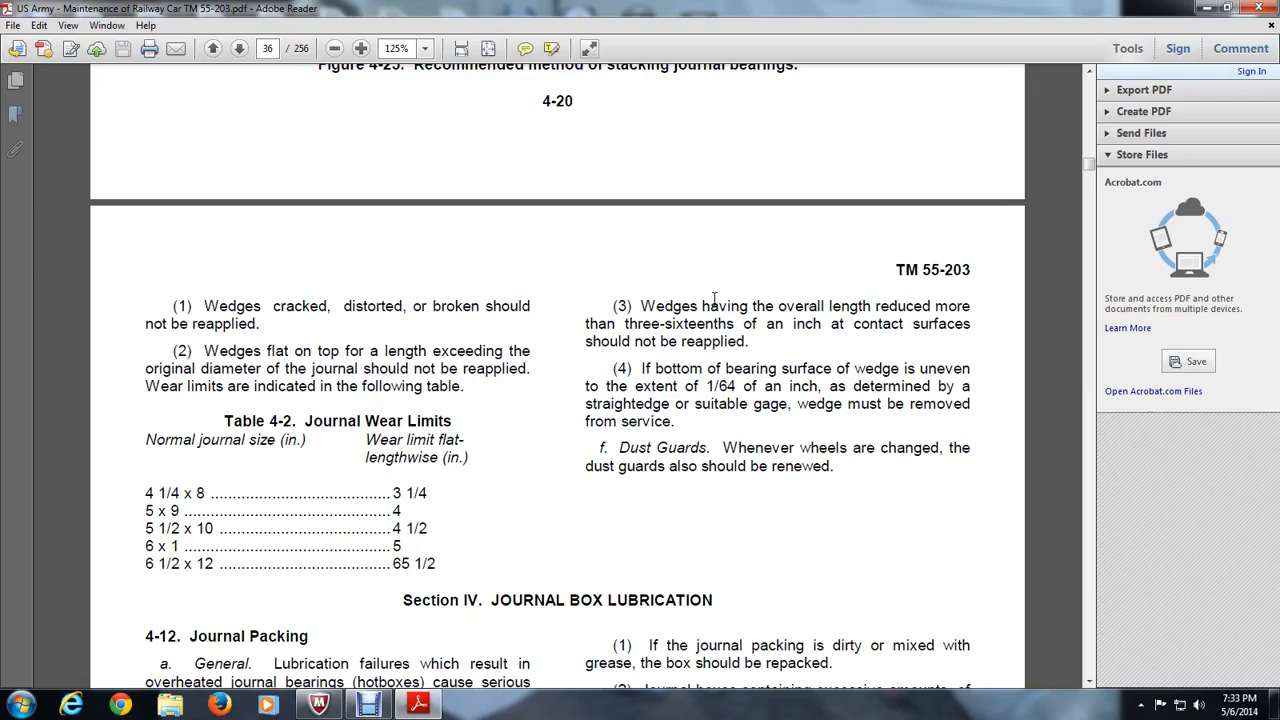
{"action": "scroll", "scroll_direction": "down", "scroll_amount": 3}
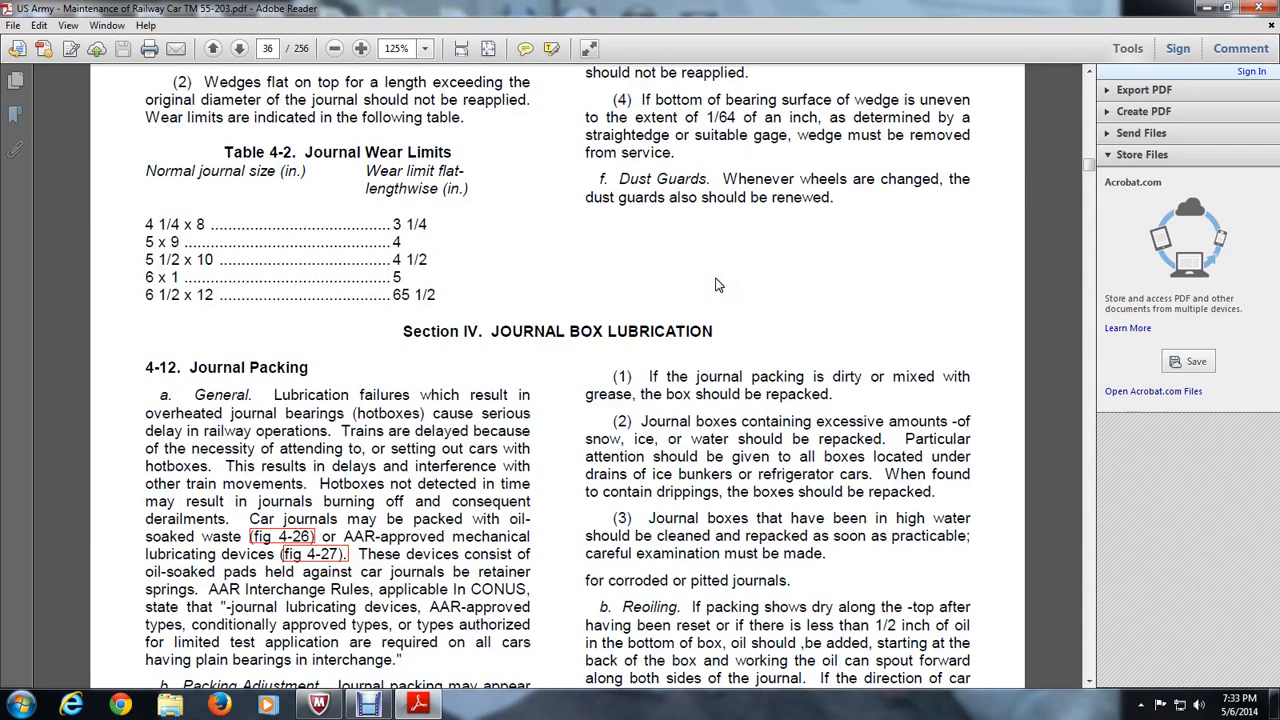
{"action": "mouse_move", "coordinate": [418, 705]}
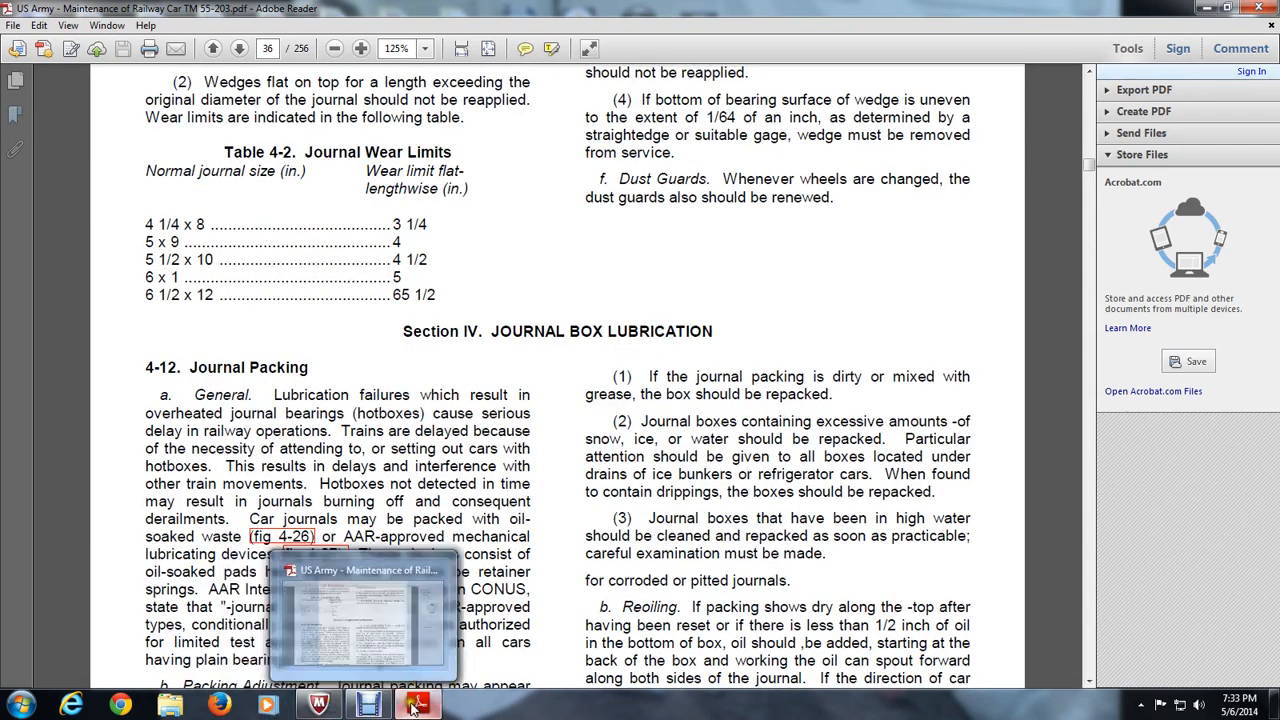